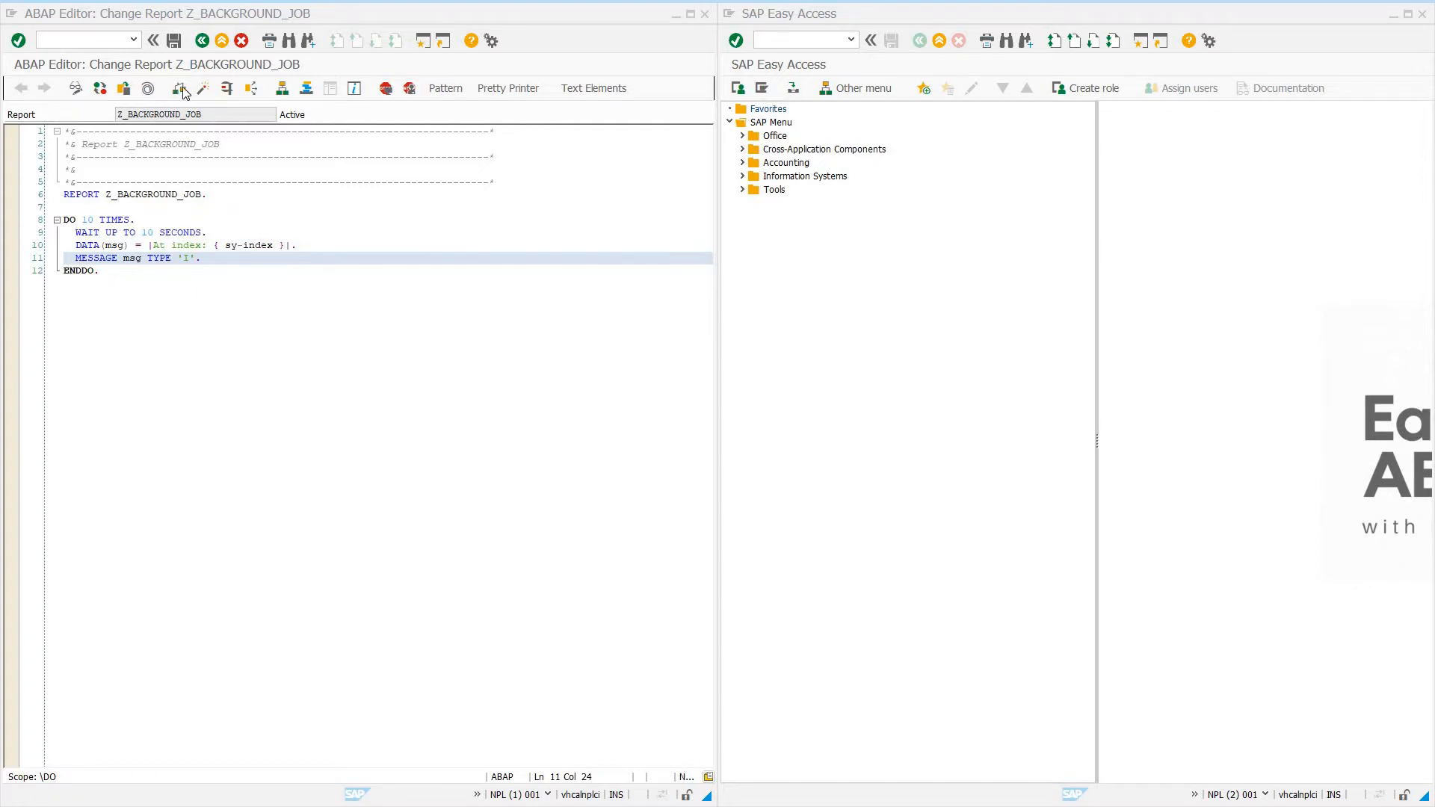
Syntax-check report Z_BACKGROUND_JOB and inspect the wait statement inside its loop
{"action": "left_click", "coordinate": [180, 88]}
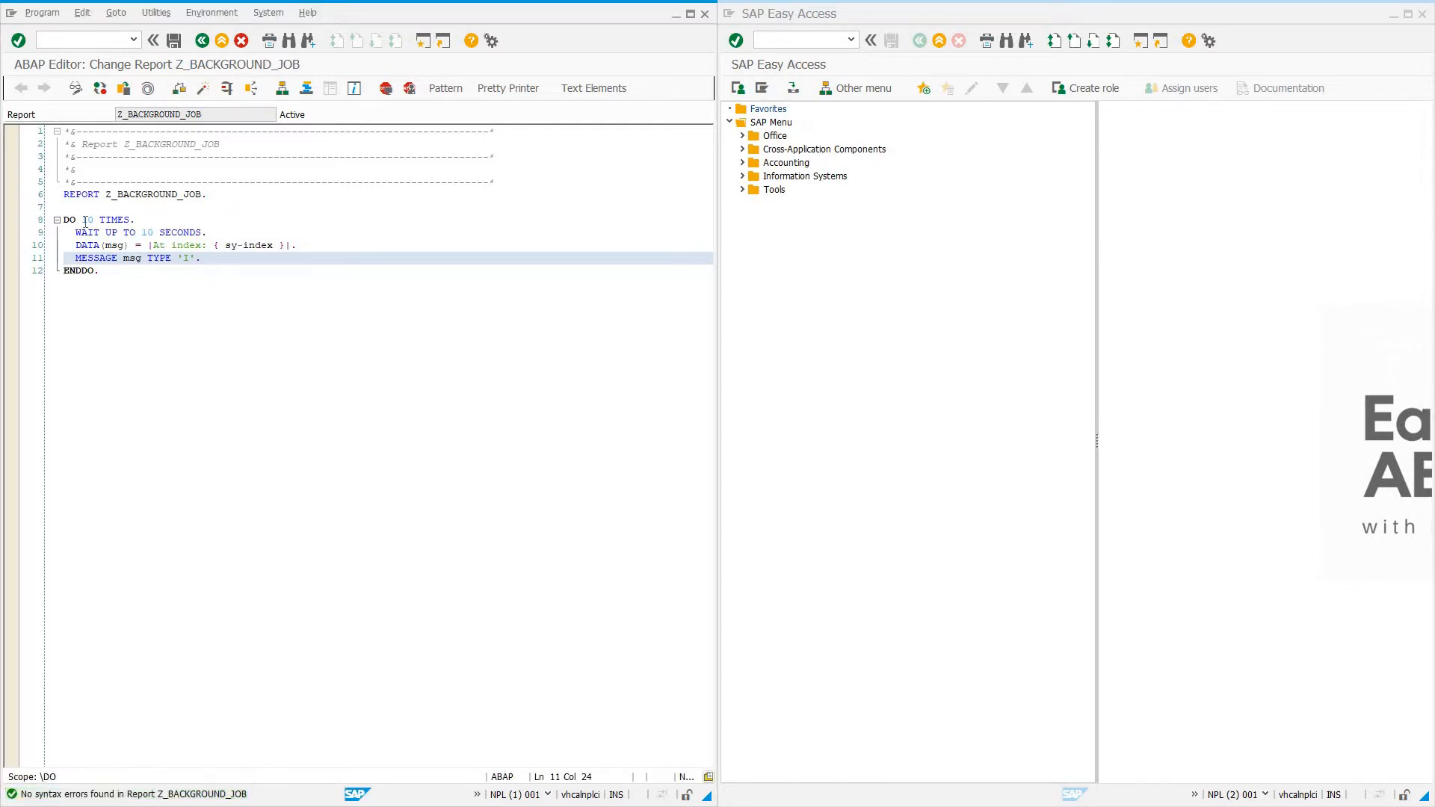
{"action": "double_click", "coordinate": [87, 220]}
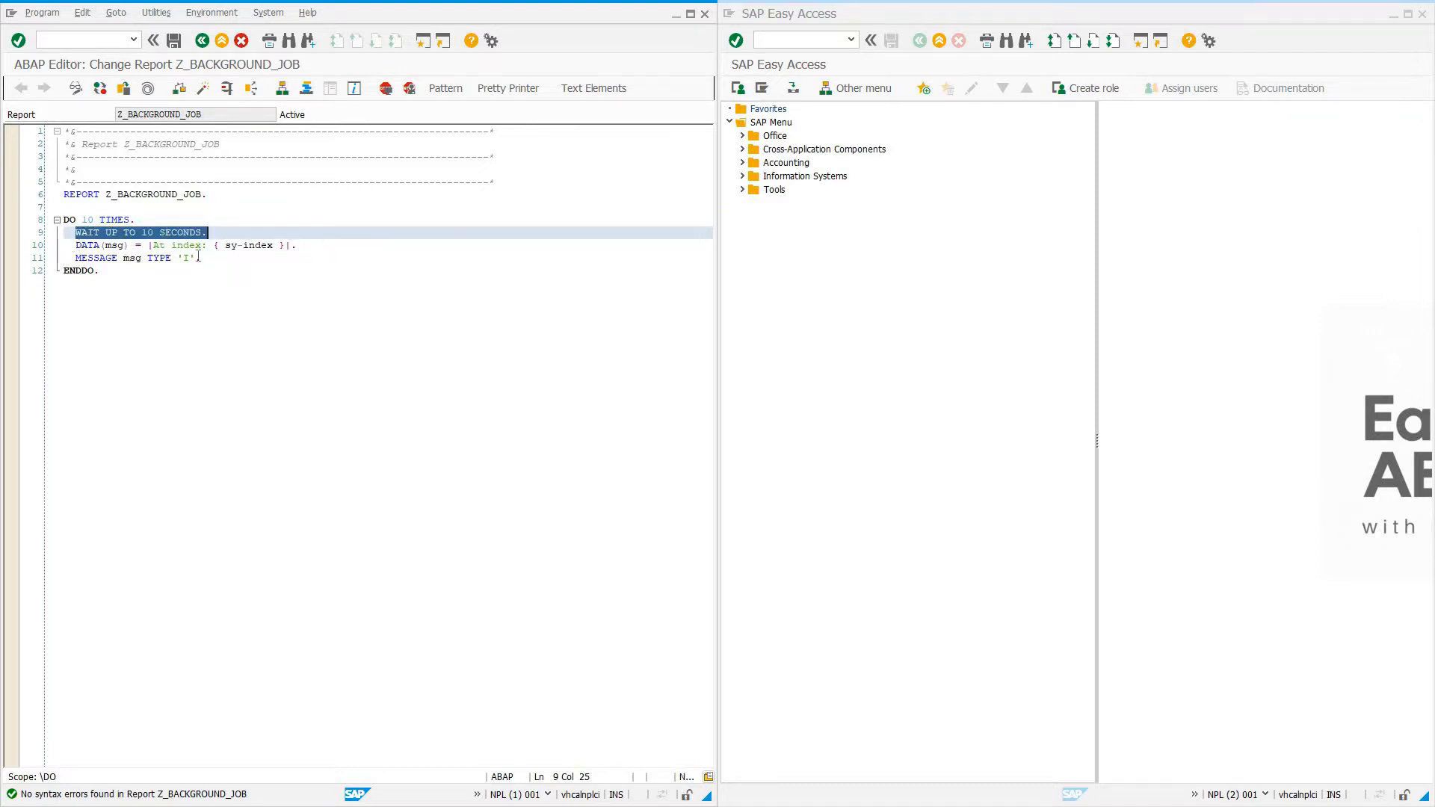
{"action": "left_click", "coordinate": [178, 245]}
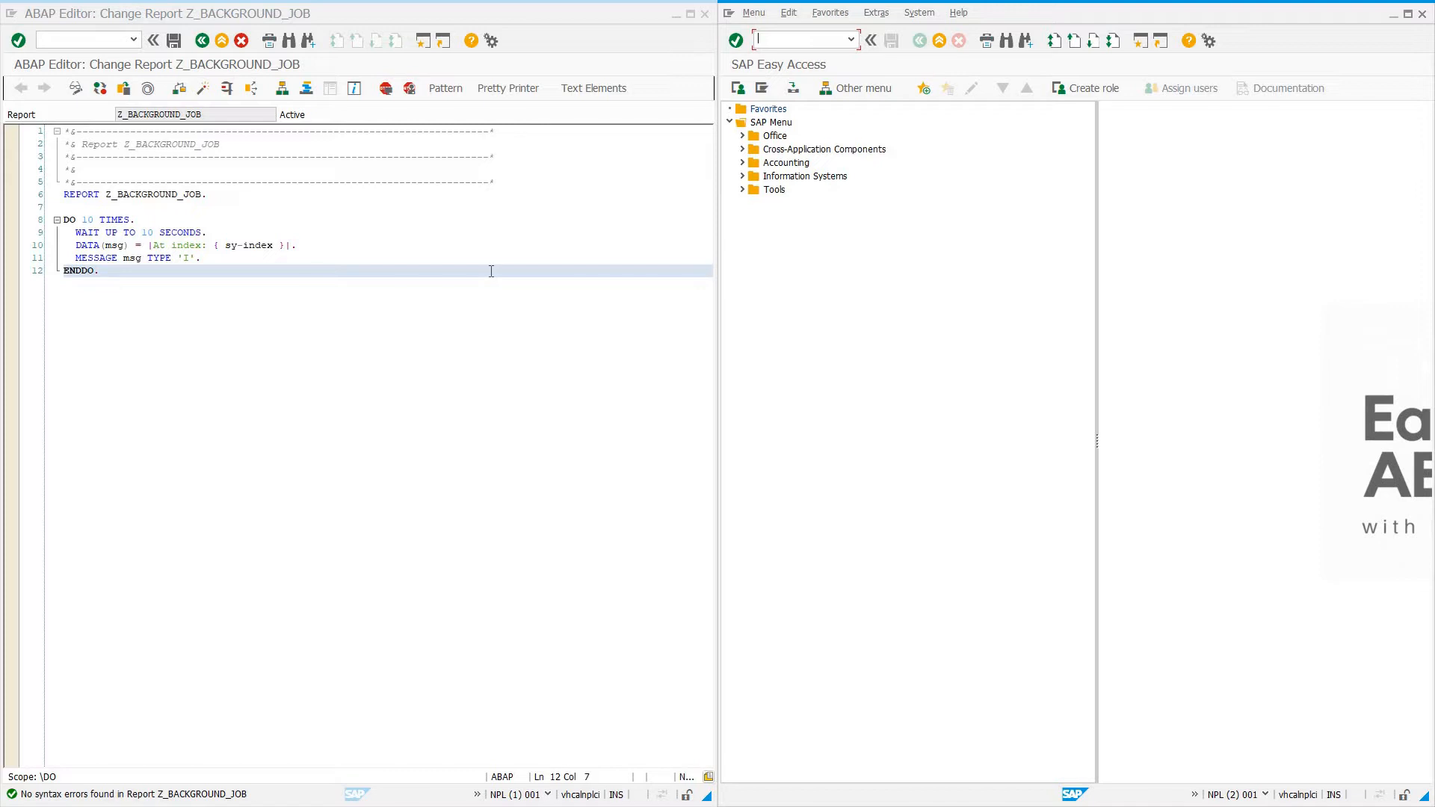
Enter transaction SM36 in the second session to reach Define Job
{"action": "type", "text": "sm"}
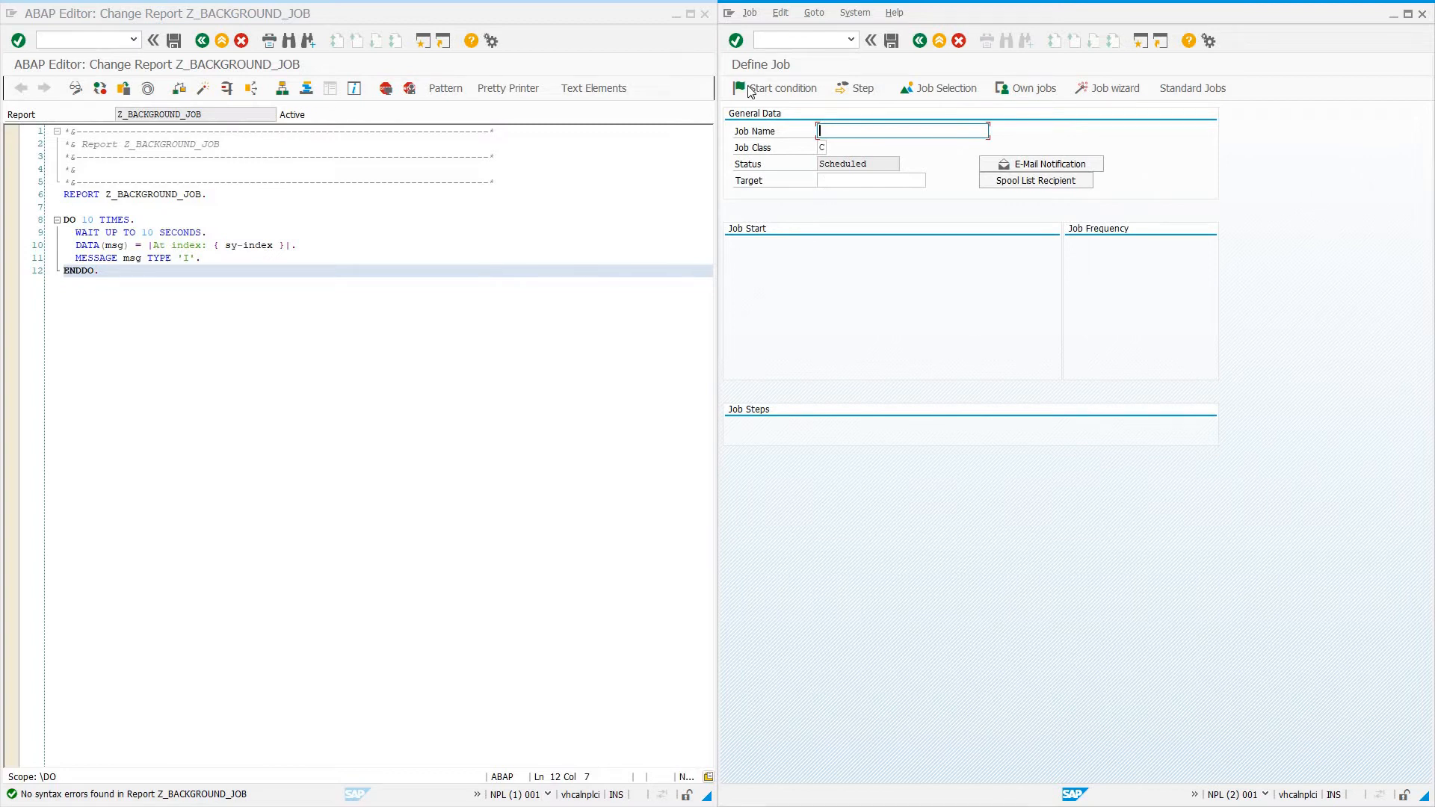
{"action": "mouse_move", "coordinate": [792, 245]}
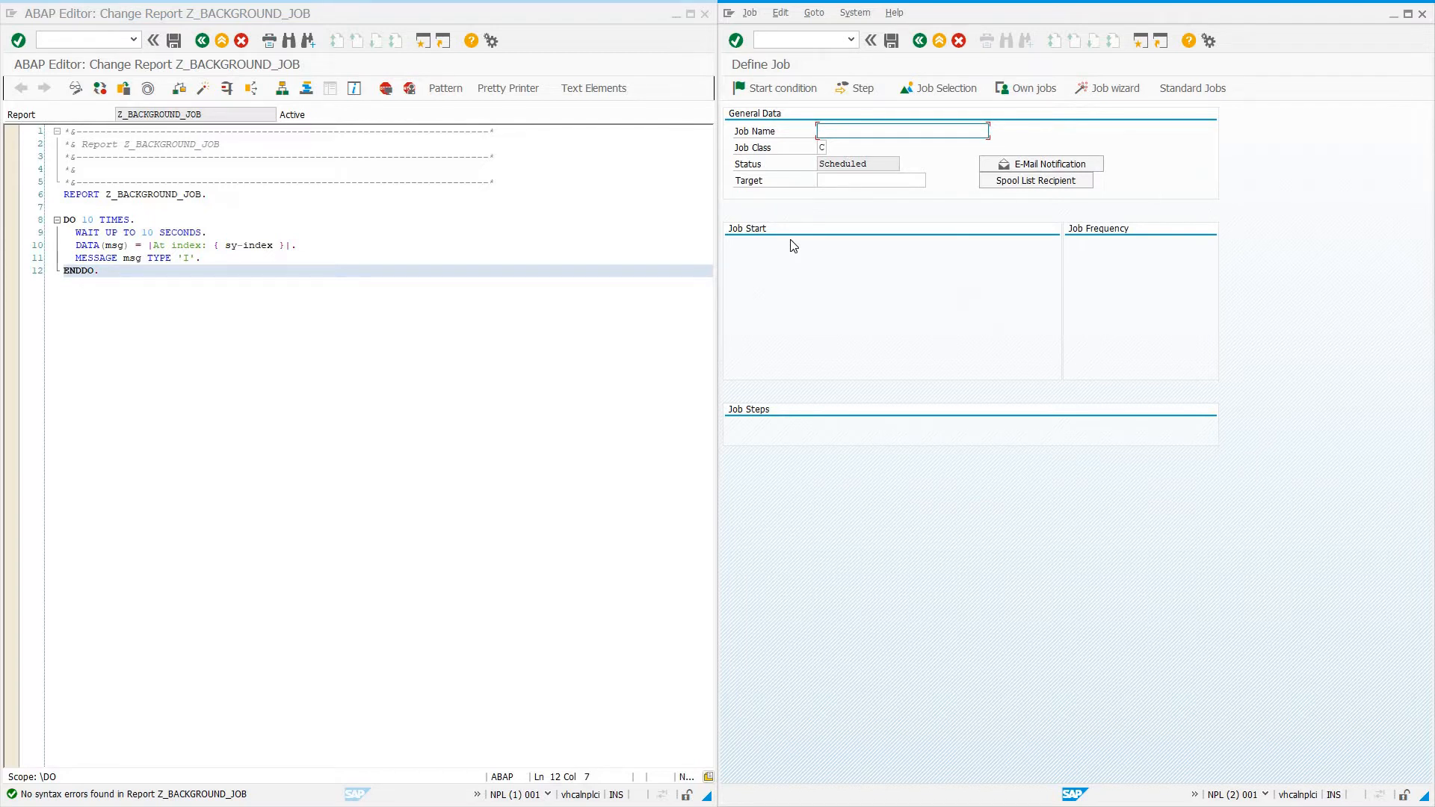
{"action": "mouse_move", "coordinate": [794, 229]}
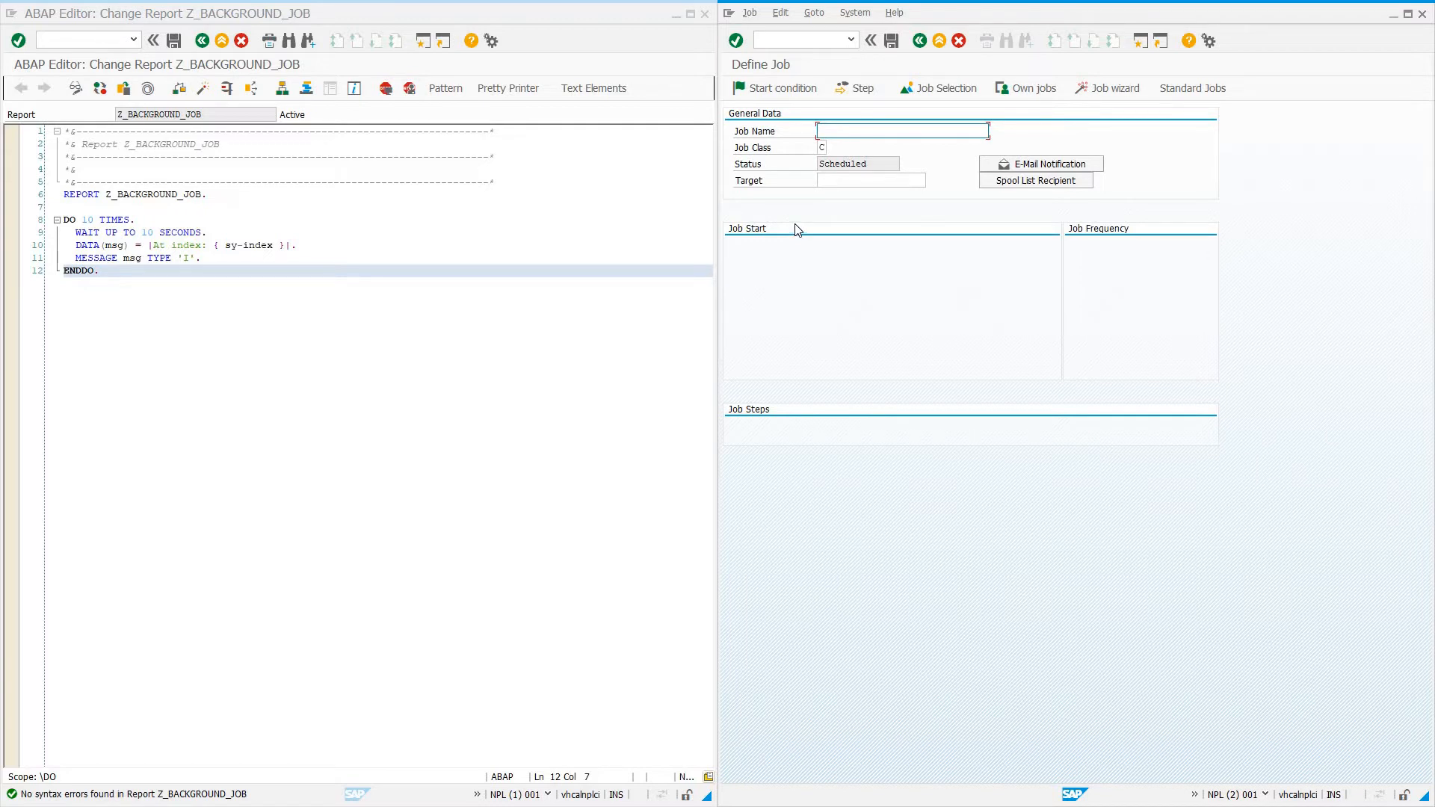
{"action": "mouse_move", "coordinate": [1108, 88]}
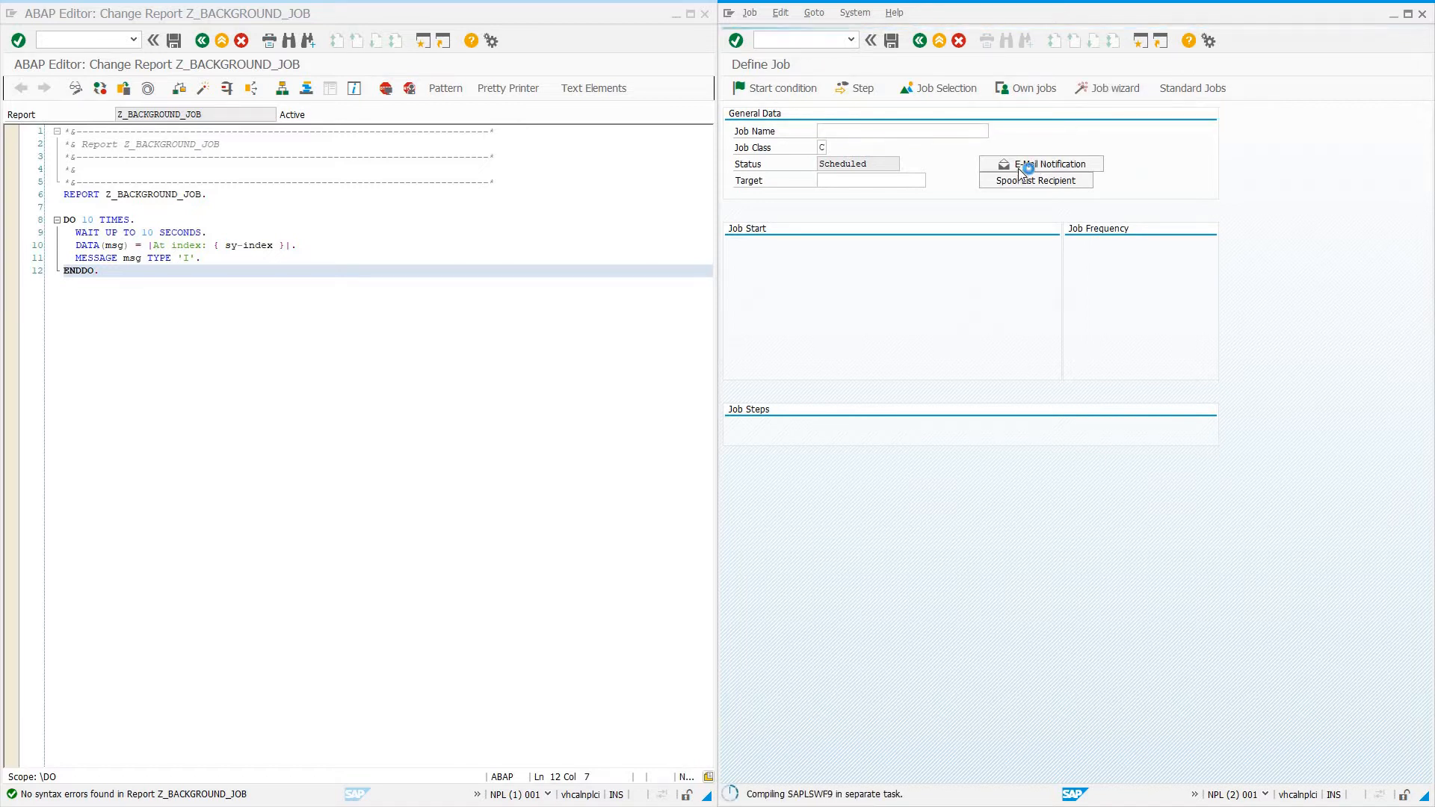
{"action": "mouse_move", "coordinate": [1014, 192]}
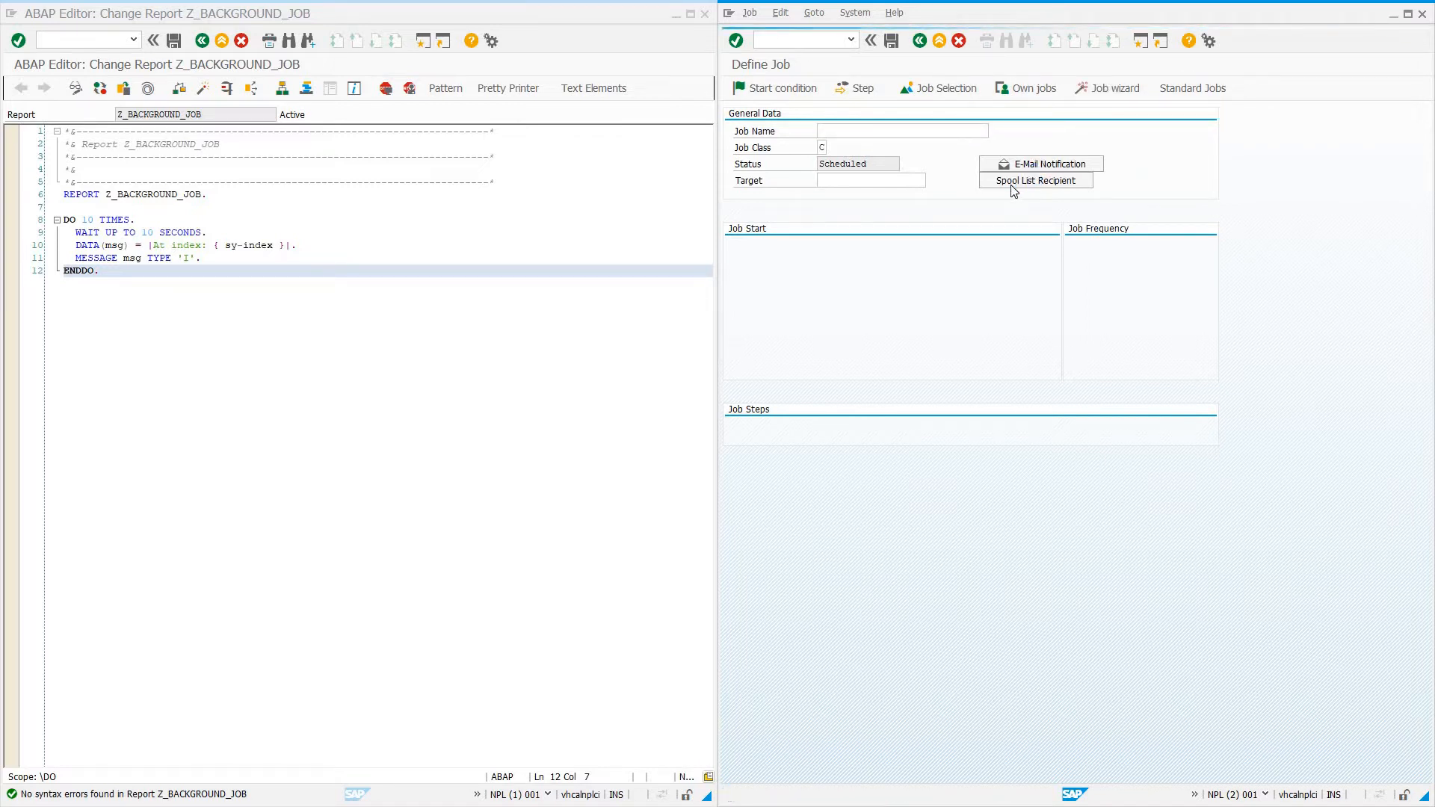
Start the job wizard with job name Z_BACKGROUND_JOB and class C - Low priority
{"action": "left_click", "coordinate": [1113, 88]}
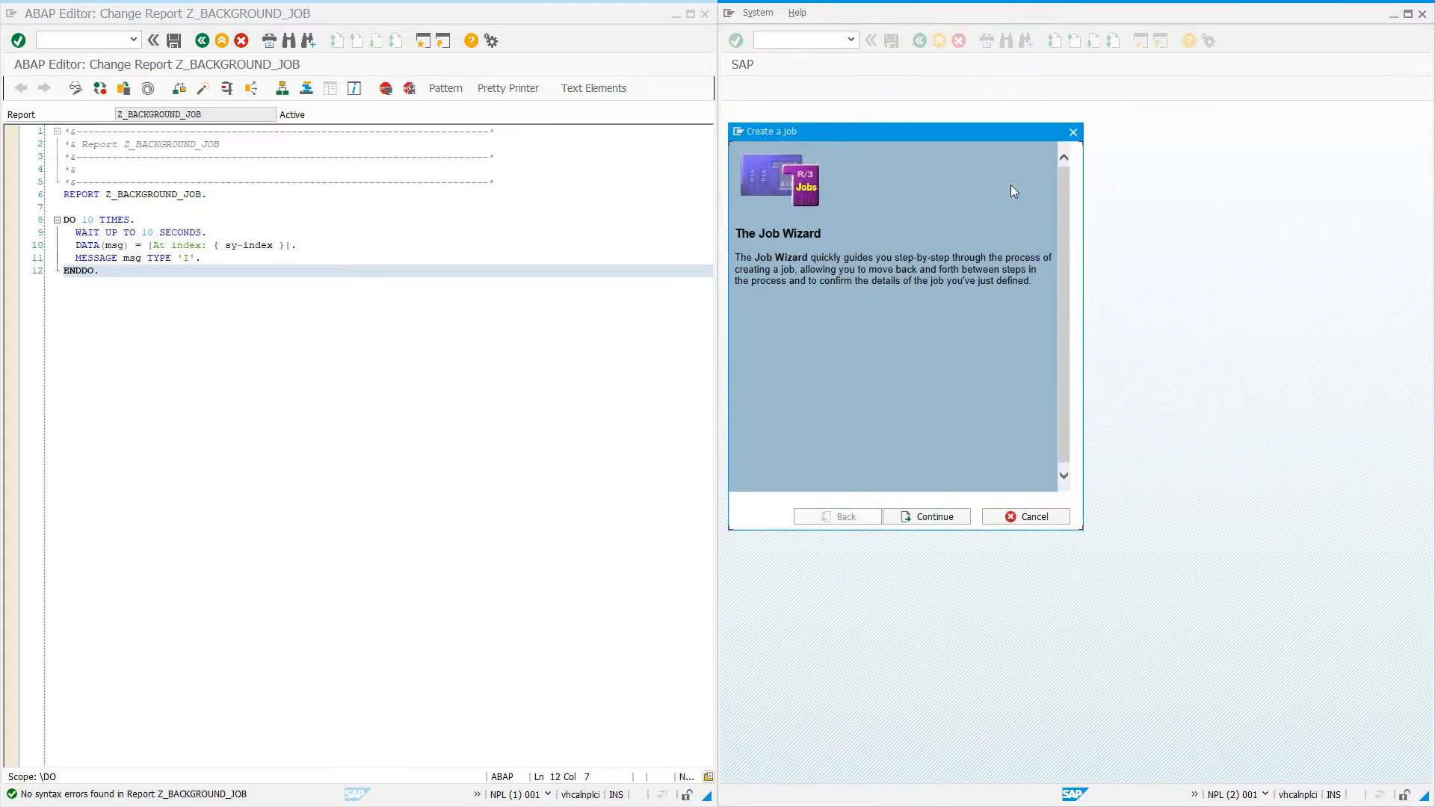
{"action": "mouse_move", "coordinate": [919, 530]}
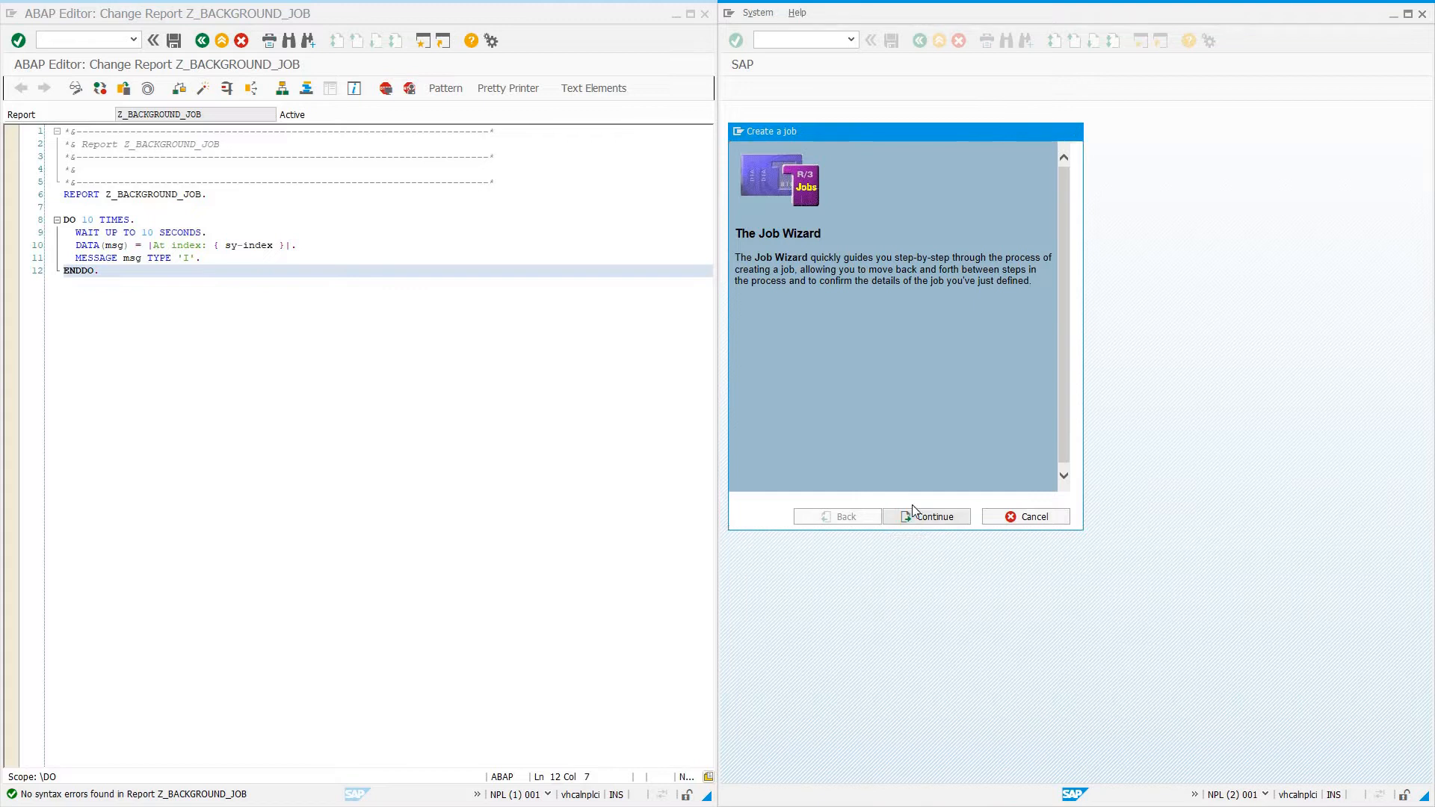
{"action": "left_click", "coordinate": [929, 516]}
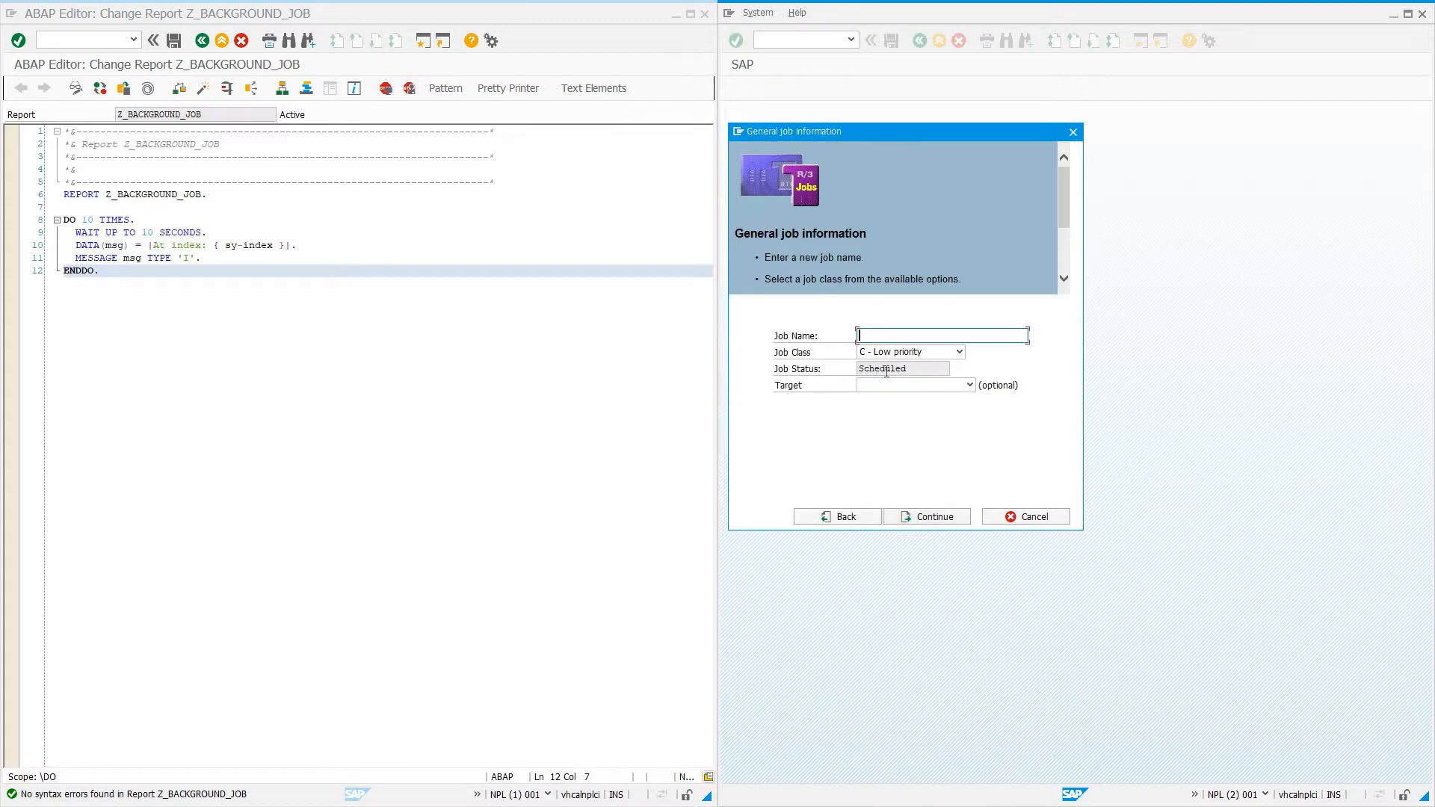
{"action": "type", "text": "Z"}
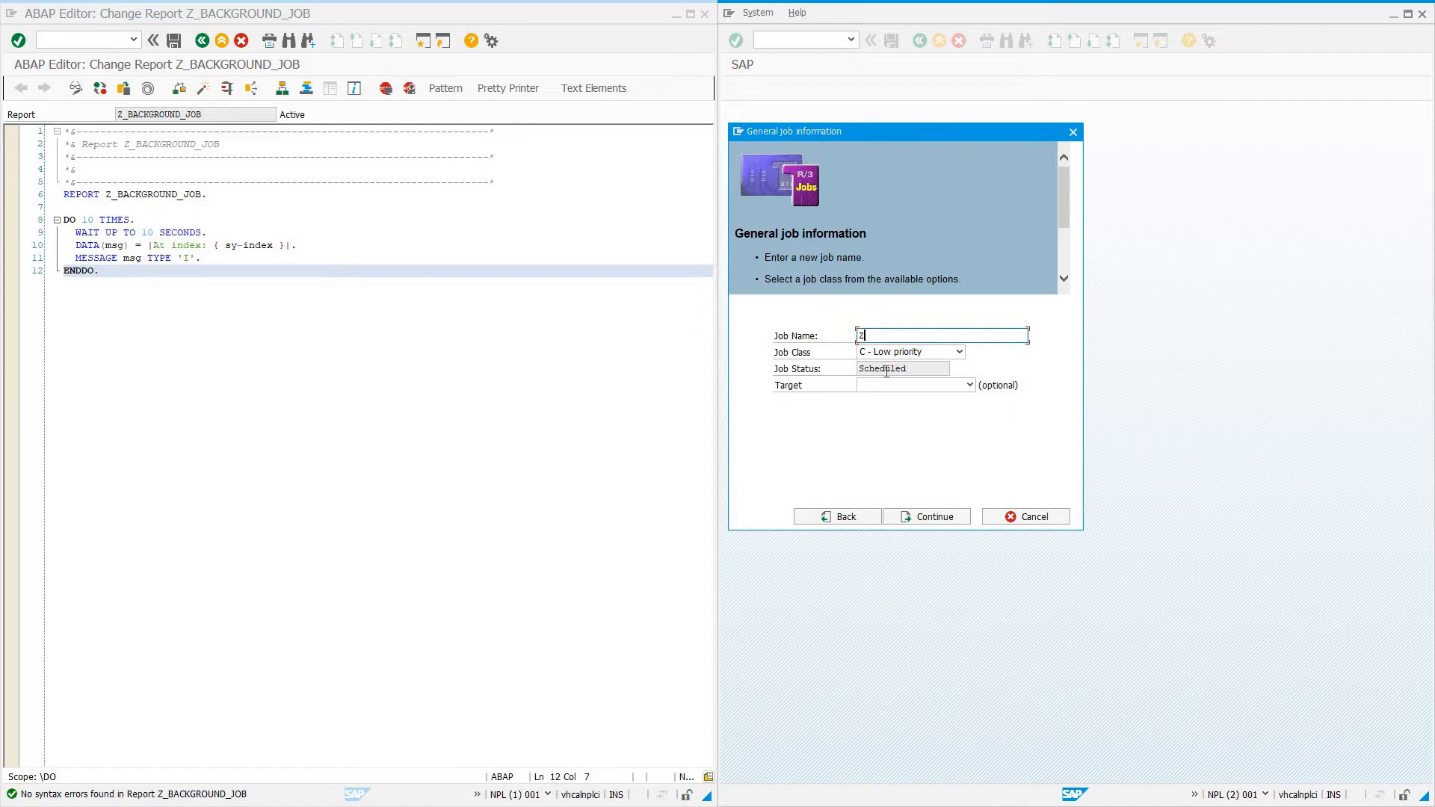
{"action": "type", "text": "Z_BACKGROUND_J"}
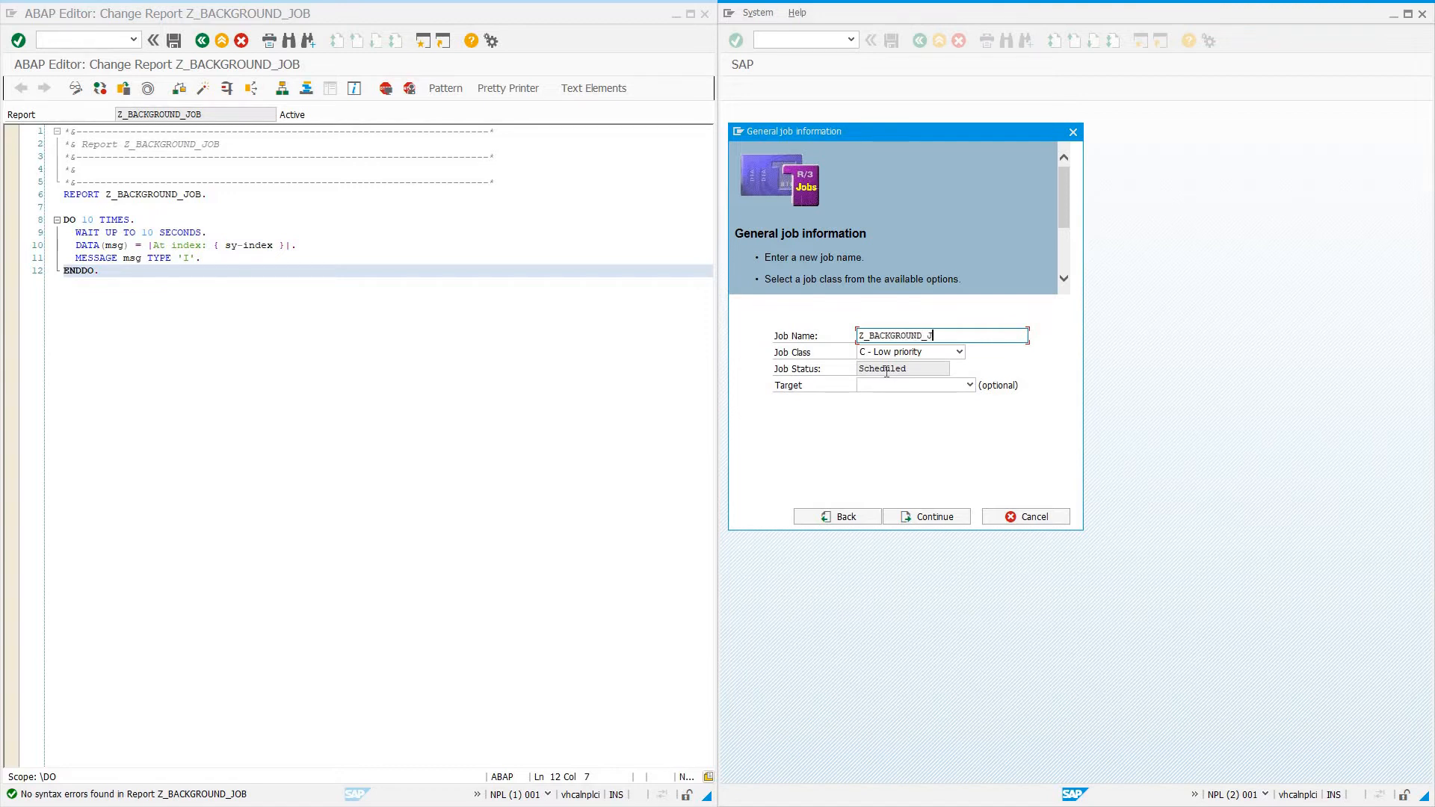
{"action": "type", "text": "OB"}
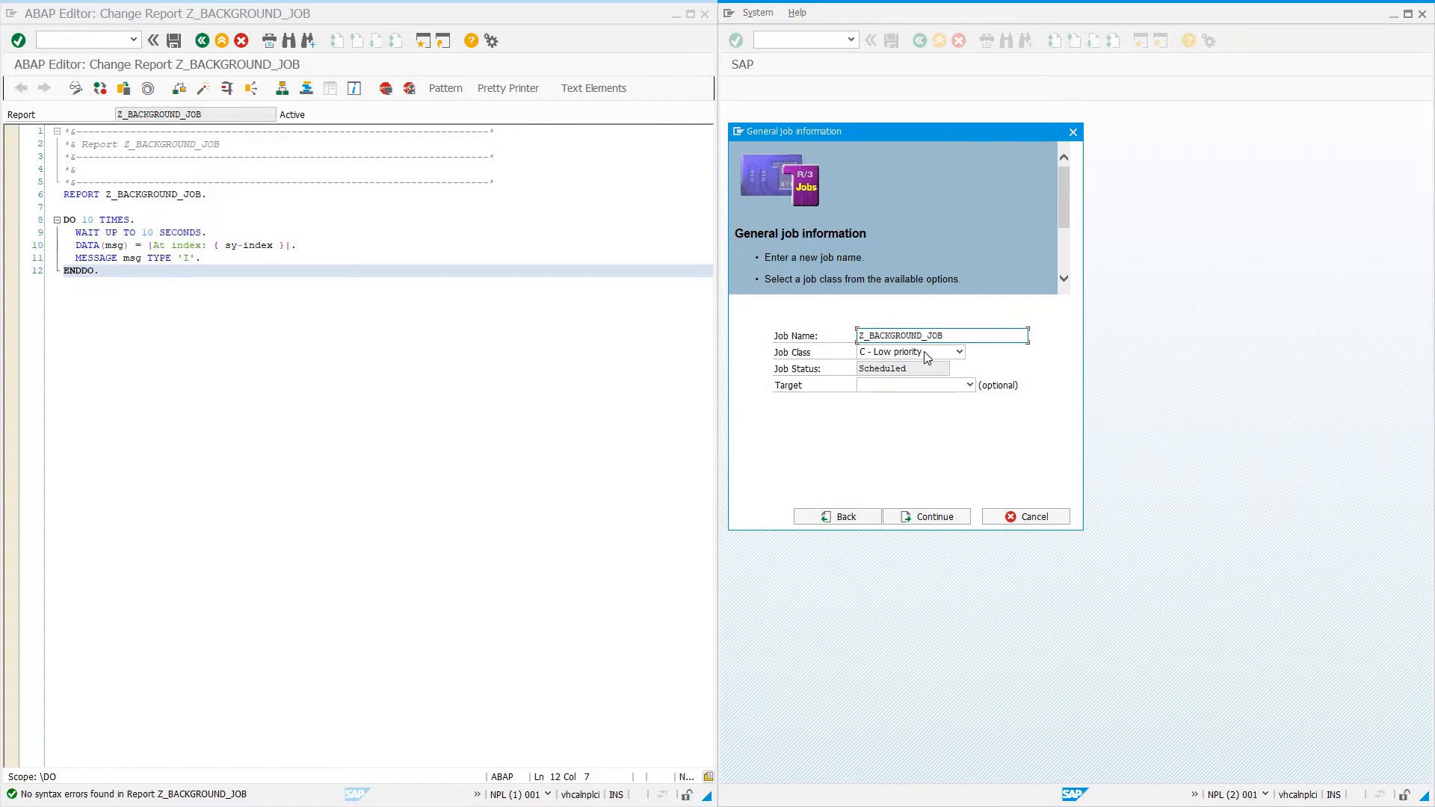
{"action": "mouse_move", "coordinate": [968, 366]}
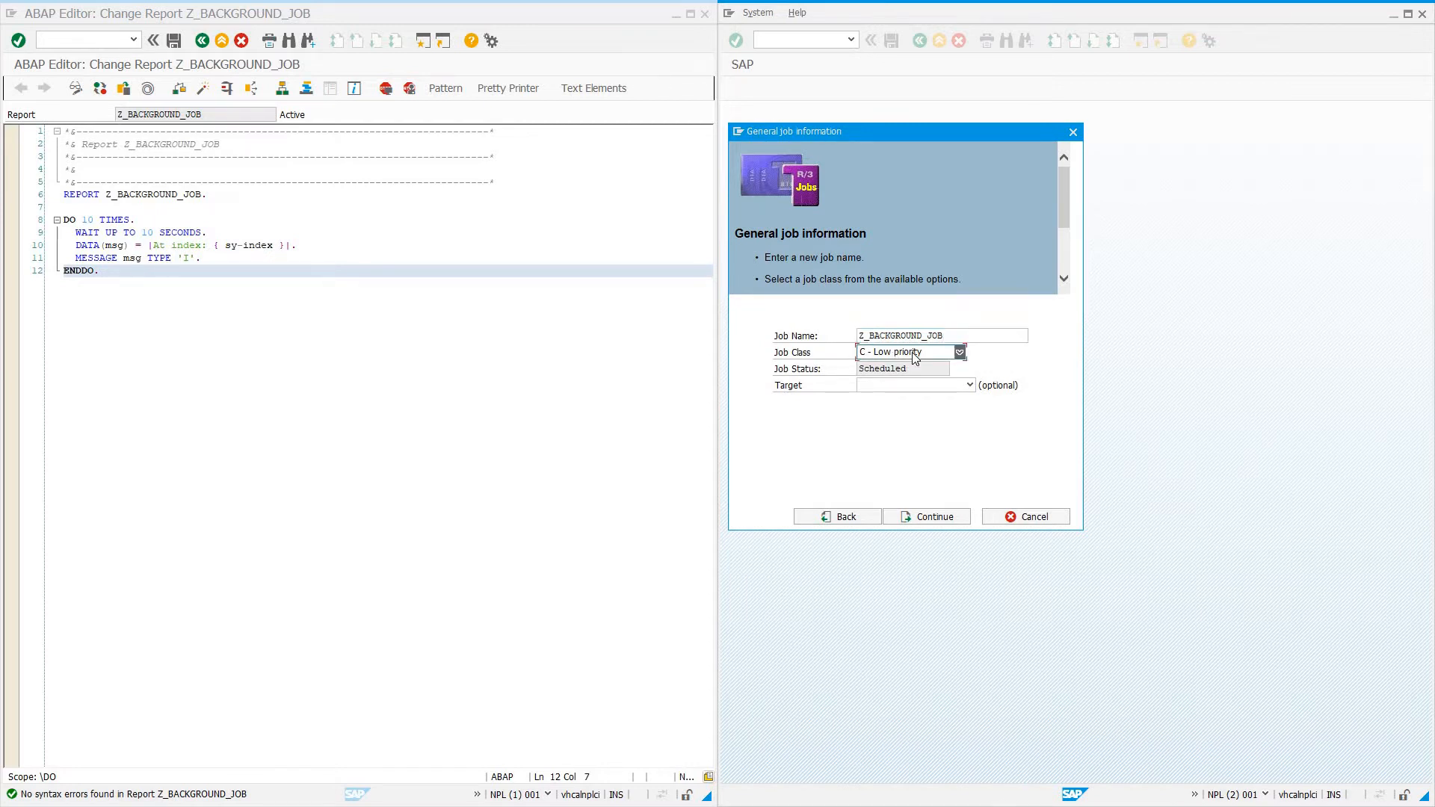
{"action": "left_click", "coordinate": [959, 352]}
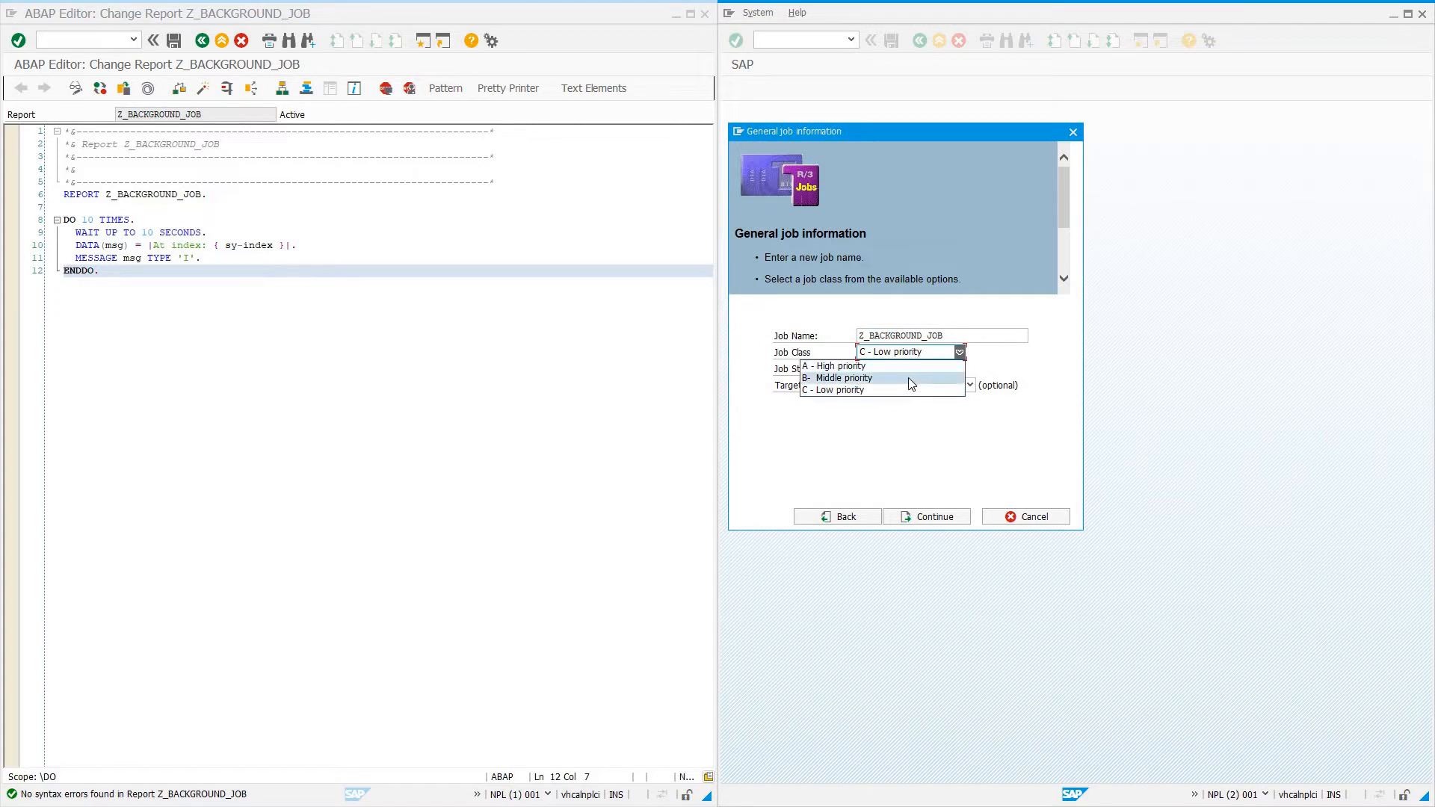
{"action": "mouse_move", "coordinate": [892, 372]}
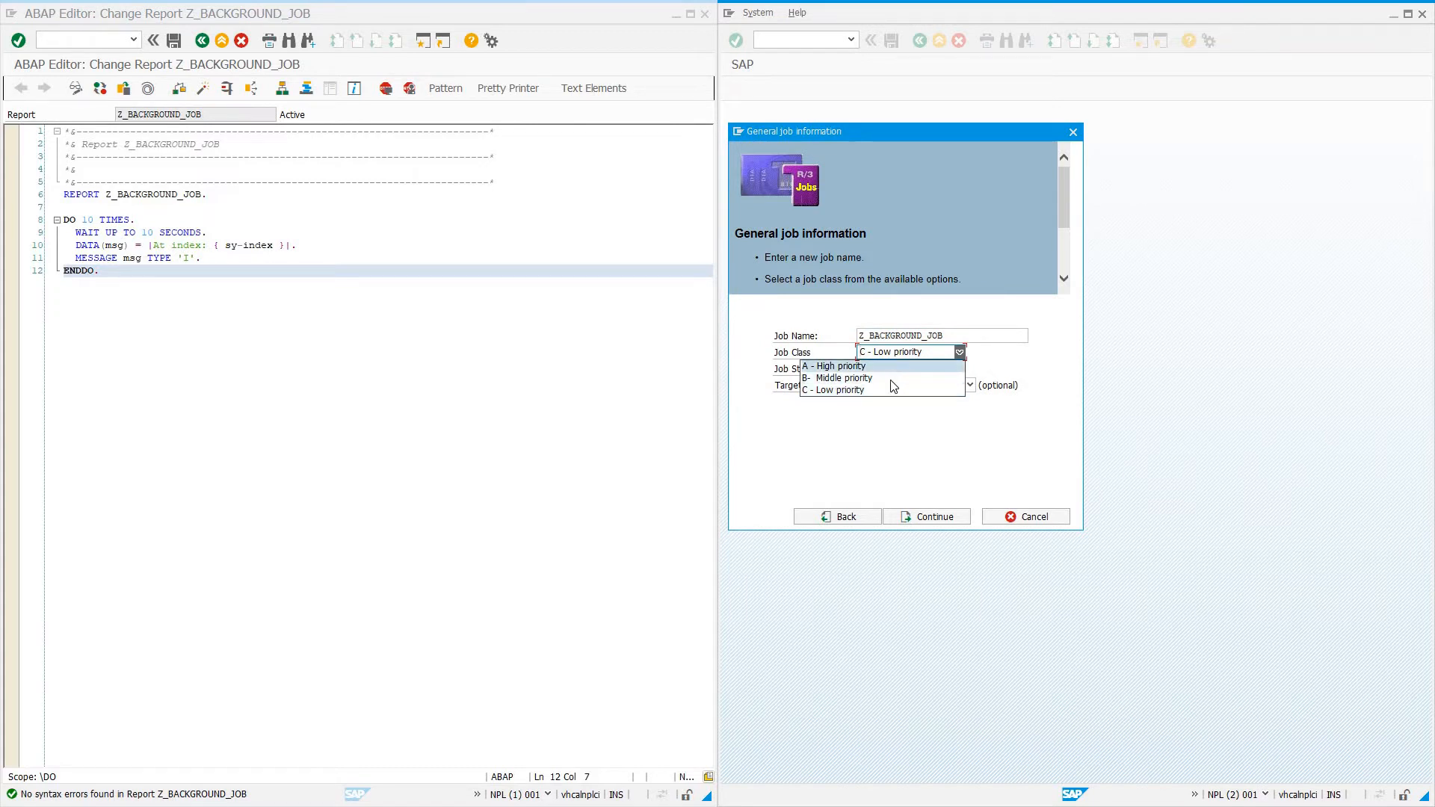
{"action": "left_click", "coordinate": [834, 389]}
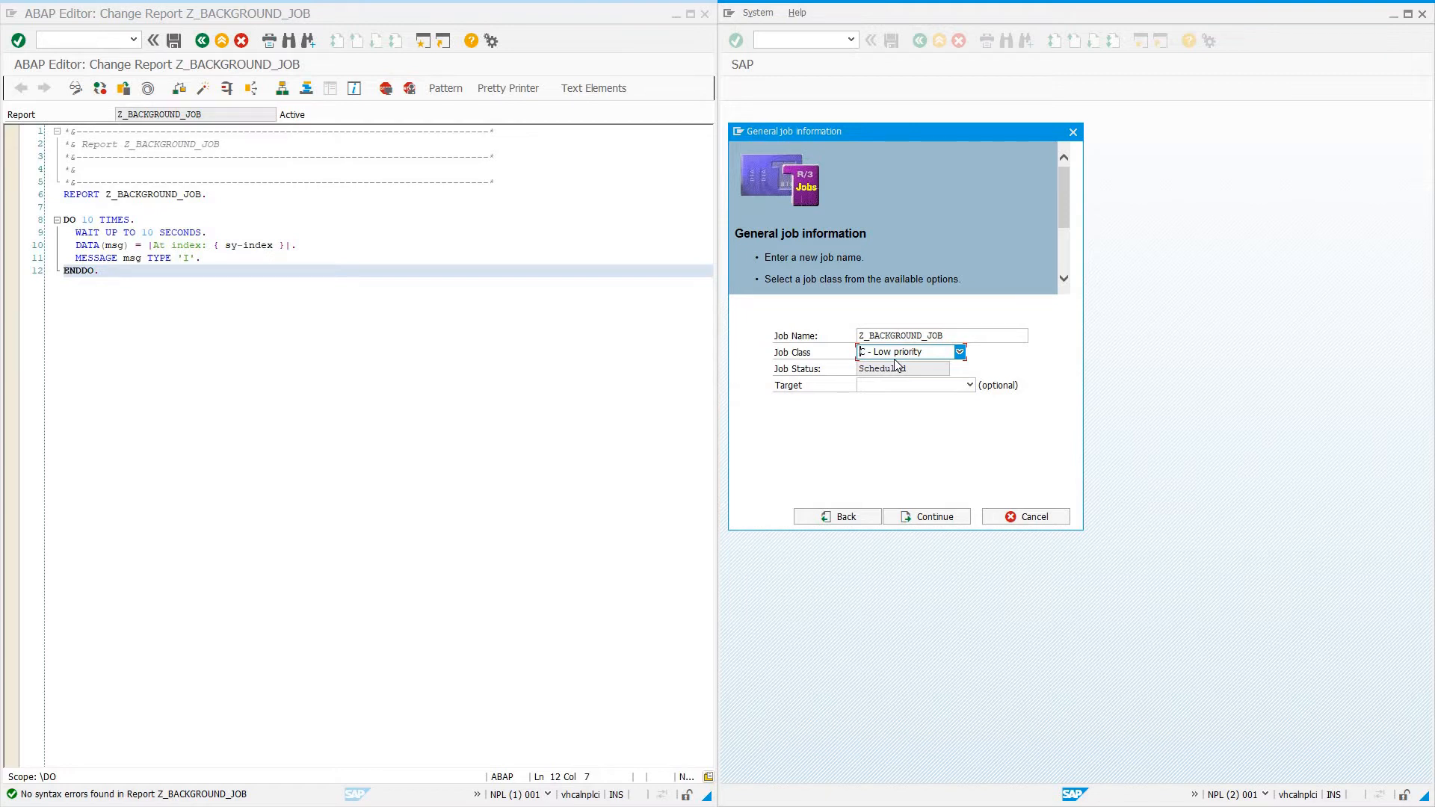
{"action": "mouse_move", "coordinate": [892, 363]}
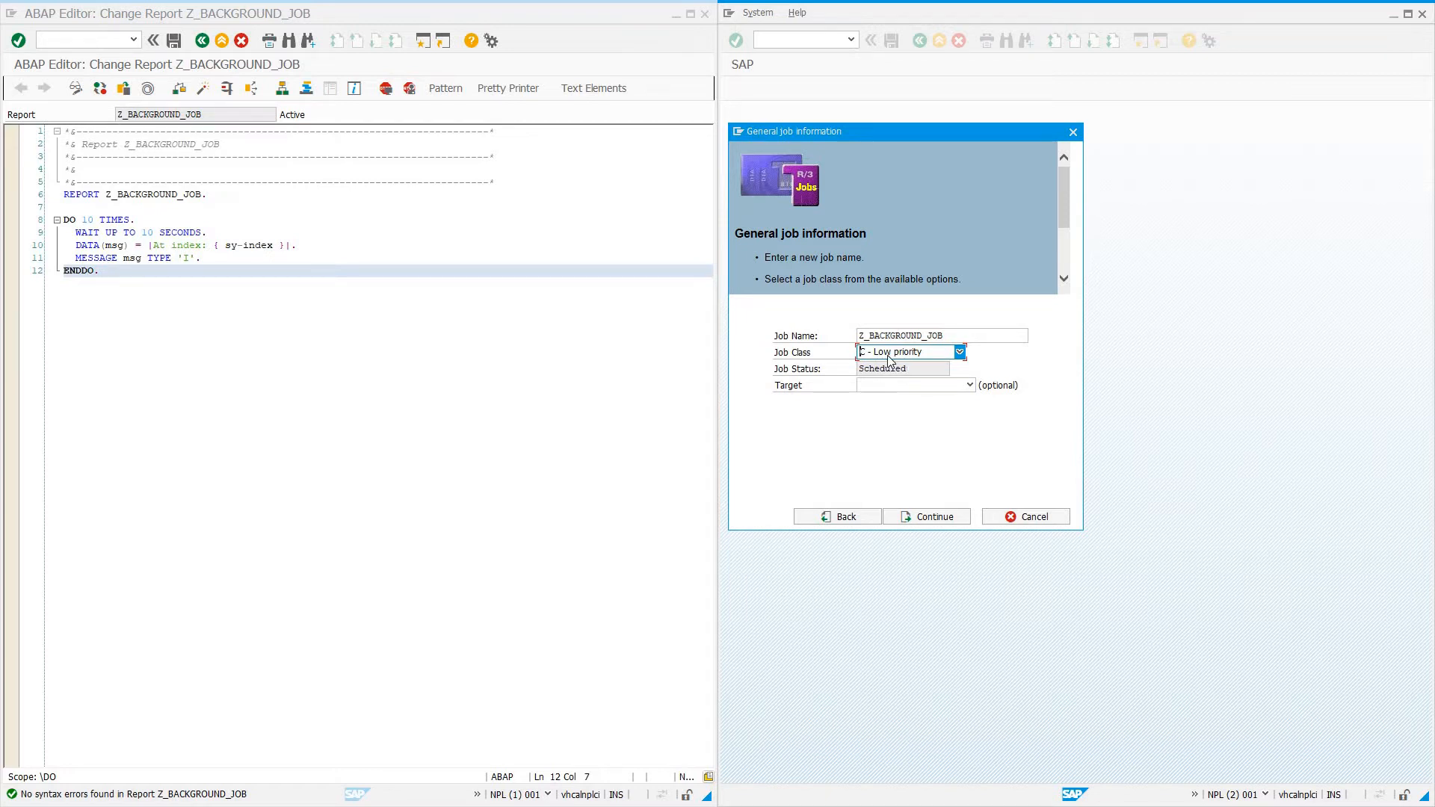
{"action": "left_click", "coordinate": [969, 384]}
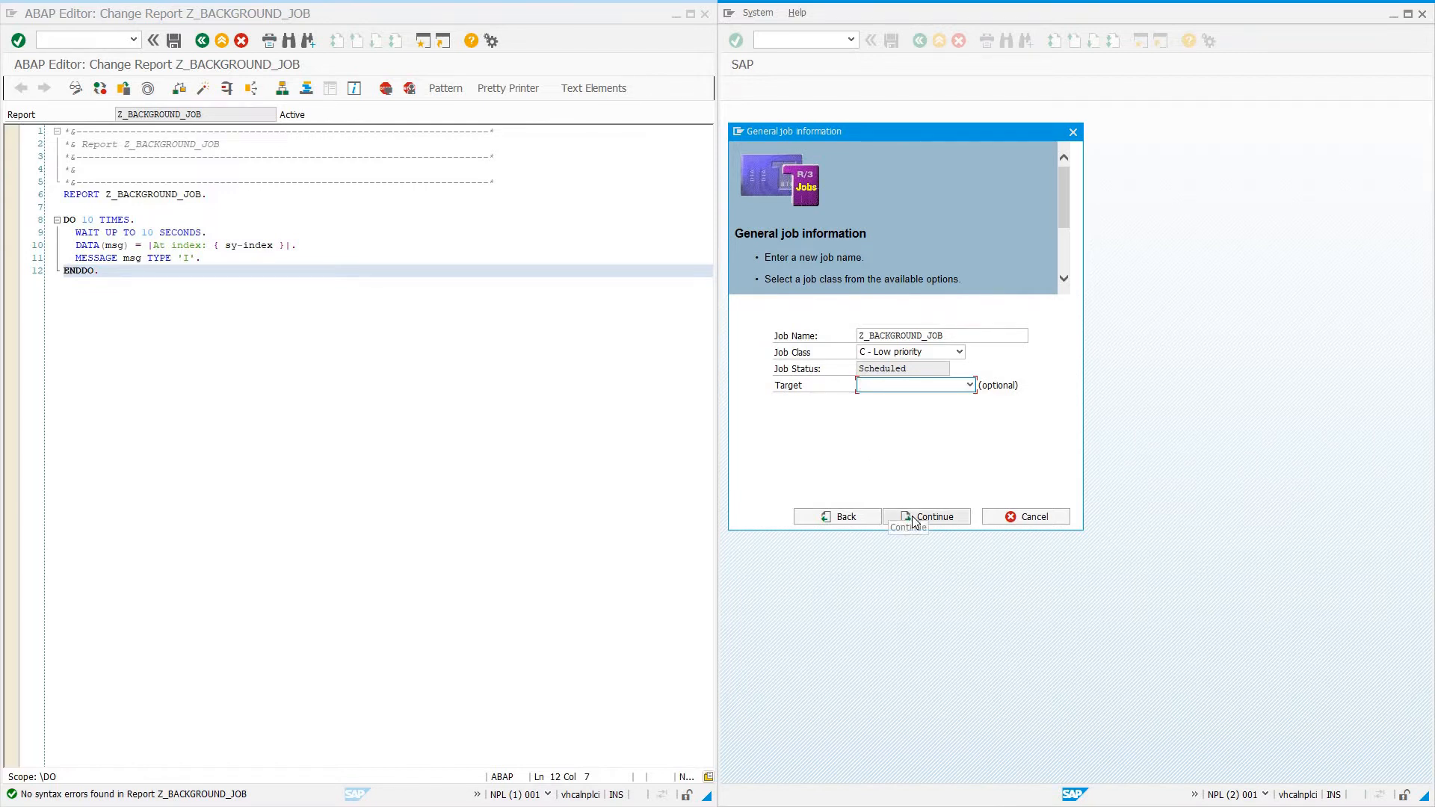
{"action": "left_click", "coordinate": [926, 517]}
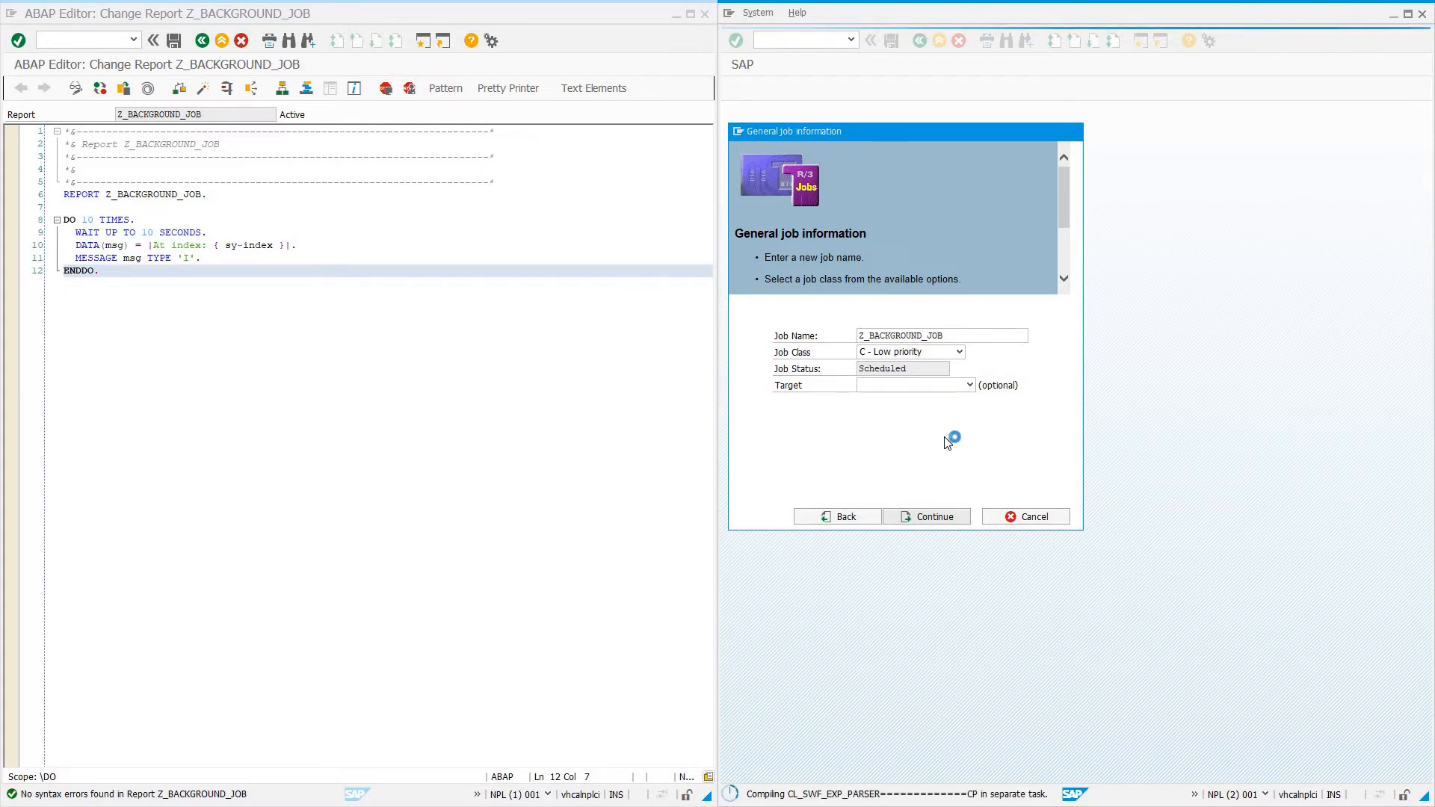
Define an ABAP program step running Z_BACKGROUND_JOB in language EN
{"action": "left_click", "coordinate": [927, 516]}
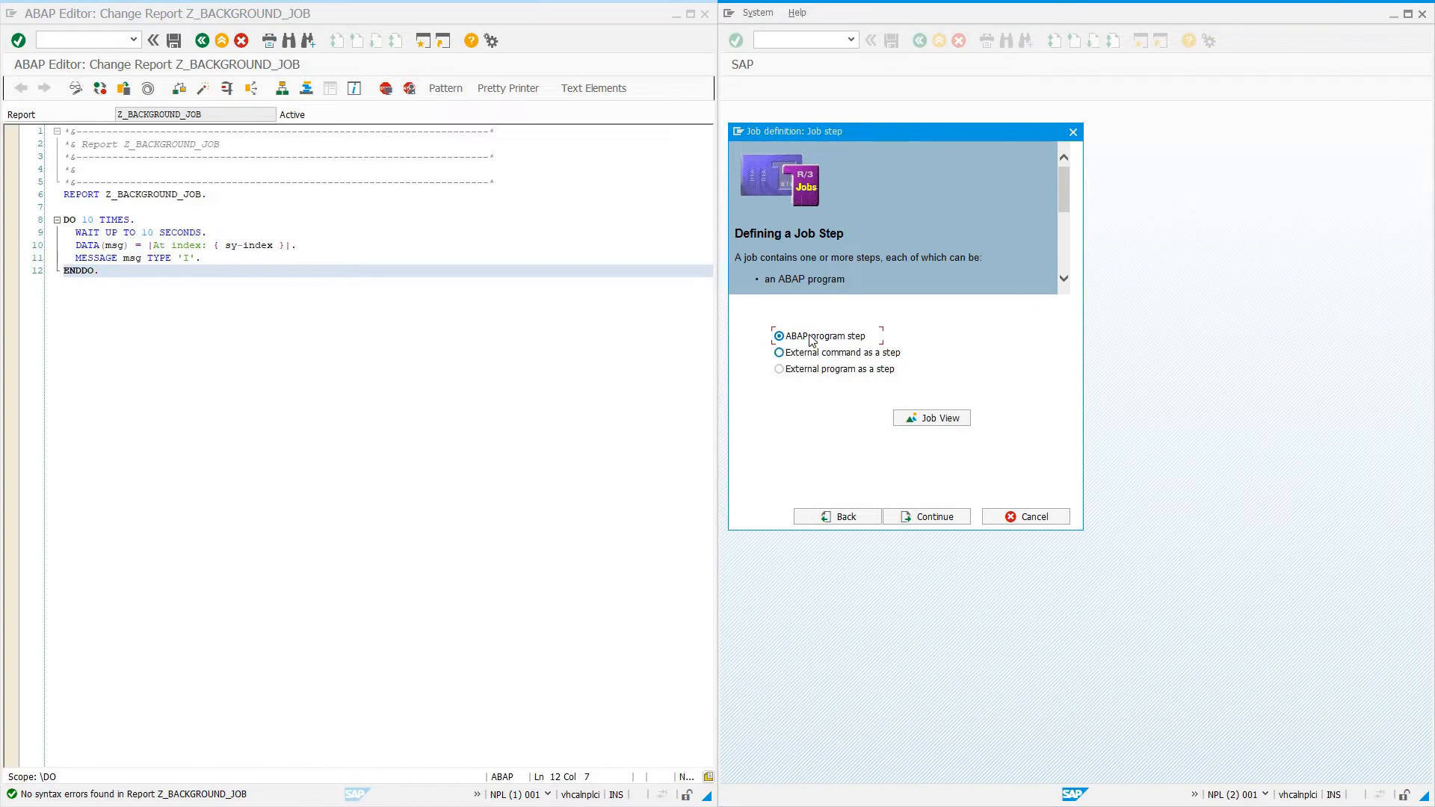
{"action": "mouse_move", "coordinate": [806, 376]}
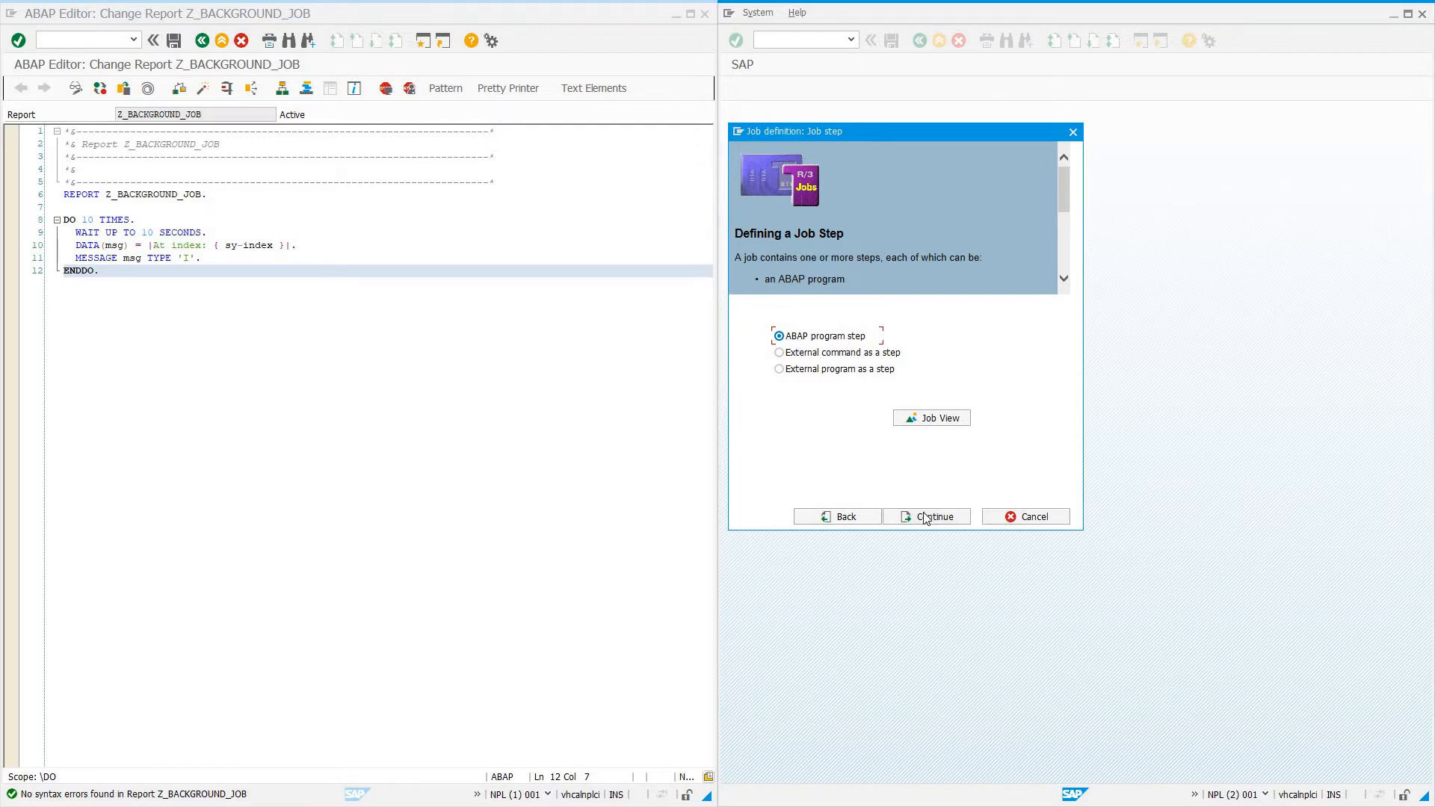
{"action": "left_click", "coordinate": [927, 516]}
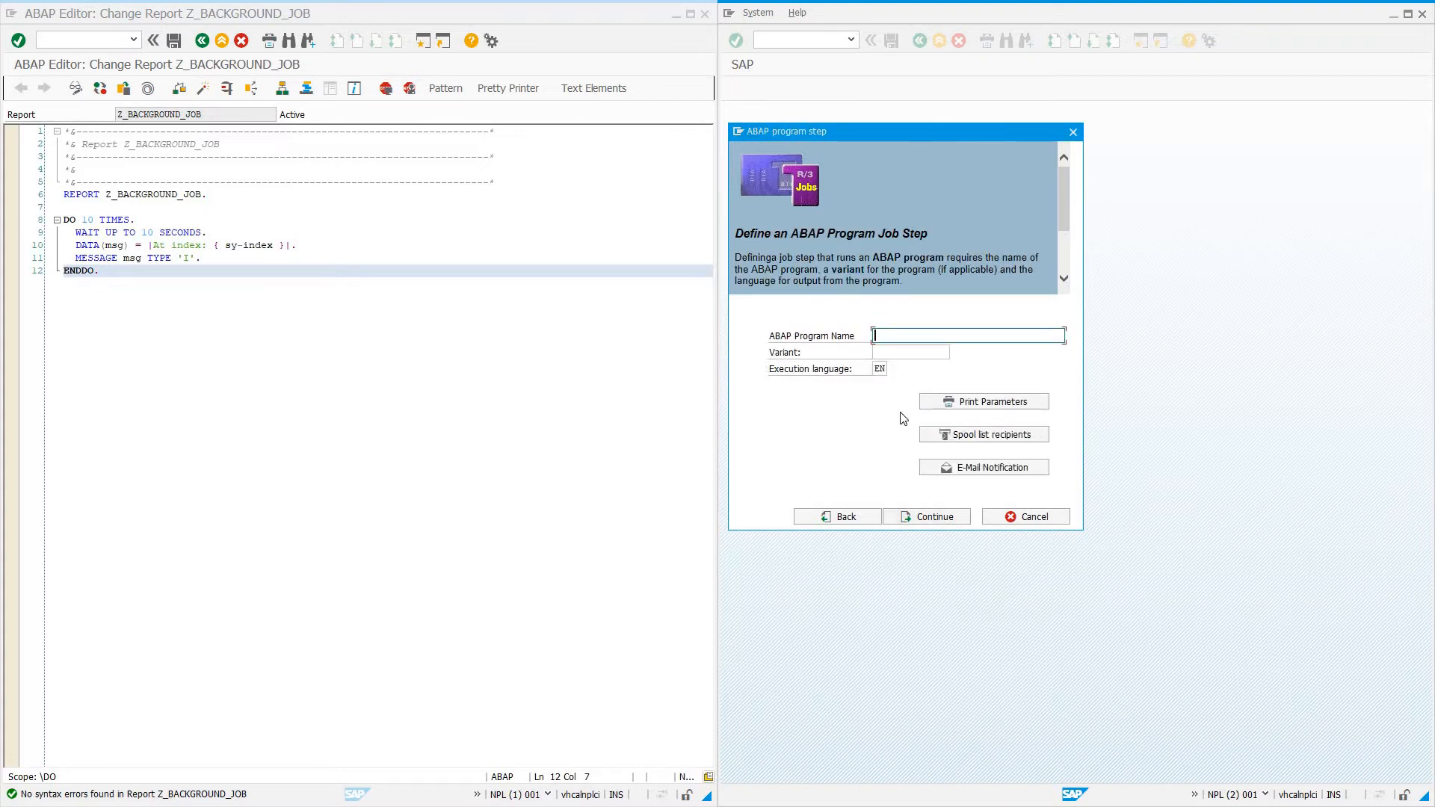
{"action": "type", "text": "Z_BAC"}
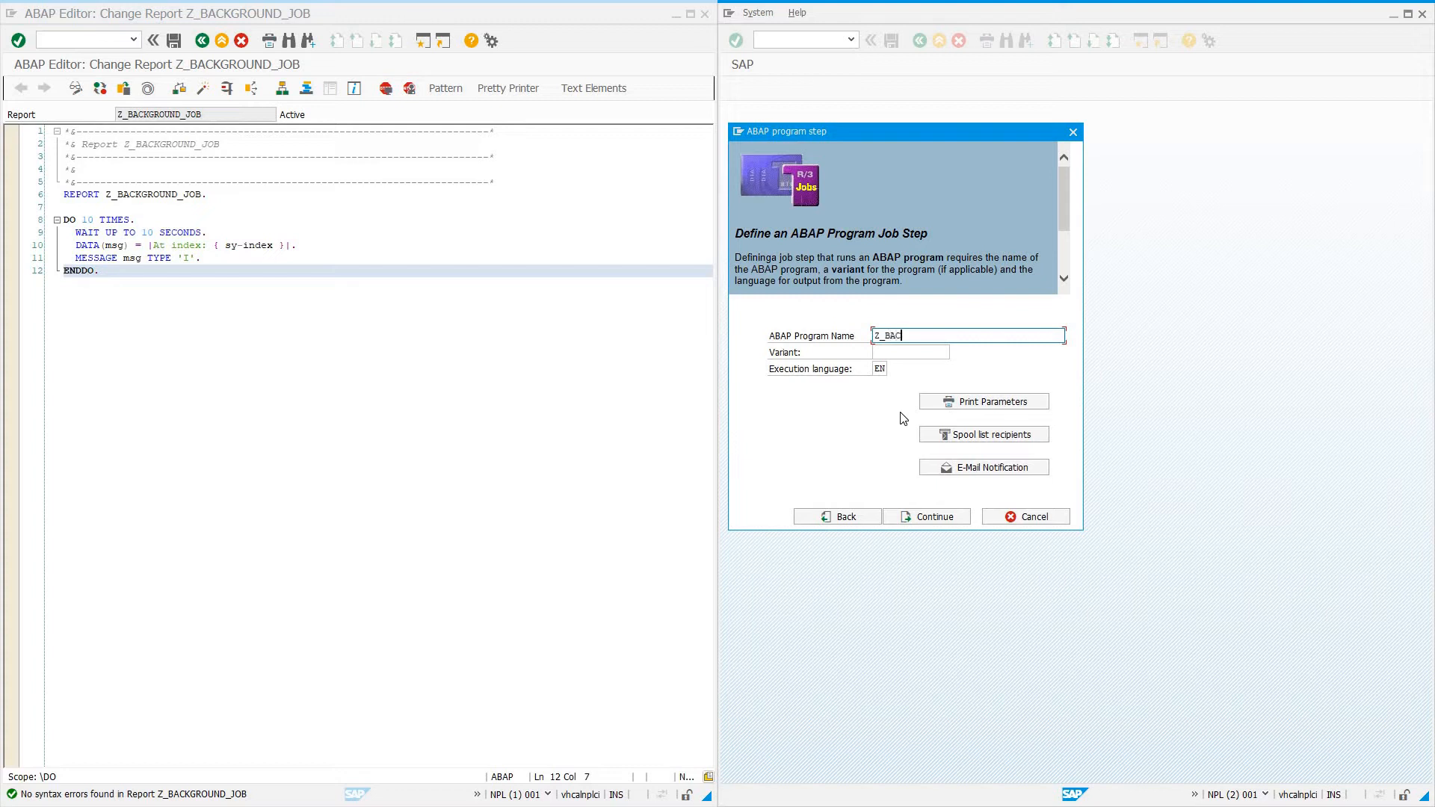
{"action": "type", "text": "KGROUND_JO"}
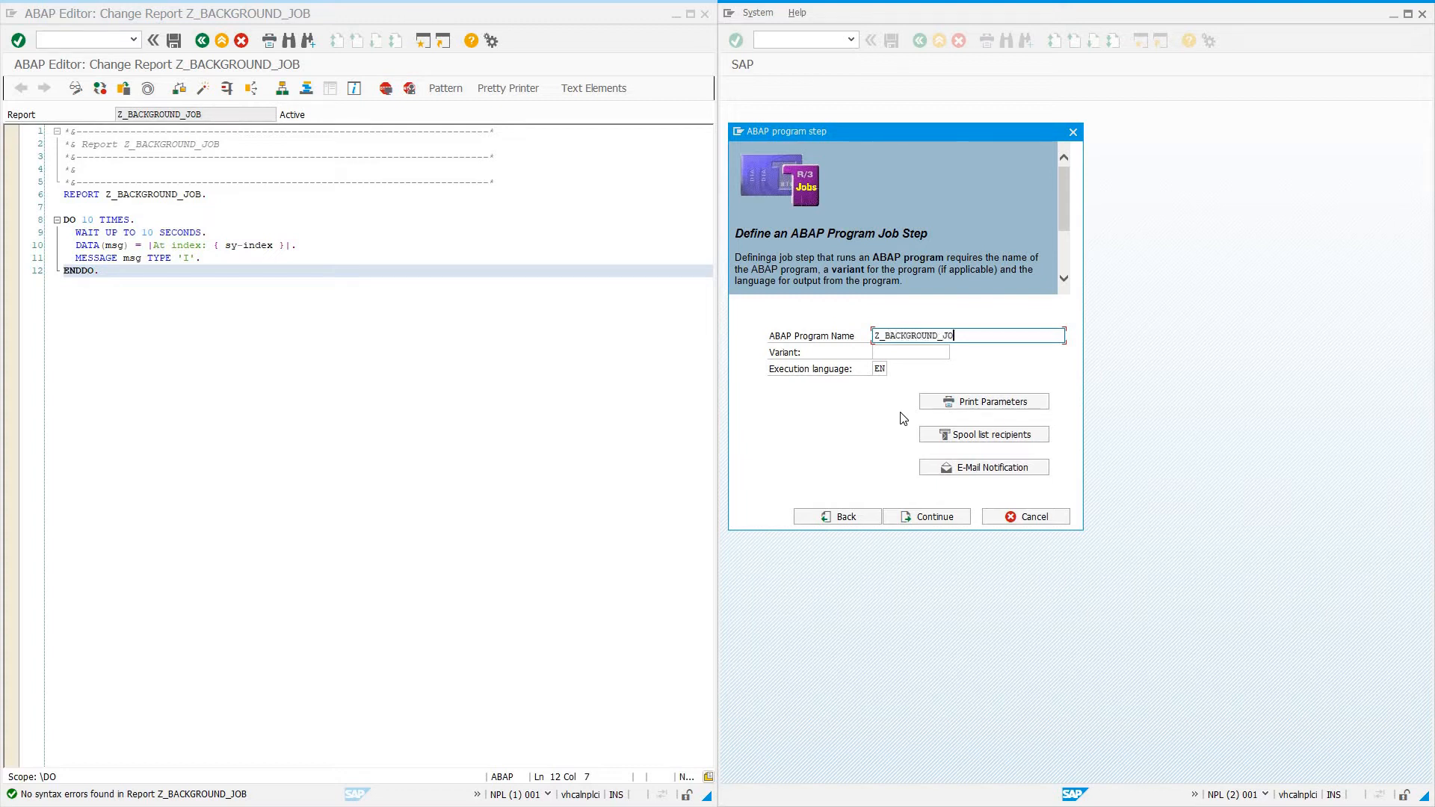
{"action": "left_click", "coordinate": [910, 352]}
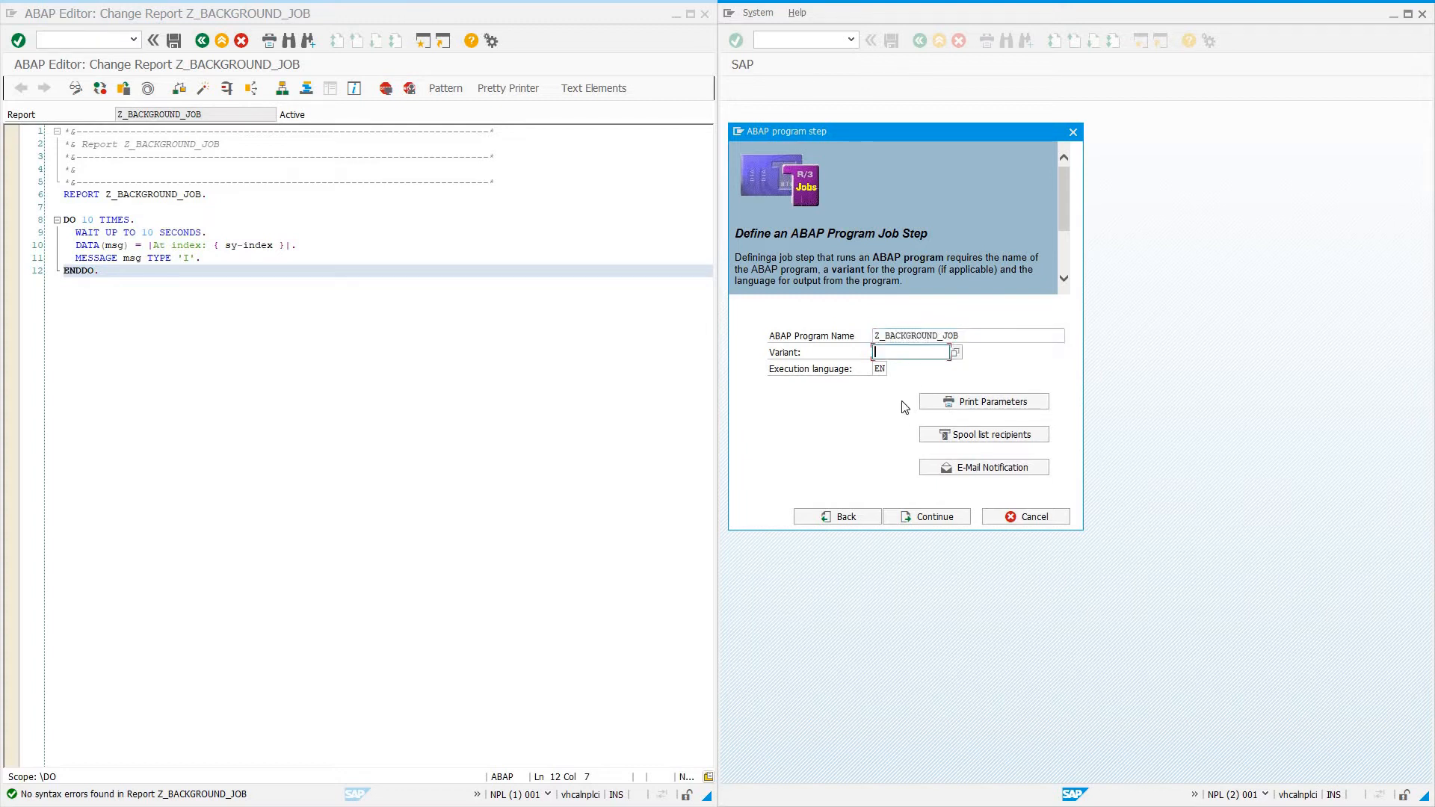
{"action": "mouse_move", "coordinate": [290, 261]}
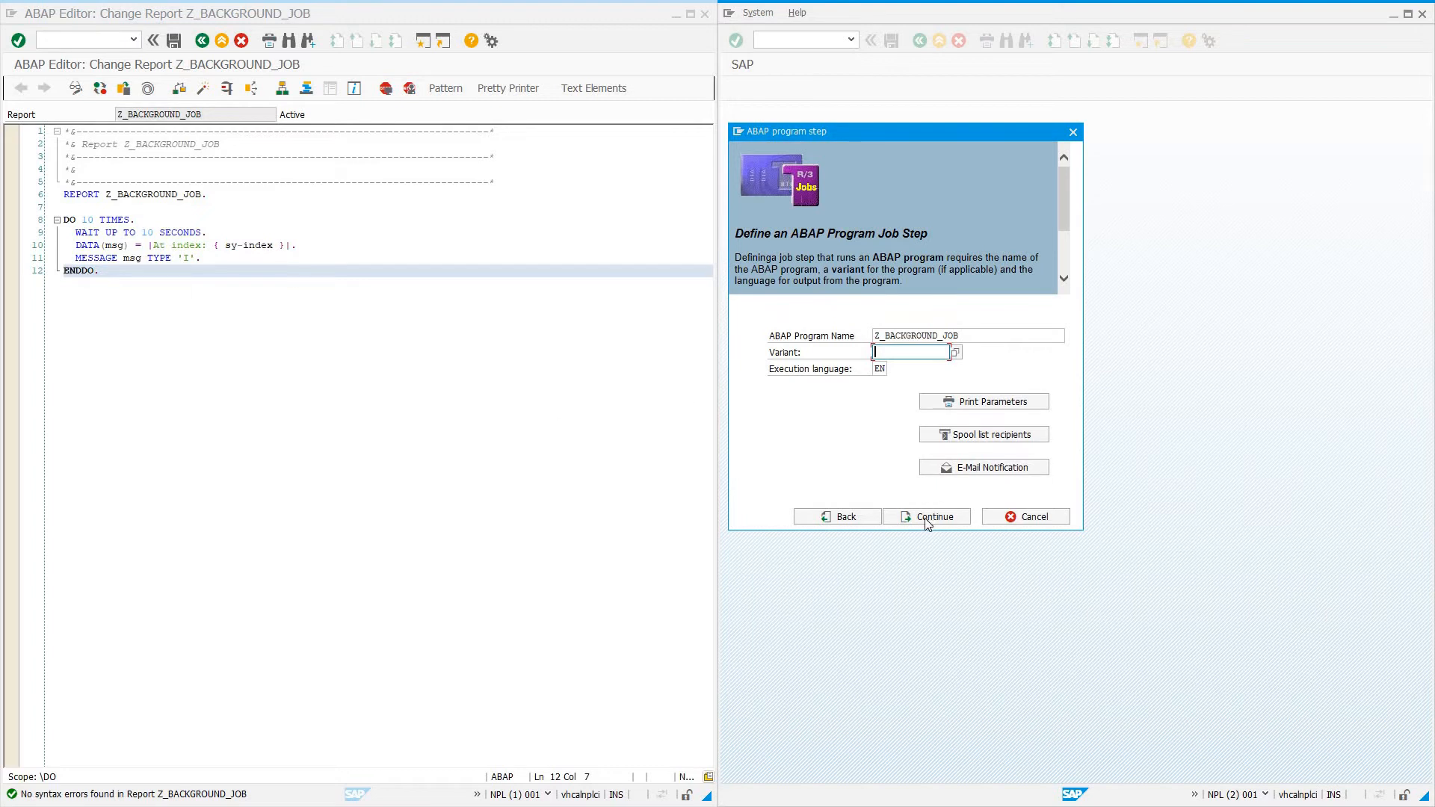
{"action": "mouse_move", "coordinate": [983, 401]}
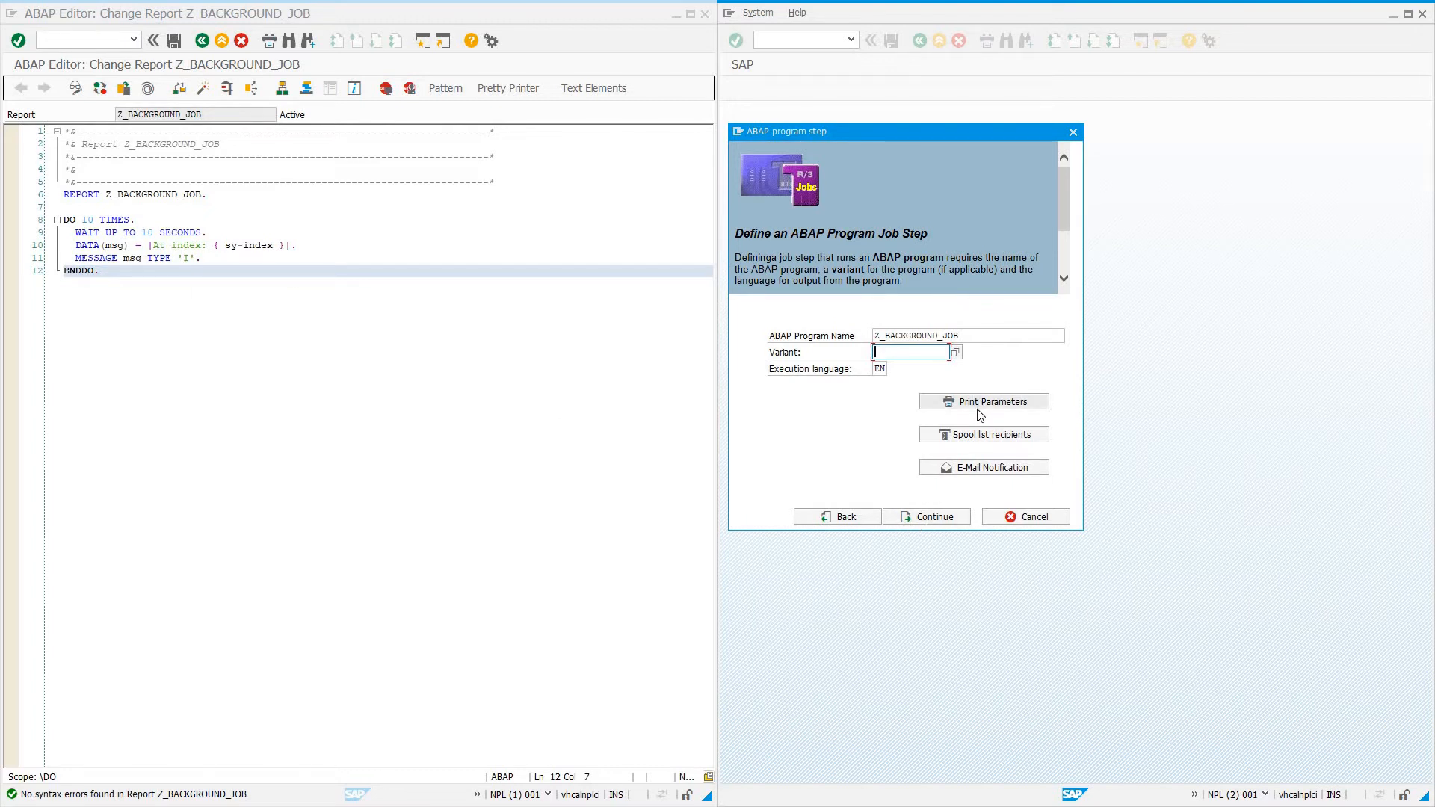
{"action": "mouse_move", "coordinate": [983, 401]}
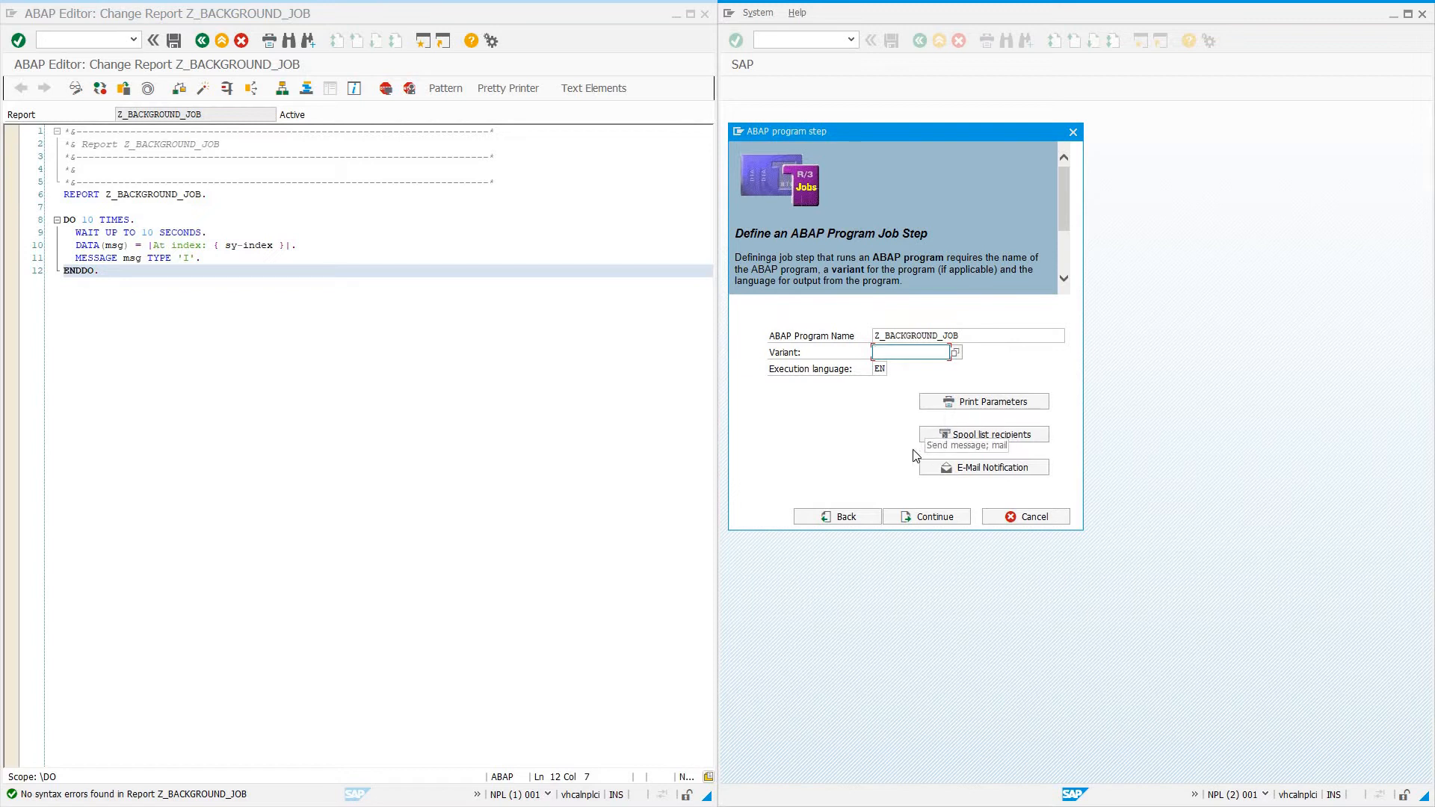
{"action": "mouse_move", "coordinate": [973, 439]}
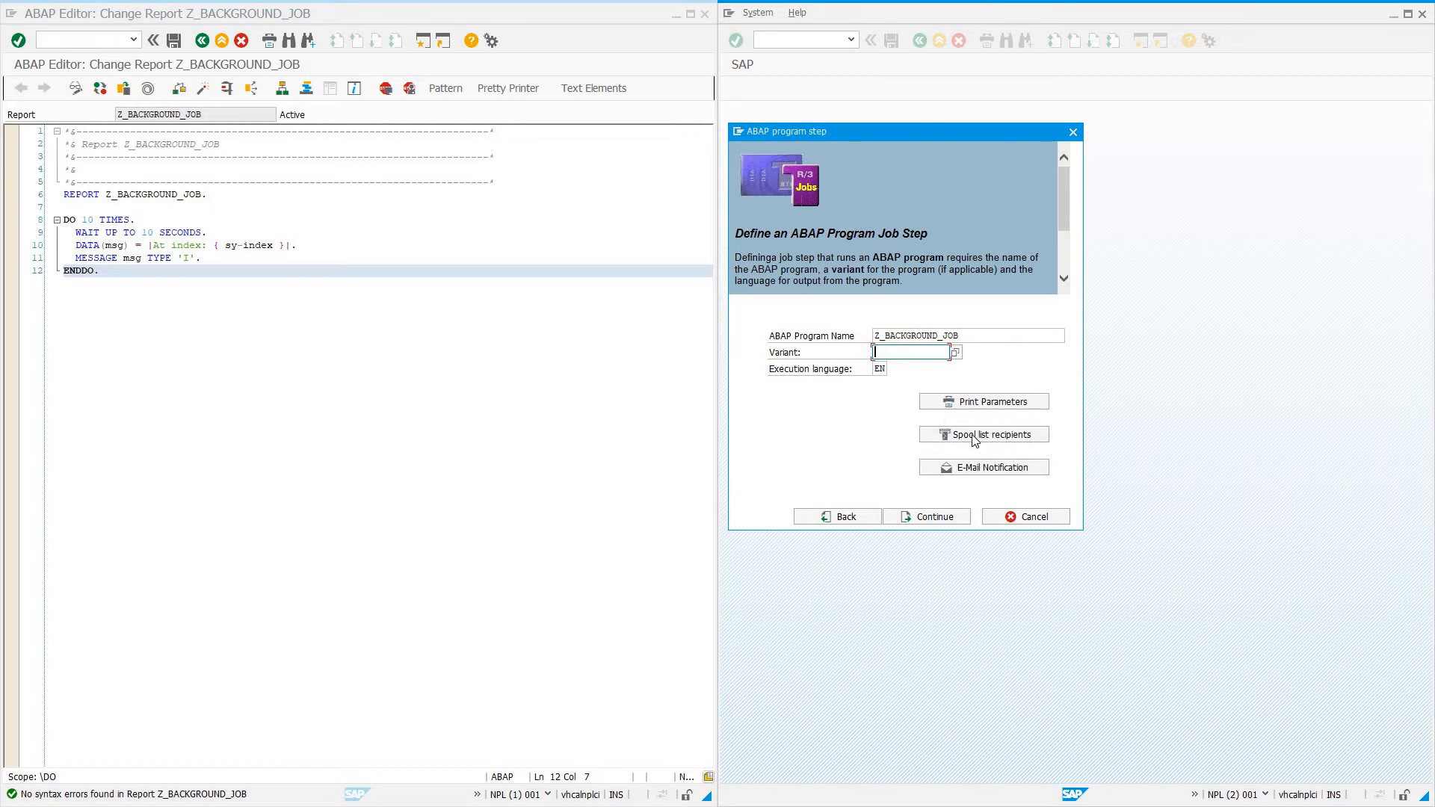
{"action": "mouse_move", "coordinate": [984, 434]}
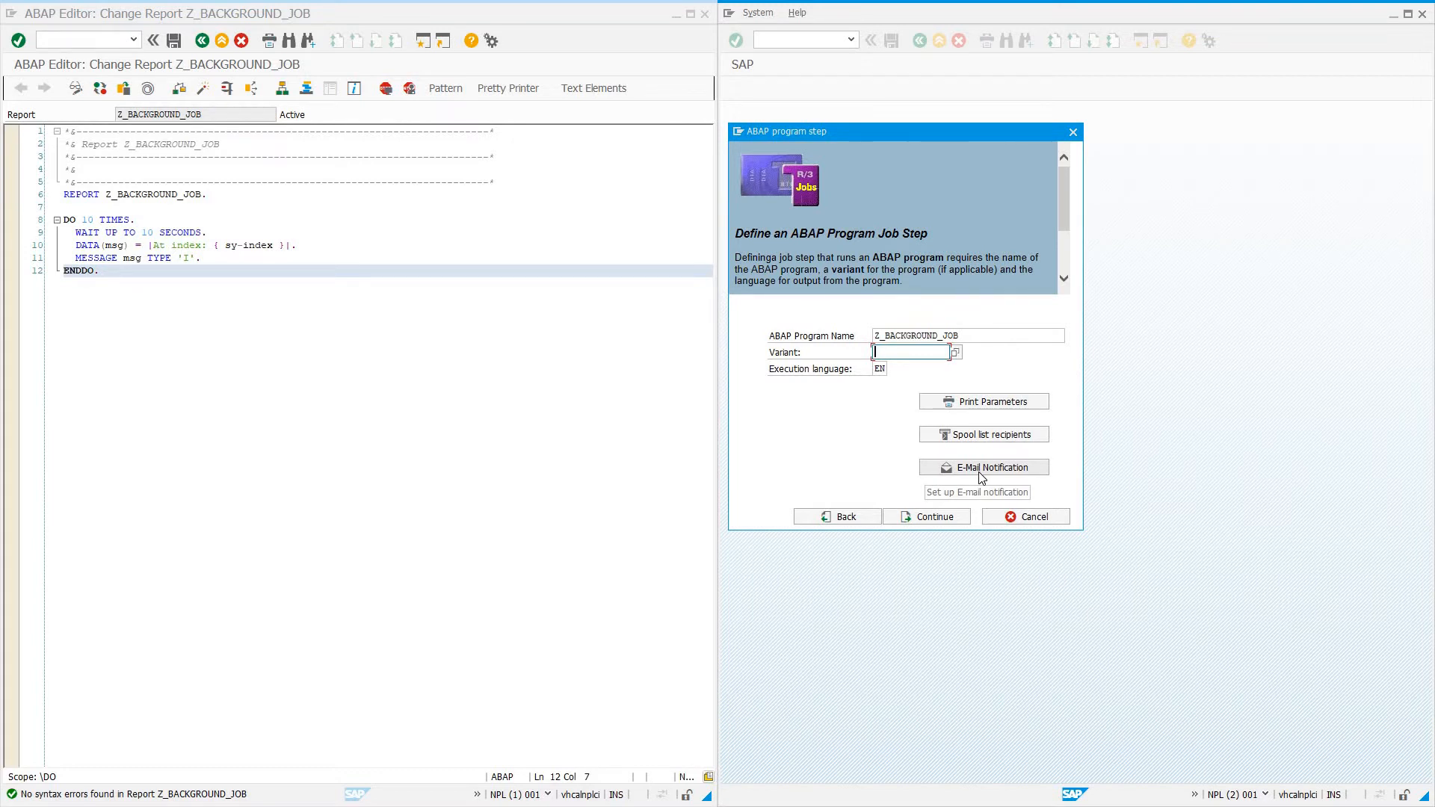
{"action": "mouse_move", "coordinate": [971, 476]}
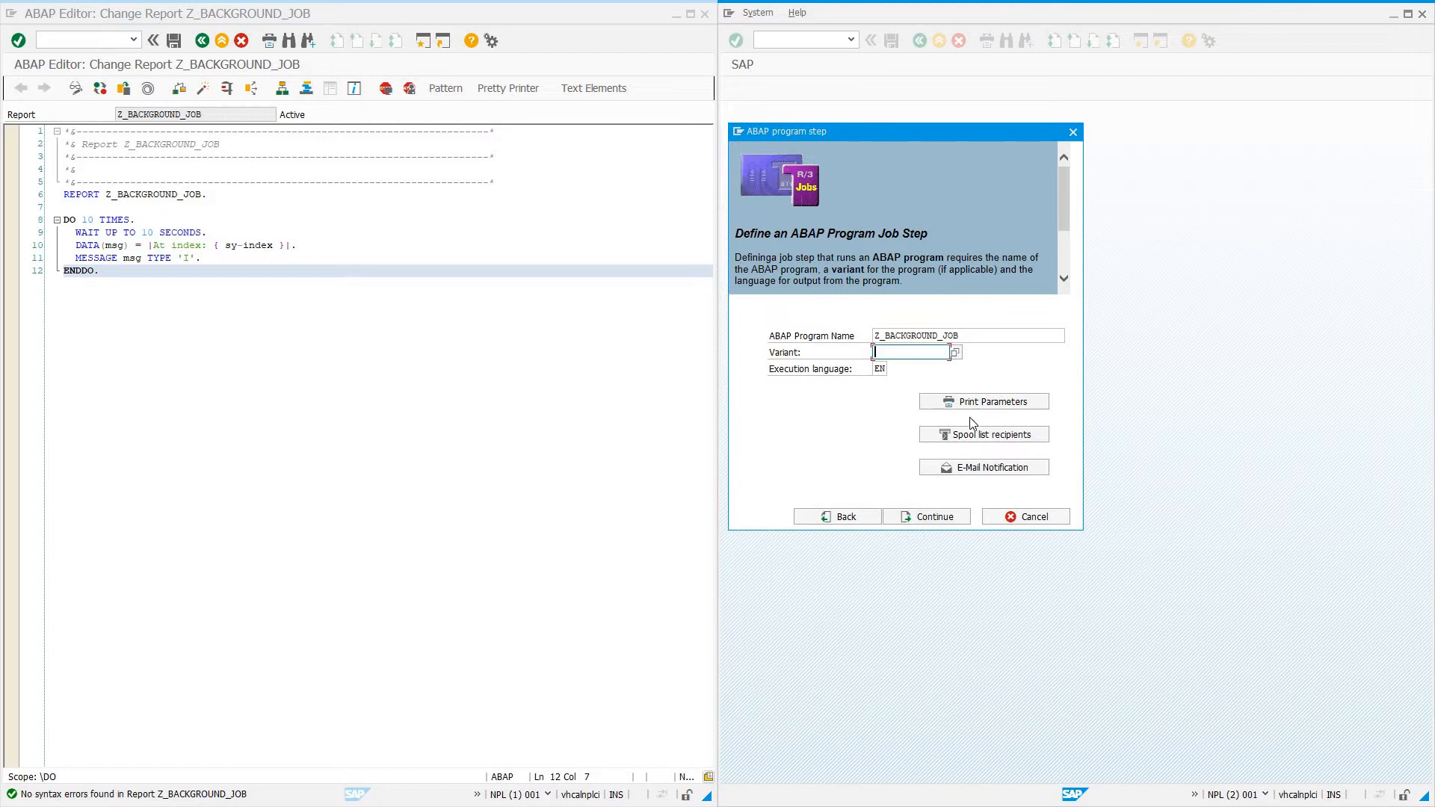
{"action": "mouse_move", "coordinate": [930, 516]}
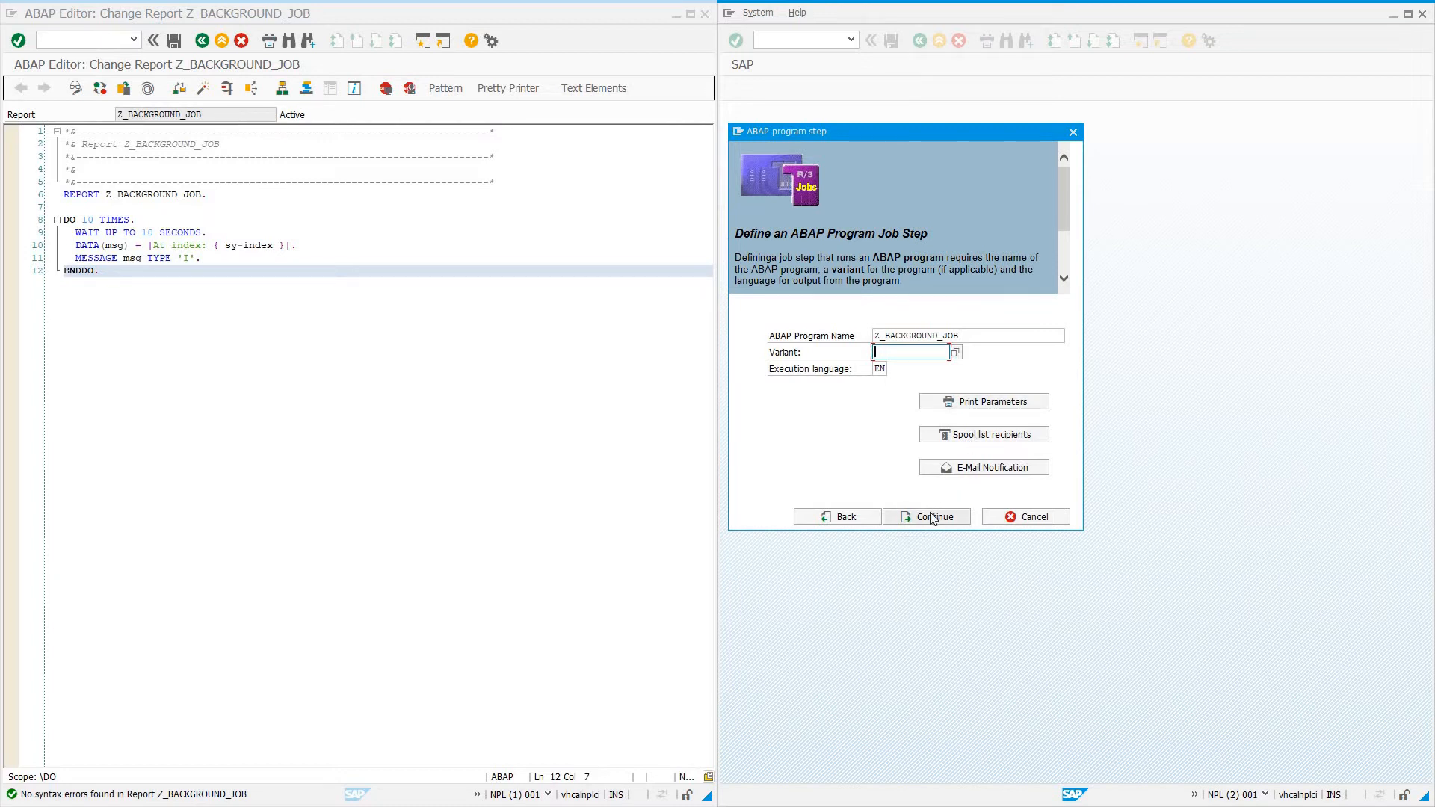
Skip past the program and multi-step pages and choose the Date/time start condition
{"action": "left_click", "coordinate": [926, 516]}
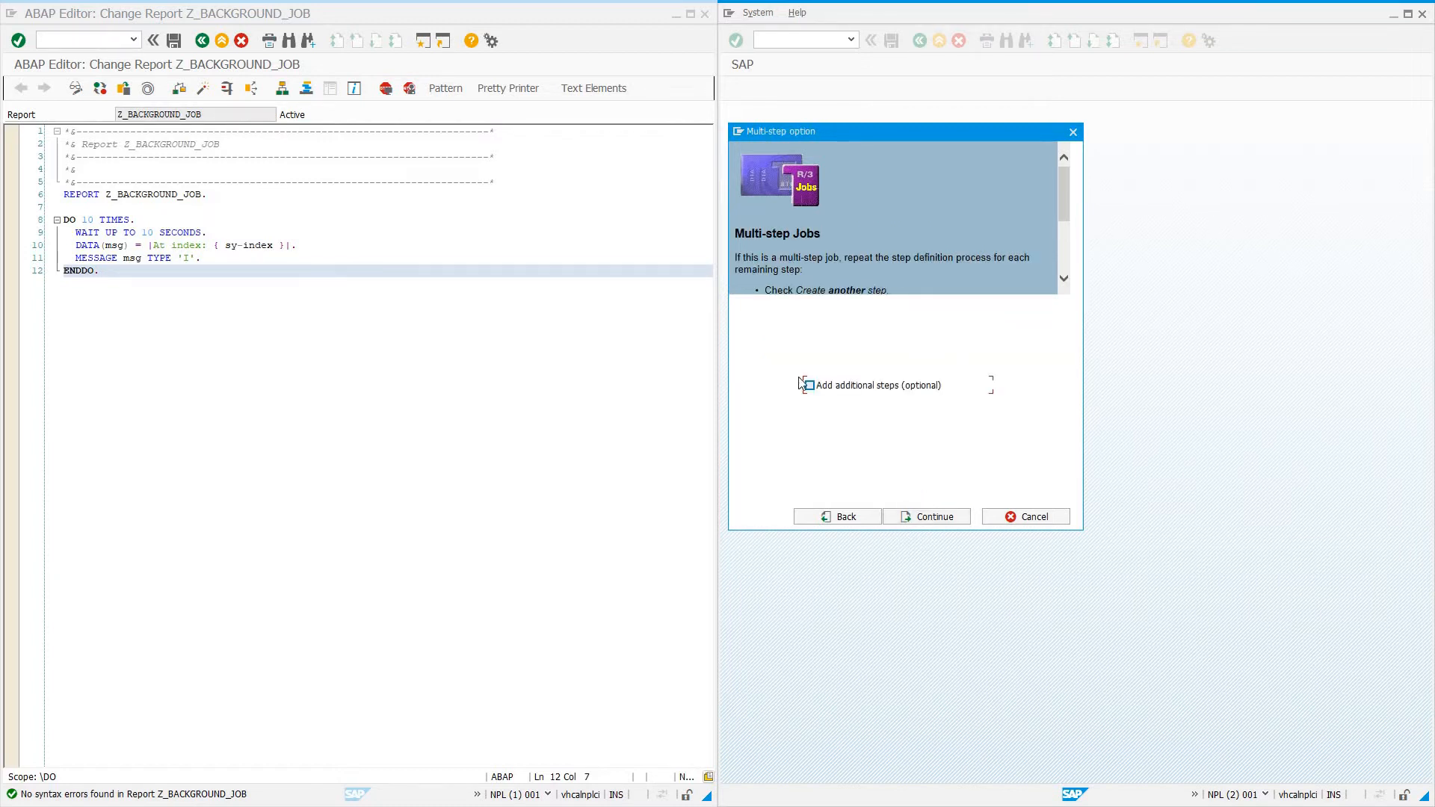
{"action": "mouse_move", "coordinate": [819, 399]}
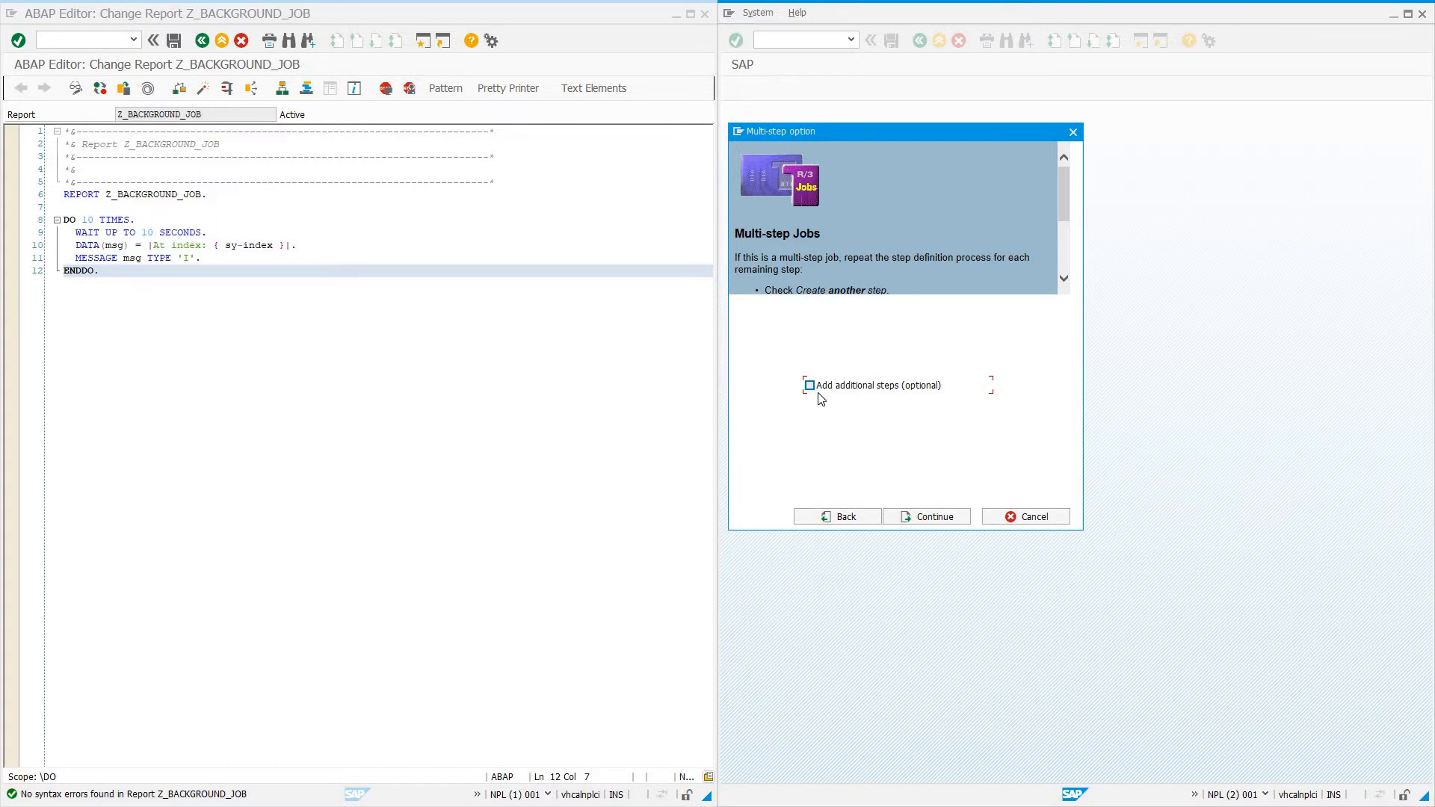
{"action": "mouse_move", "coordinate": [929, 516]}
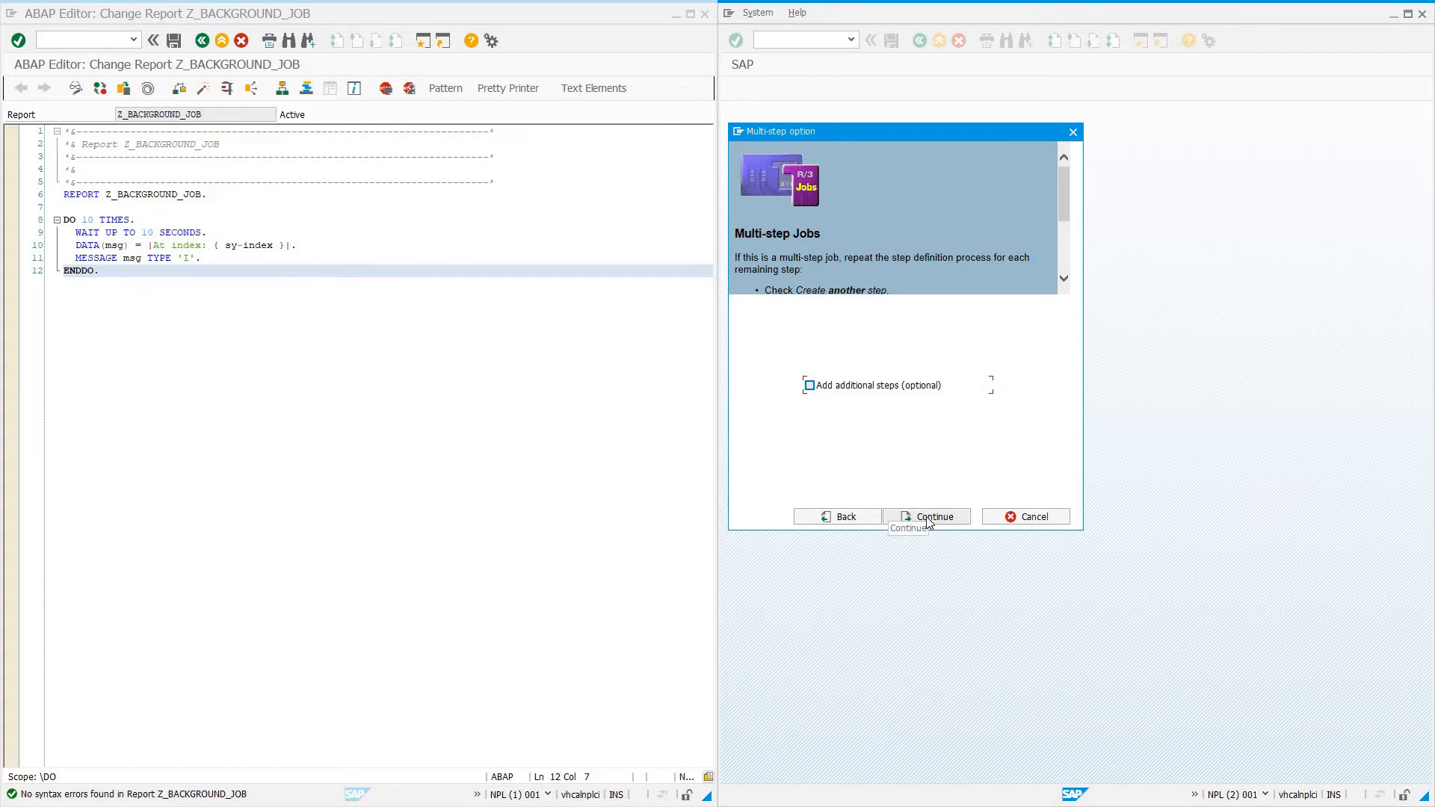
{"action": "left_click", "coordinate": [926, 516]}
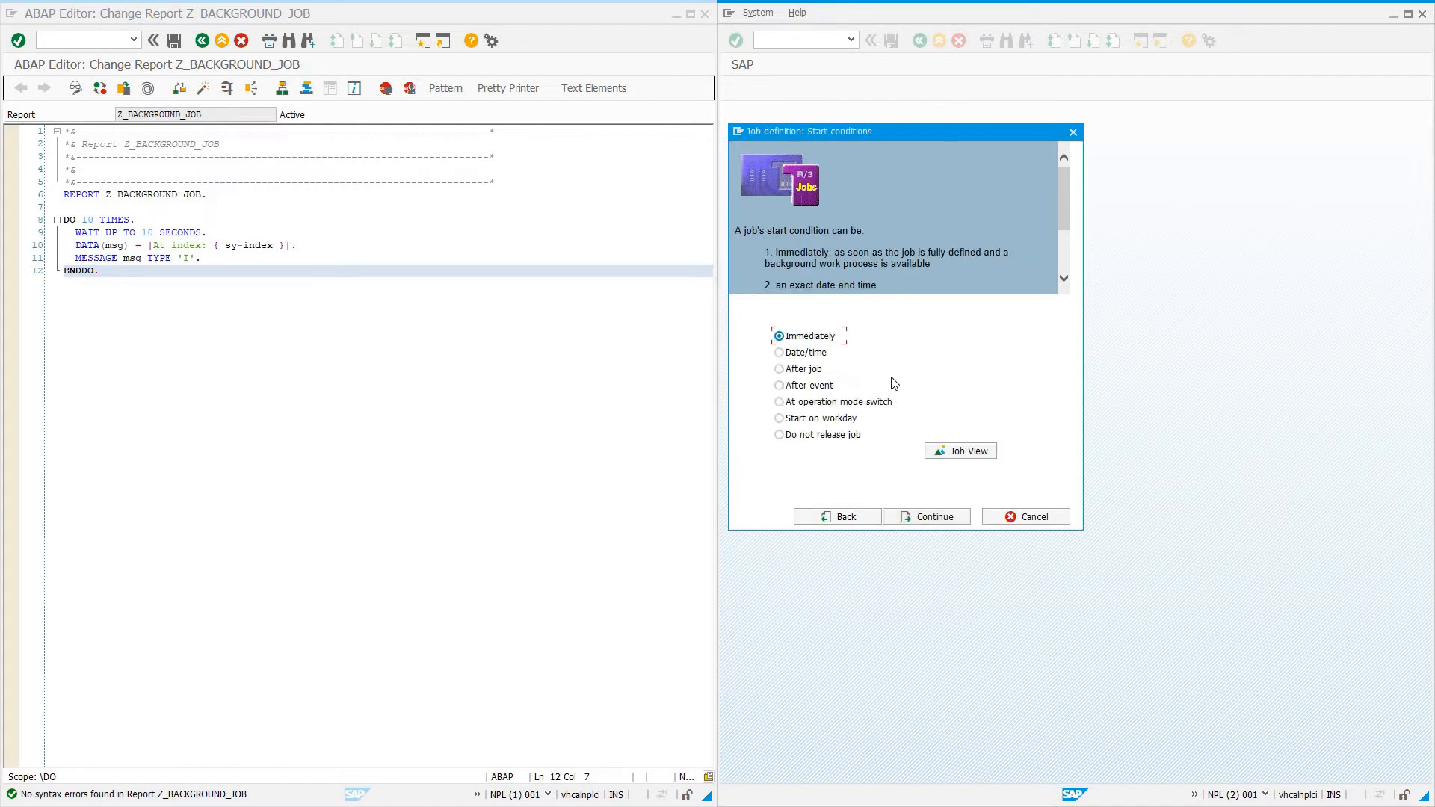
{"action": "left_click", "coordinate": [779, 368]}
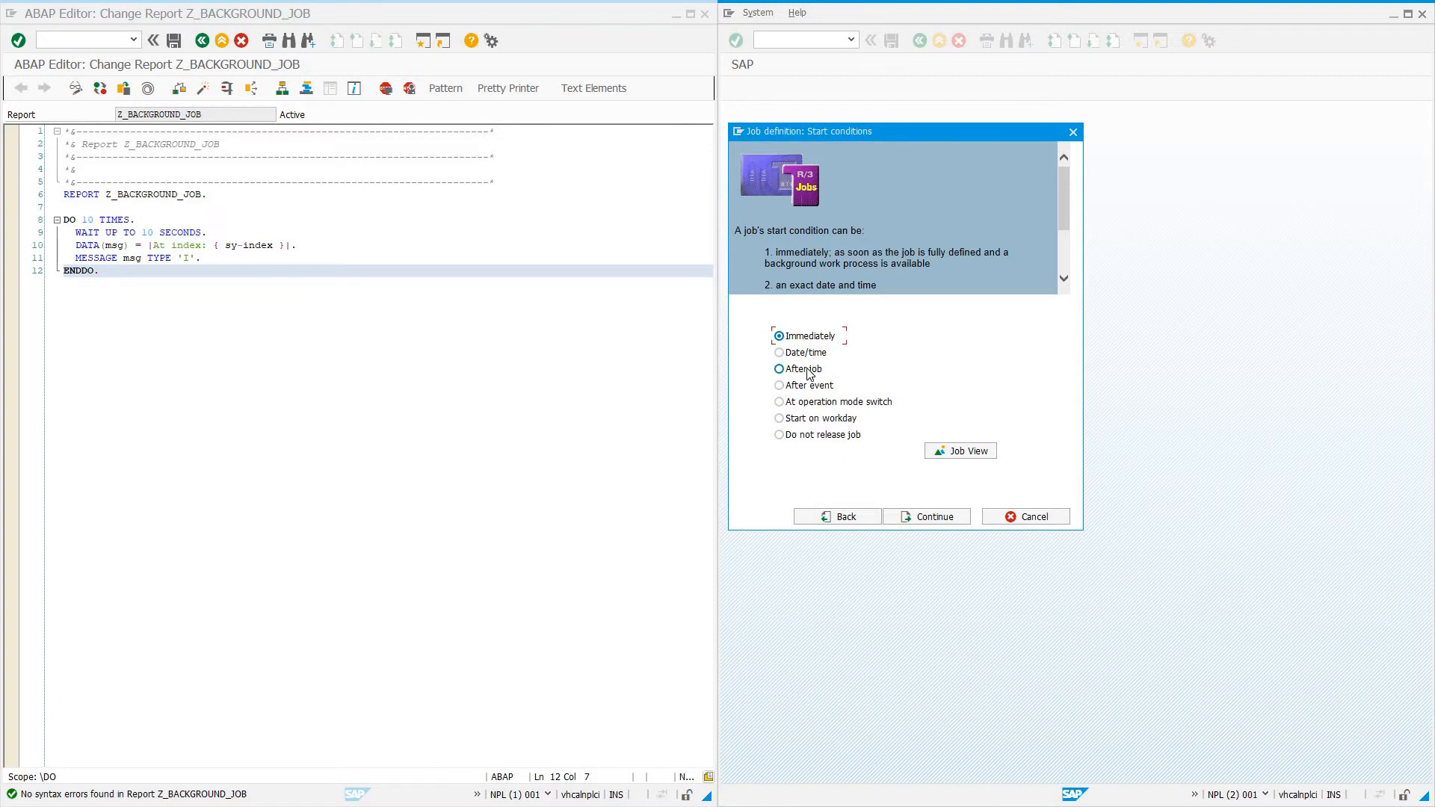
{"action": "left_click", "coordinate": [779, 384]}
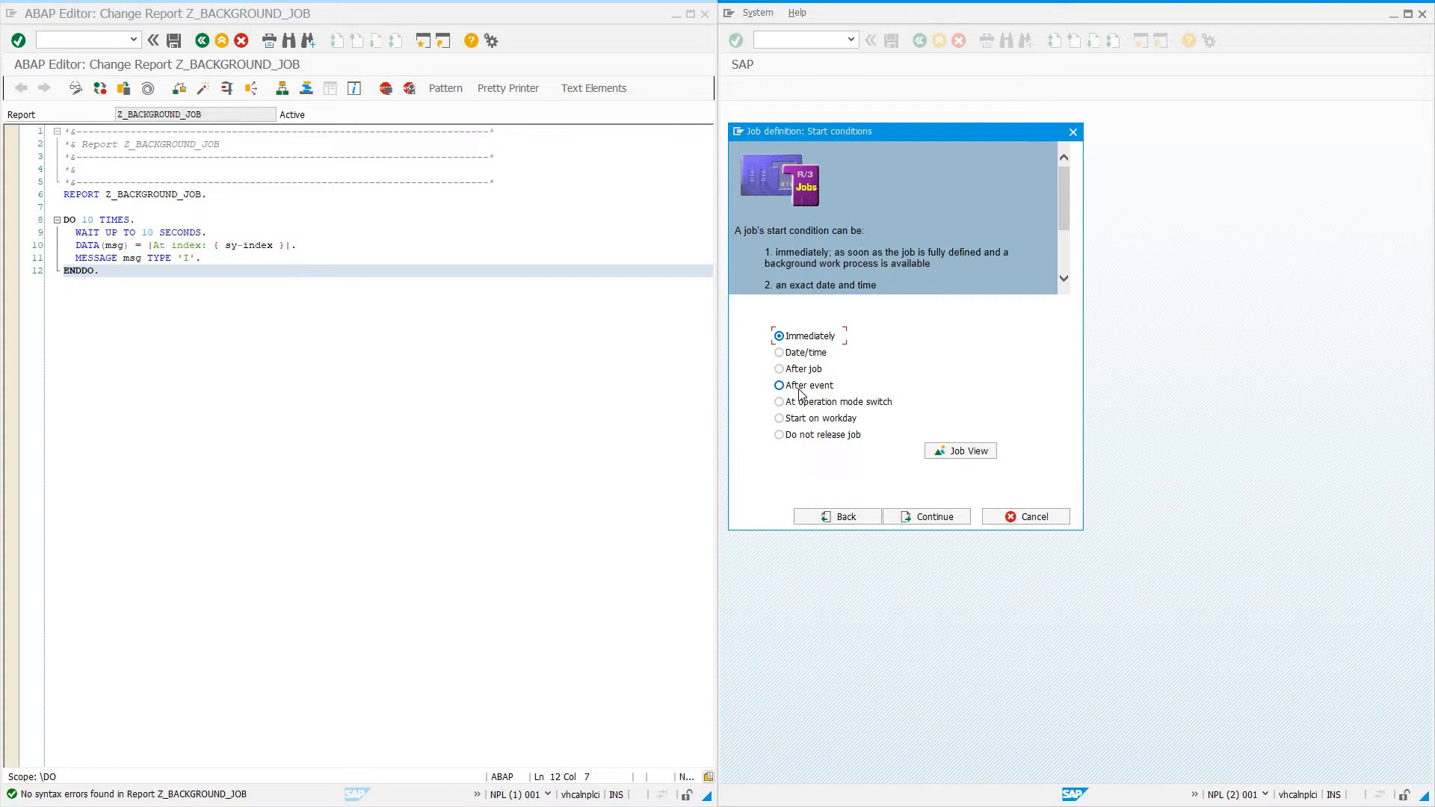
{"action": "left_click", "coordinate": [779, 400]}
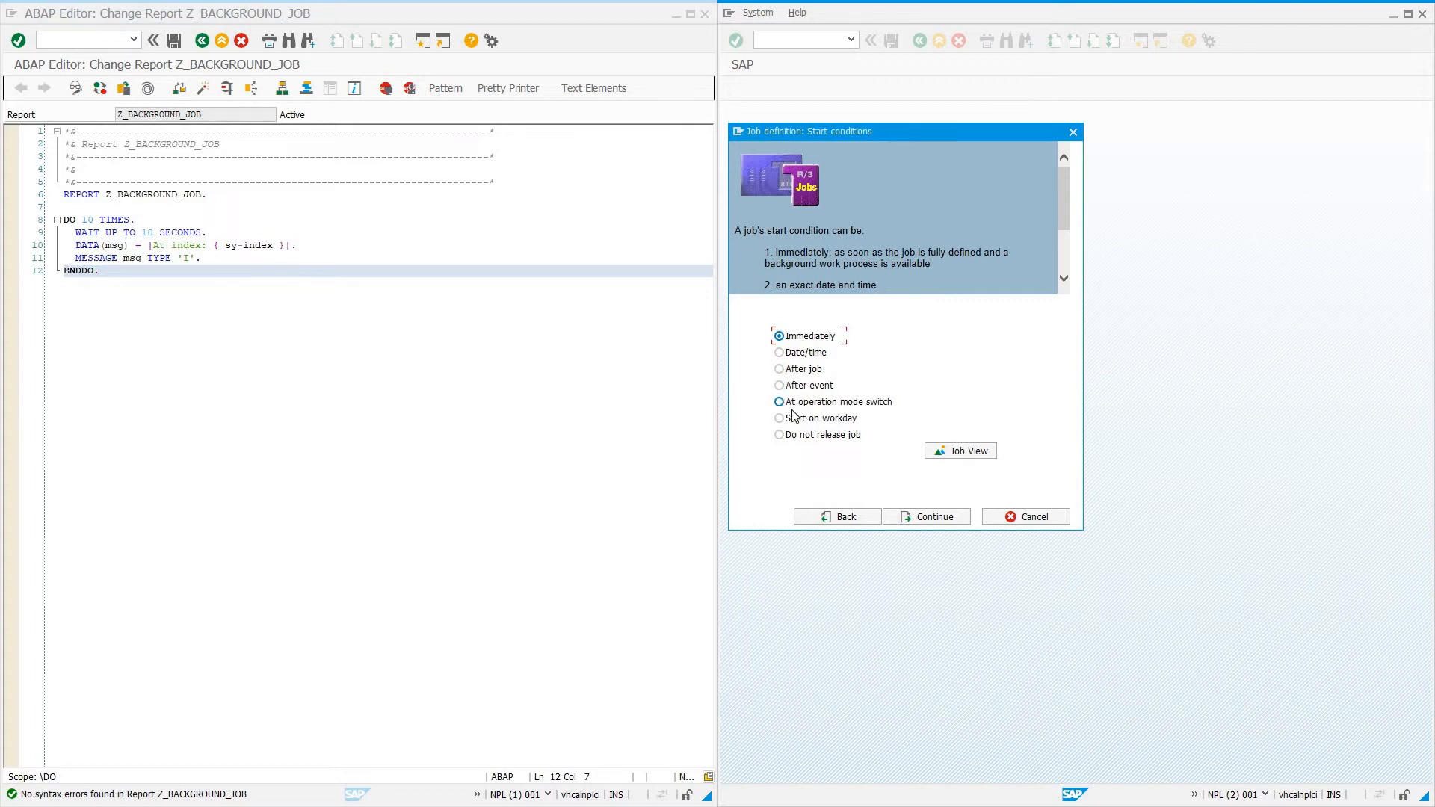
{"action": "left_click", "coordinate": [779, 418]}
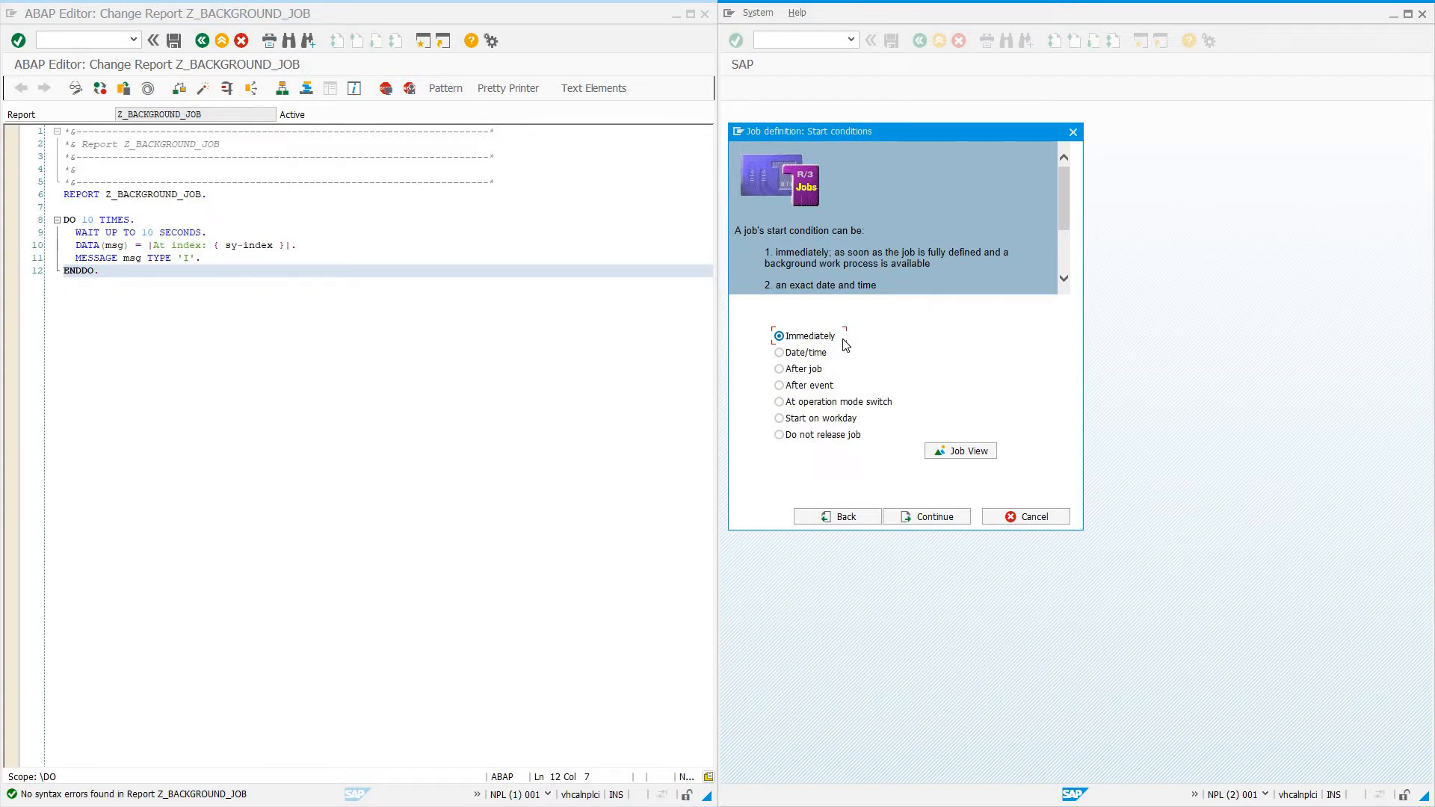
{"action": "mouse_move", "coordinate": [803, 357]}
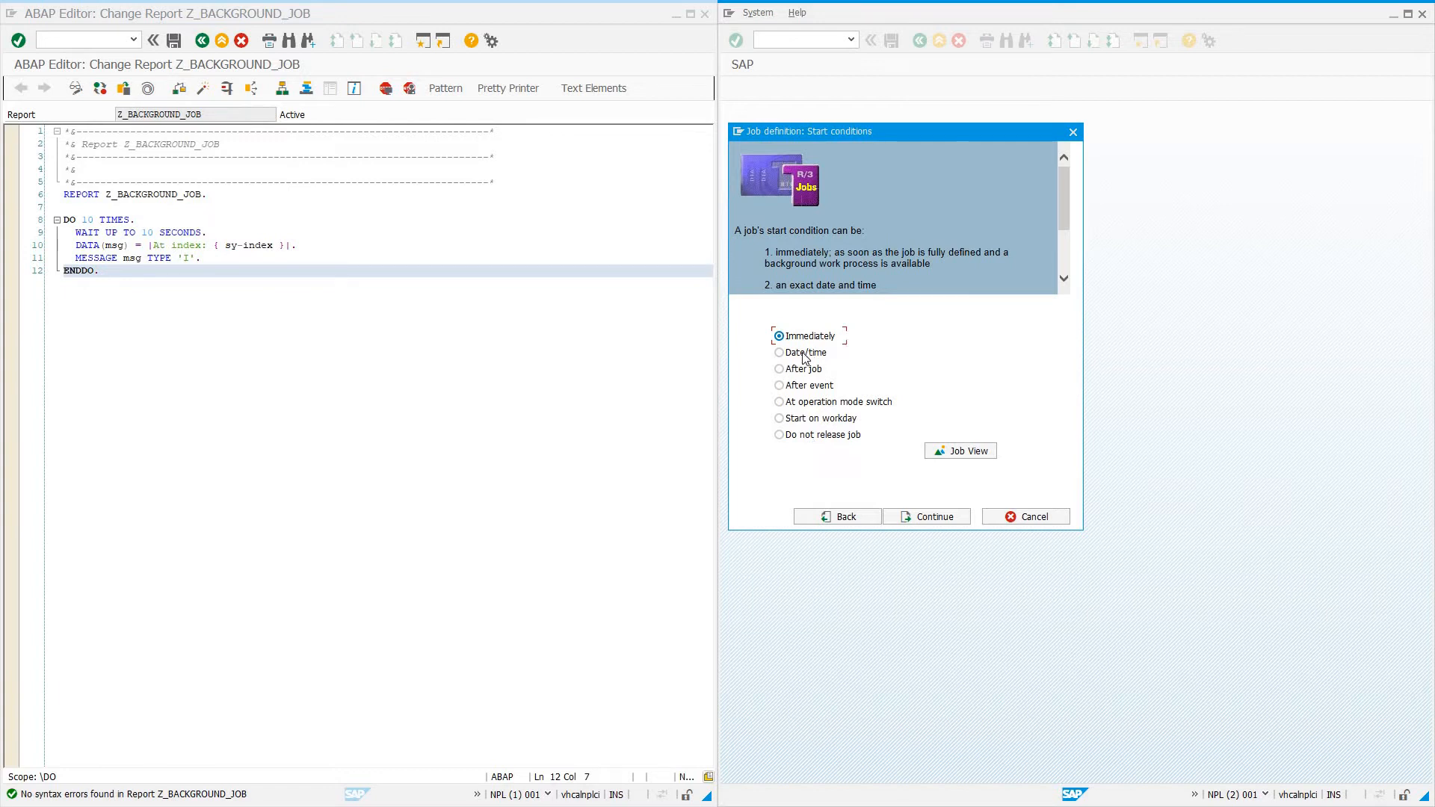
{"action": "left_click", "coordinate": [778, 352]}
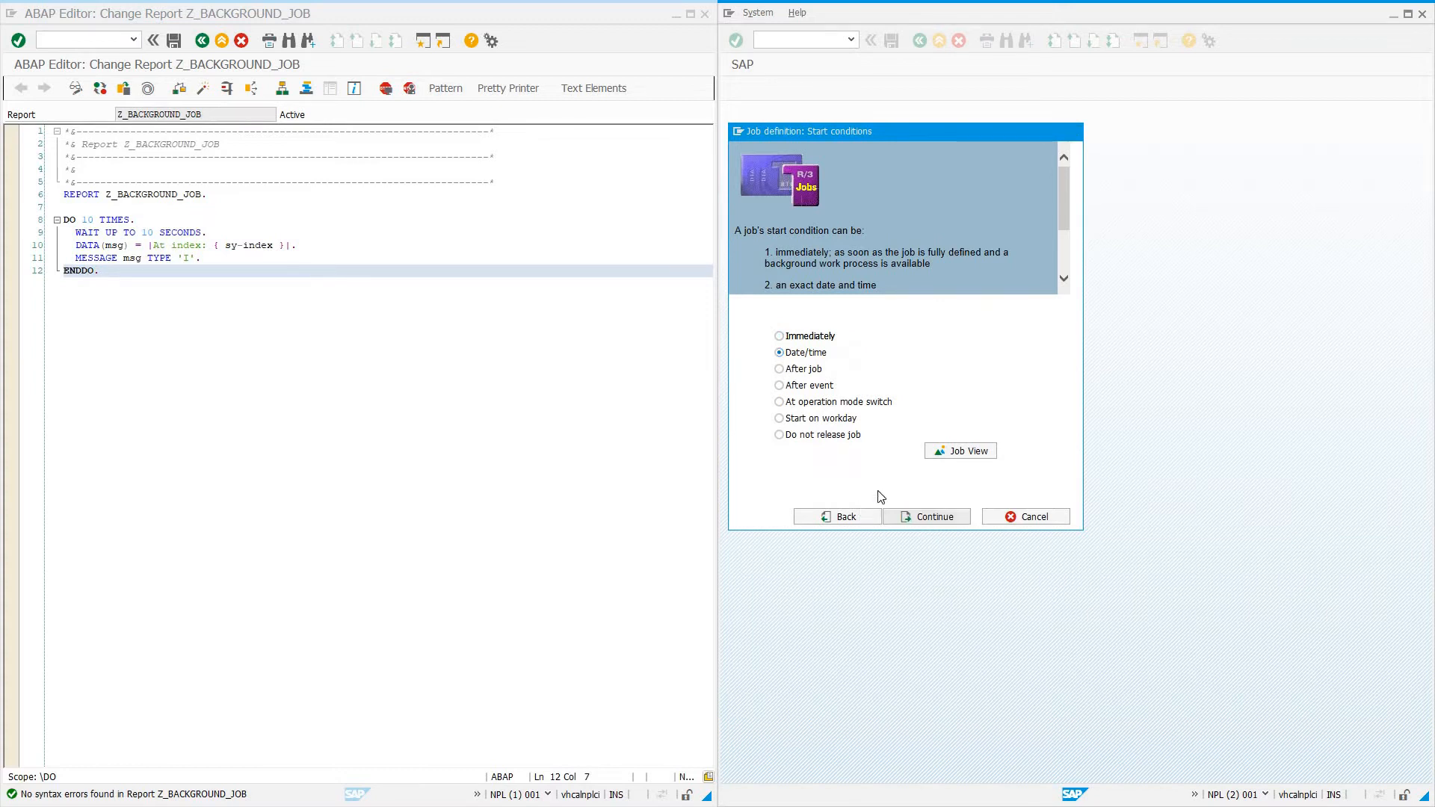
{"action": "left_click", "coordinate": [926, 516]}
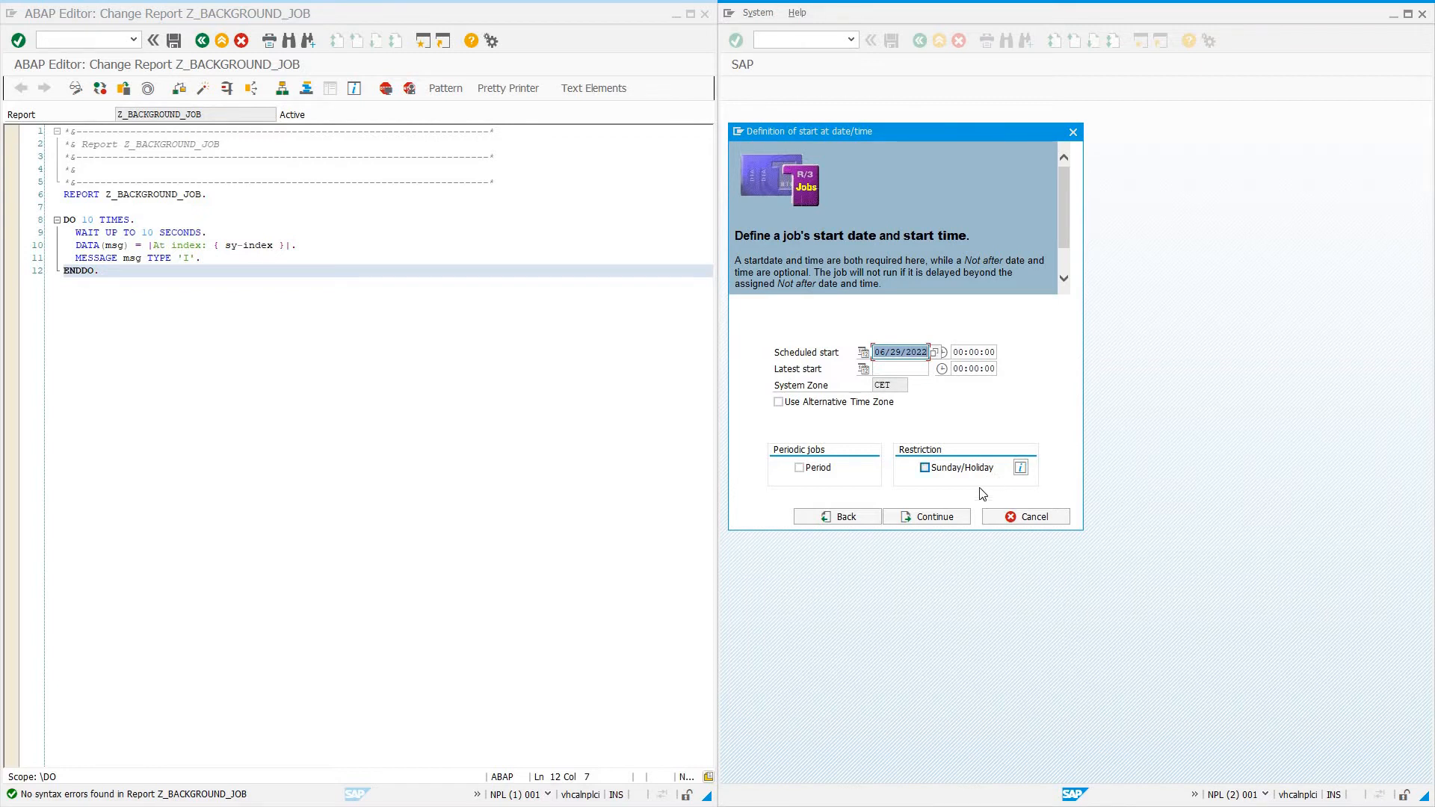
Schedule the start for 06/29/2022 at 19:45:00 and mark the job as periodic
{"action": "left_click", "coordinate": [924, 468]}
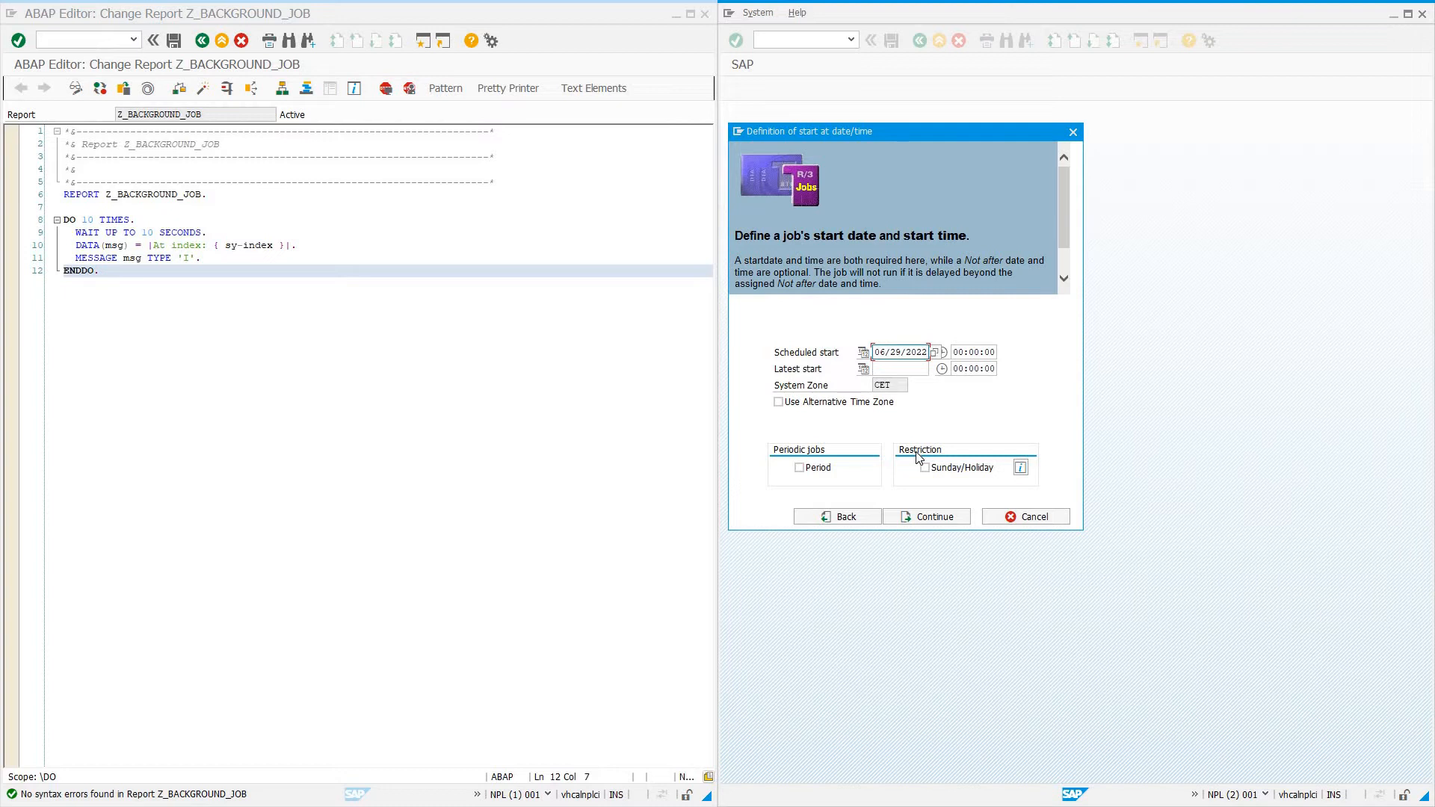
{"action": "left_click", "coordinate": [973, 351]}
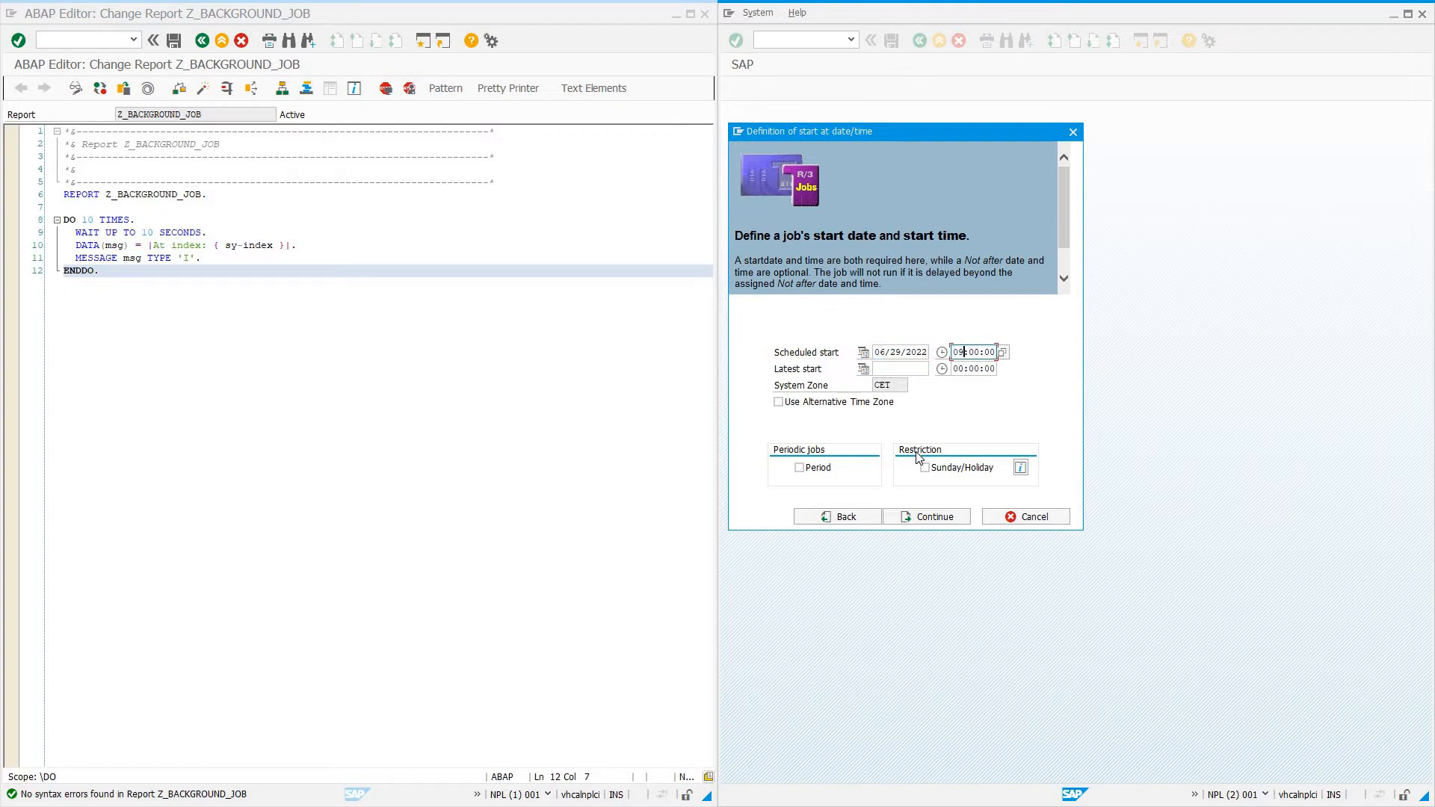
{"action": "type", "text": "19"}
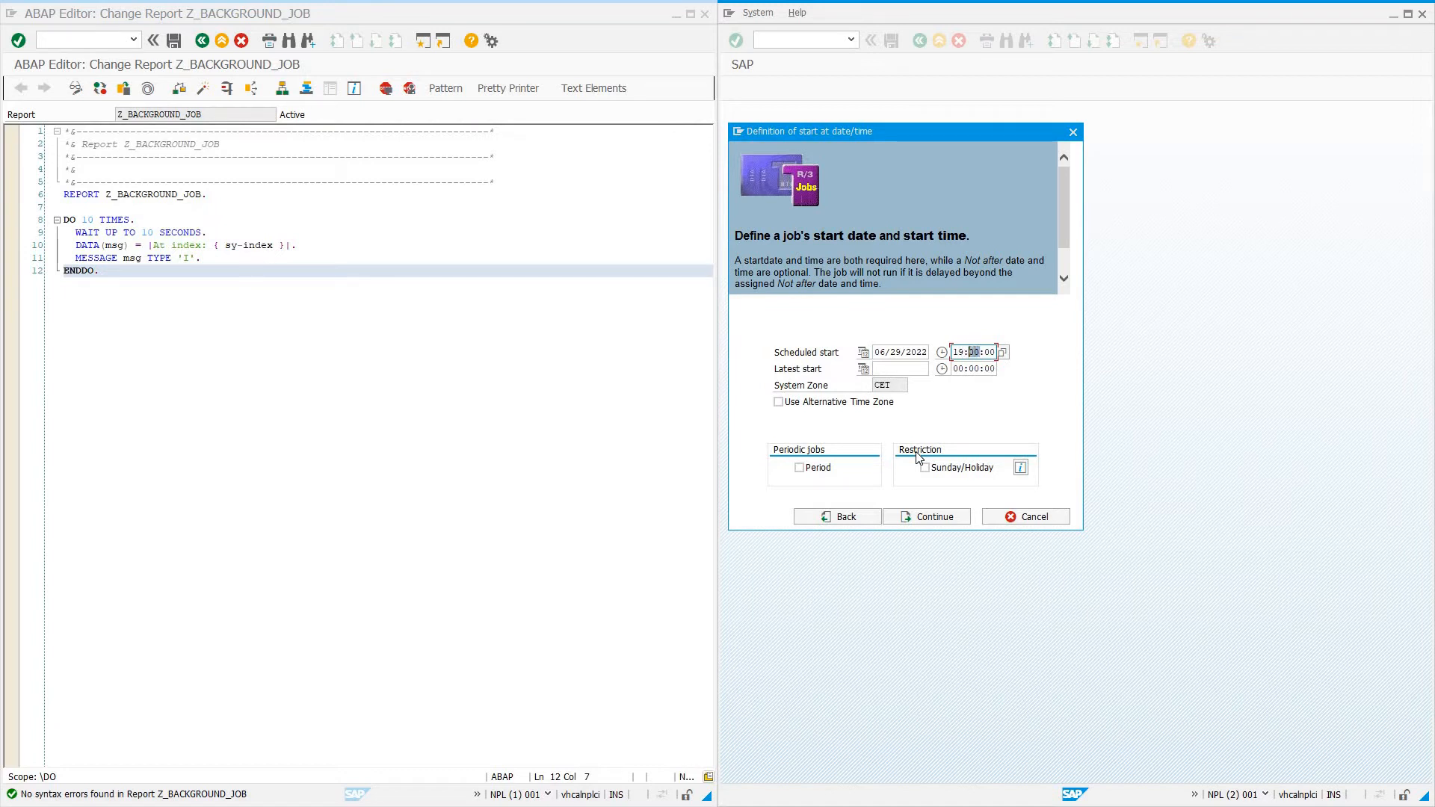
{"action": "type", "text": "42"}
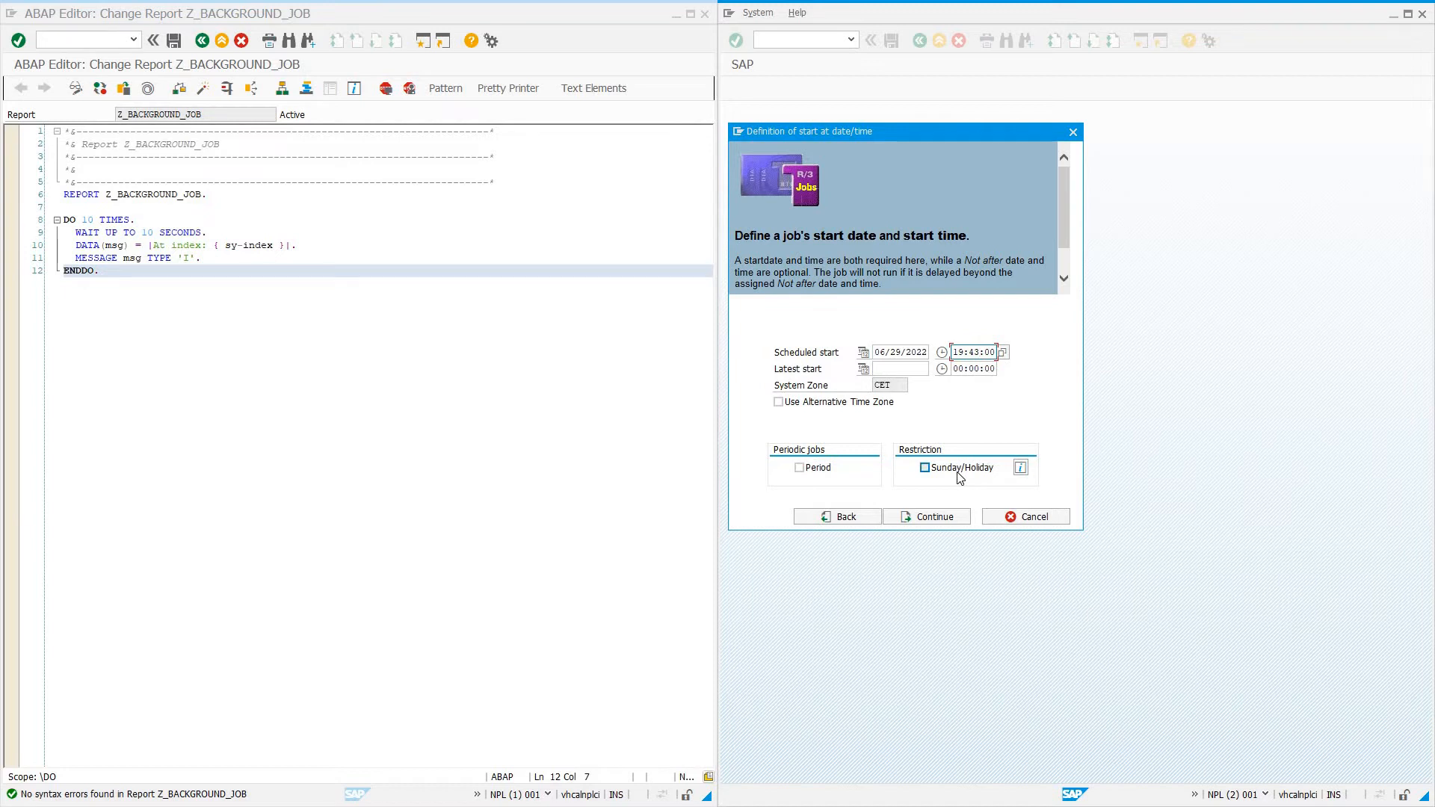
{"action": "mouse_move", "coordinate": [951, 434]}
{"action": "type", "text": "5"}
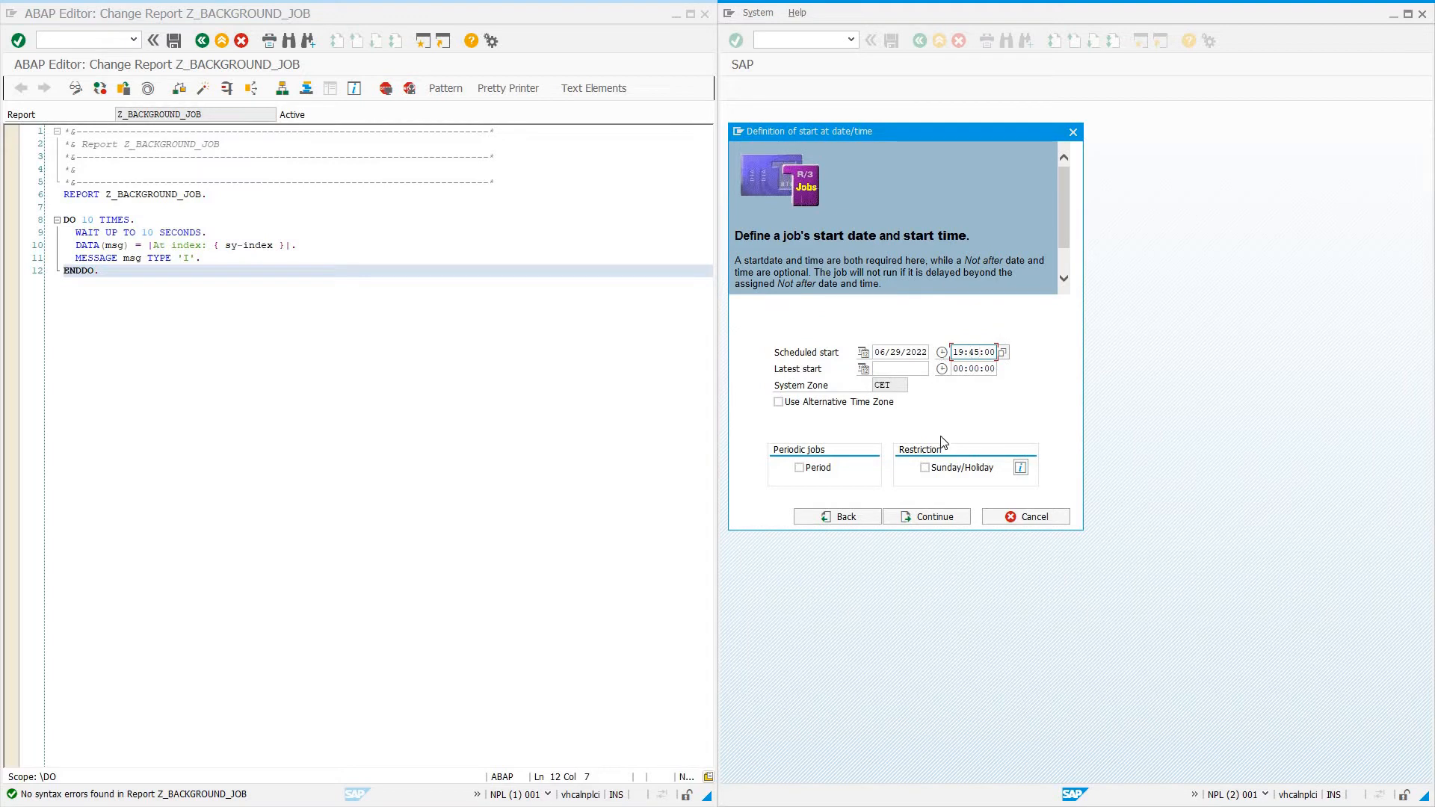
{"action": "left_click", "coordinate": [798, 468]}
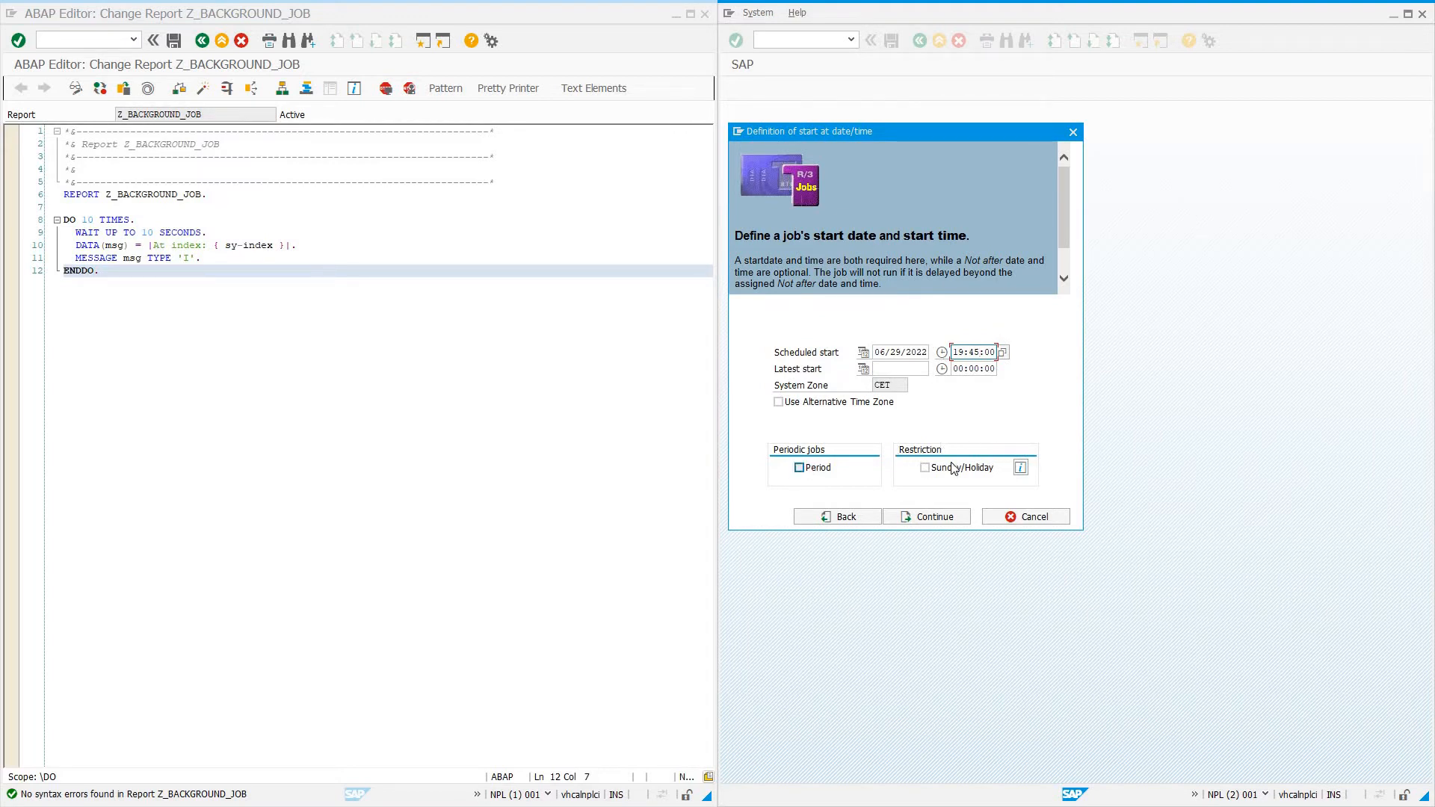
{"action": "left_click", "coordinate": [924, 468]}
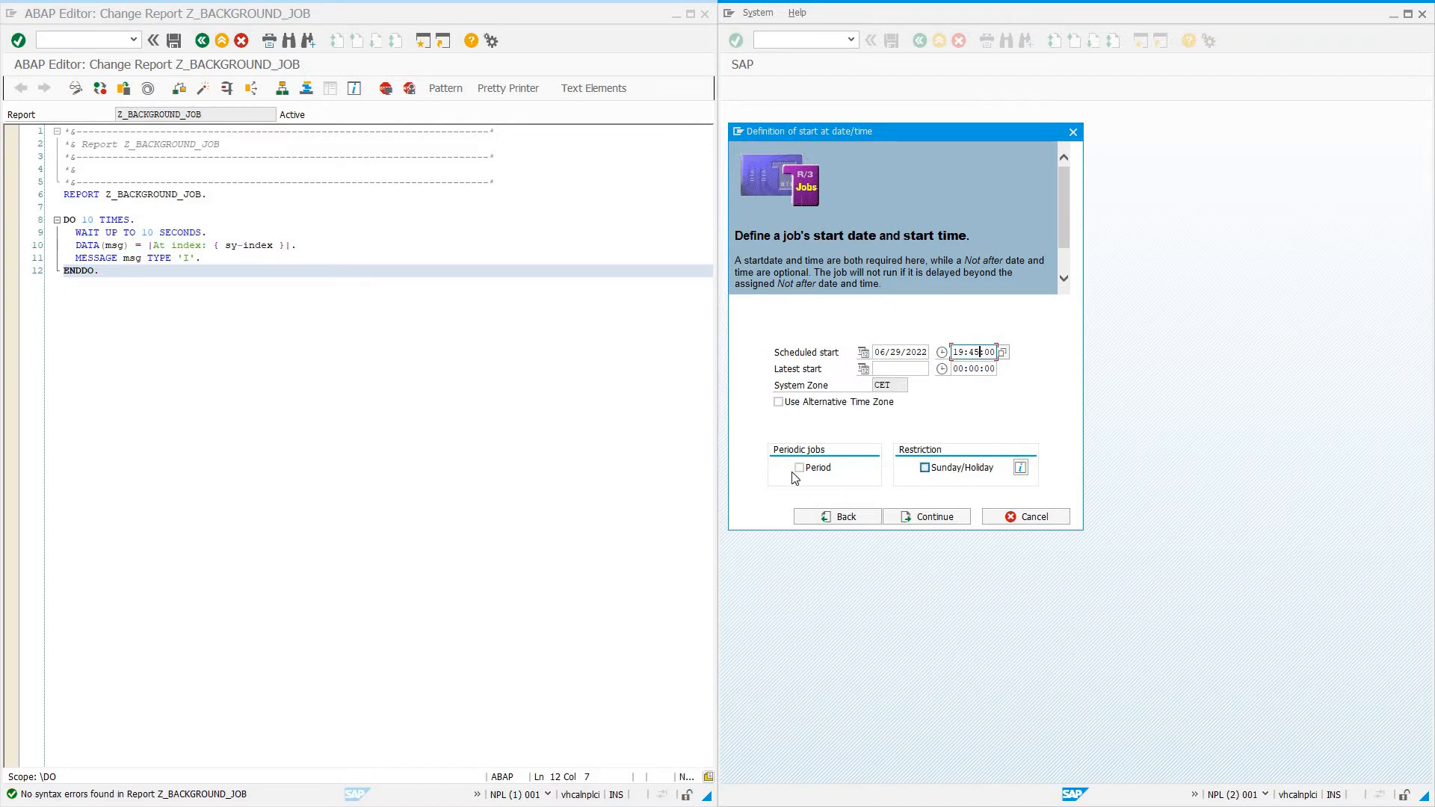
{"action": "left_click", "coordinate": [799, 467]}
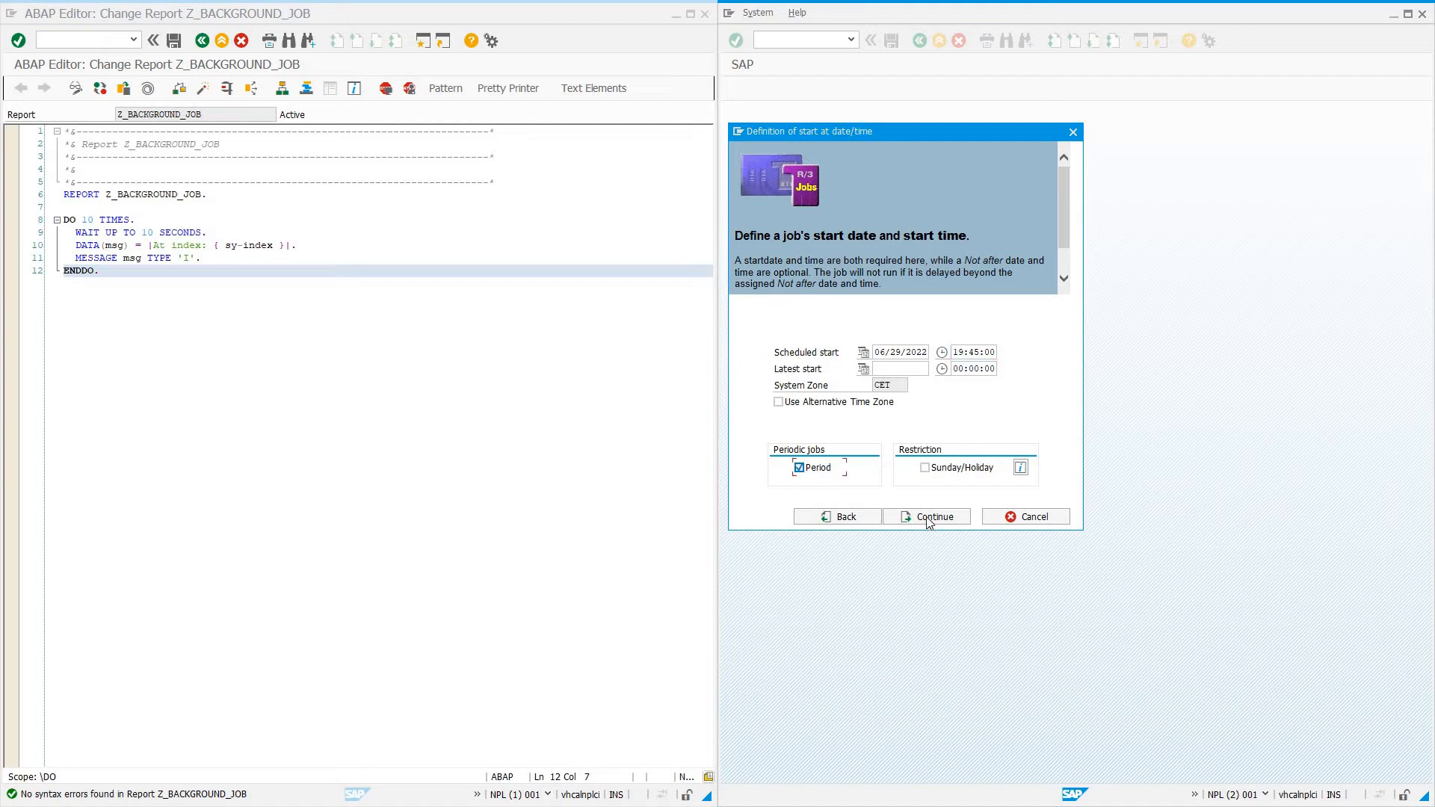
{"action": "left_click", "coordinate": [927, 517]}
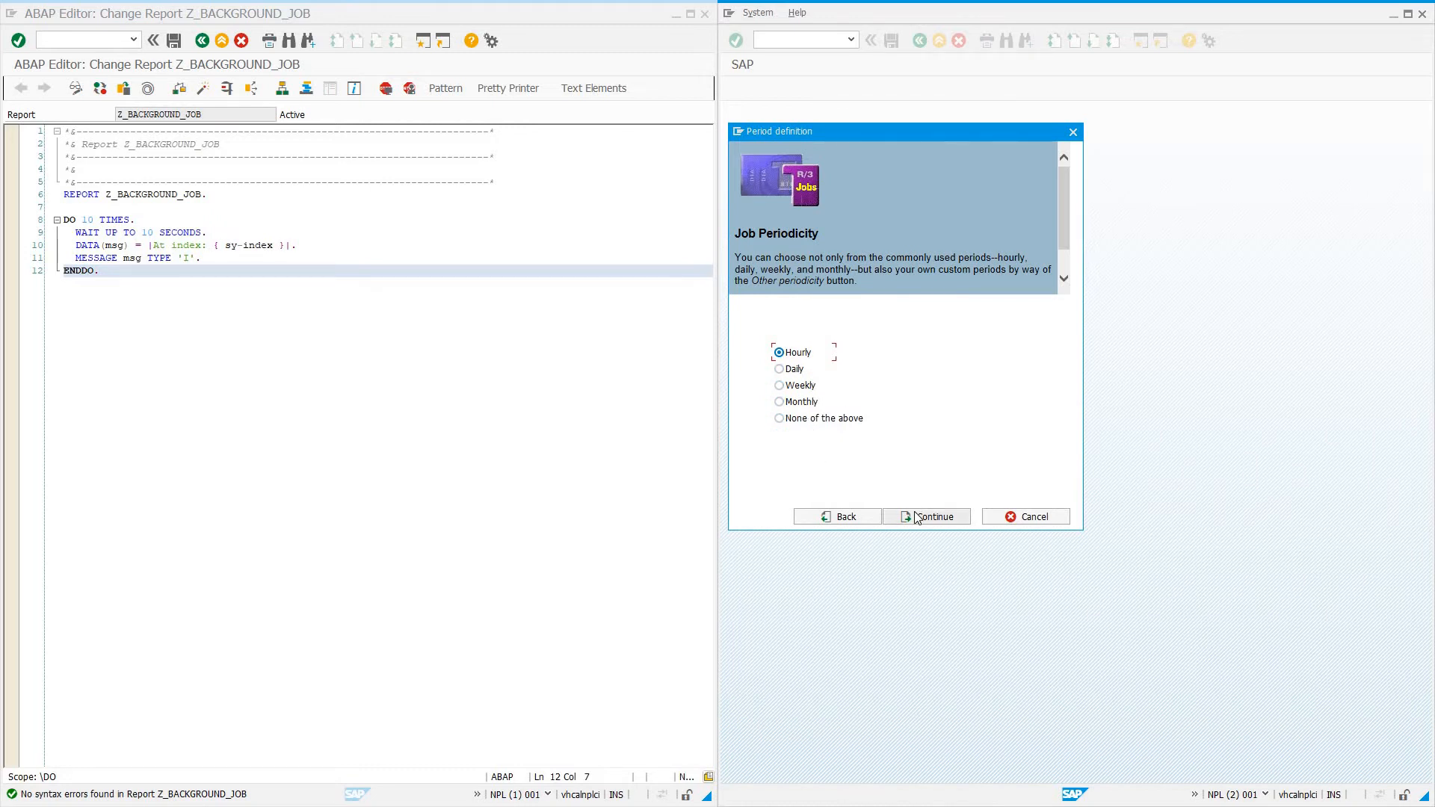
{"action": "mouse_move", "coordinate": [926, 516]}
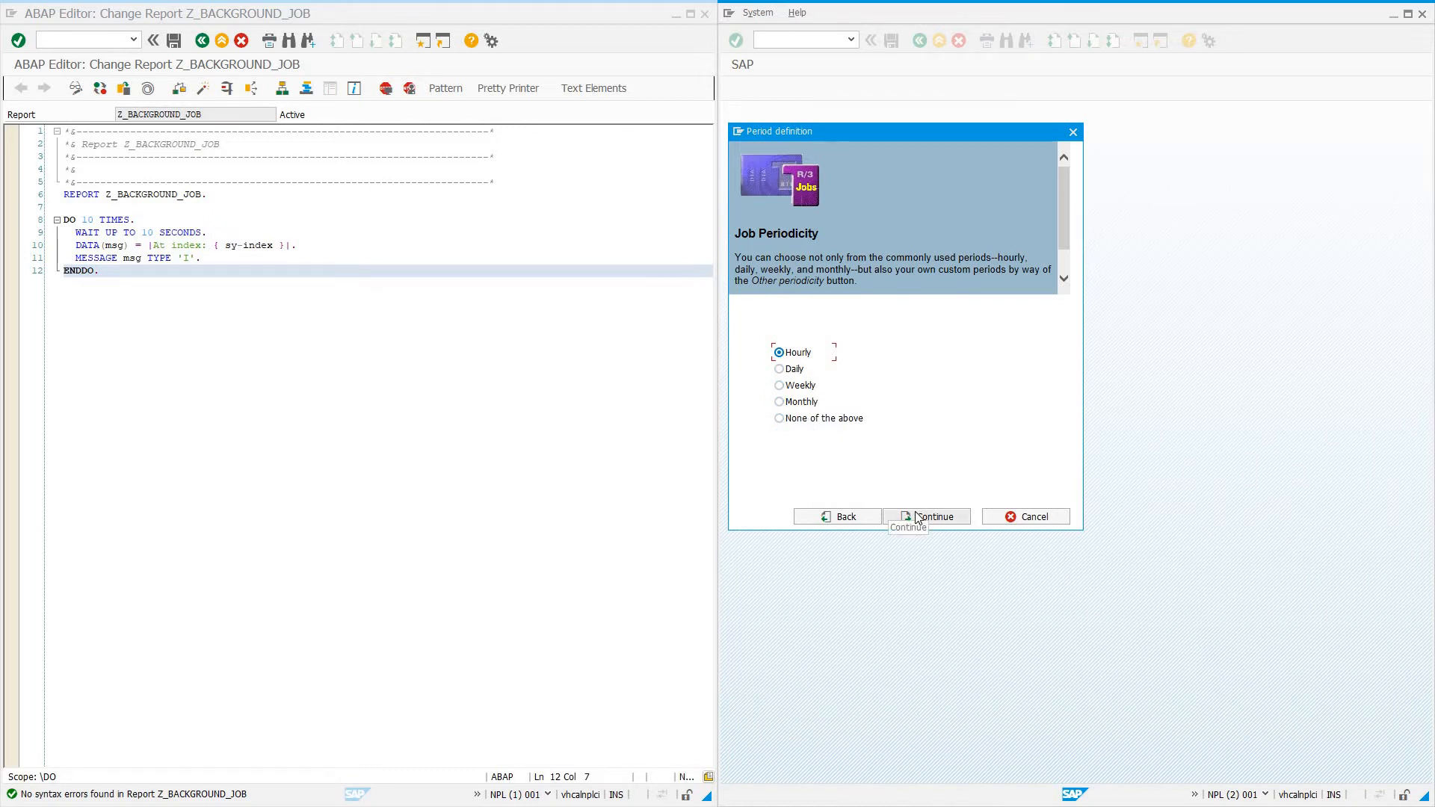
Keep Hourly periodicity and complete the wizard, releasing Z_BACKGROUND_JOB
{"action": "left_click", "coordinate": [926, 516]}
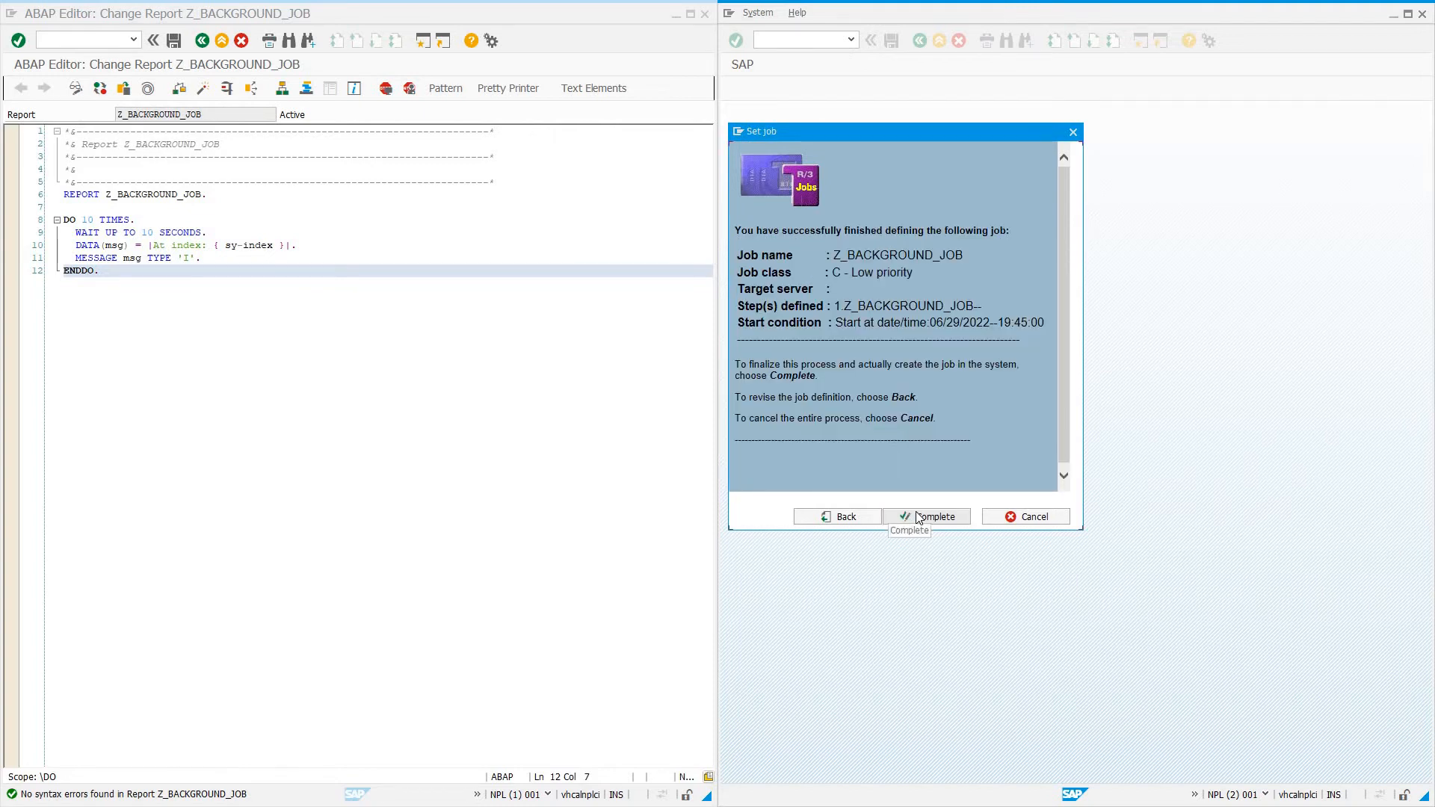
{"action": "left_click", "coordinate": [925, 517]}
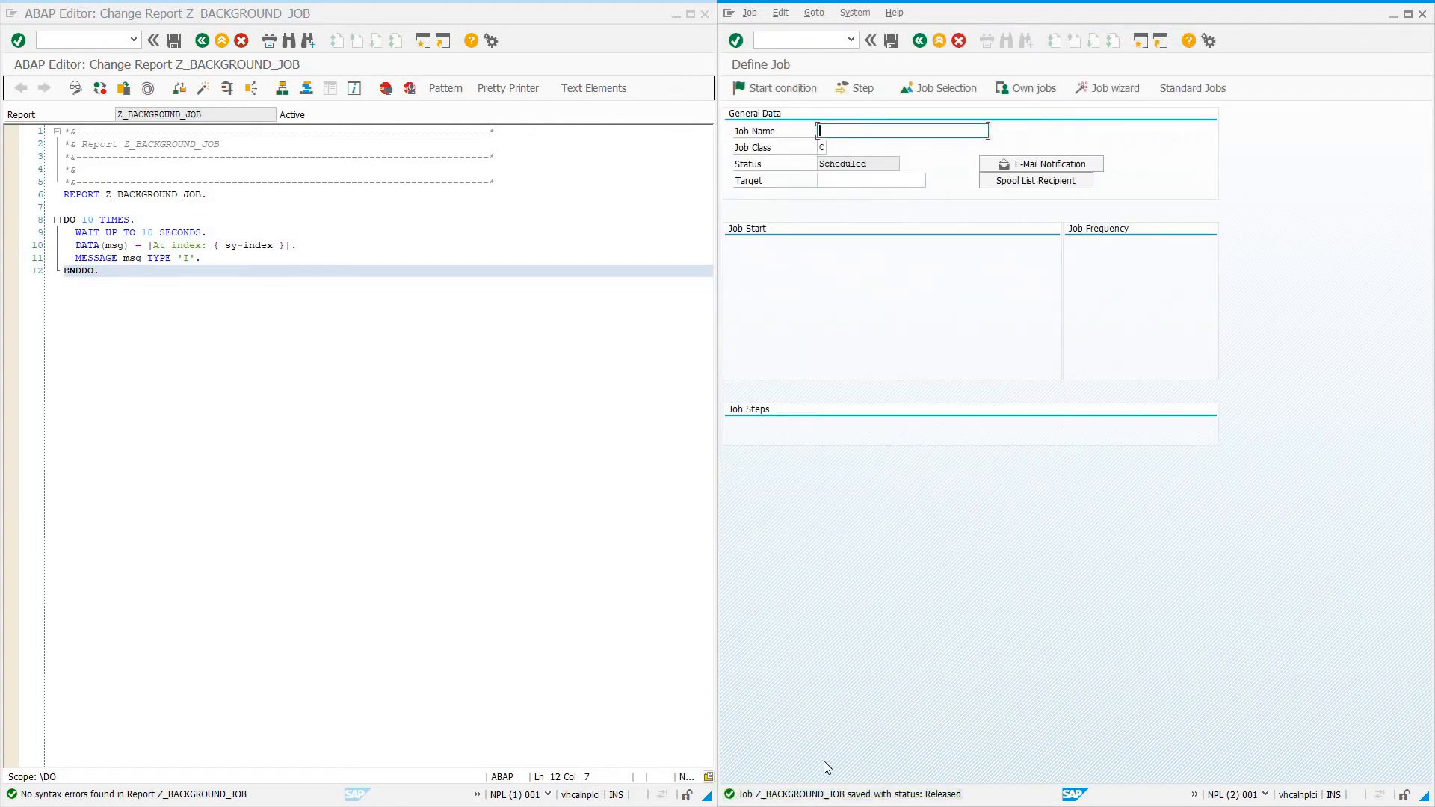
{"action": "mouse_move", "coordinate": [843, 81]}
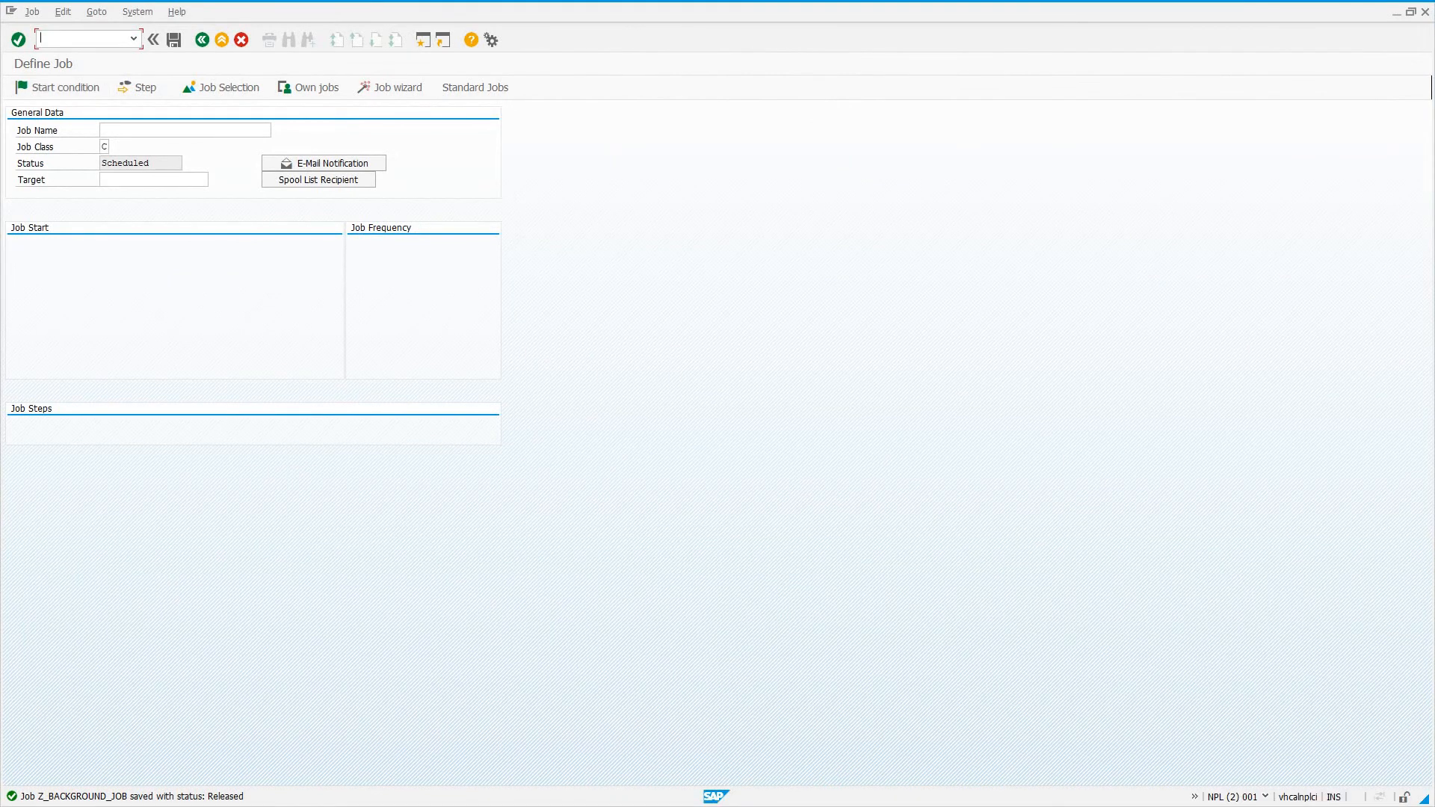
Search jobs in SM37 including scheduled status to list Z_BACKGROUND_JOB
{"action": "type", "text": "/nsm37"}
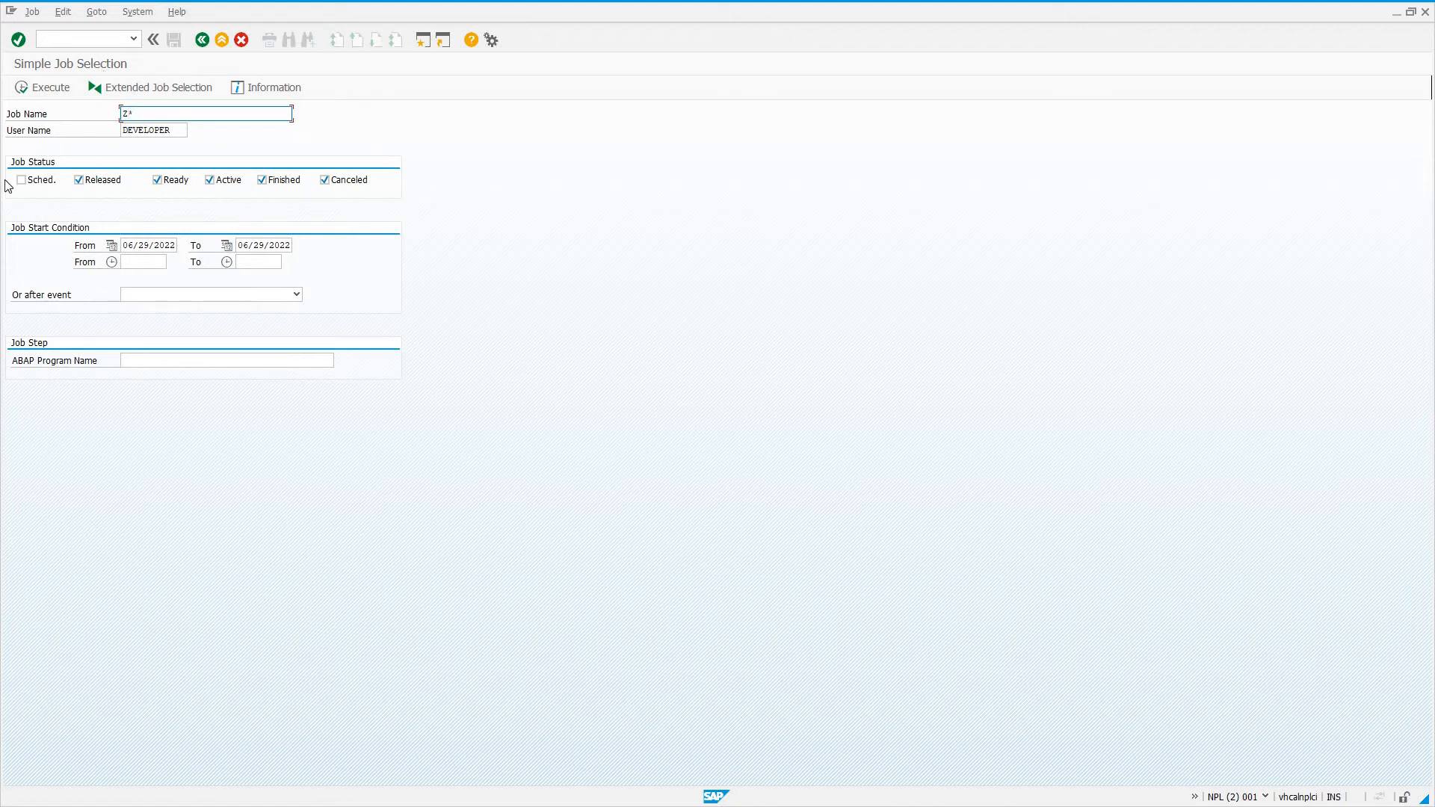
{"action": "left_click", "coordinate": [21, 180]}
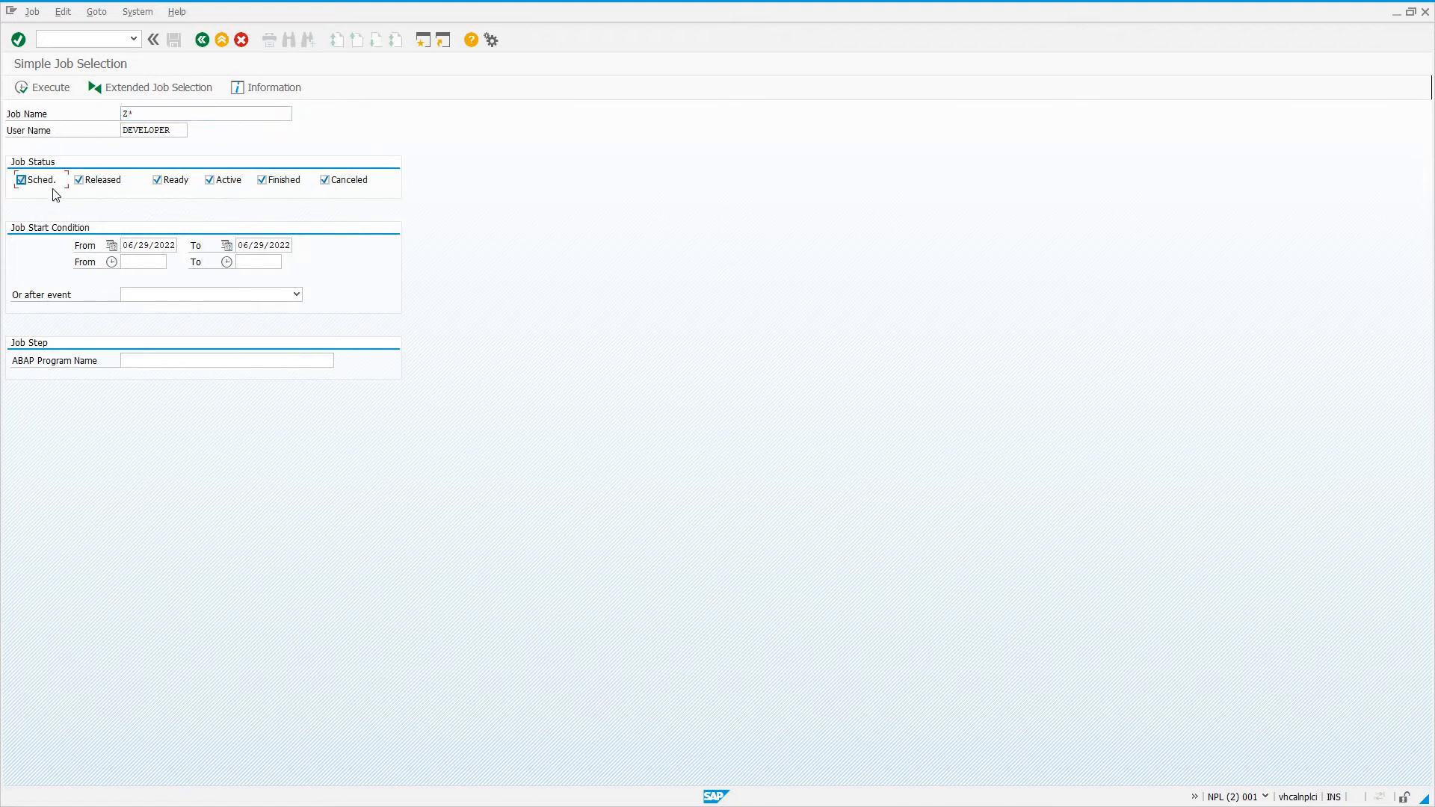
{"action": "left_click", "coordinate": [43, 87]}
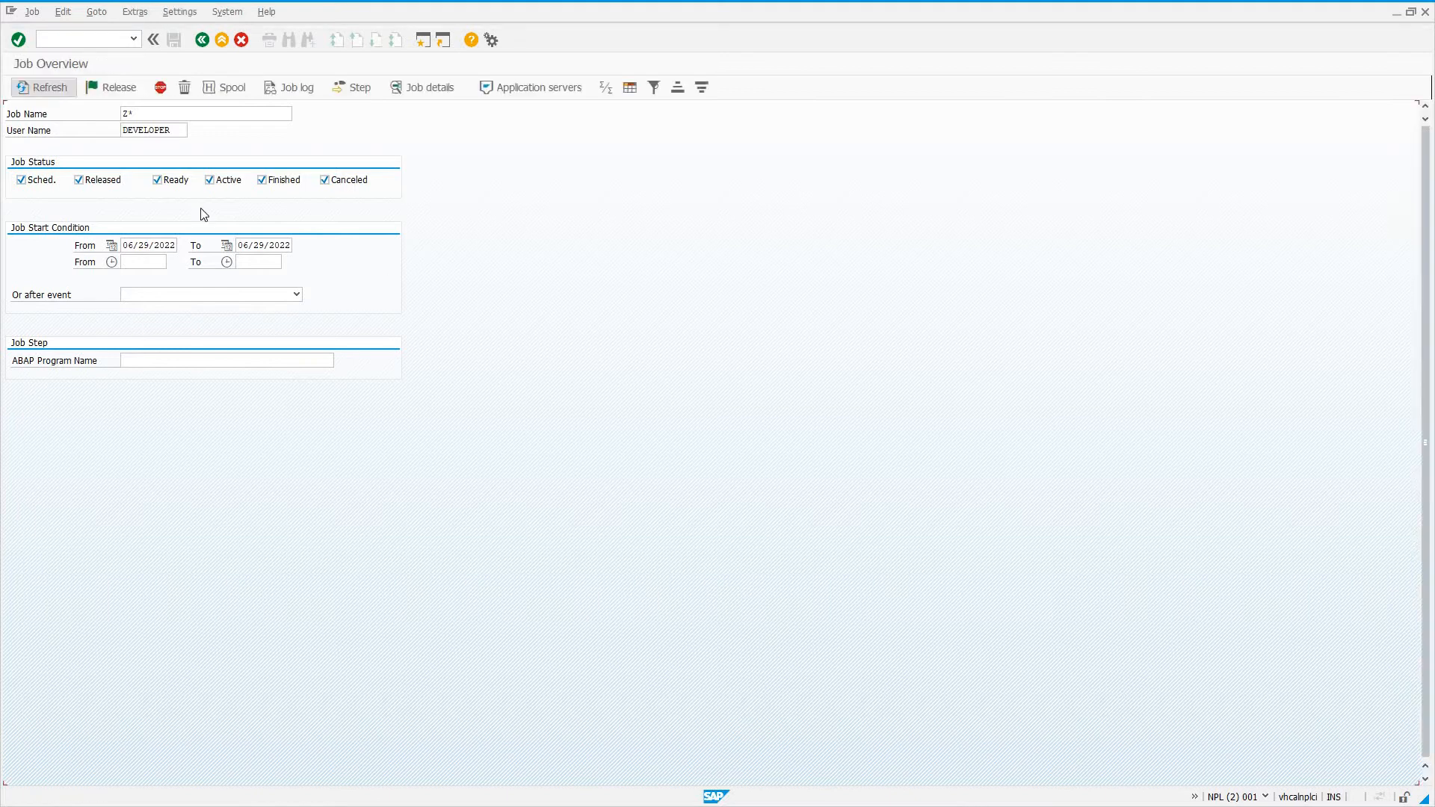
{"action": "left_click", "coordinate": [41, 87]}
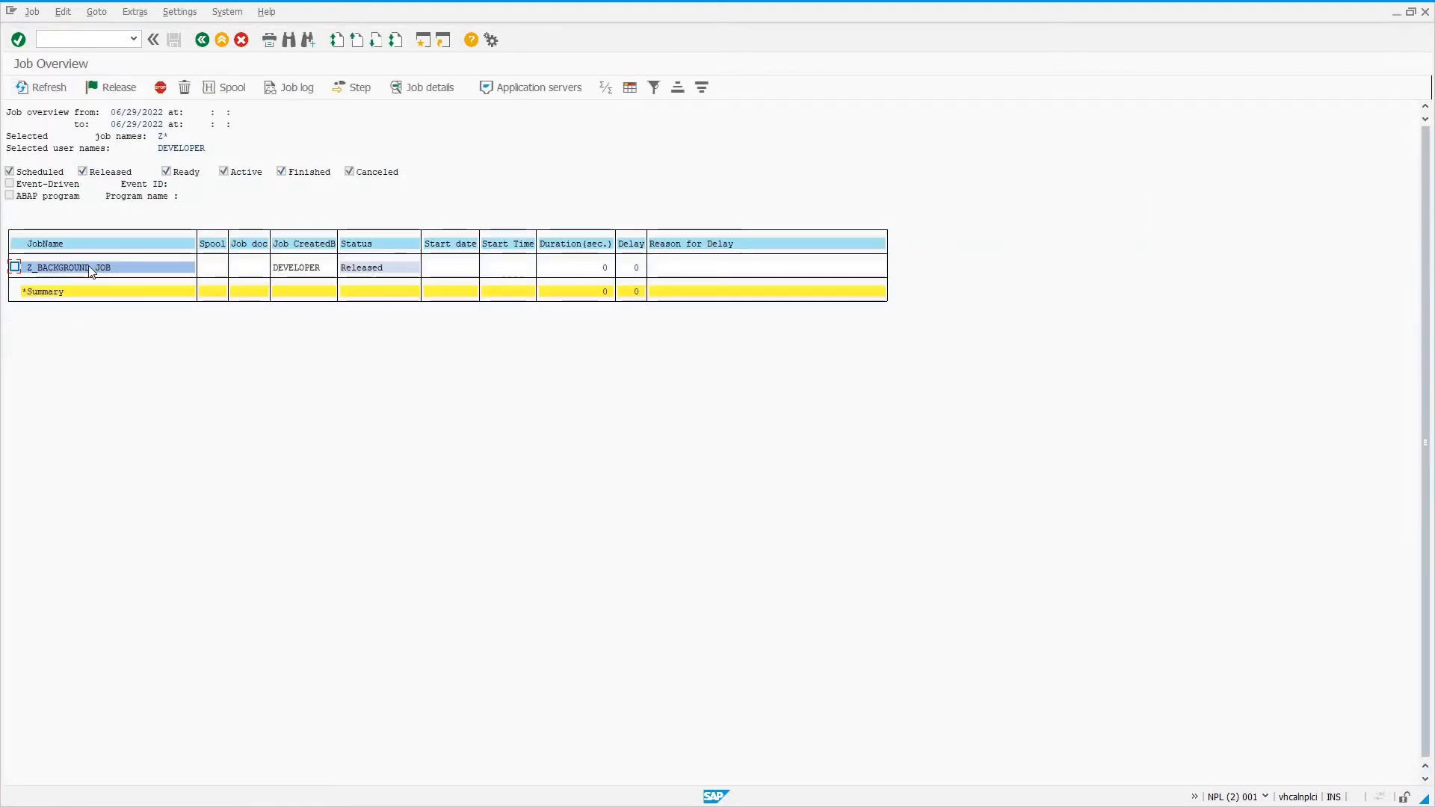
Open Z_BACKGROUND_JOB, back out of its step list, and view then close Job Details
{"action": "double_click", "coordinate": [68, 266]}
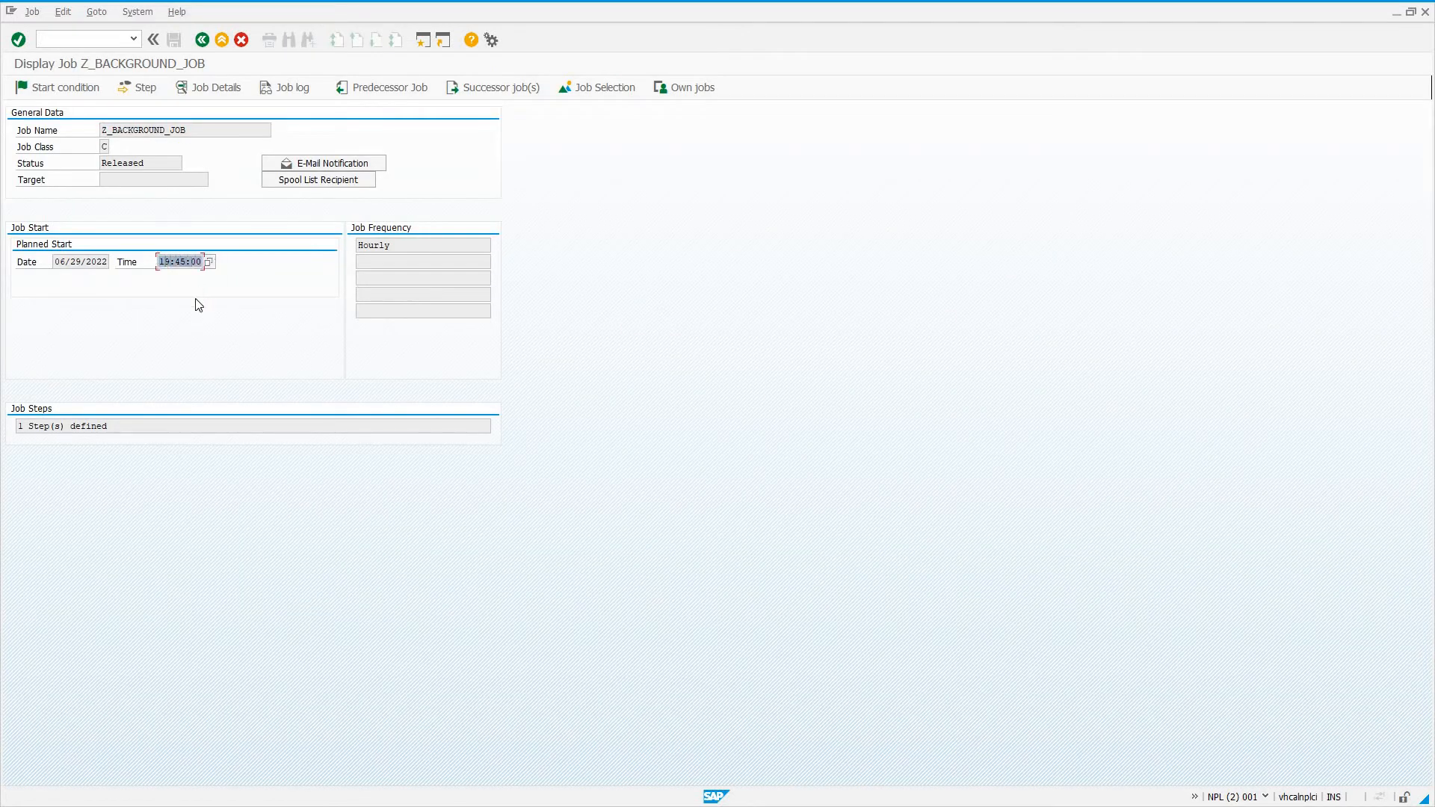
{"action": "left_click", "coordinate": [422, 244]}
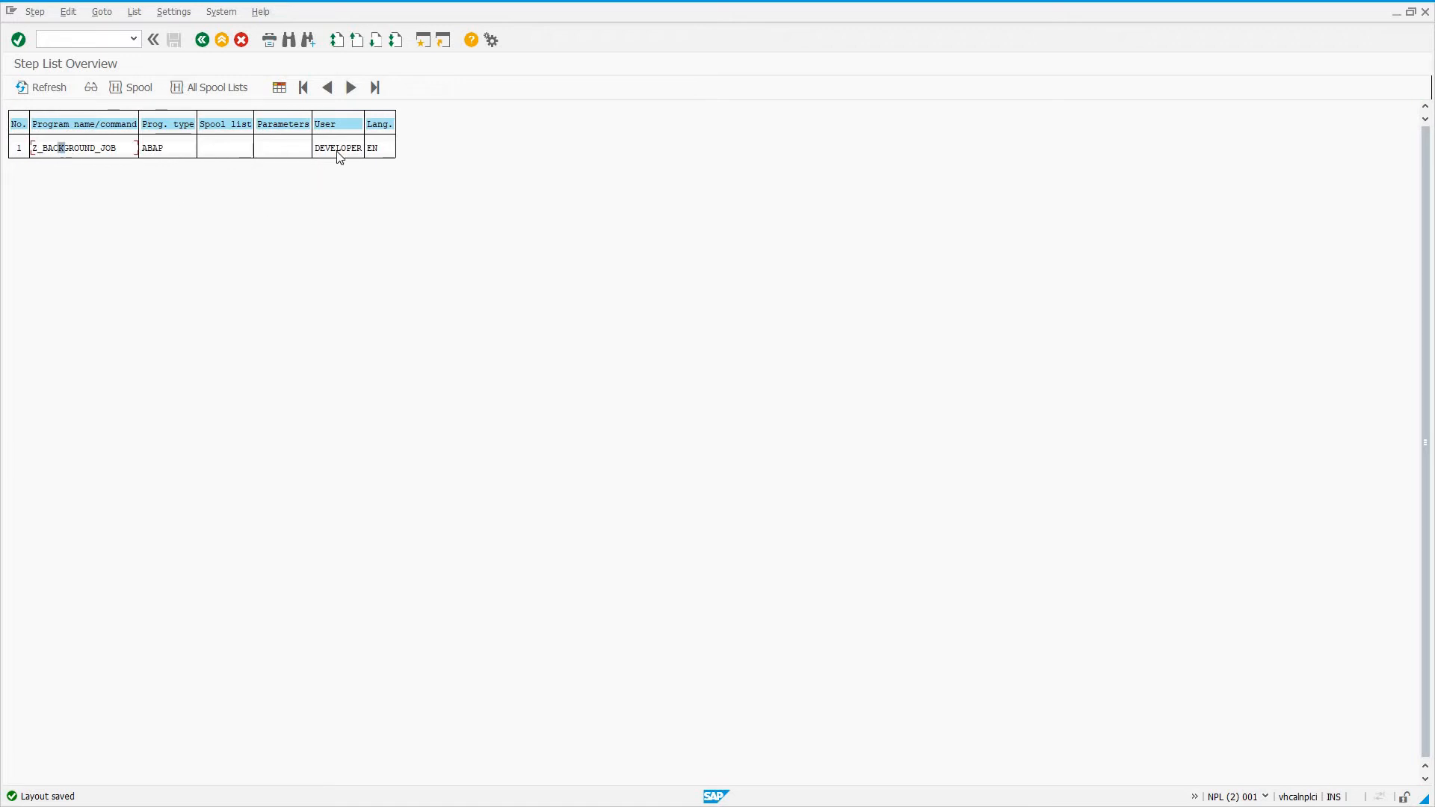
{"action": "mouse_move", "coordinate": [203, 41]}
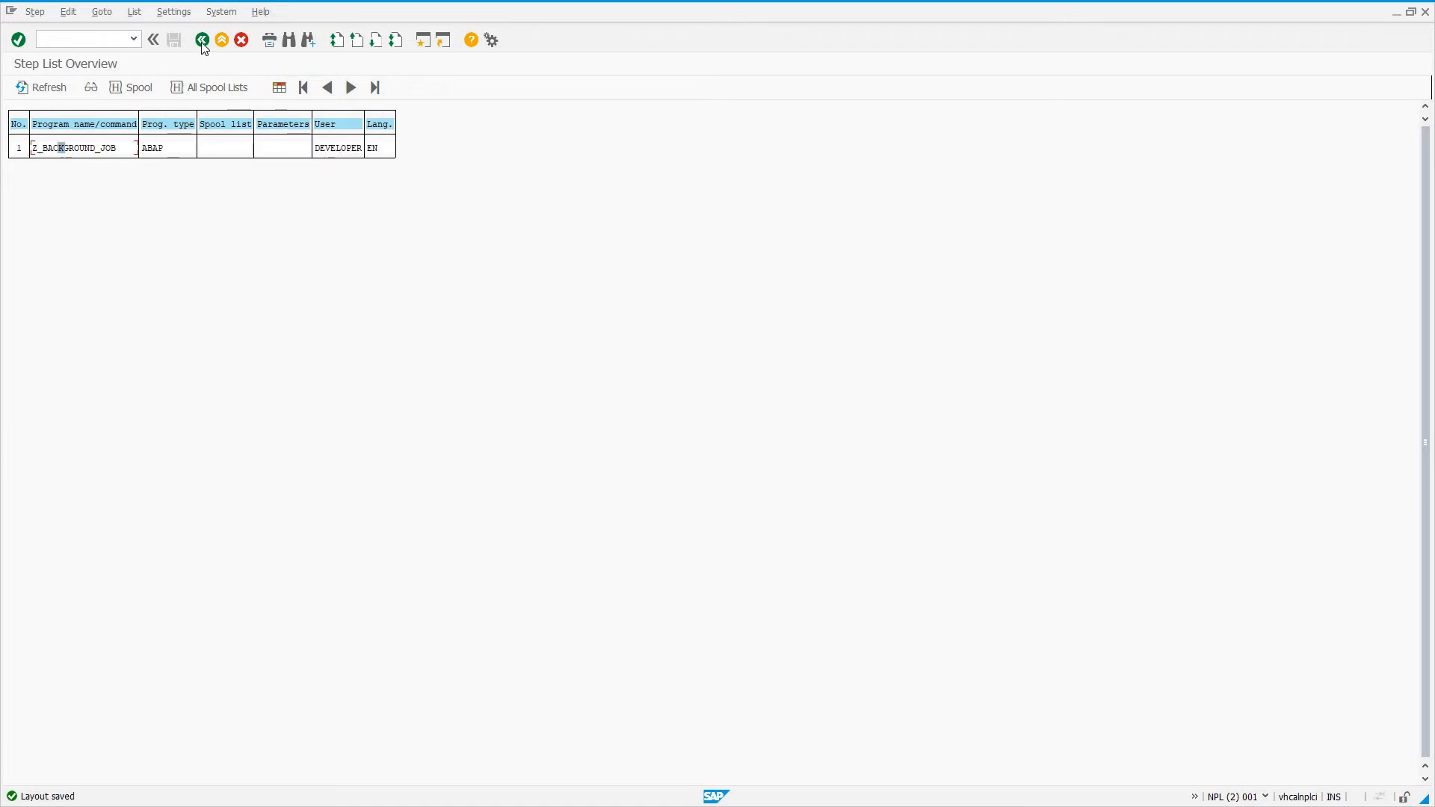
{"action": "left_click", "coordinate": [202, 40]}
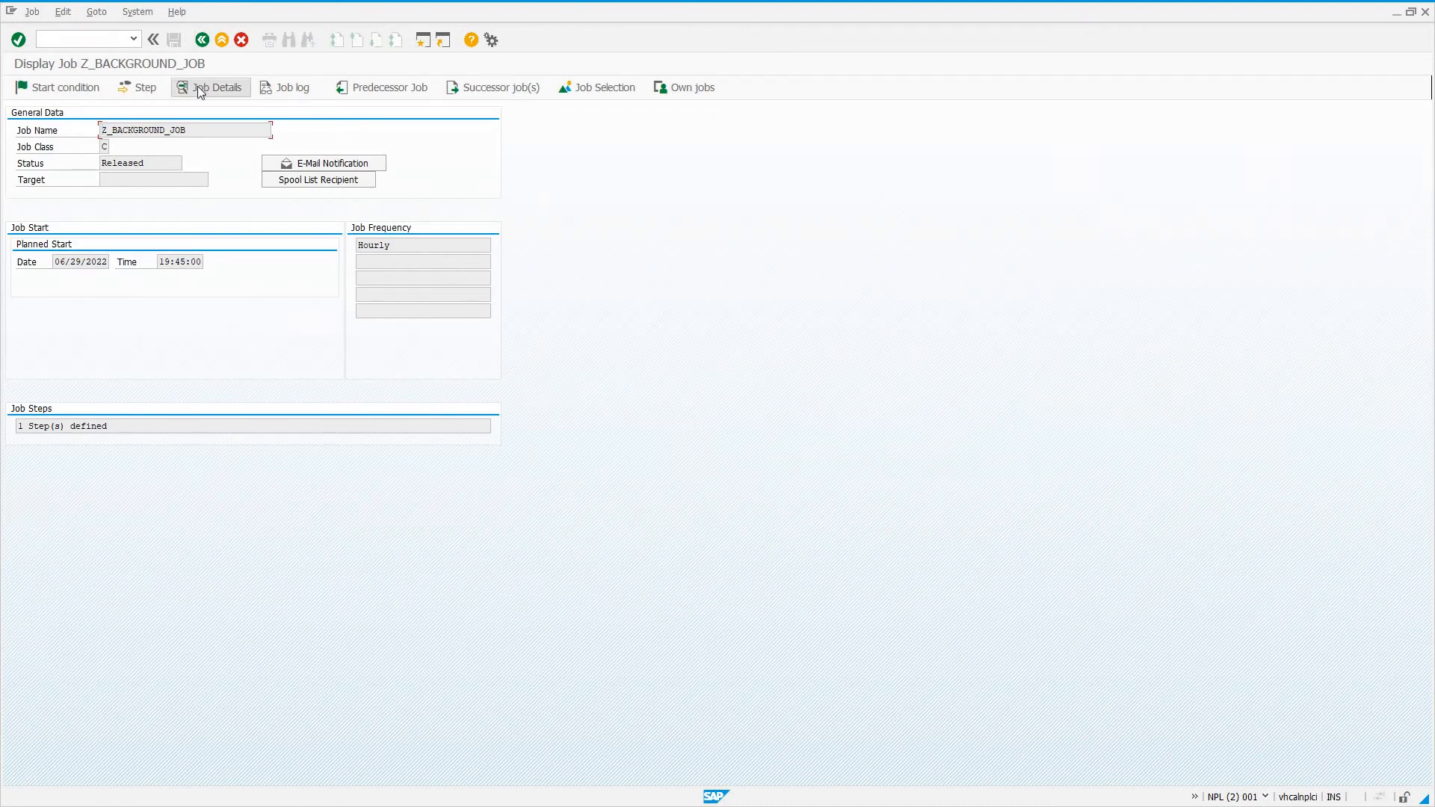
{"action": "left_click", "coordinate": [216, 86]}
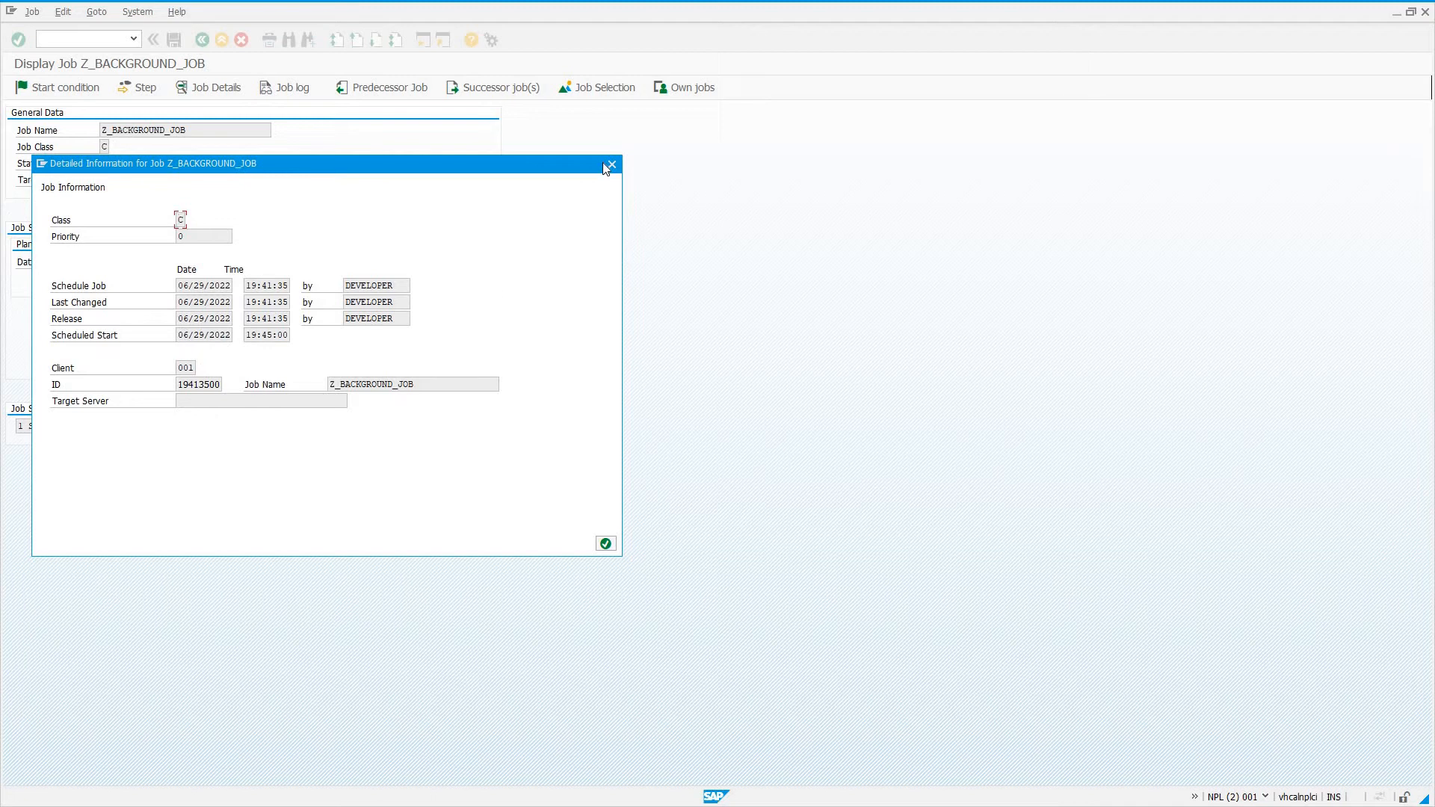
{"action": "left_click", "coordinate": [611, 164]}
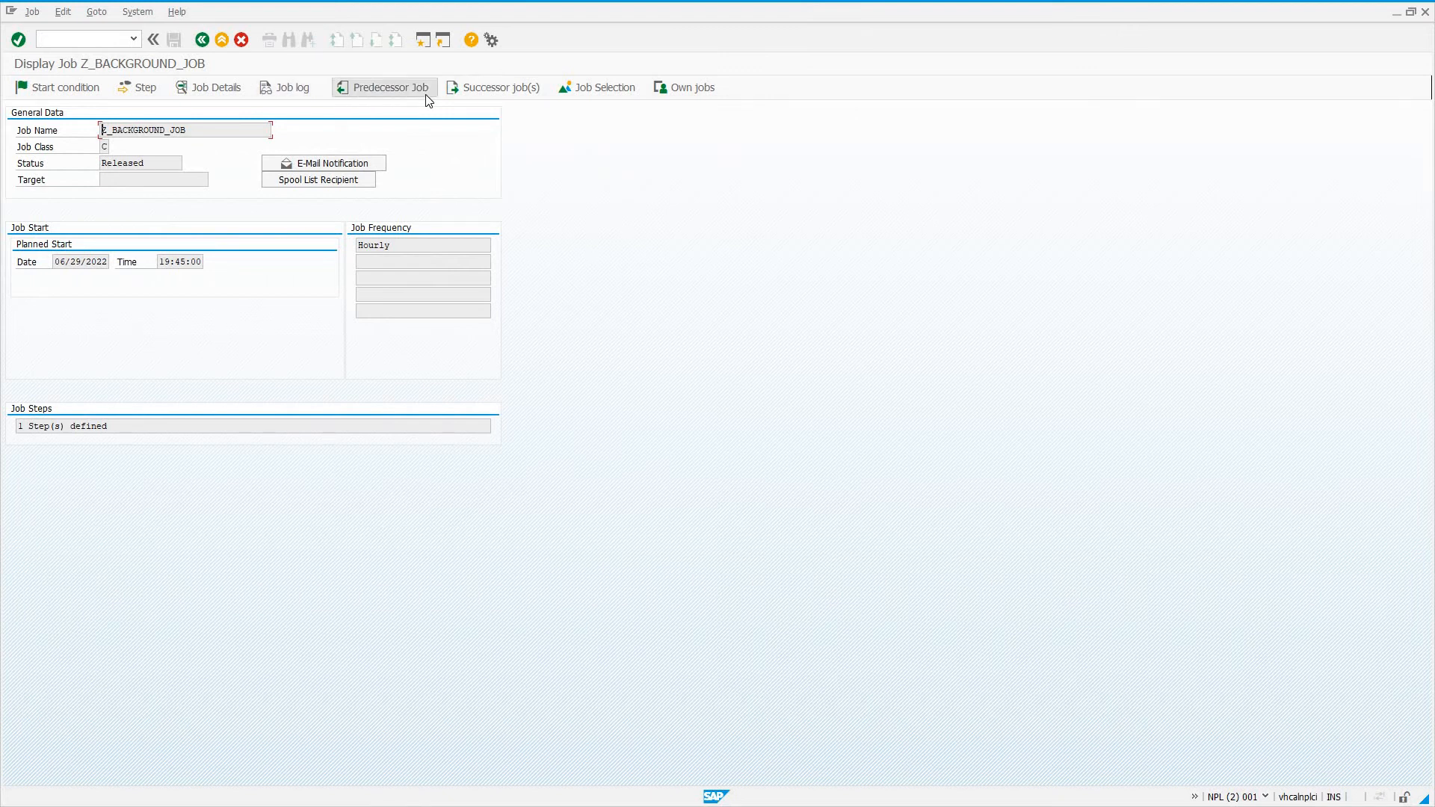
{"action": "mouse_move", "coordinate": [494, 88]}
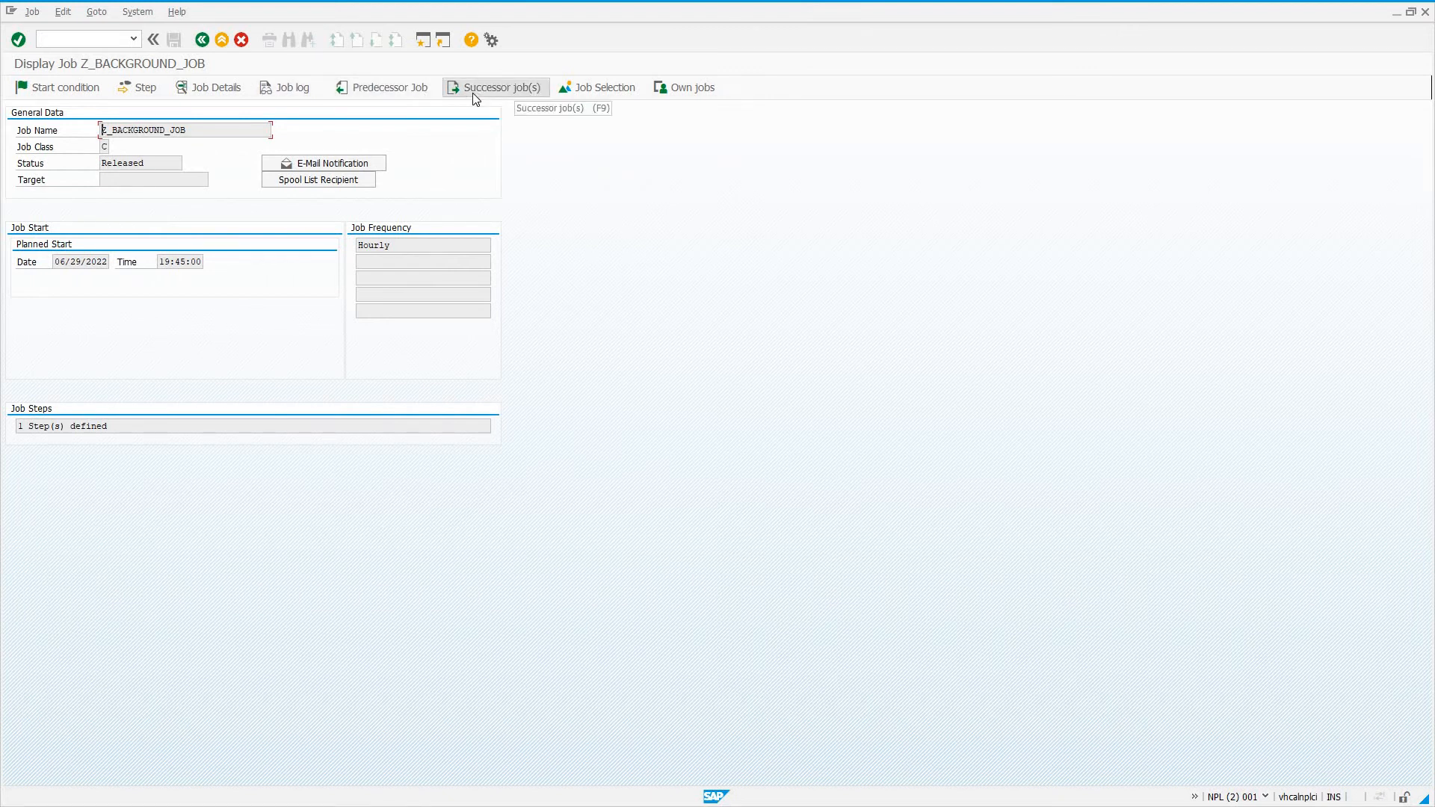
{"action": "mouse_move", "coordinate": [323, 163]}
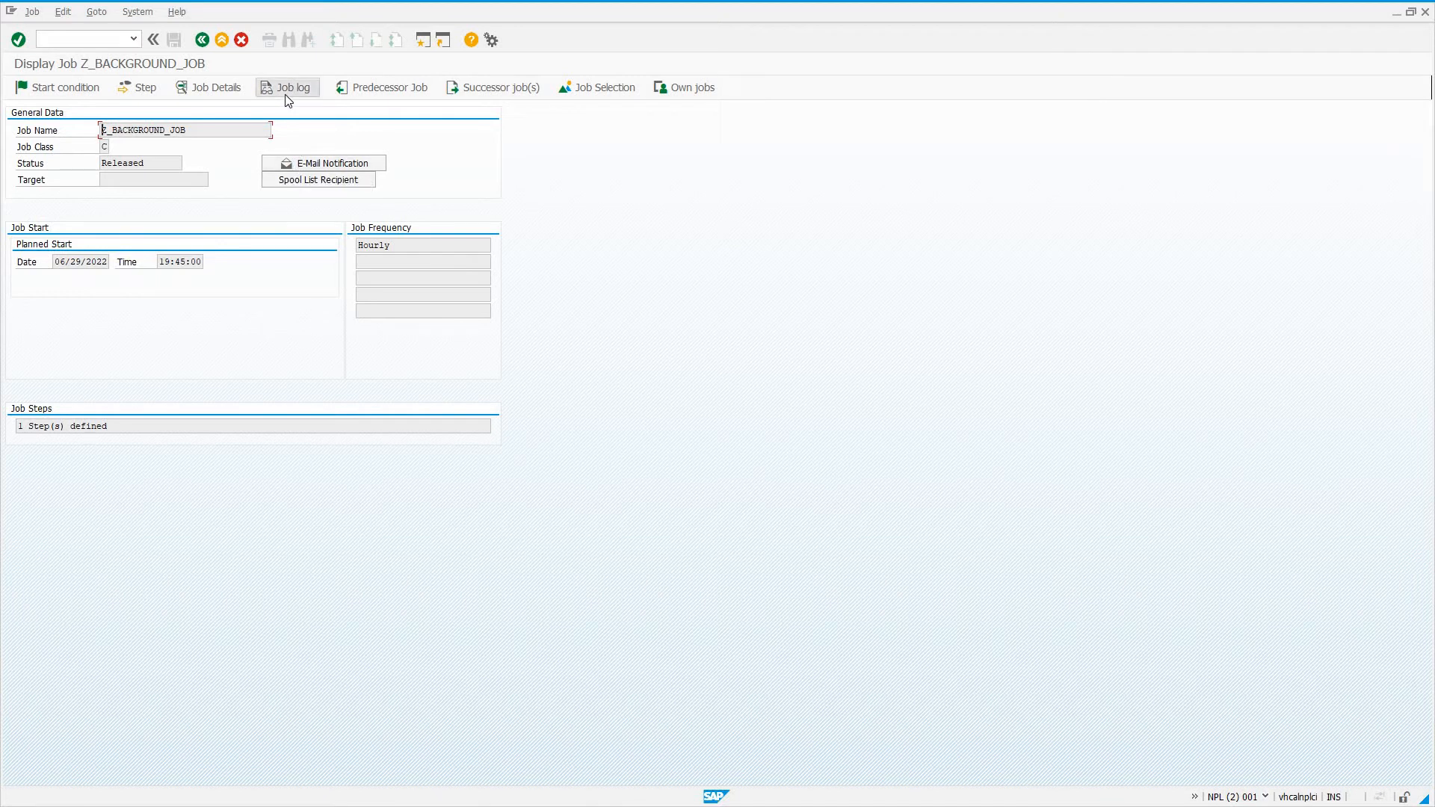
{"action": "left_click", "coordinate": [62, 87]}
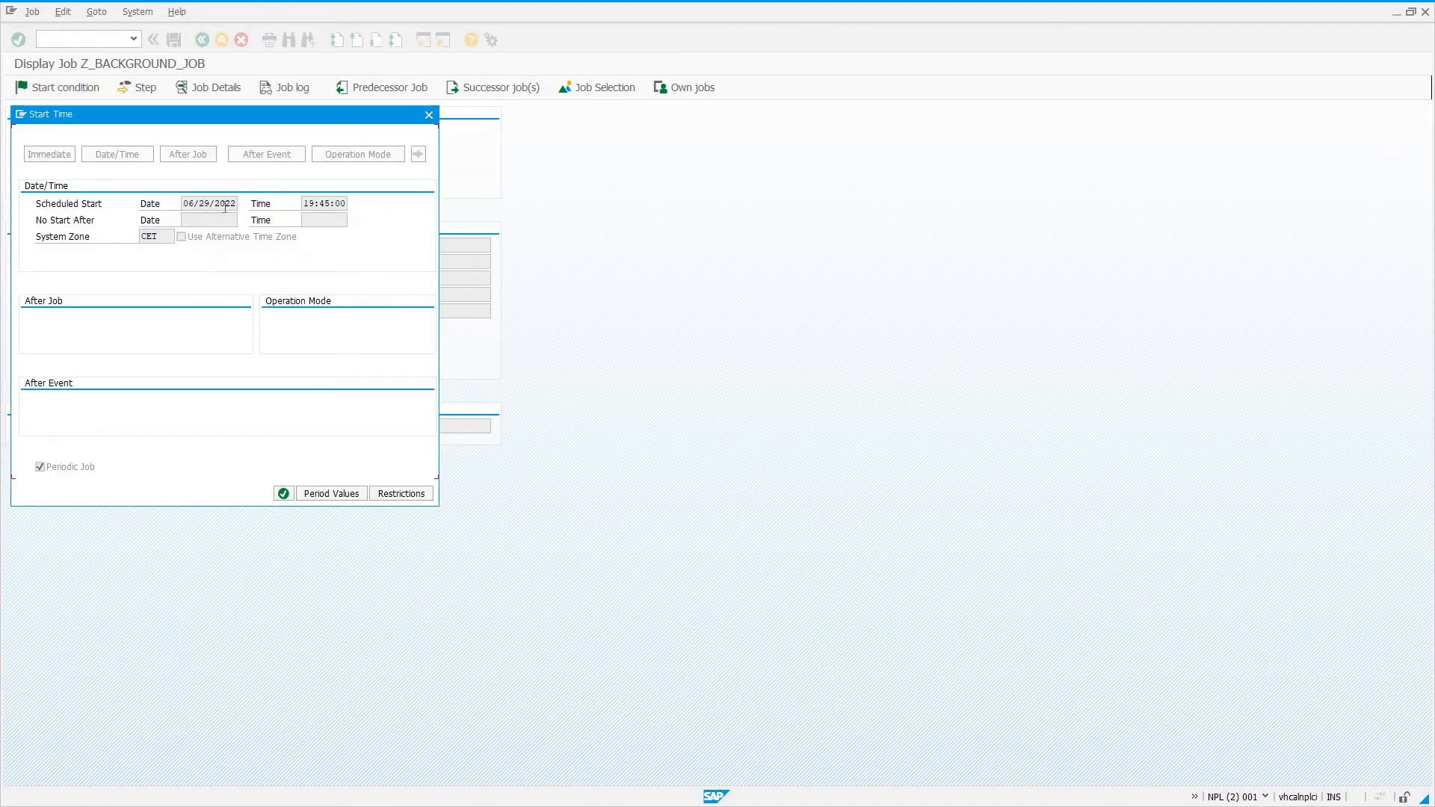
{"action": "mouse_move", "coordinate": [388, 190]}
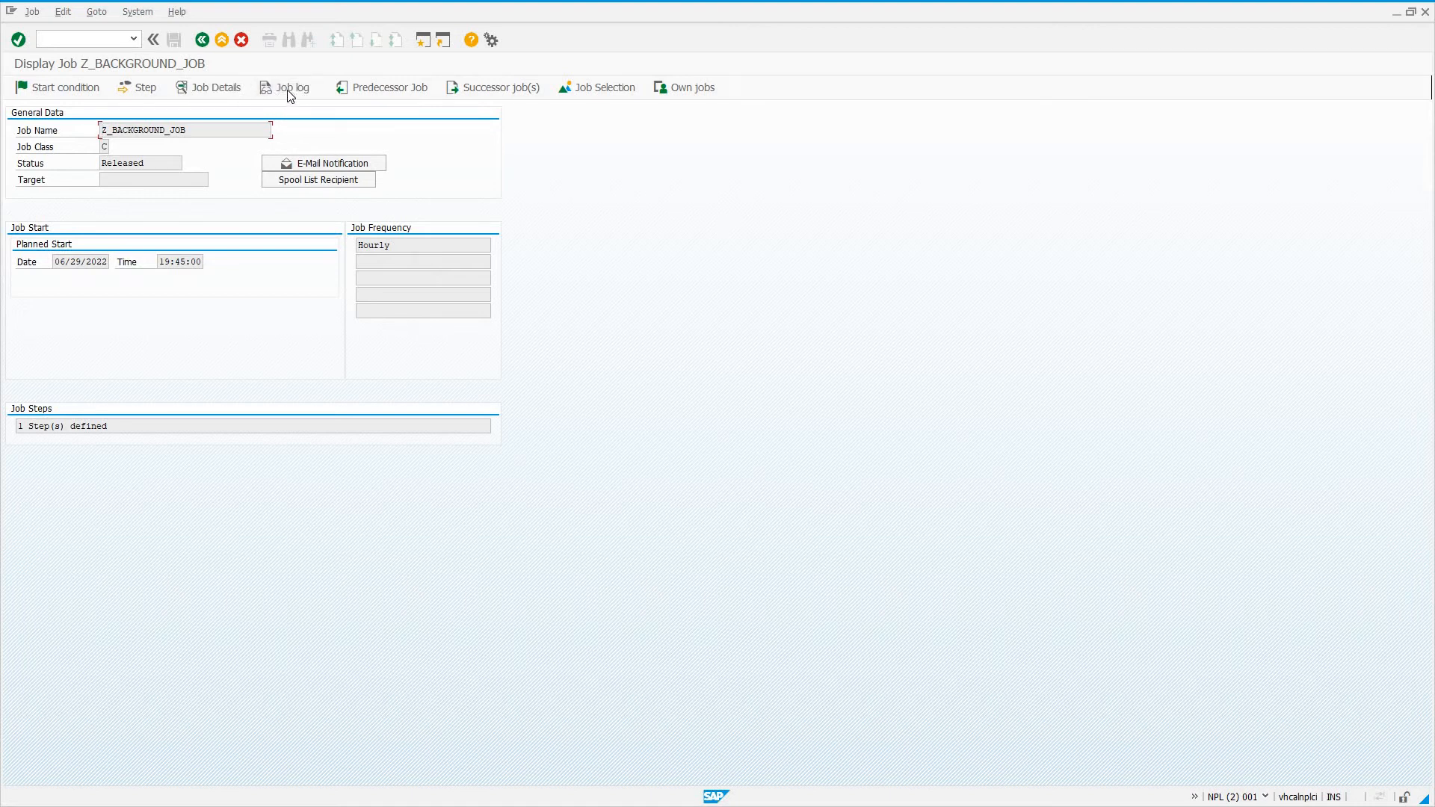
{"action": "mouse_move", "coordinate": [289, 86]}
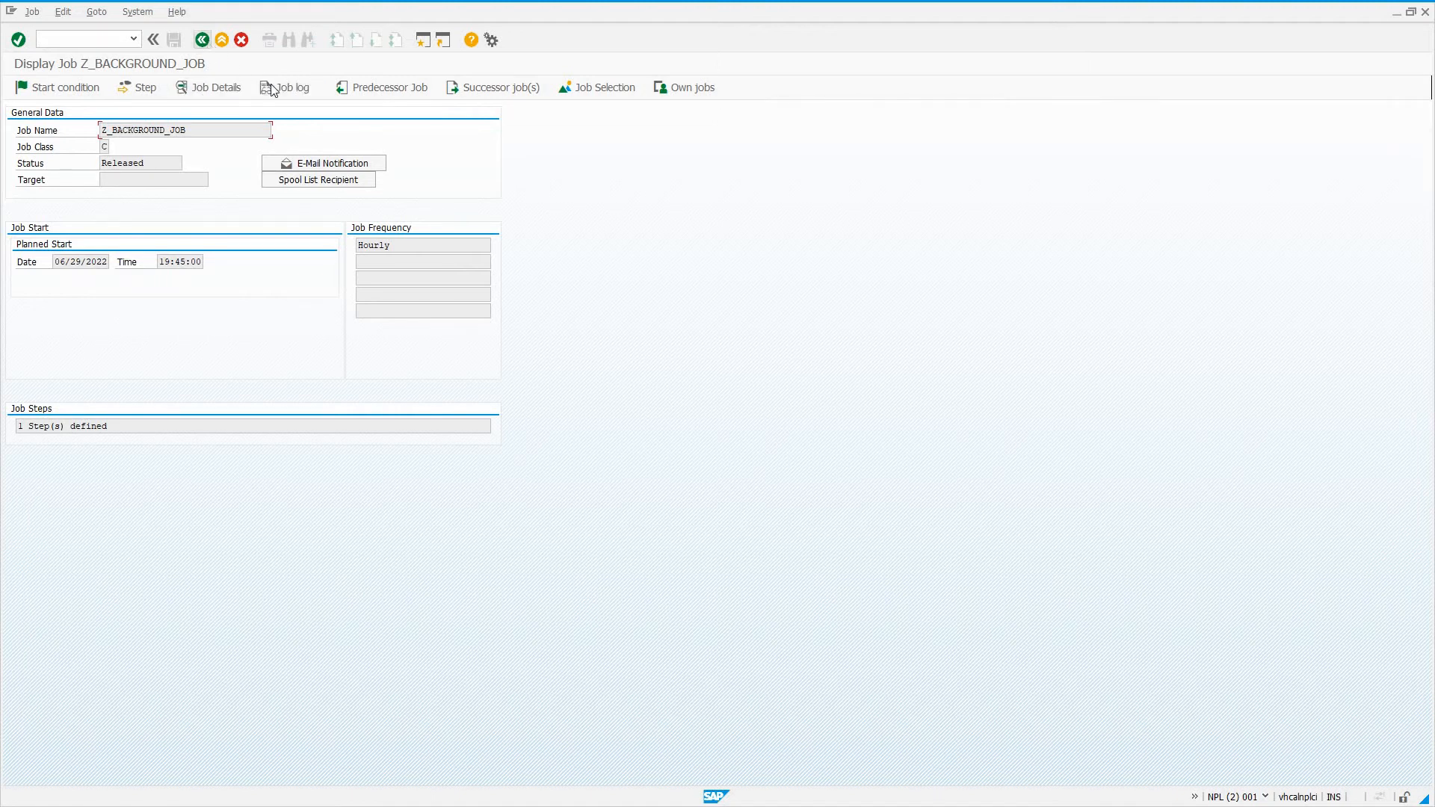
{"action": "mouse_move", "coordinate": [287, 87]}
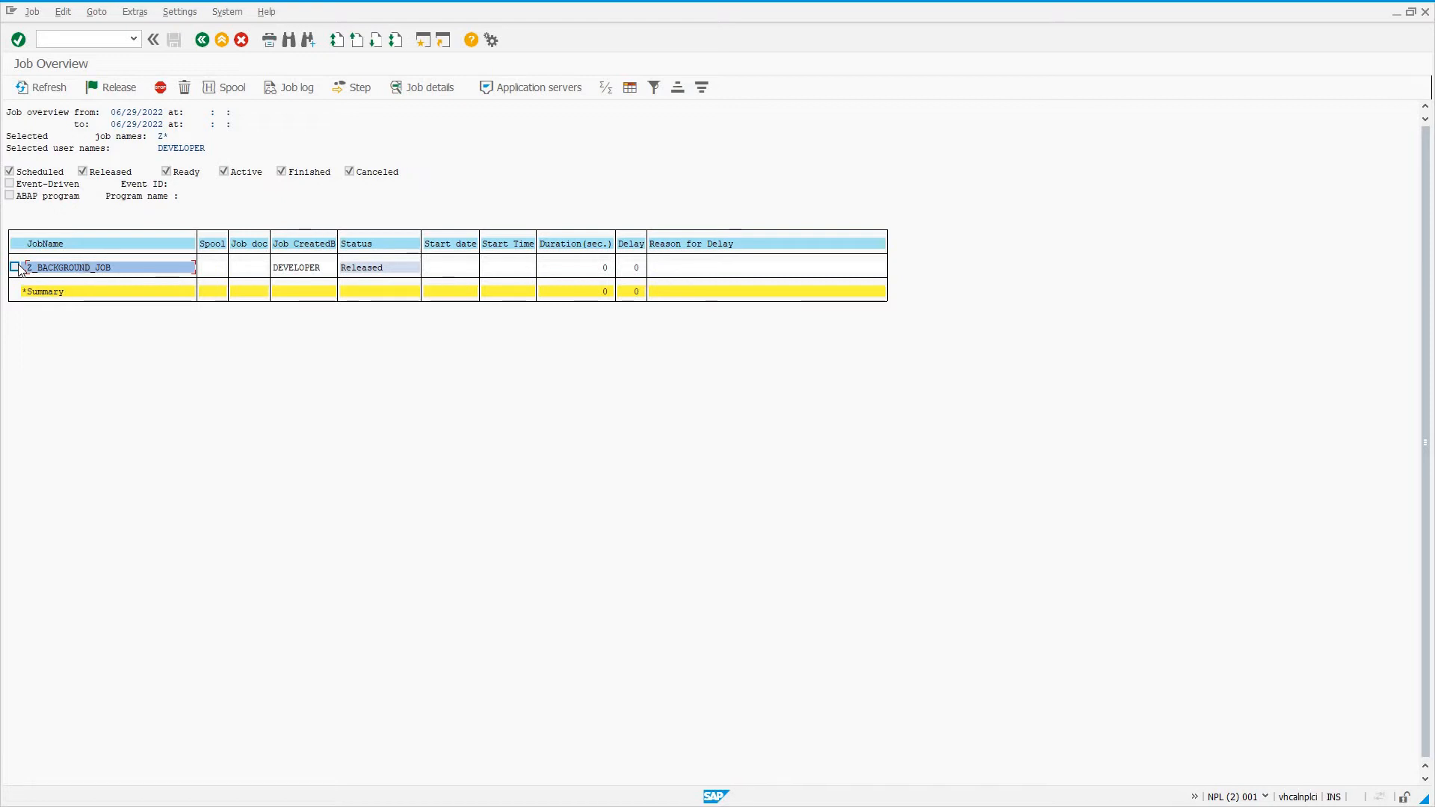
{"action": "left_click", "coordinate": [15, 266]}
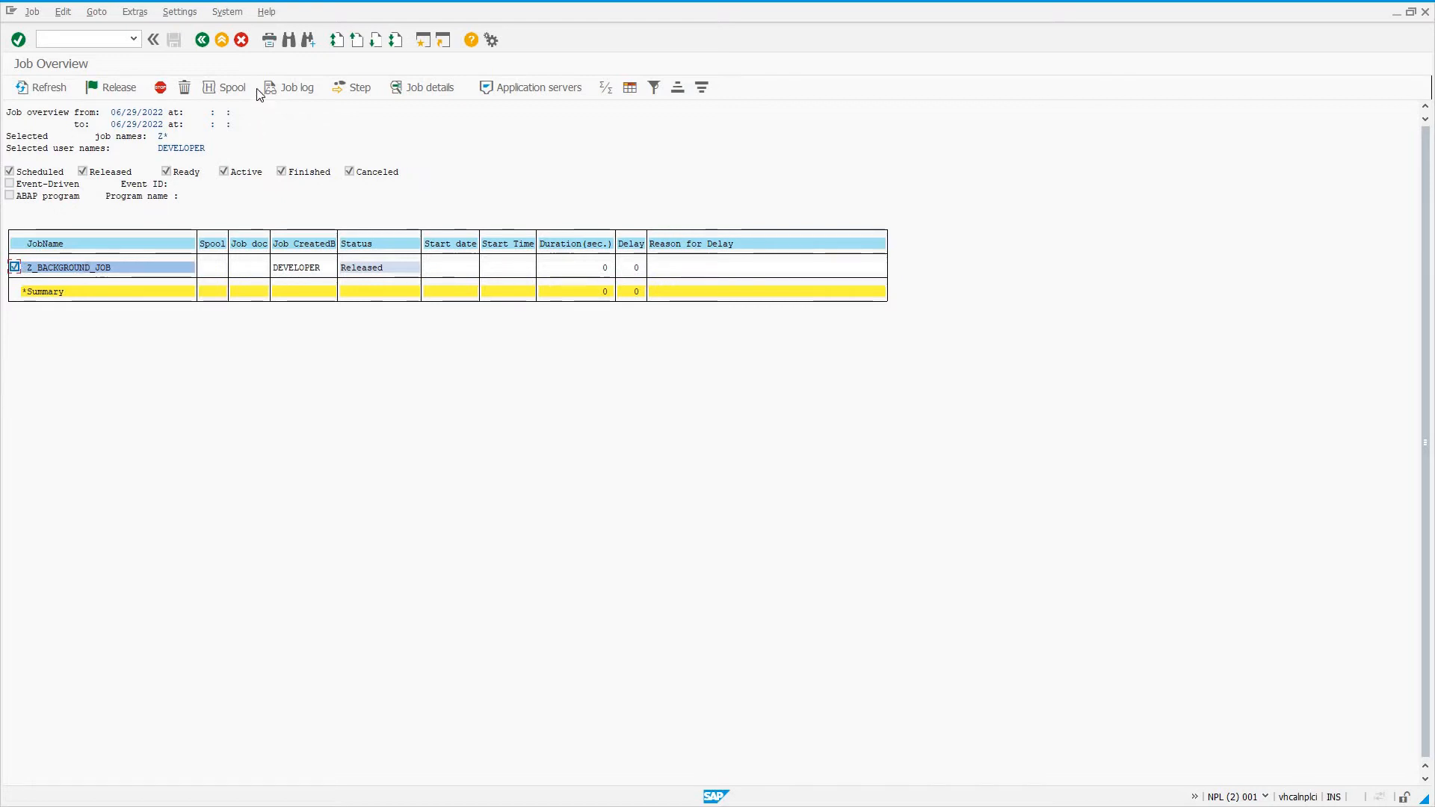
{"action": "mouse_move", "coordinate": [224, 87]}
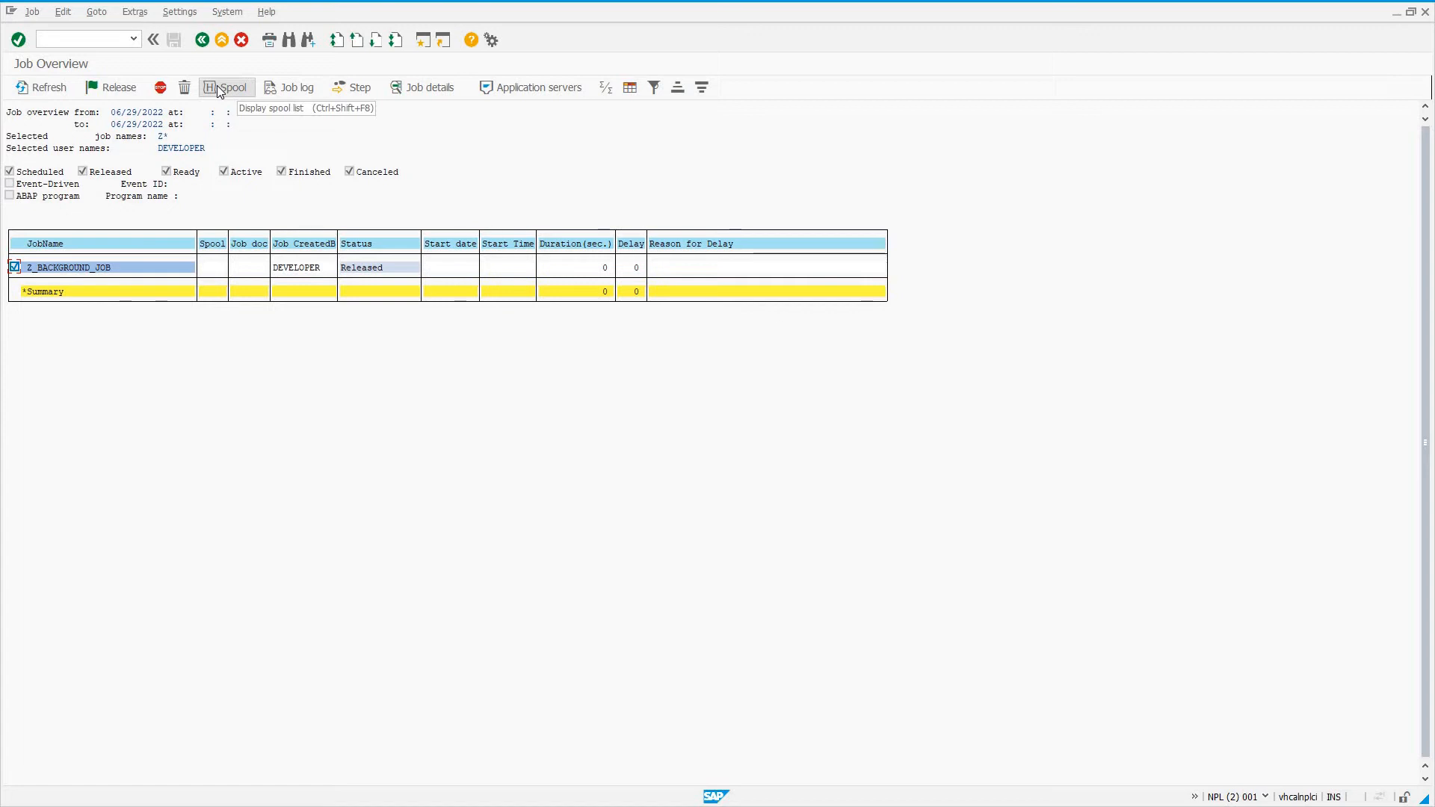
{"action": "mouse_move", "coordinate": [183, 87]}
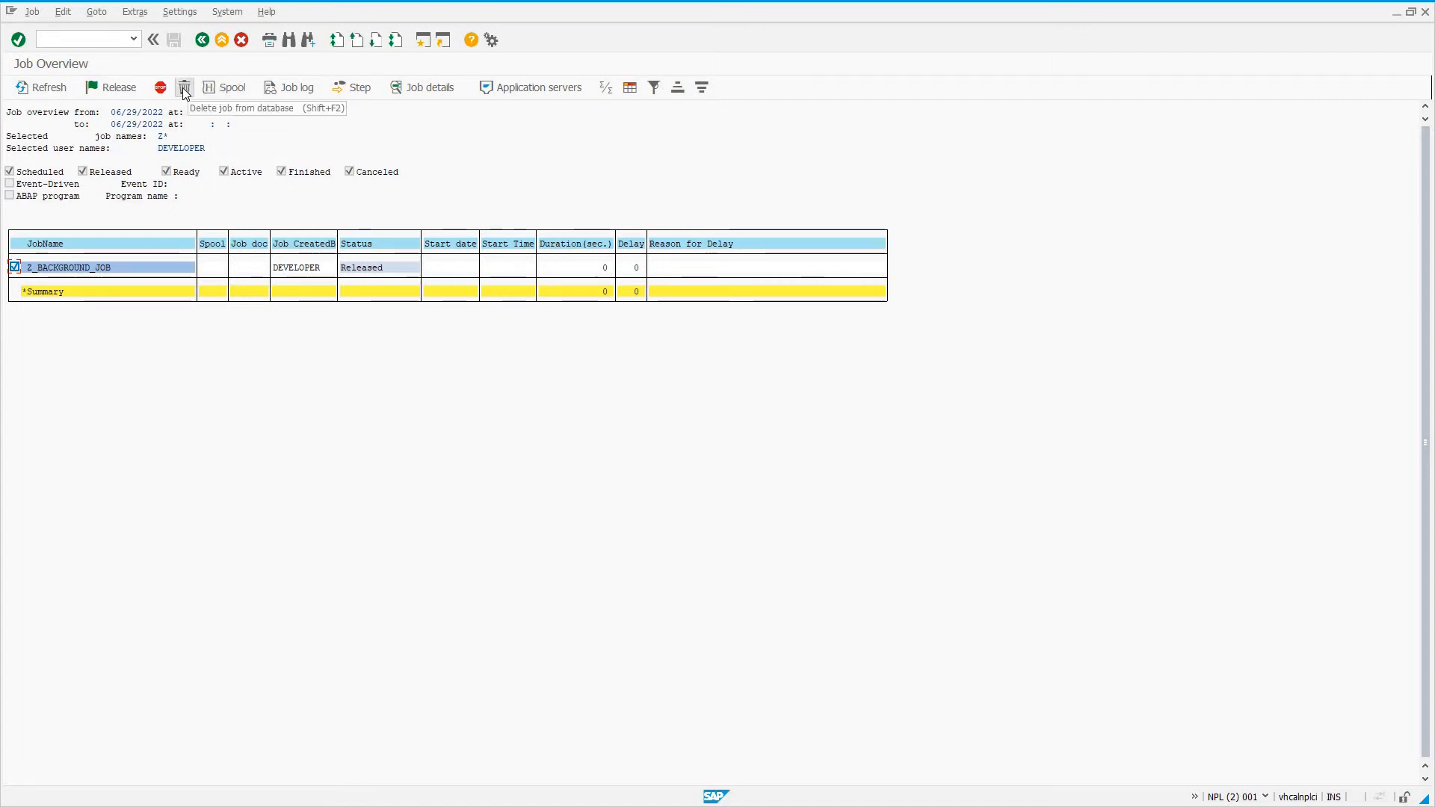
{"action": "mouse_move", "coordinate": [227, 269]}
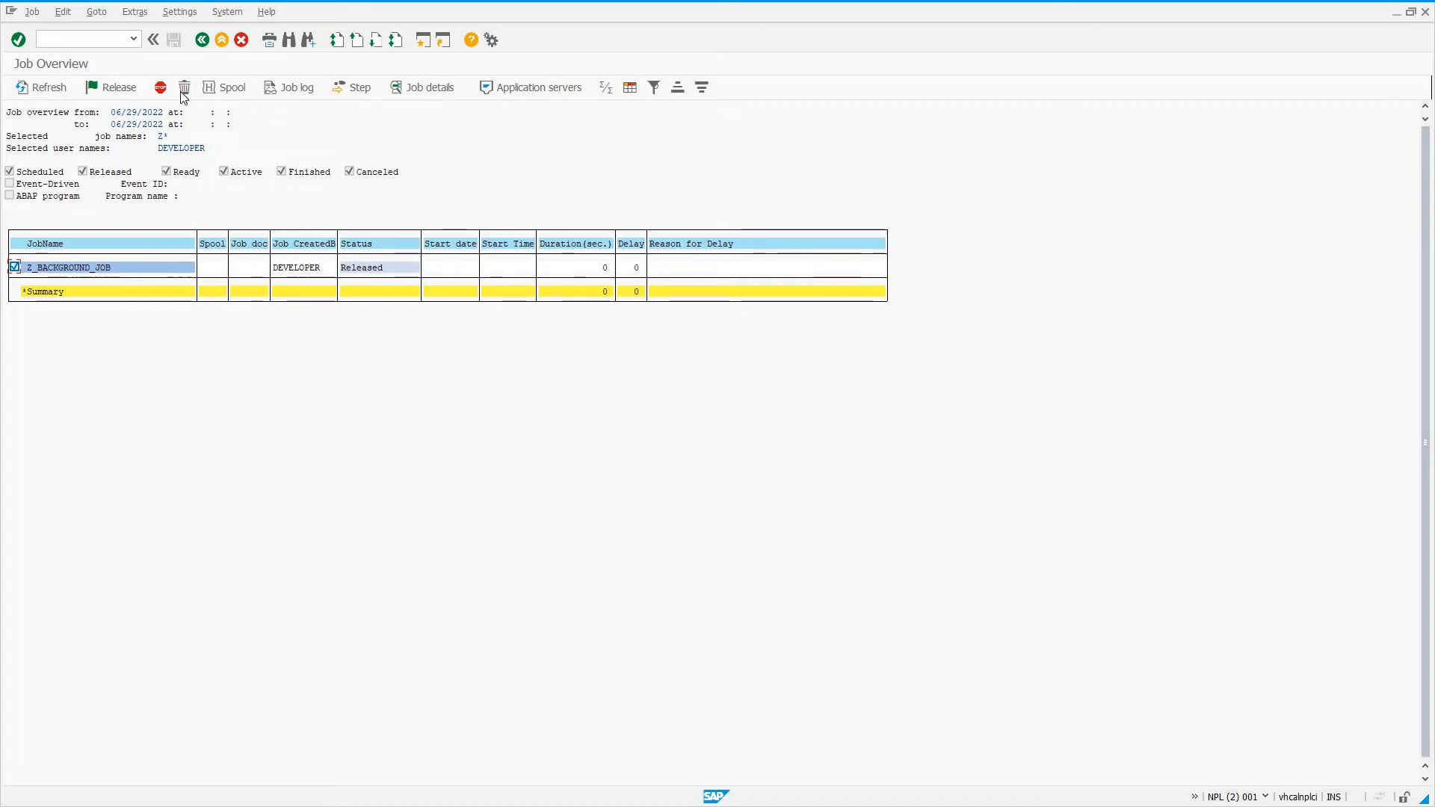
{"action": "mouse_move", "coordinate": [160, 87]}
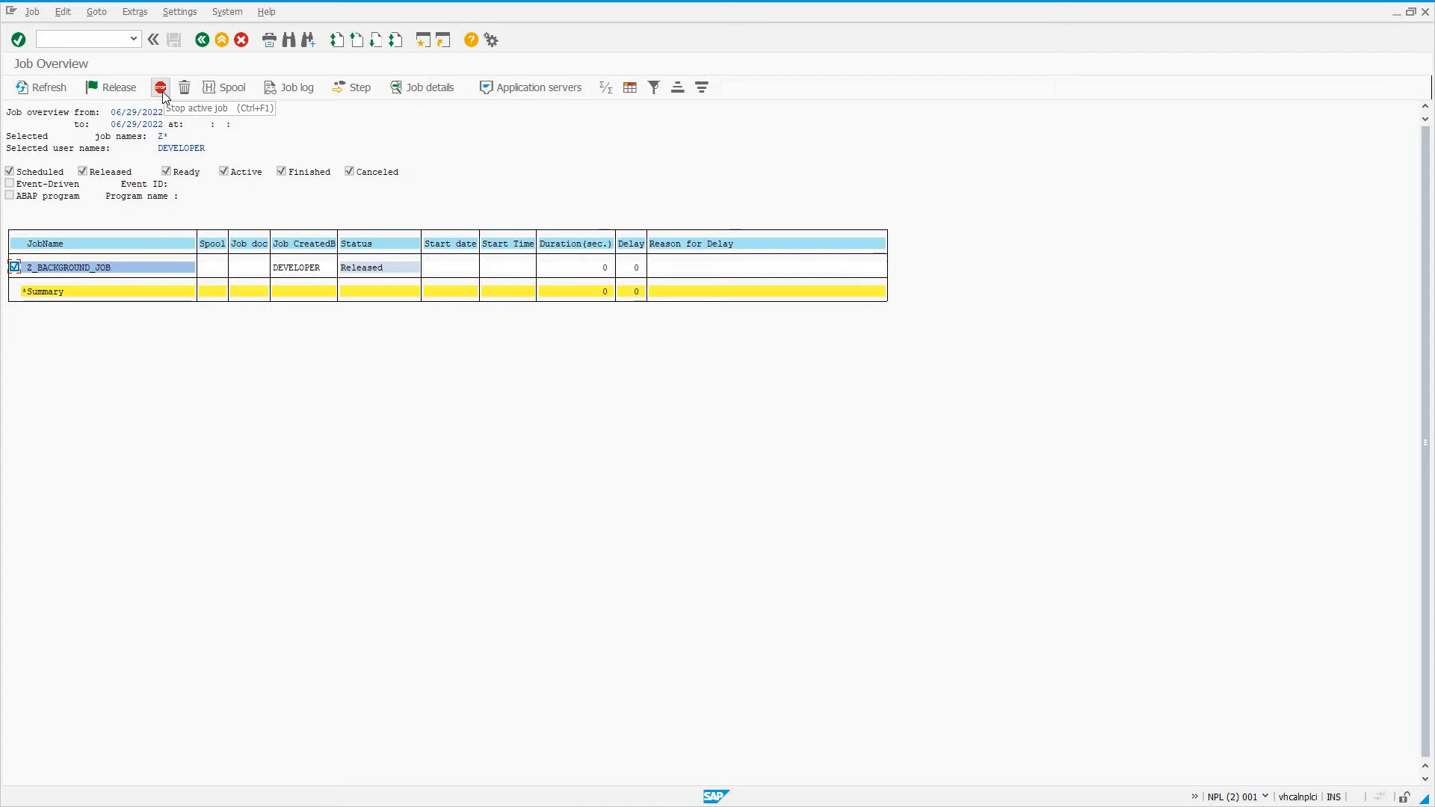
{"action": "mouse_move", "coordinate": [217, 61]}
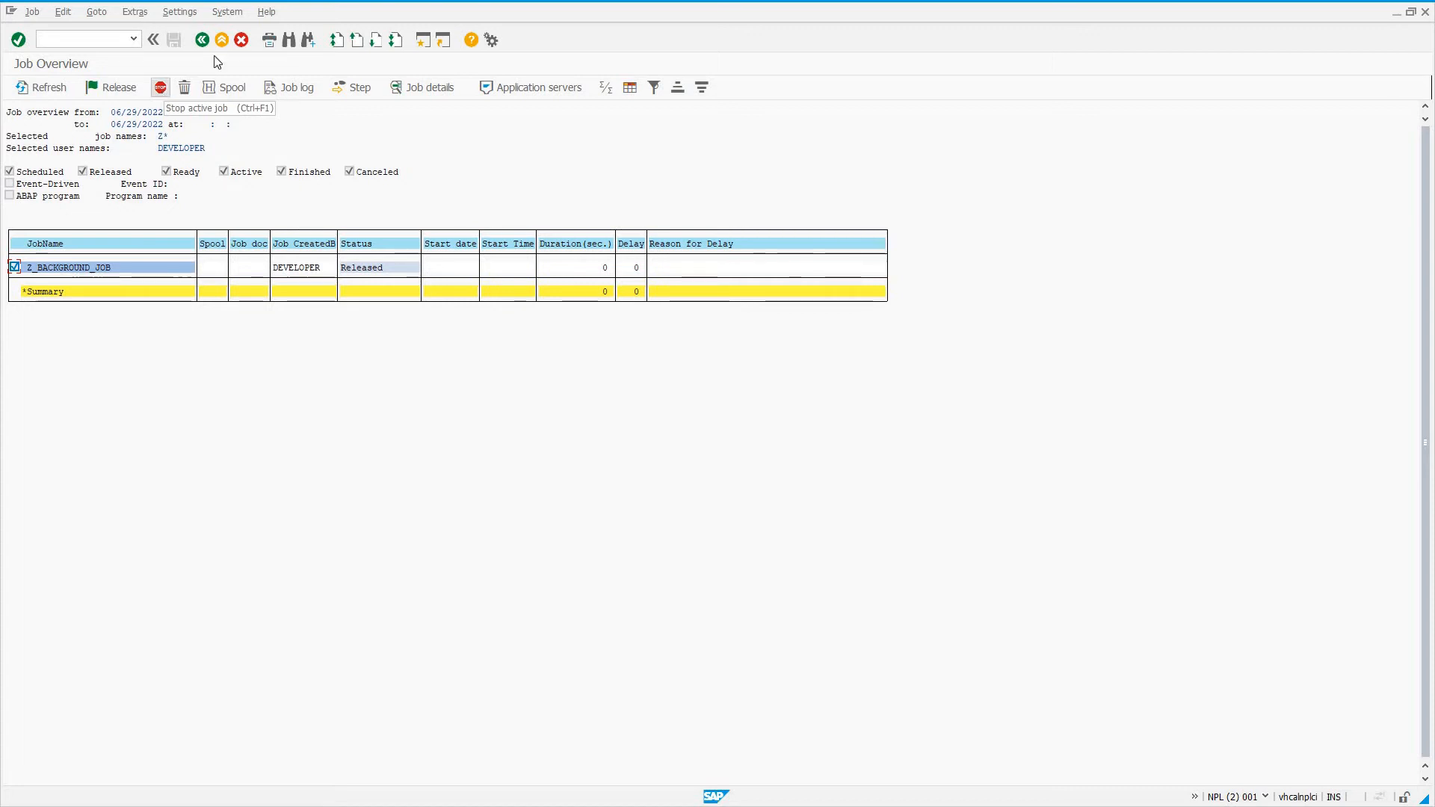
{"action": "mouse_move", "coordinate": [32, 11]}
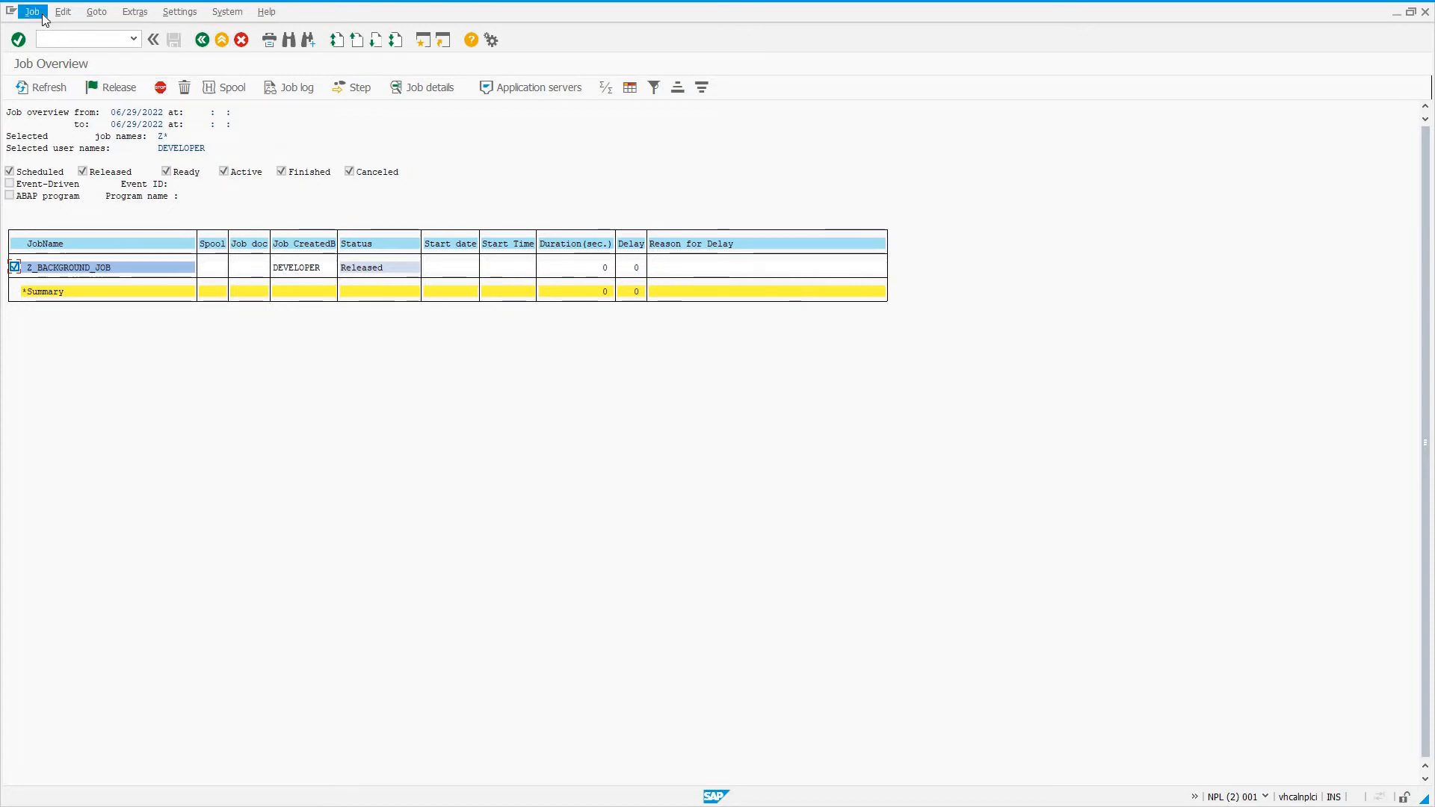
{"action": "left_click", "coordinate": [32, 12]}
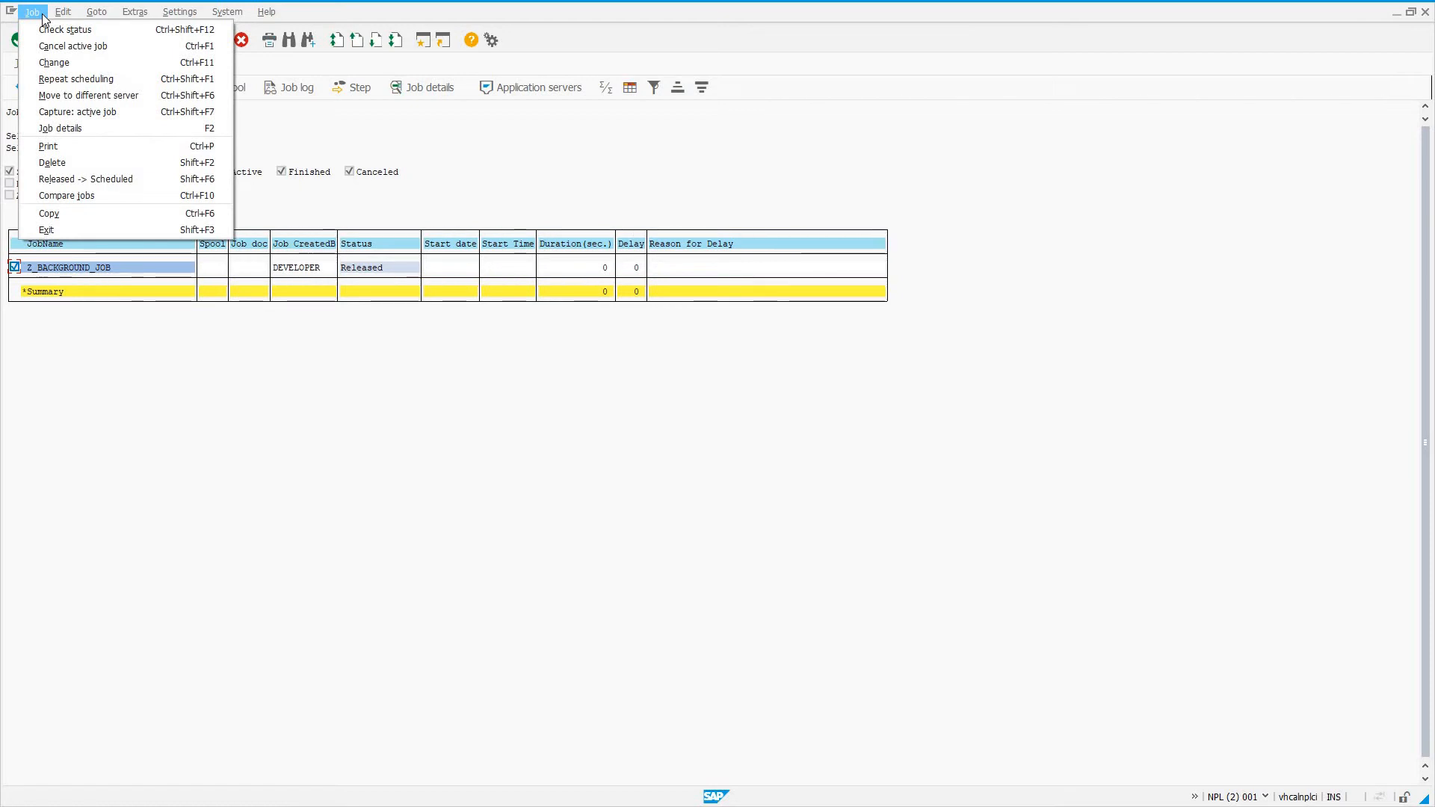
{"action": "mouse_move", "coordinate": [74, 15]}
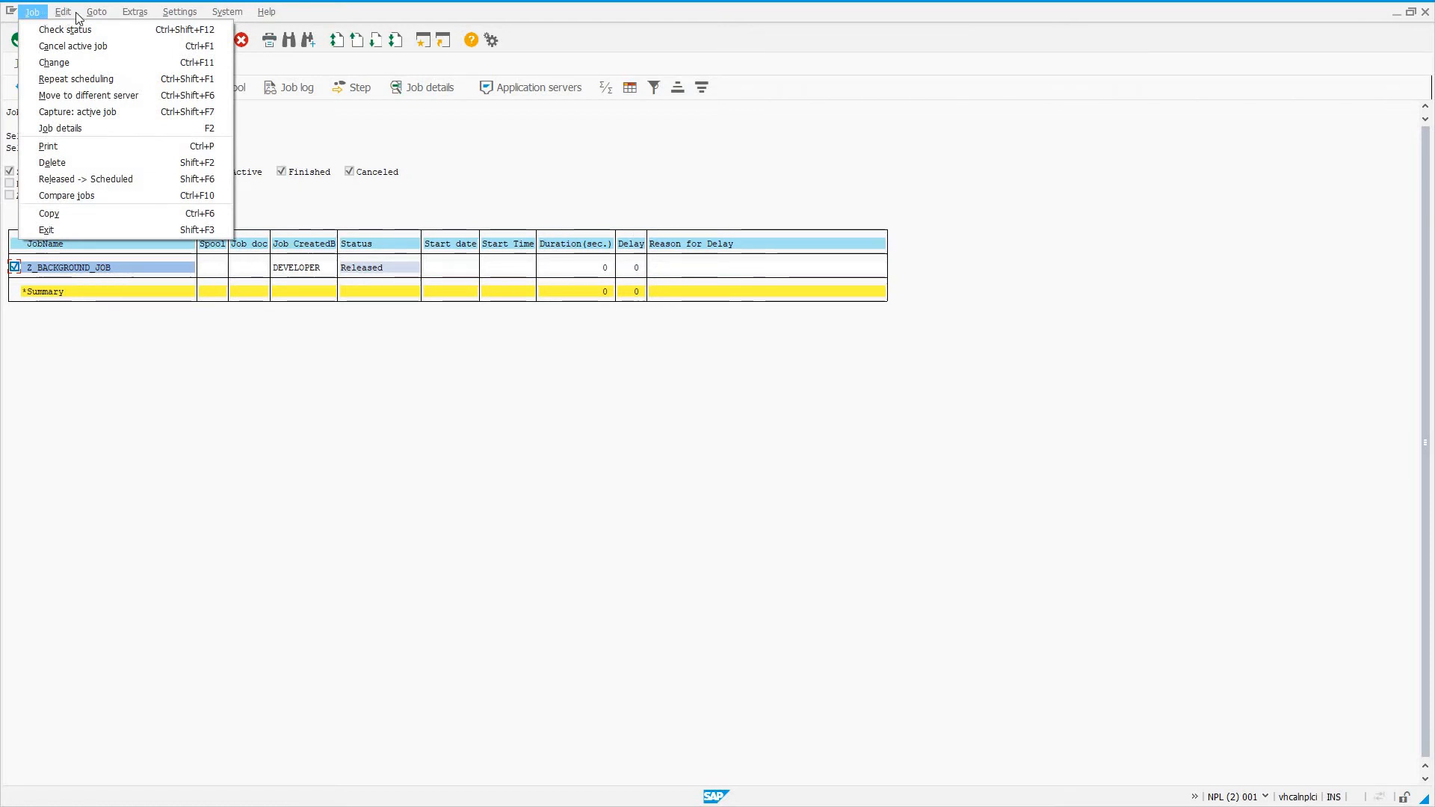
{"action": "left_click", "coordinate": [62, 11]}
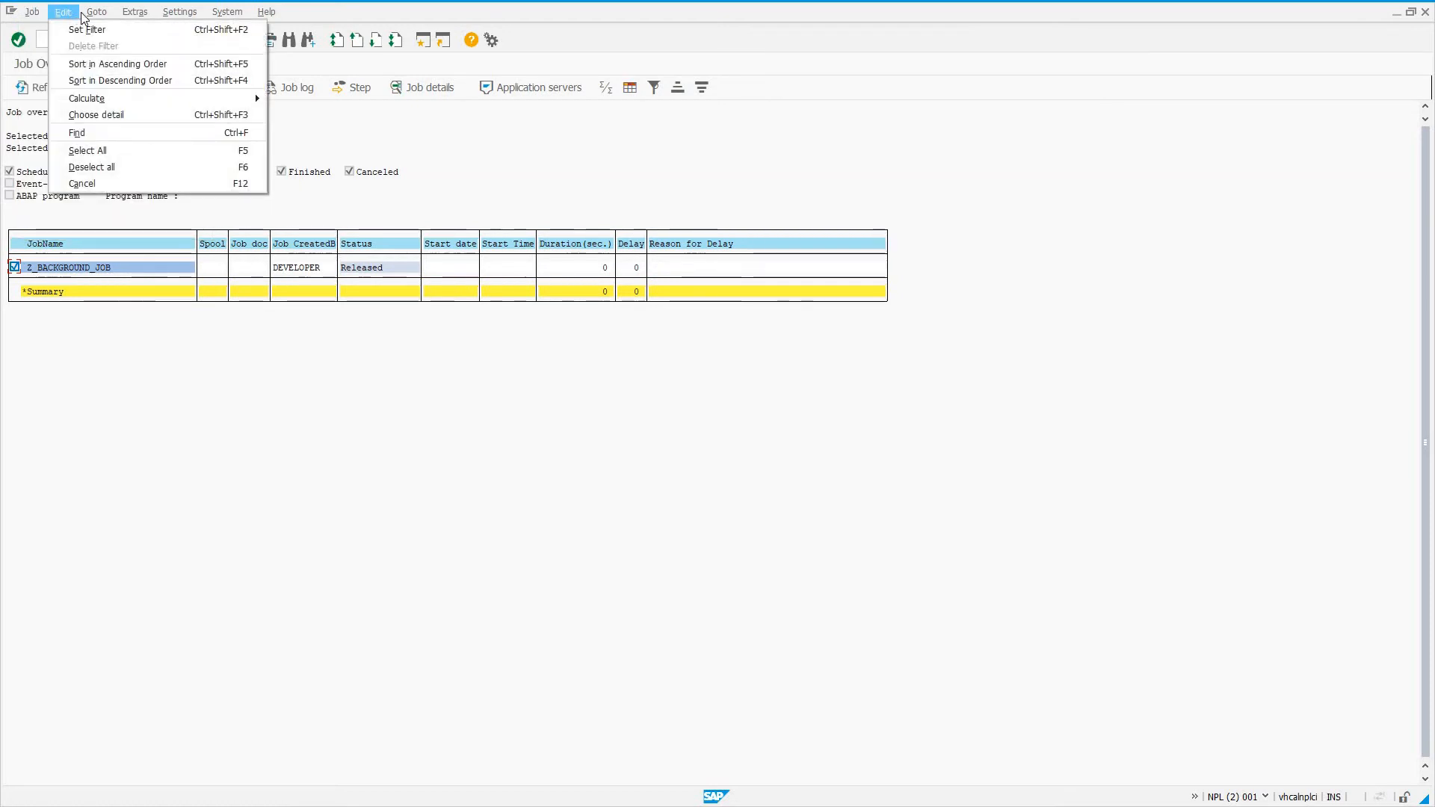
{"action": "left_click", "coordinate": [95, 11]}
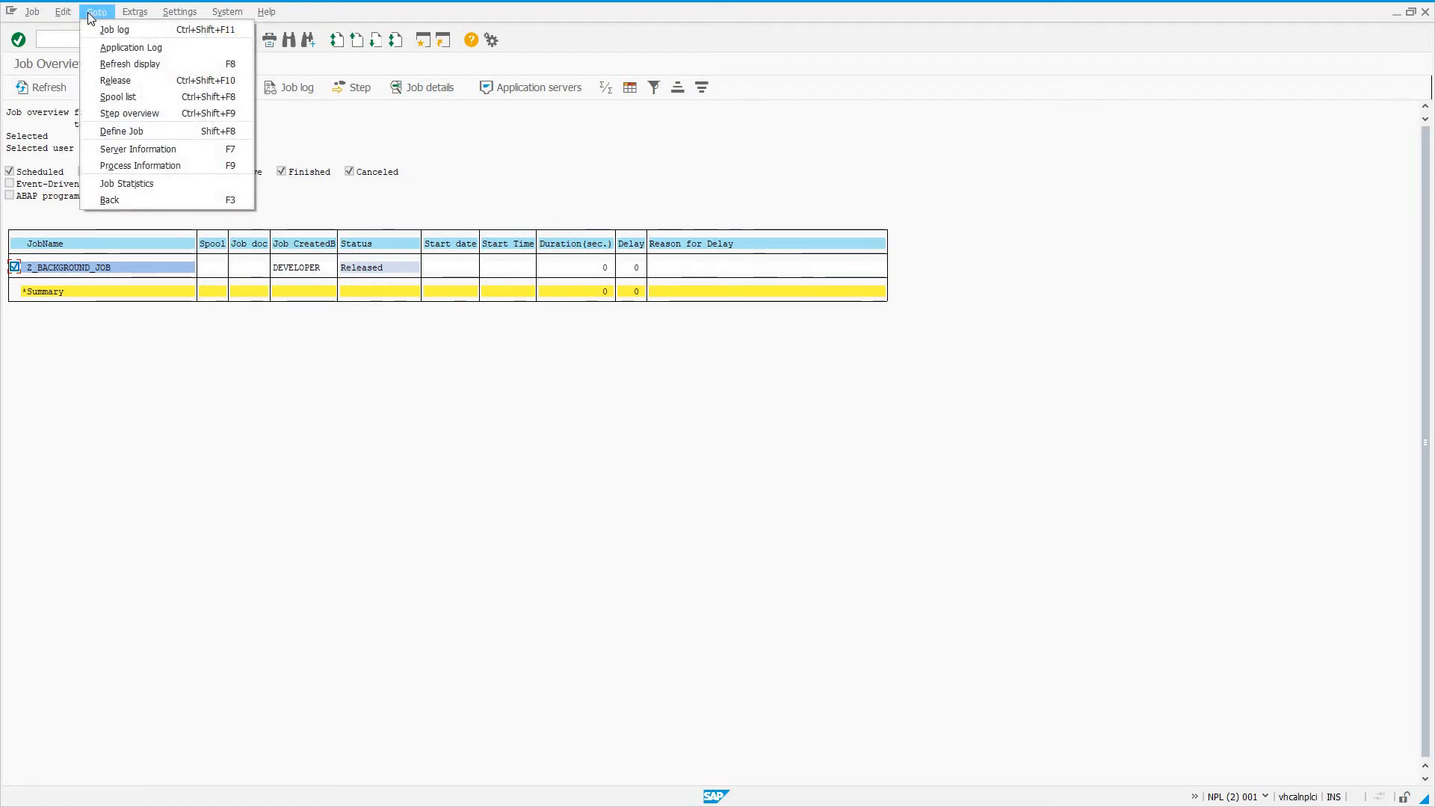
{"action": "left_click", "coordinate": [135, 11]}
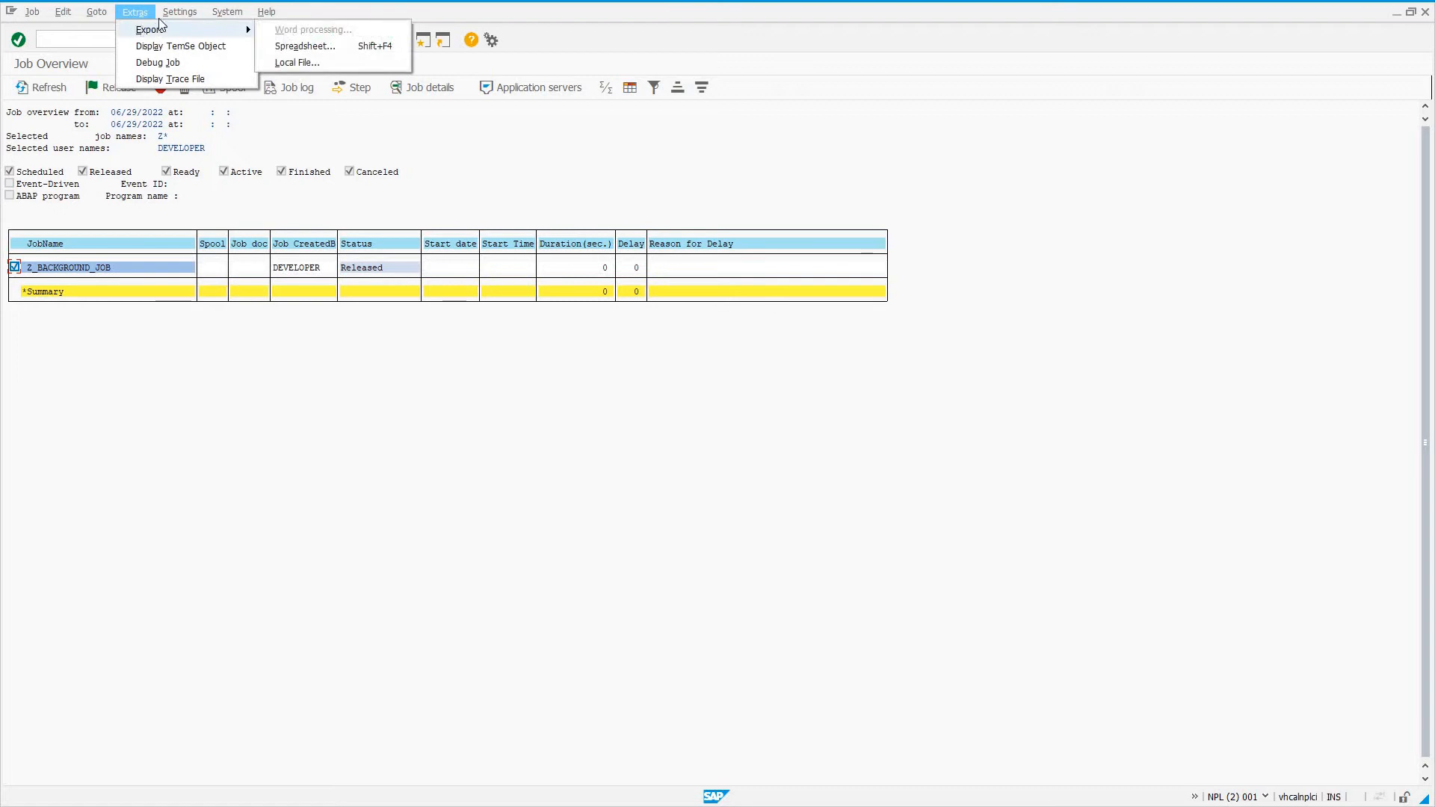
{"action": "left_click", "coordinate": [227, 12]}
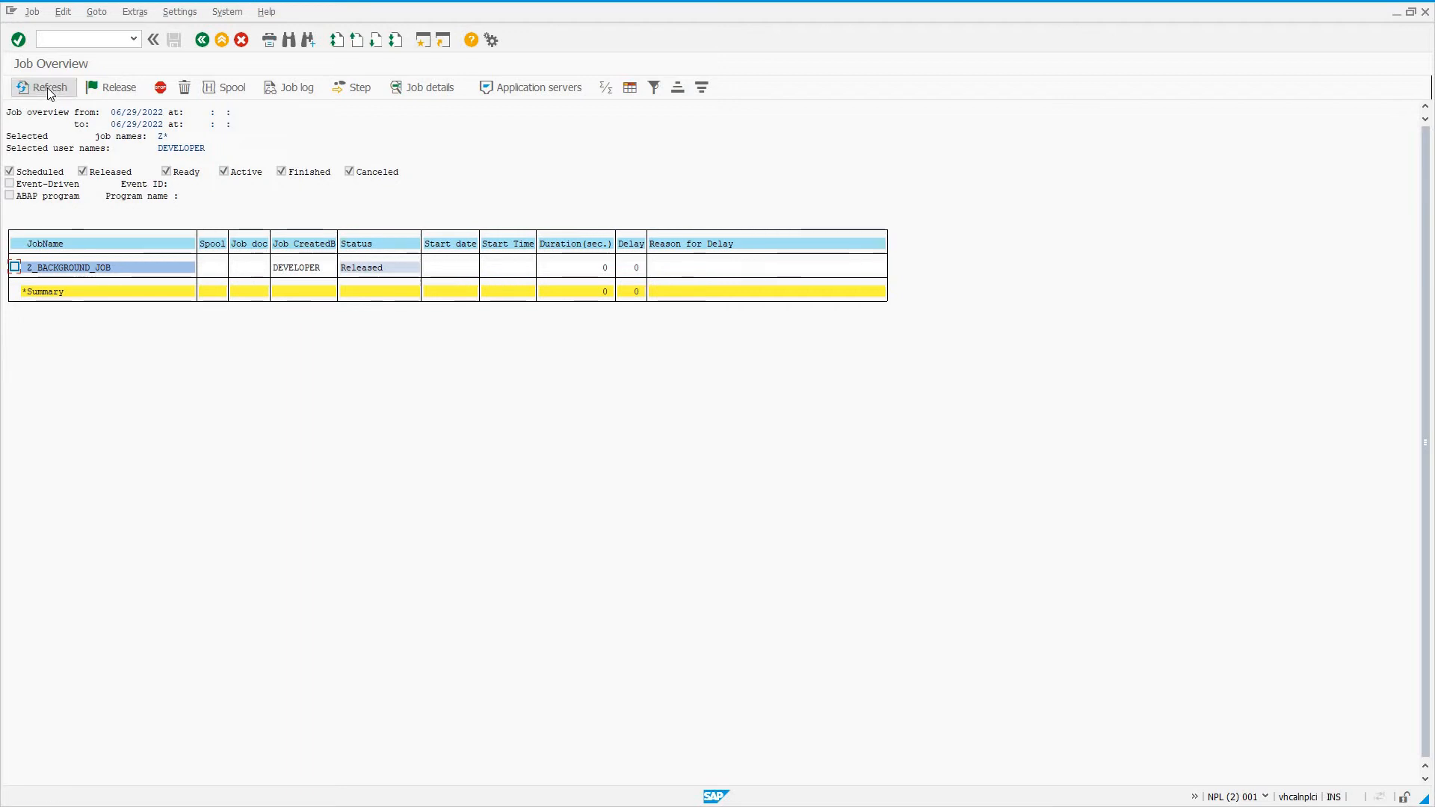
{"action": "mouse_move", "coordinate": [49, 87]}
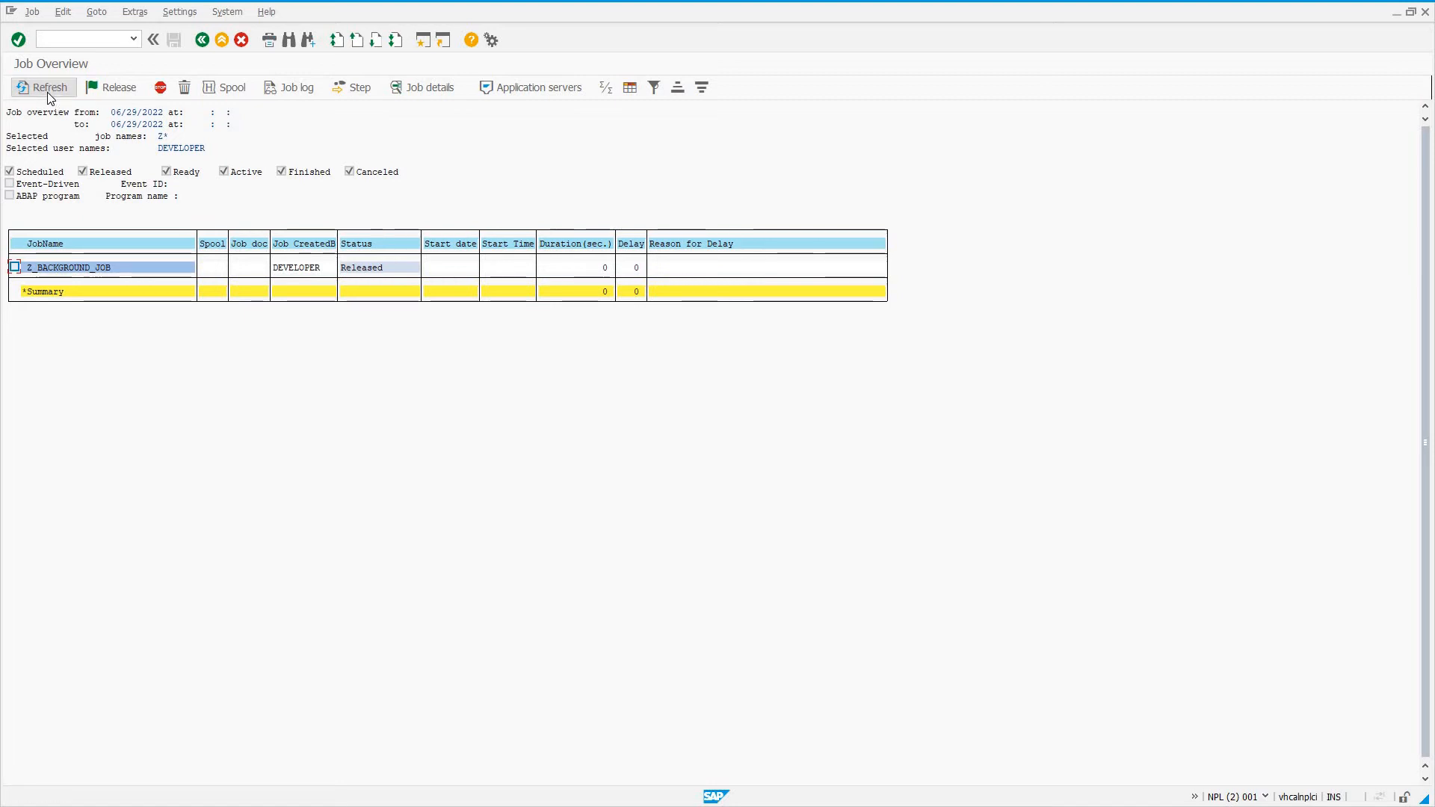
Refresh the job list repeatedly until Z_BACKGROUND_JOB changes from Released to Active
{"action": "left_click", "coordinate": [42, 86]}
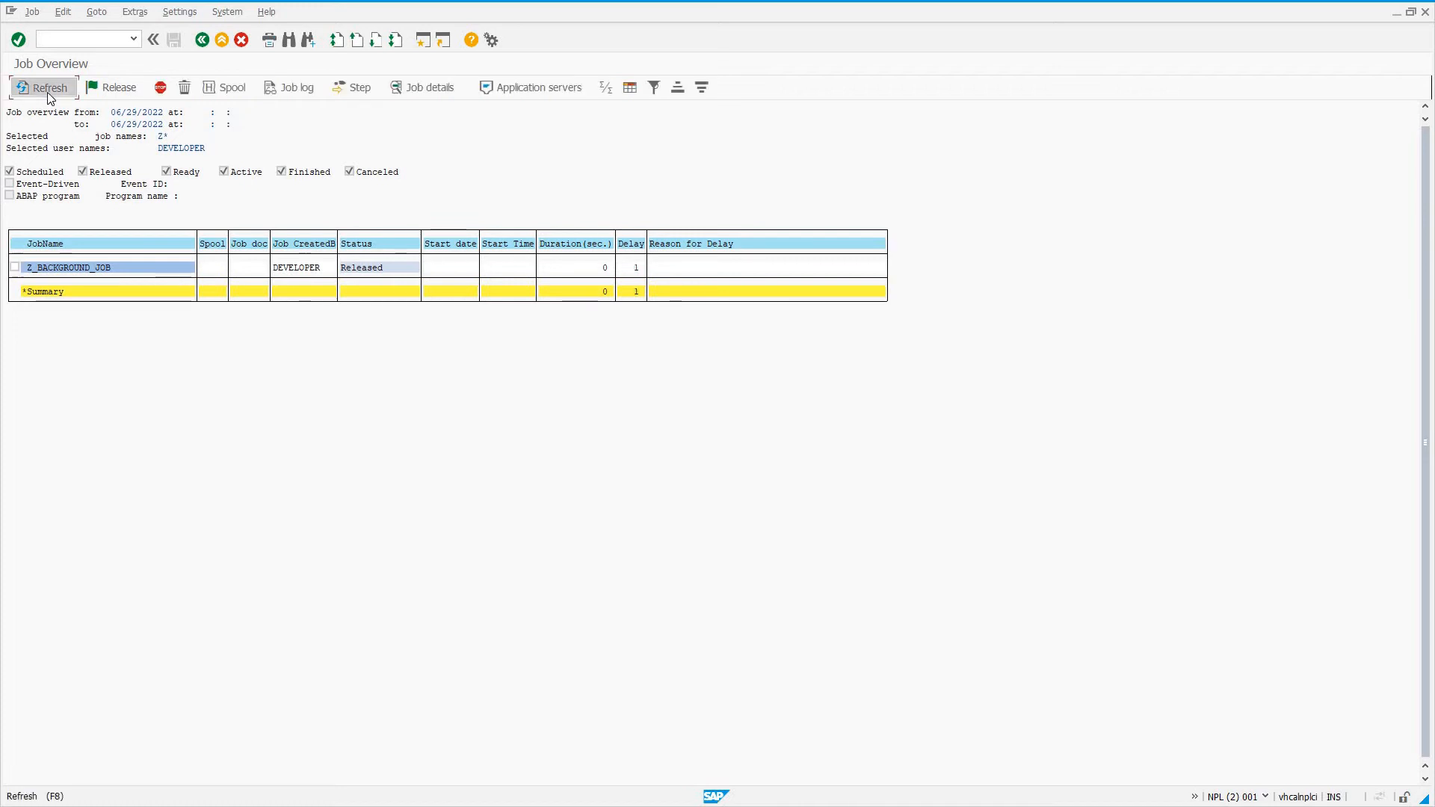
{"action": "left_click", "coordinate": [48, 87]}
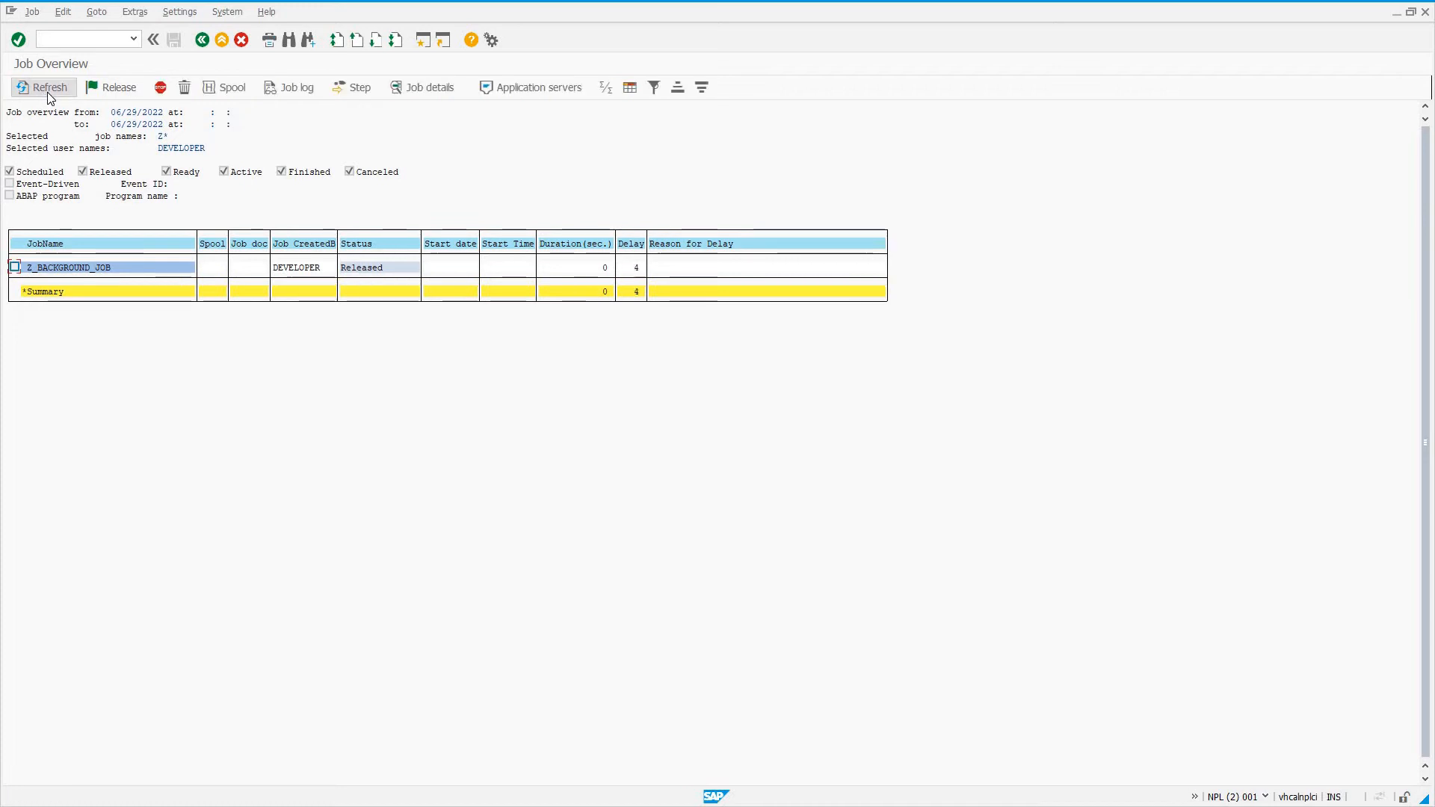
{"action": "left_click", "coordinate": [41, 87]}
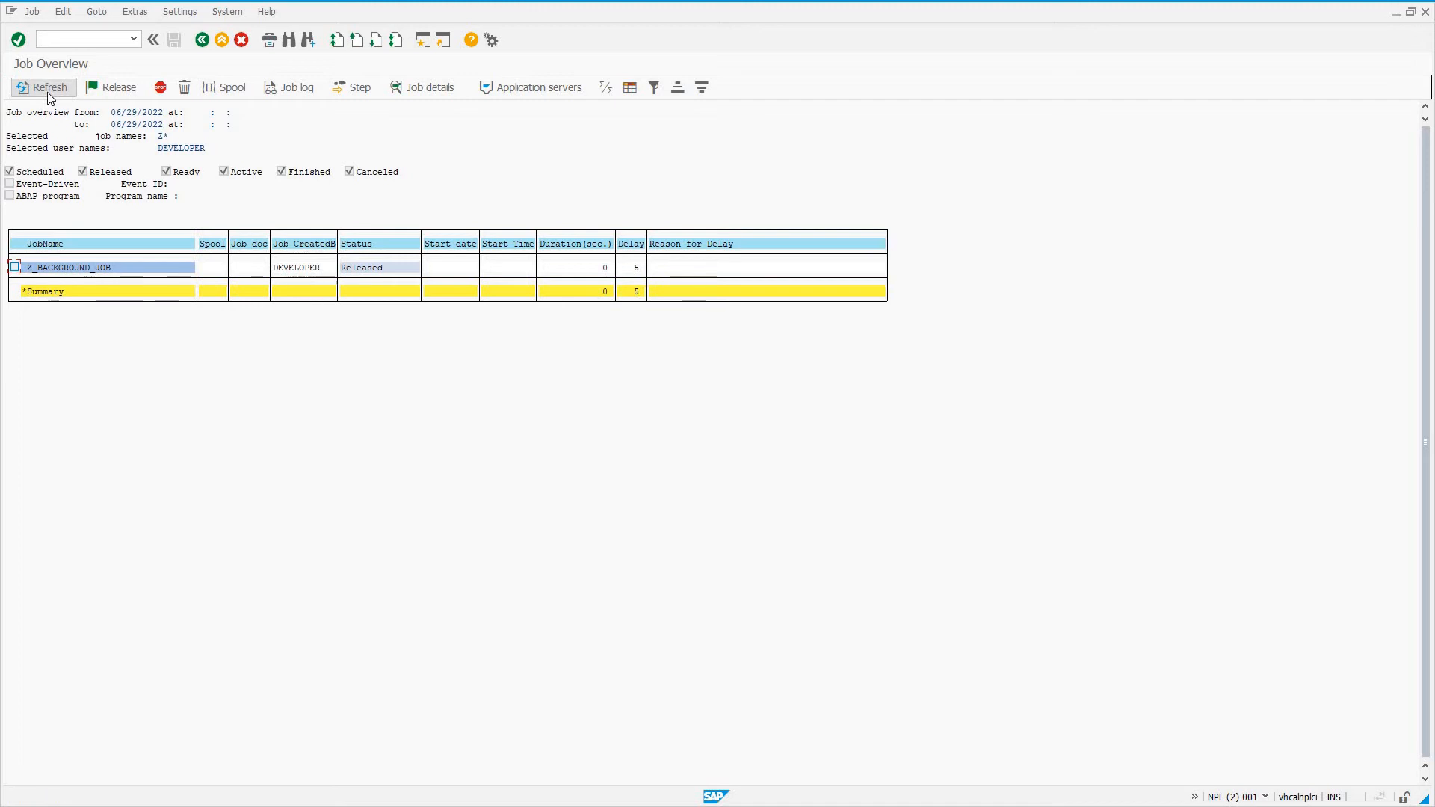
{"action": "left_click", "coordinate": [42, 86]}
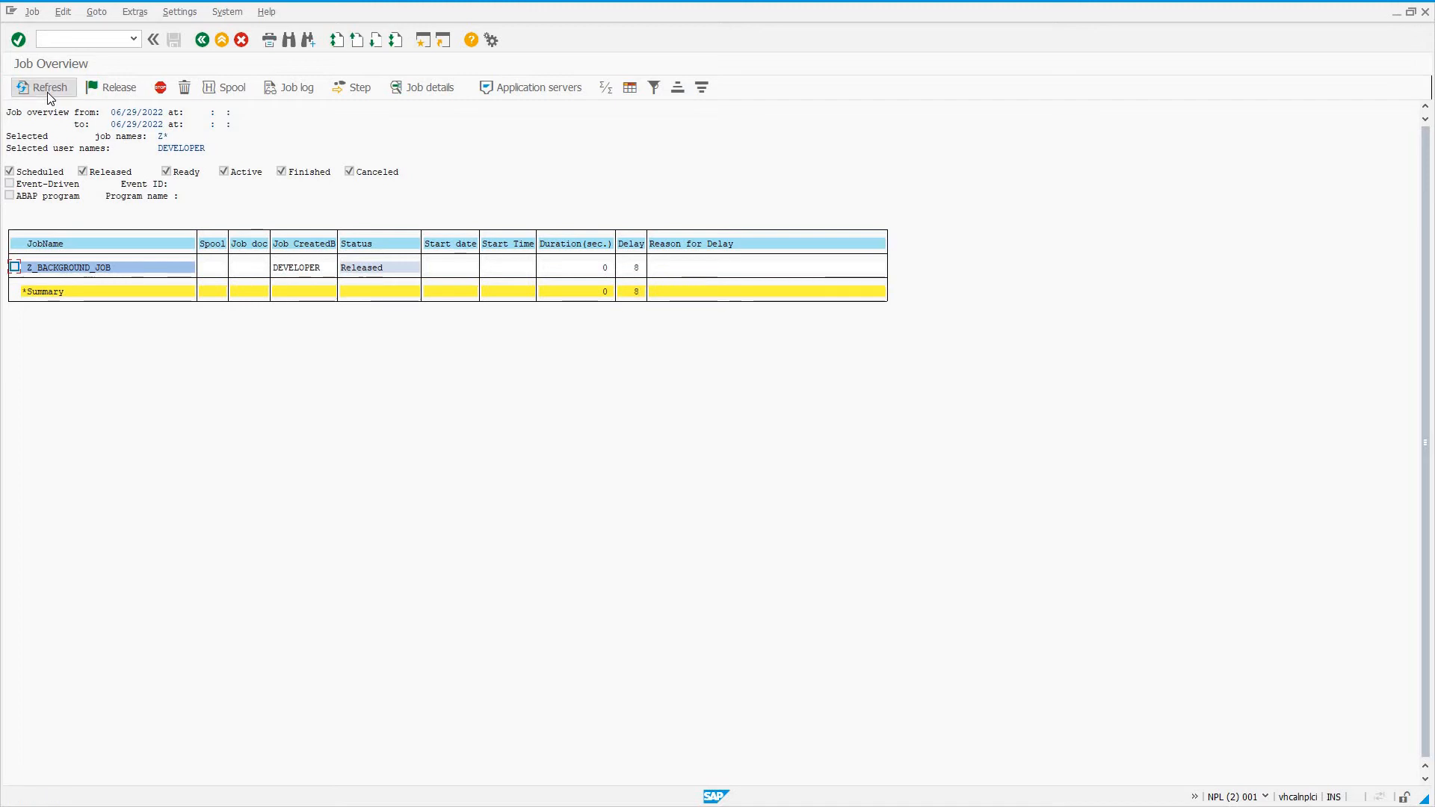
{"action": "left_click", "coordinate": [43, 87]}
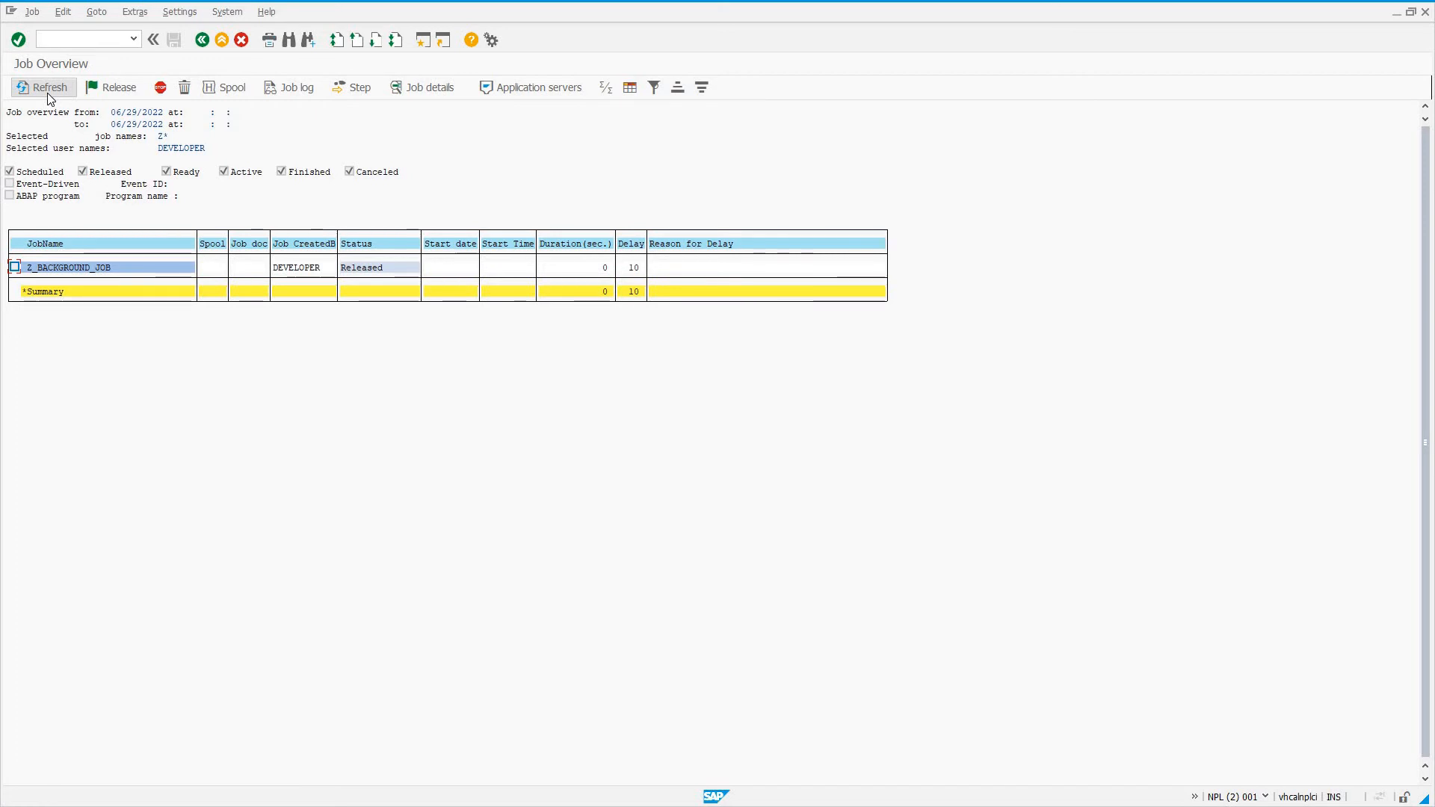
{"action": "left_click", "coordinate": [42, 87]}
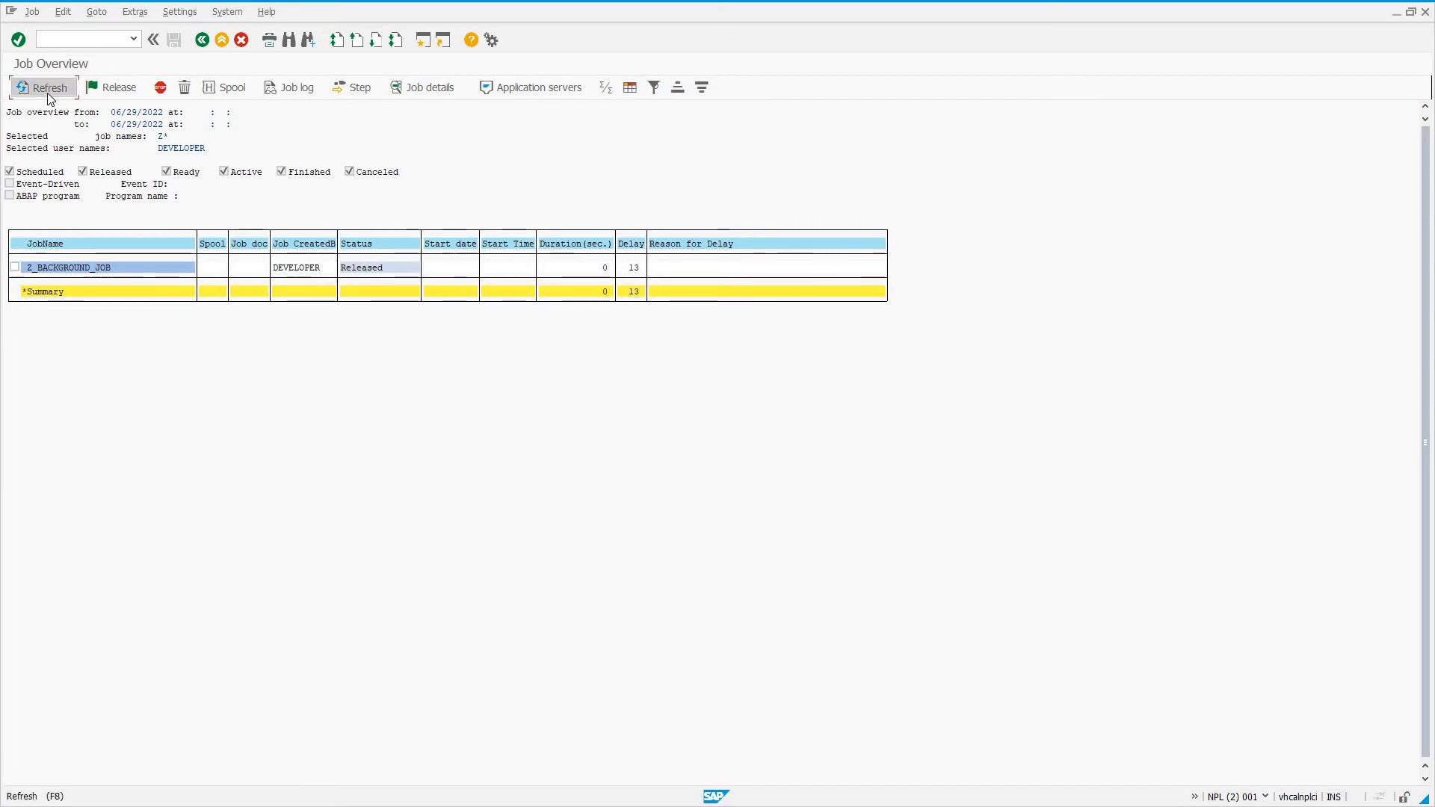
{"action": "left_click", "coordinate": [42, 87]}
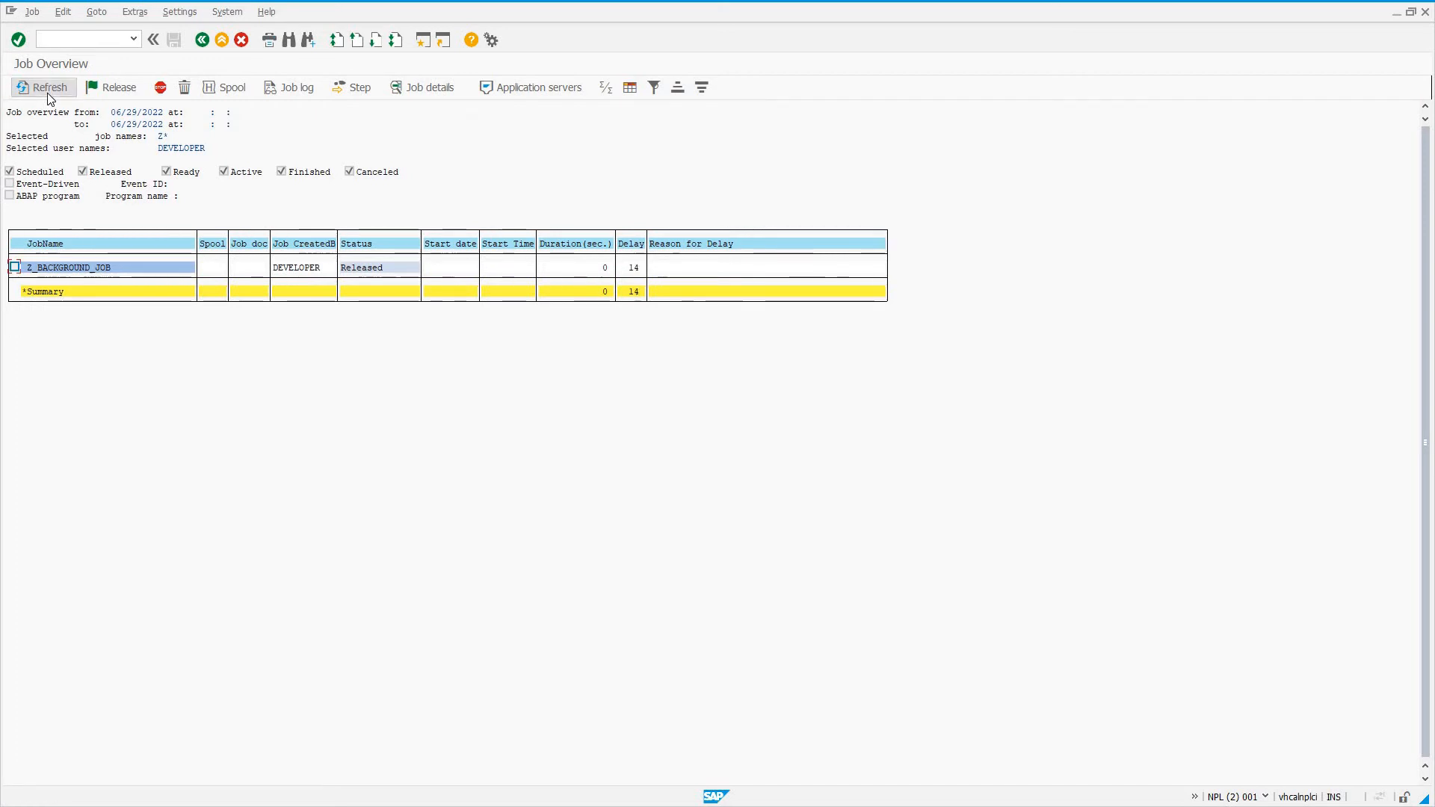
{"action": "left_click", "coordinate": [42, 86]}
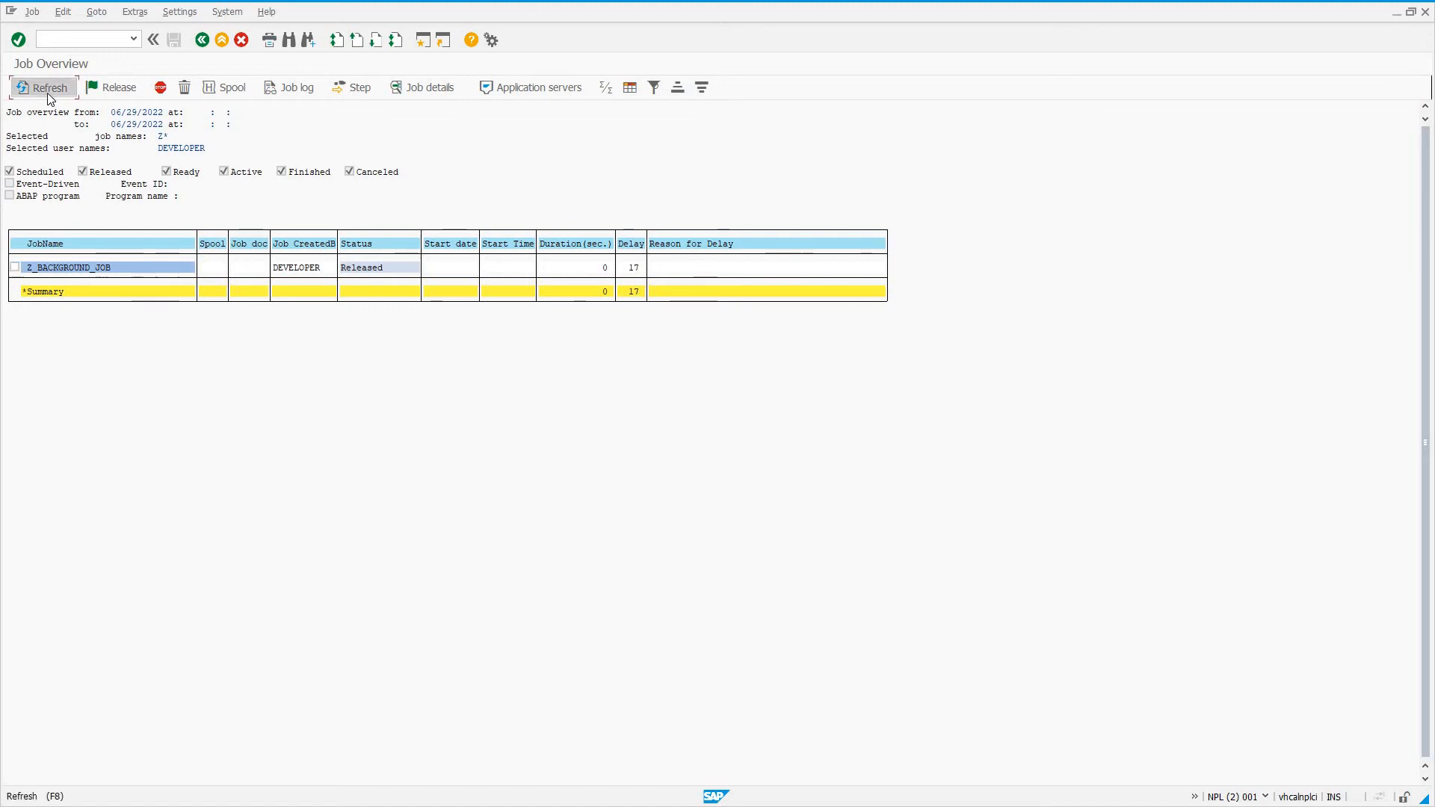
{"action": "left_click", "coordinate": [42, 87]}
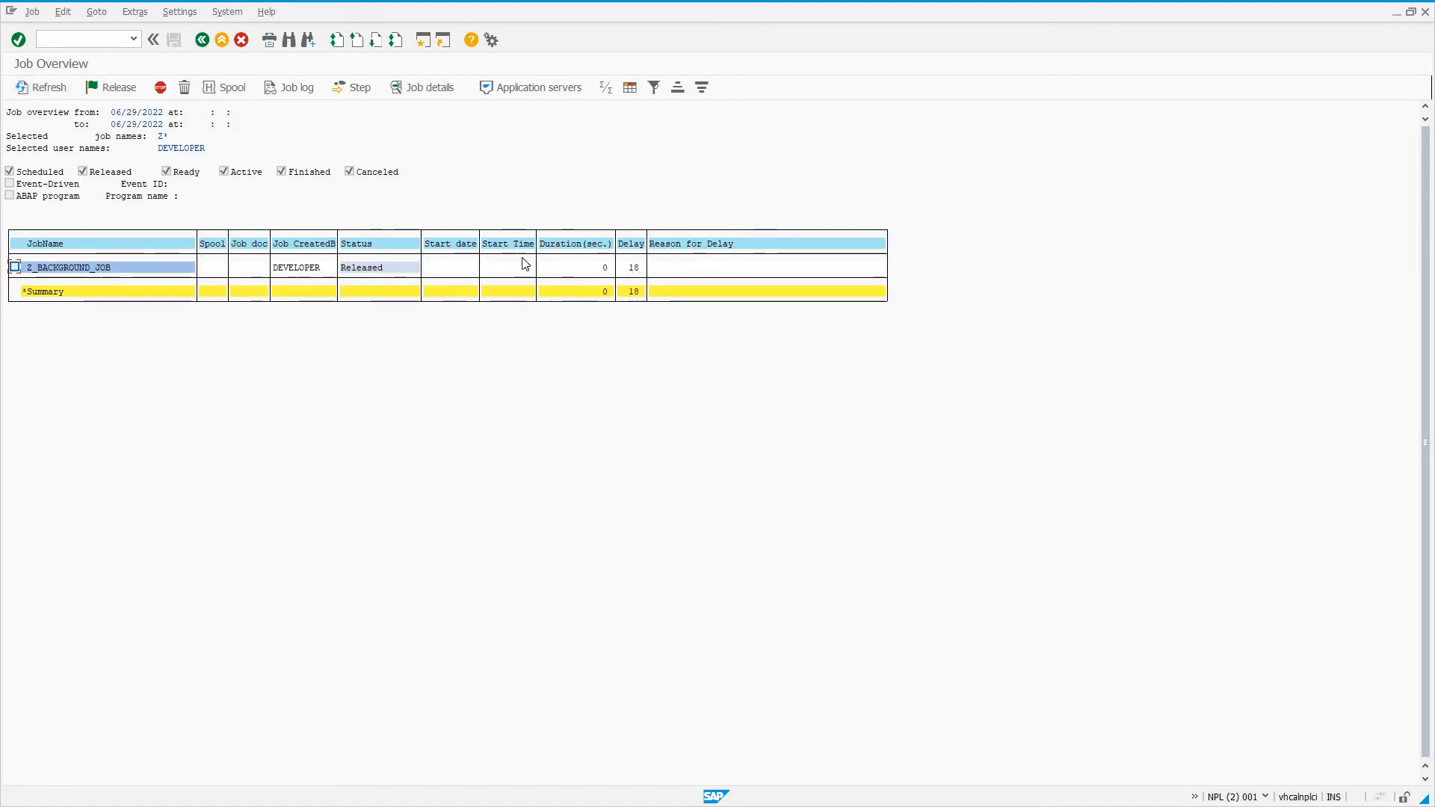
{"action": "left_click", "coordinate": [48, 86]}
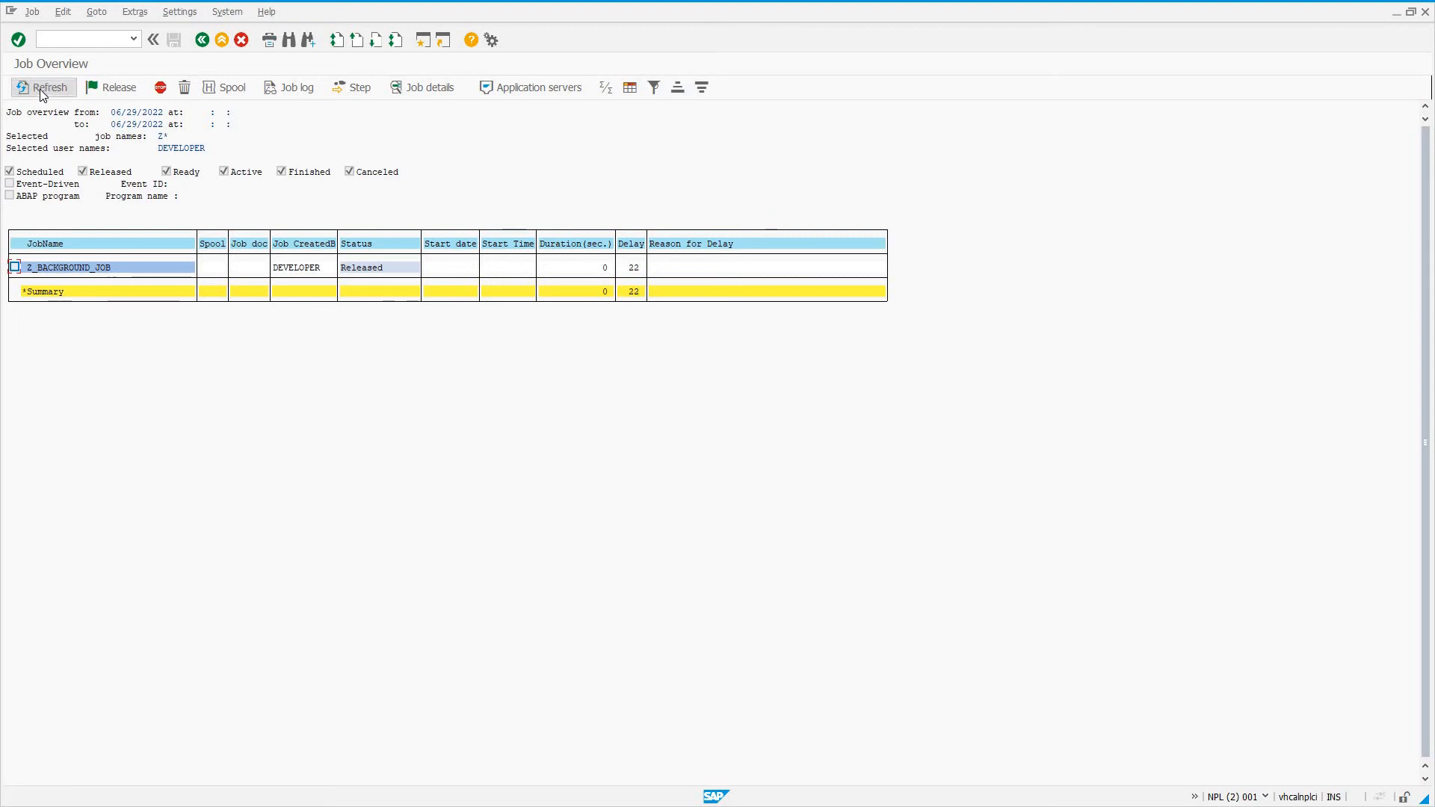
{"action": "left_click", "coordinate": [51, 87]}
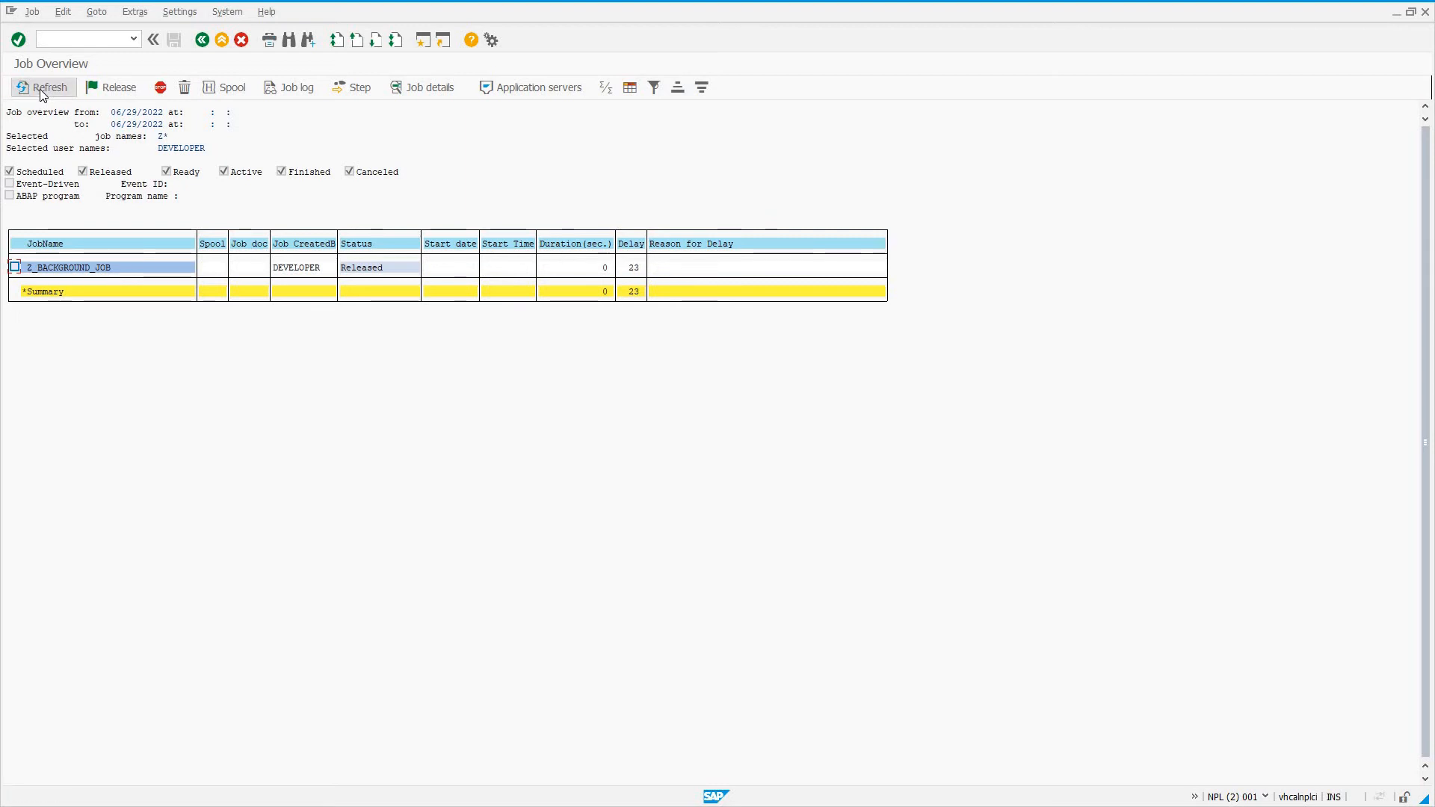
{"action": "left_click", "coordinate": [48, 87]}
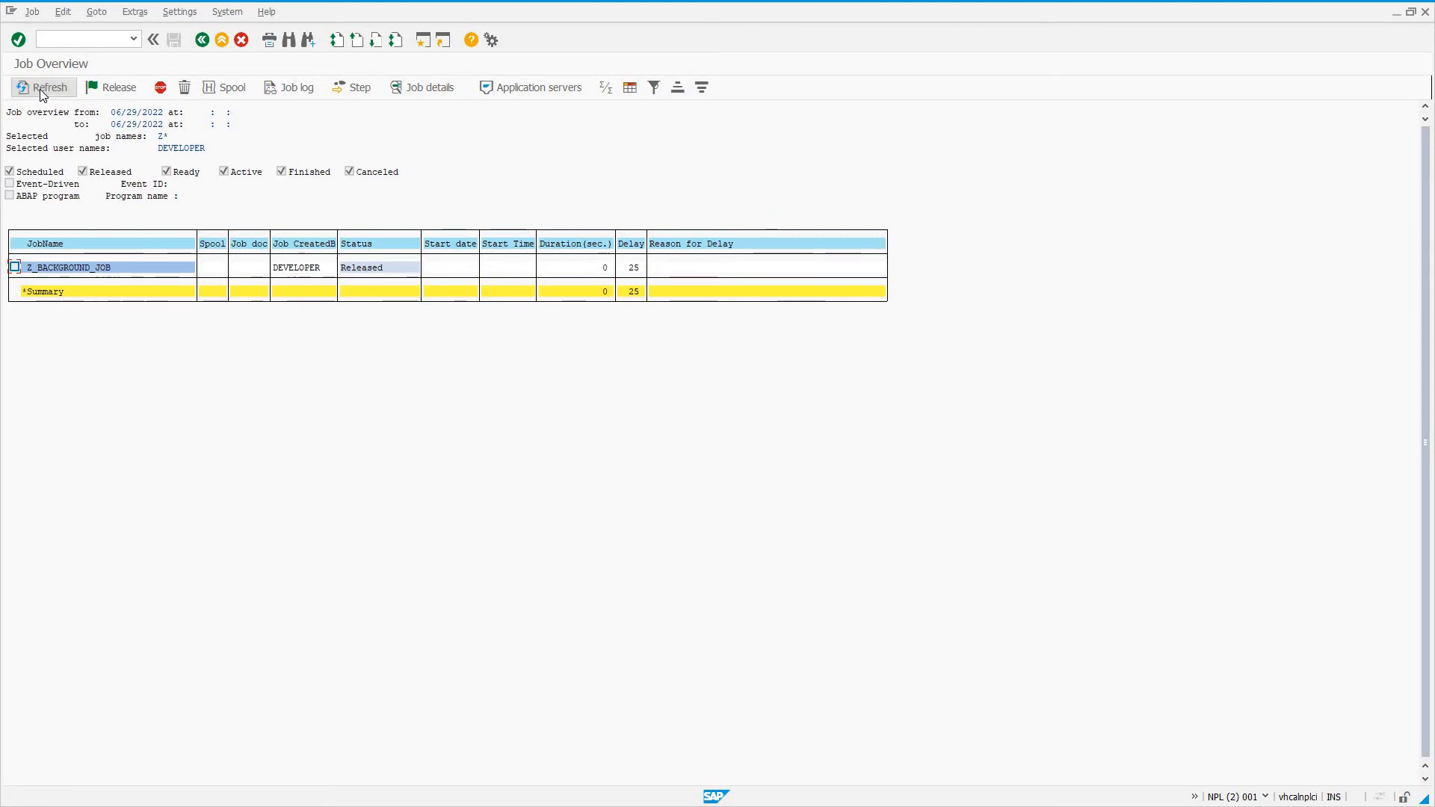
{"action": "left_click", "coordinate": [48, 87]}
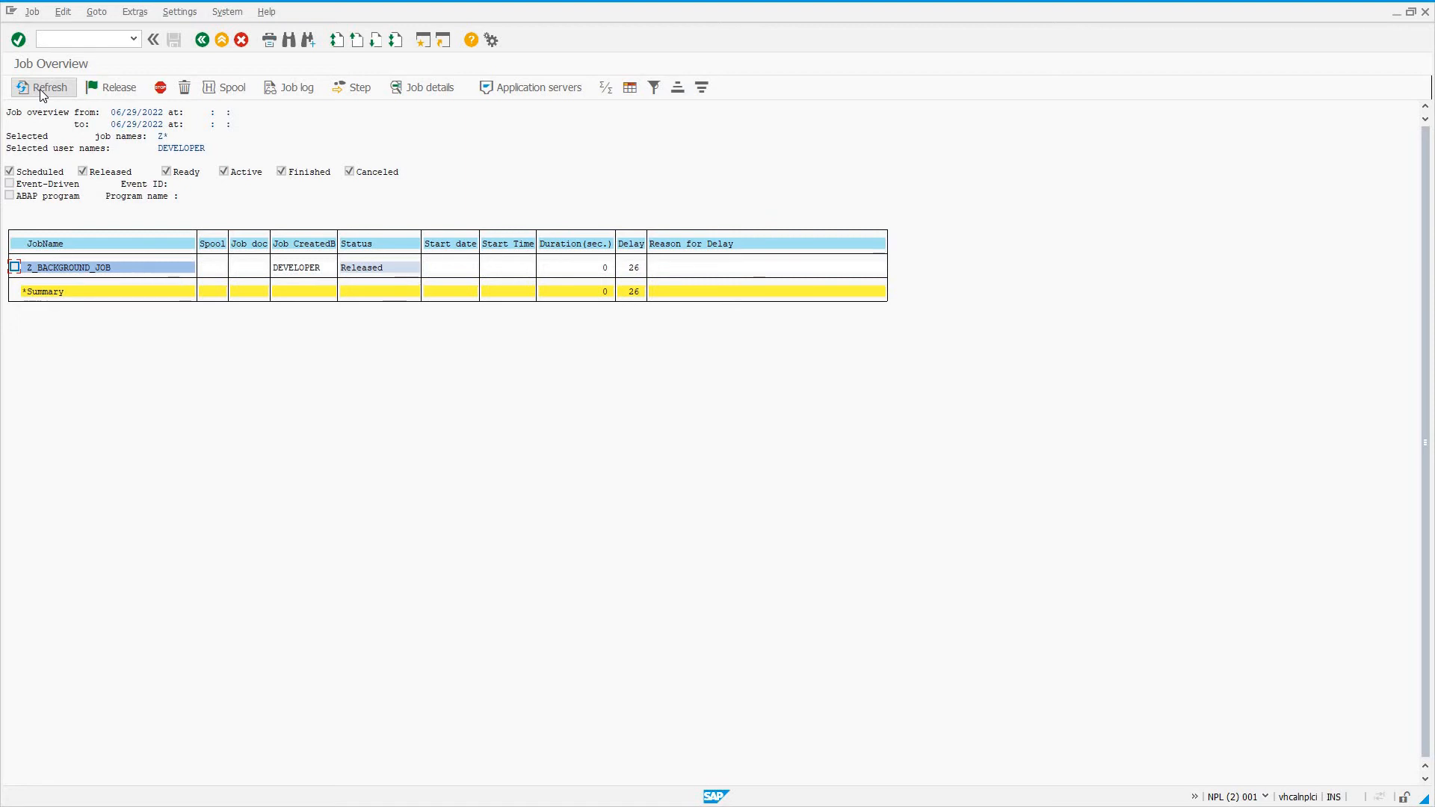
{"action": "left_click", "coordinate": [43, 87]}
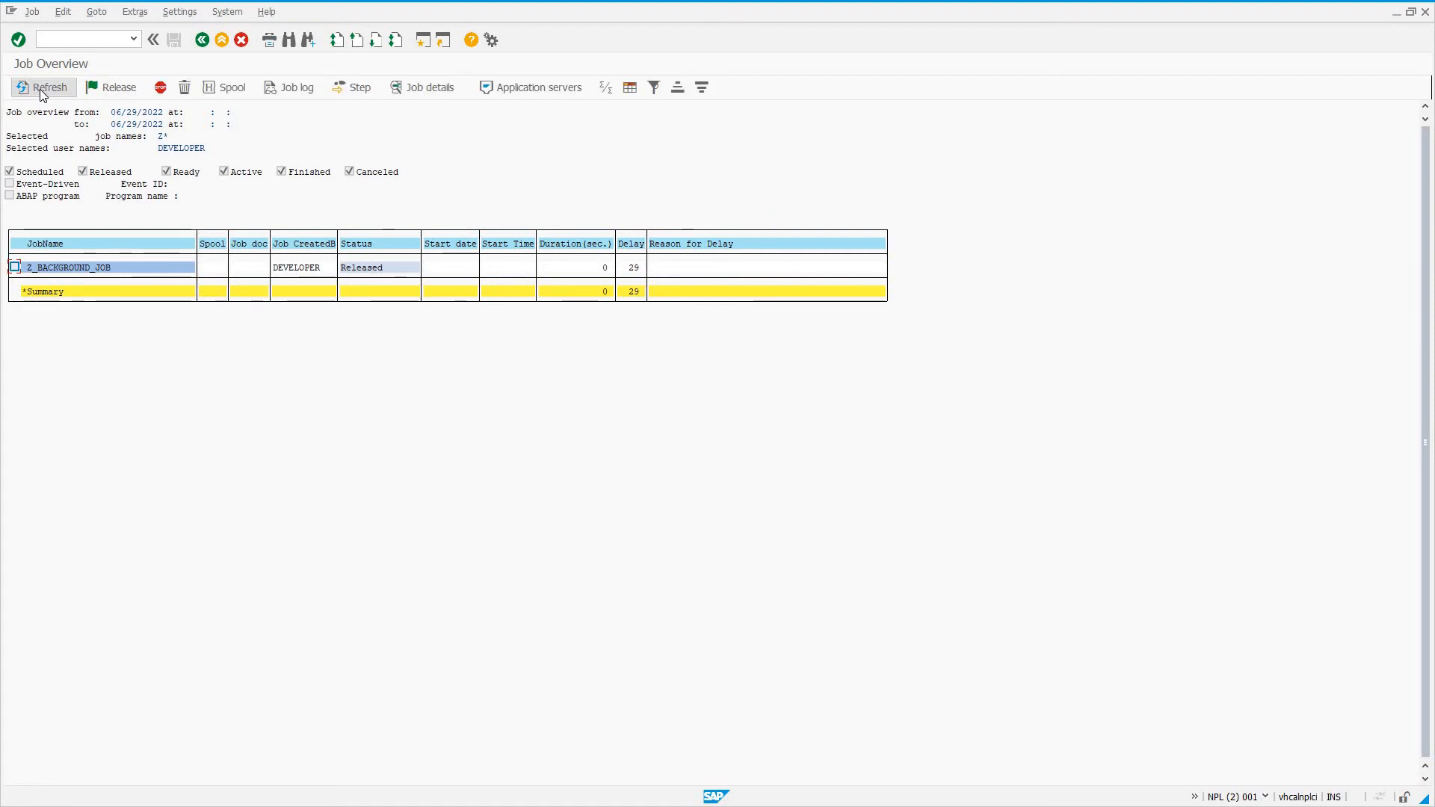
{"action": "left_click", "coordinate": [49, 86]}
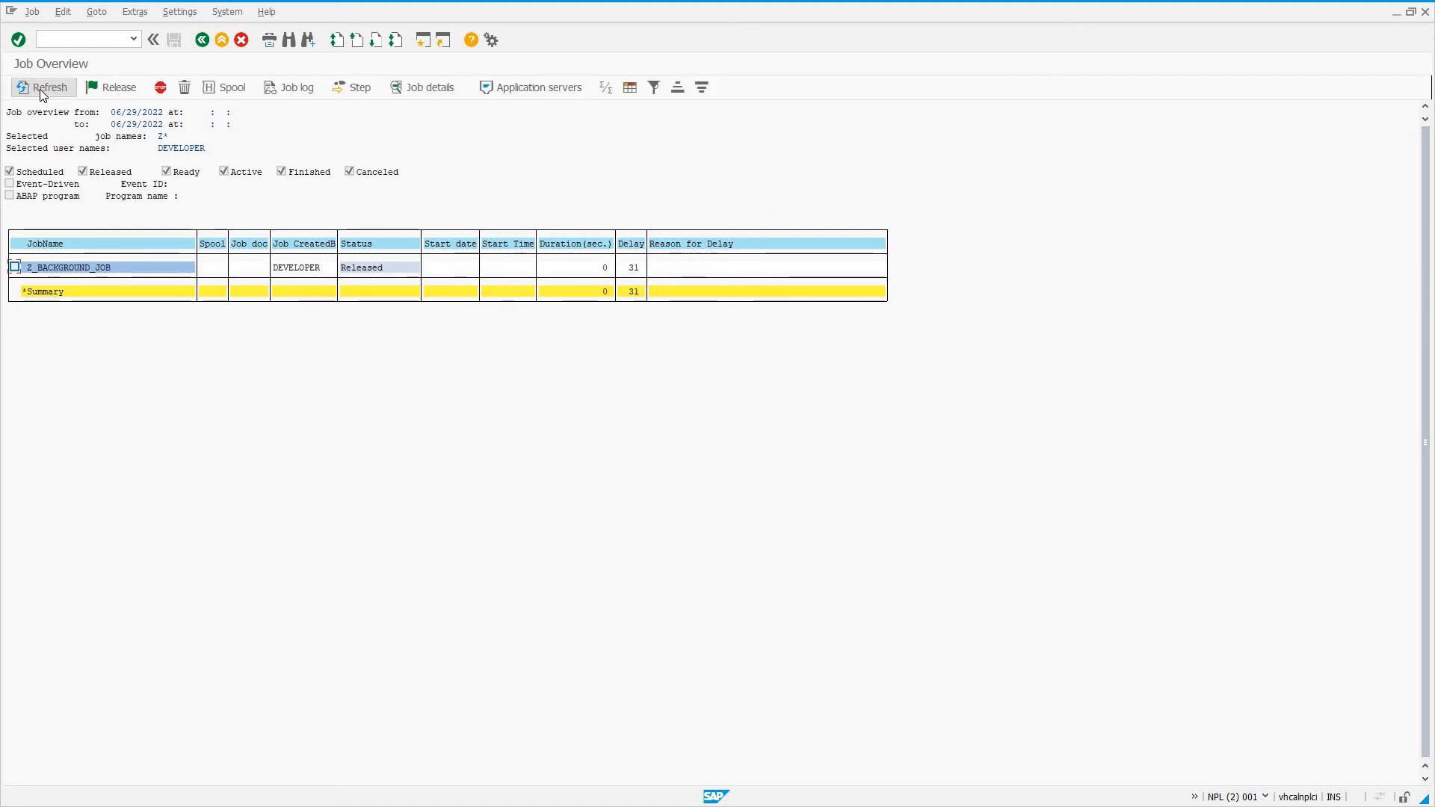
{"action": "left_click", "coordinate": [49, 86]}
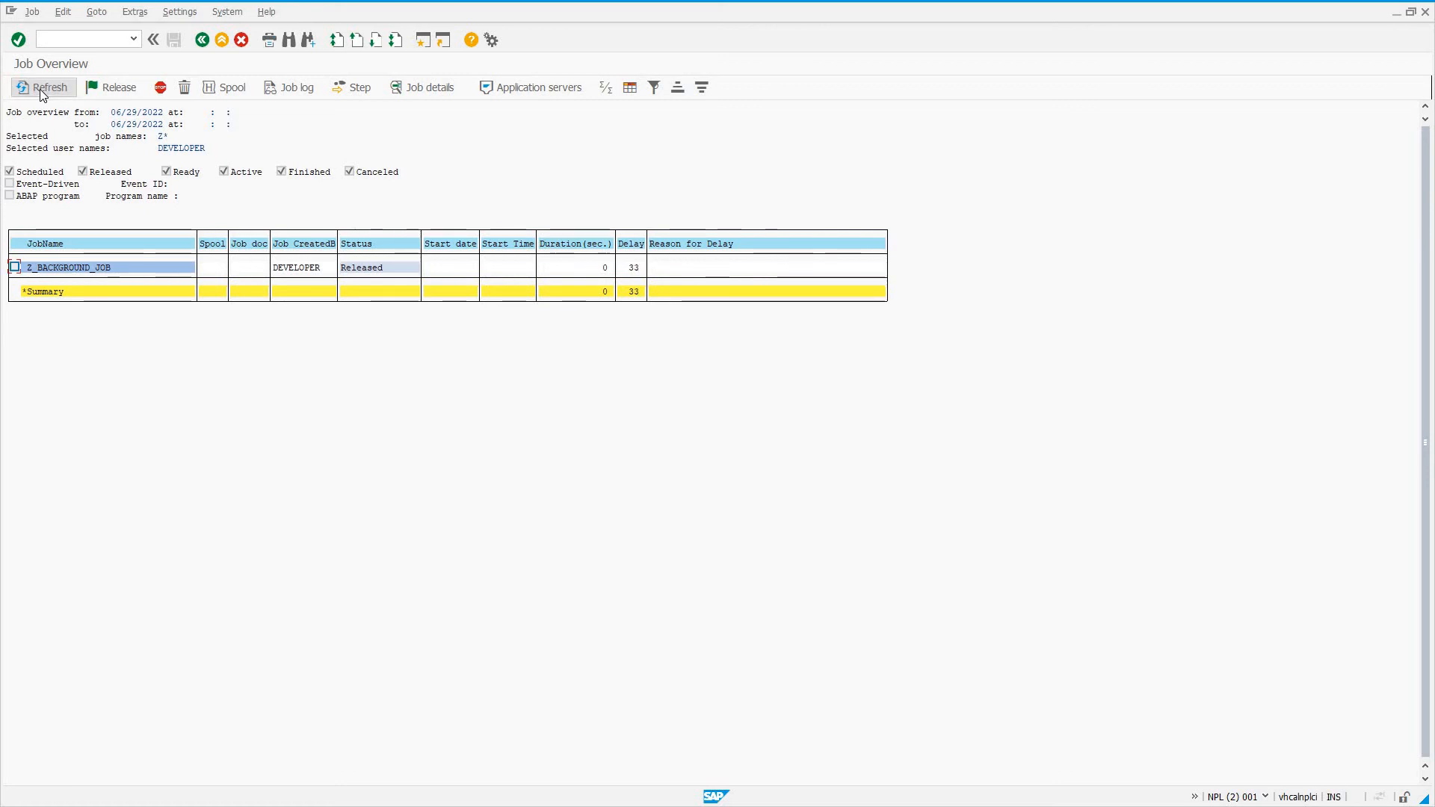
{"action": "left_click", "coordinate": [49, 86]}
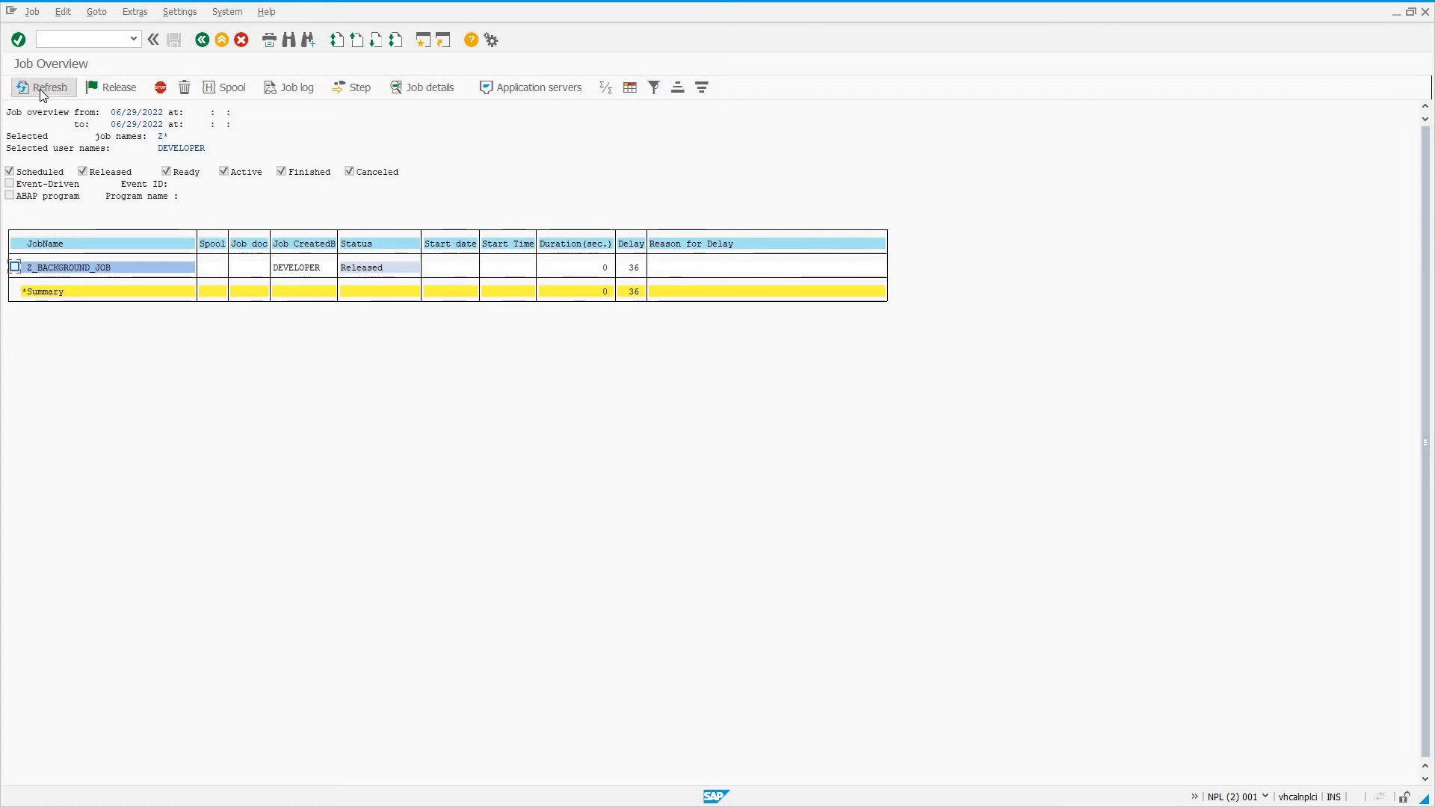
{"action": "left_click", "coordinate": [49, 87]}
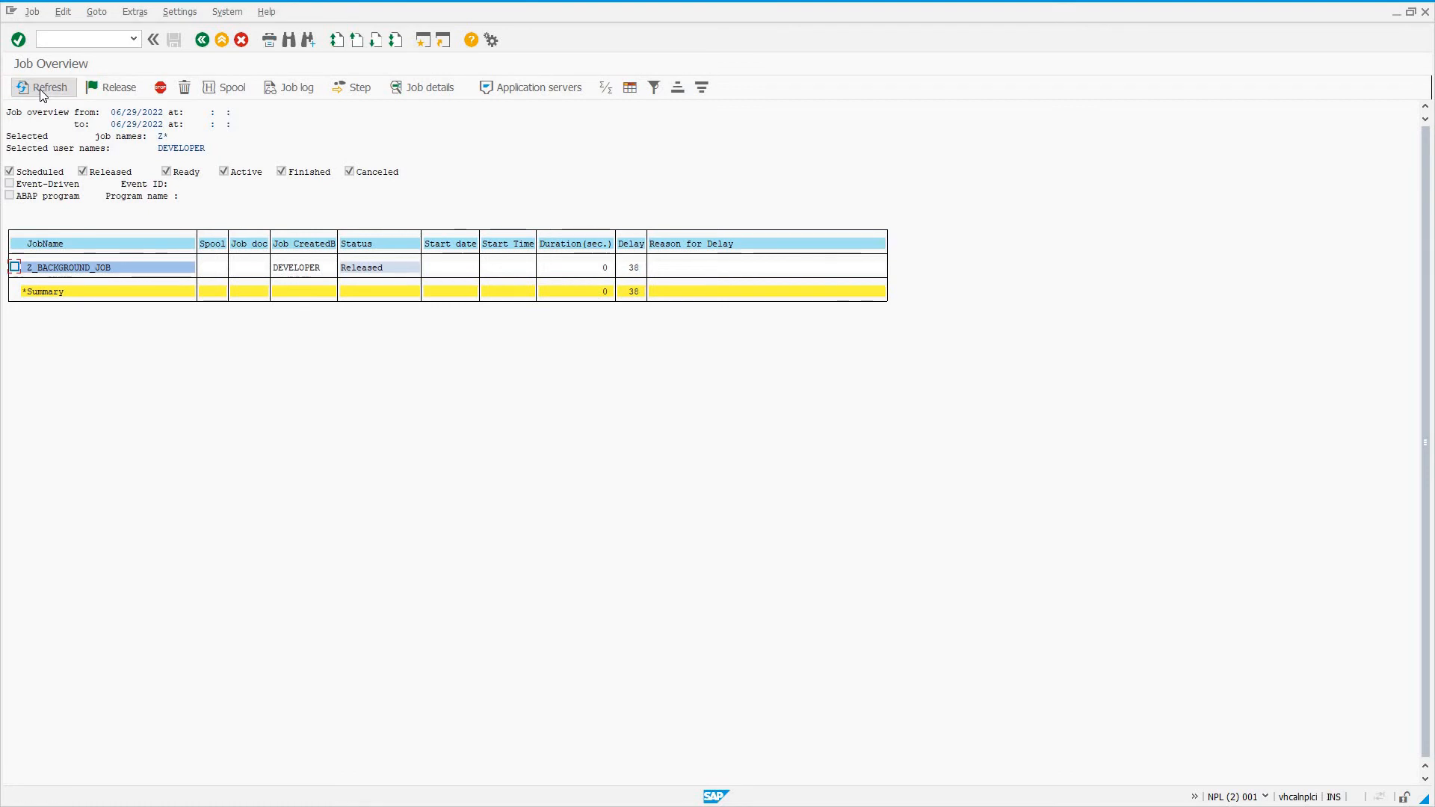
{"action": "left_click", "coordinate": [49, 87]}
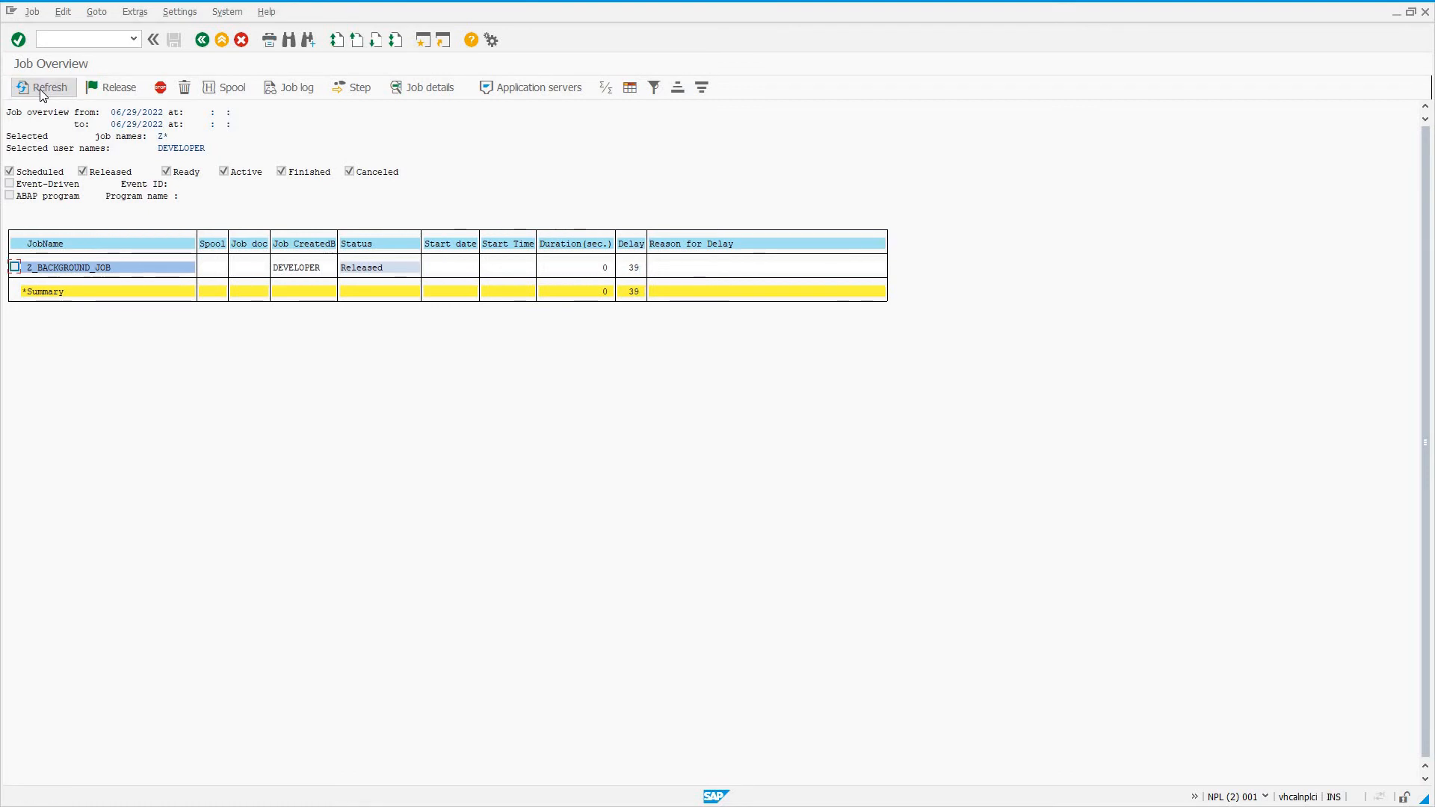
{"action": "left_click", "coordinate": [49, 87]}
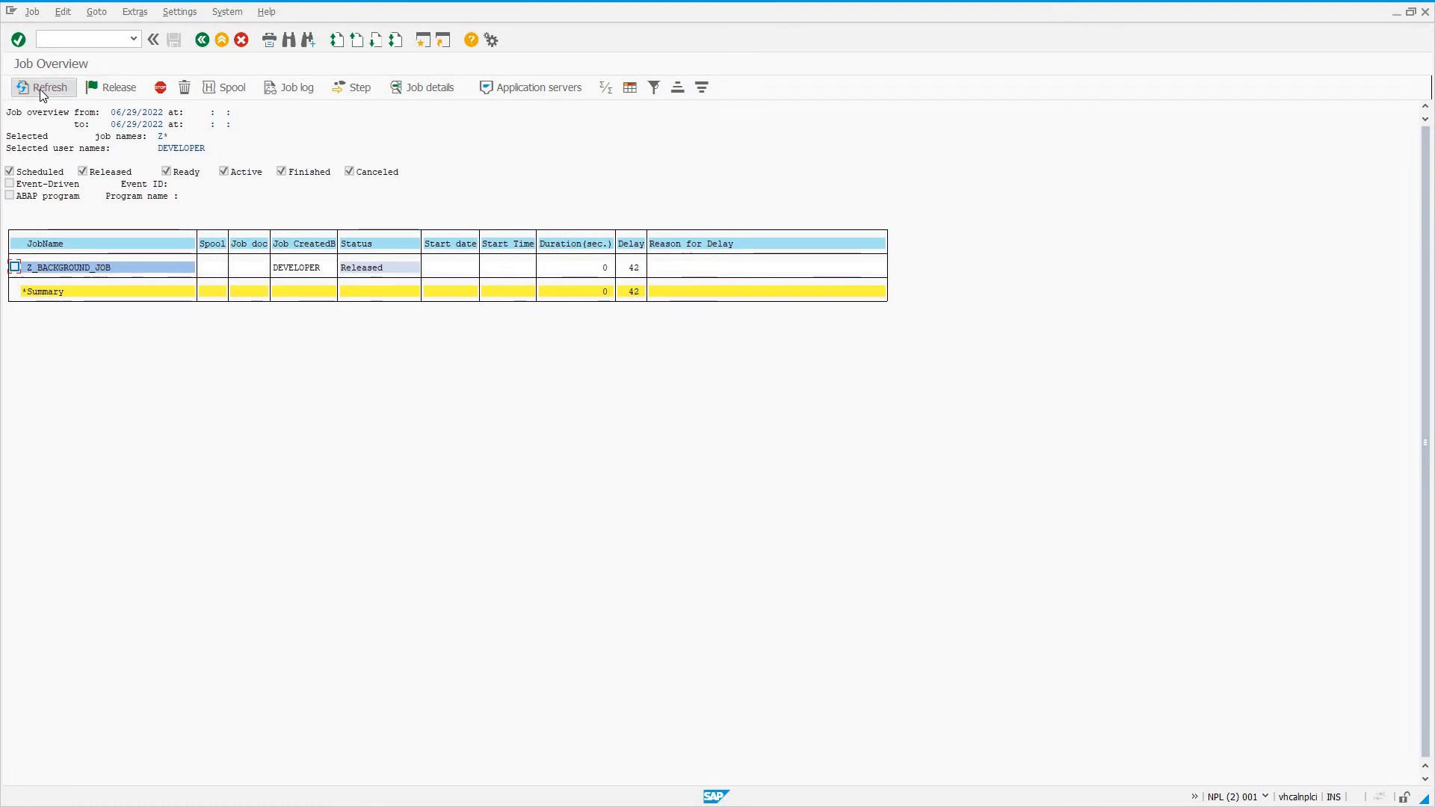
{"action": "left_click", "coordinate": [48, 87]}
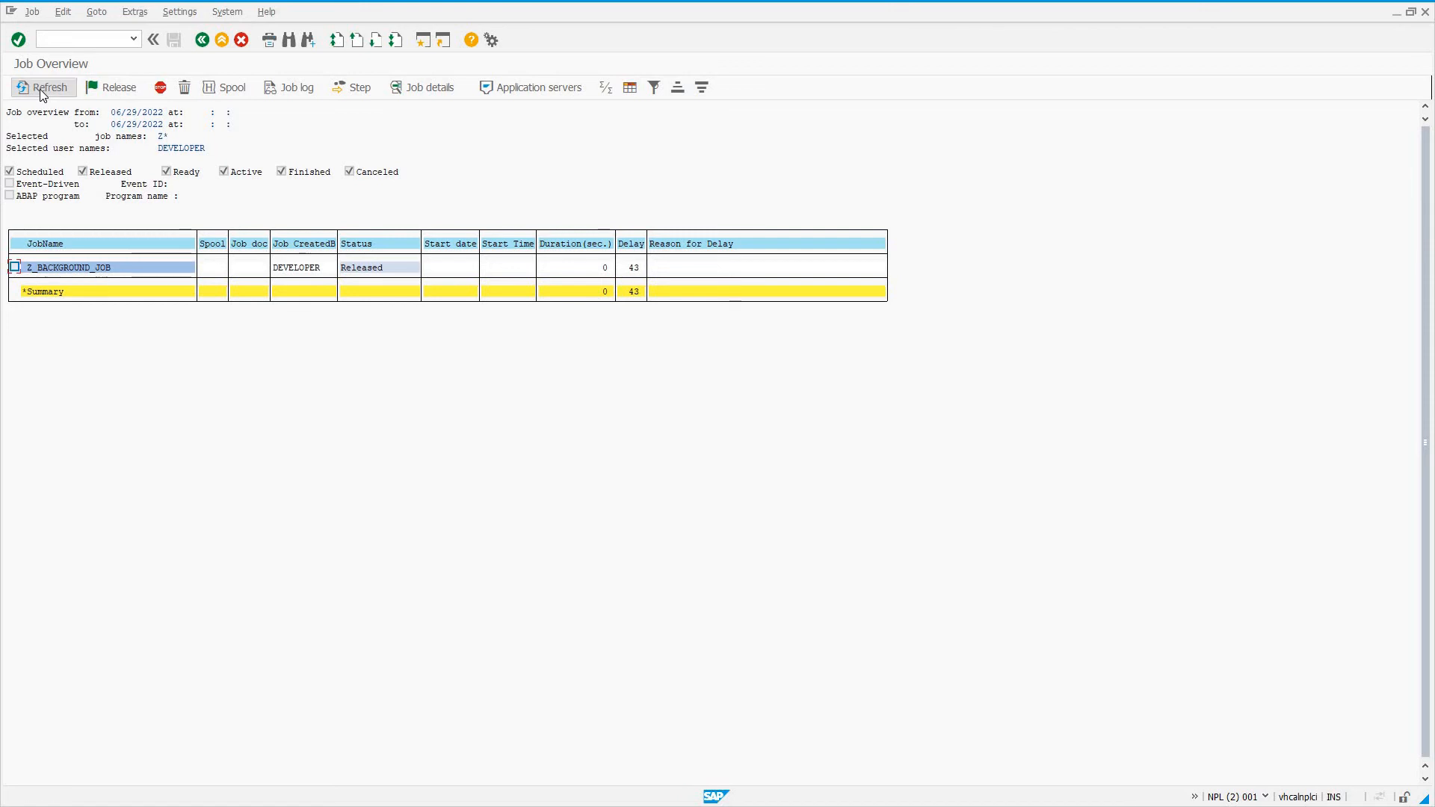
{"action": "left_click", "coordinate": [48, 86]}
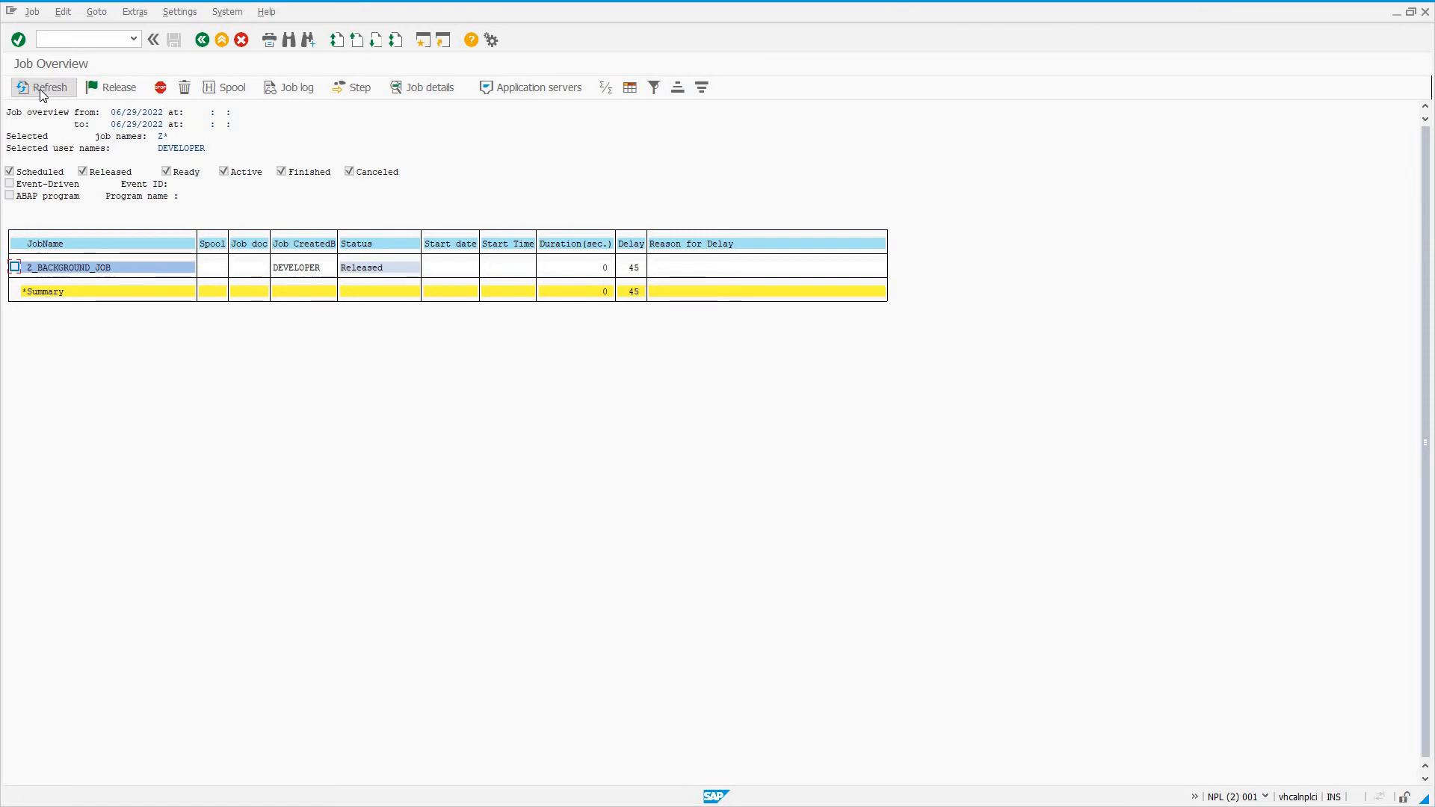
{"action": "left_click", "coordinate": [49, 87]}
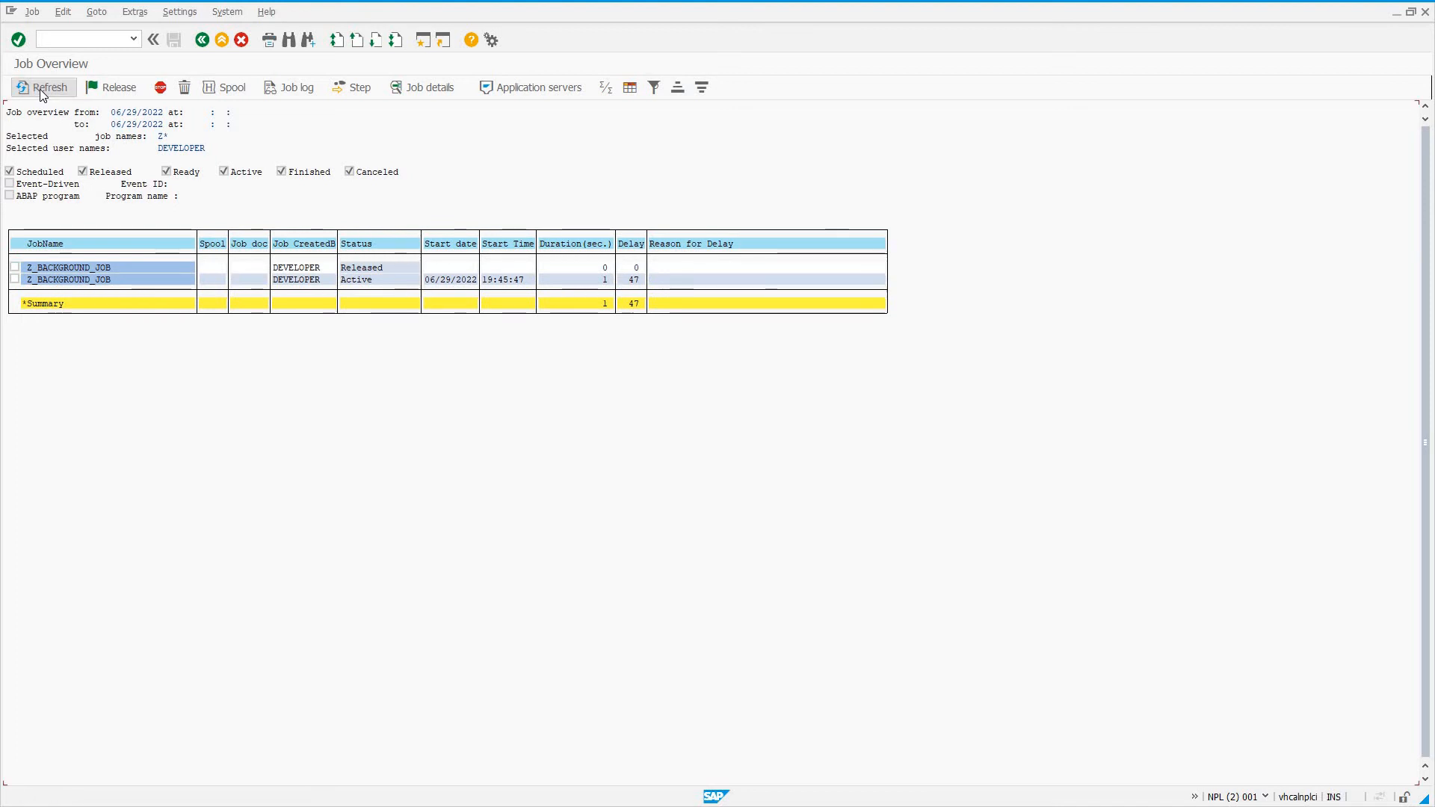
Refresh the job overview repeatedly until the active Z_BACKGROUND_JOB run reaches 52 seconds
{"action": "left_click", "coordinate": [48, 86]}
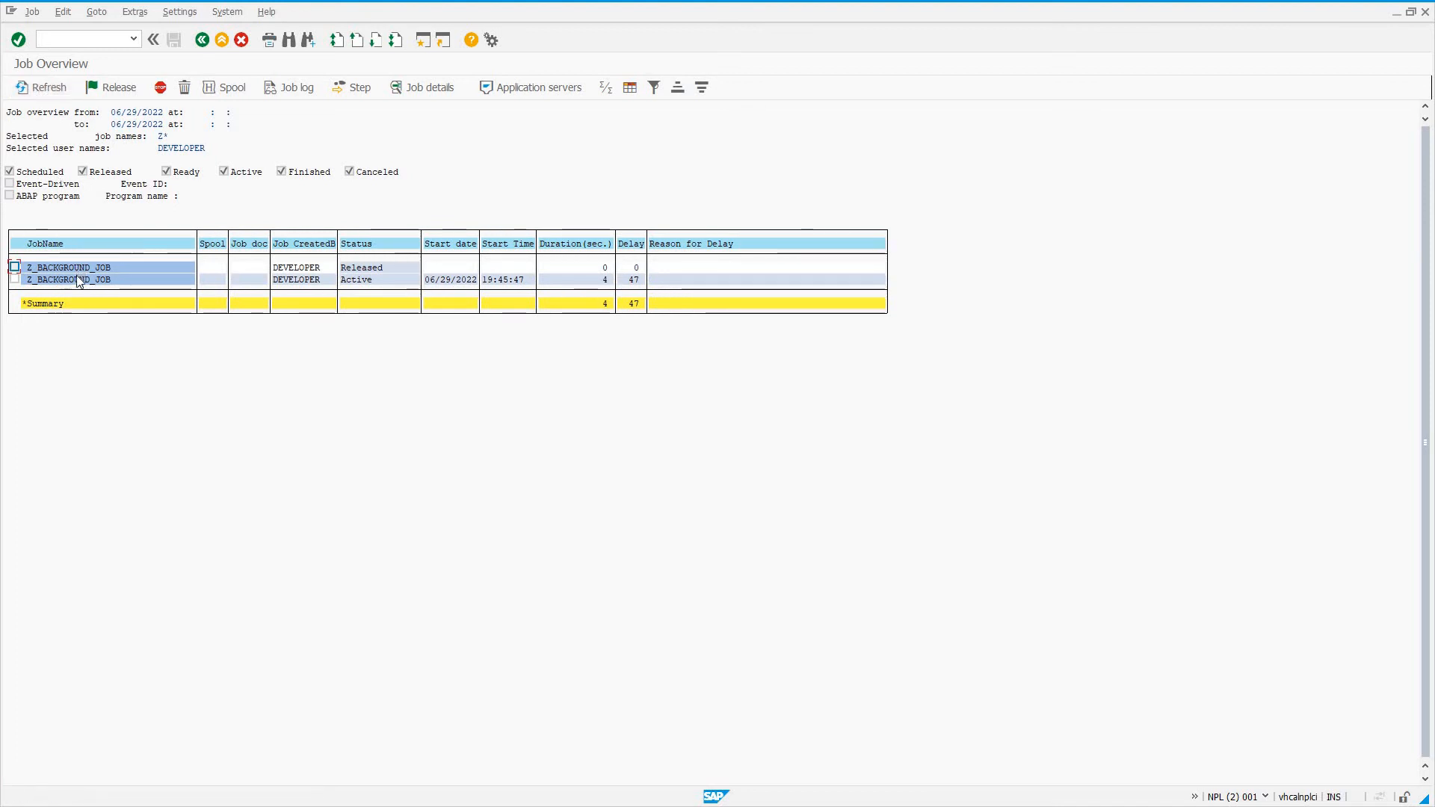
{"action": "mouse_move", "coordinate": [554, 289]}
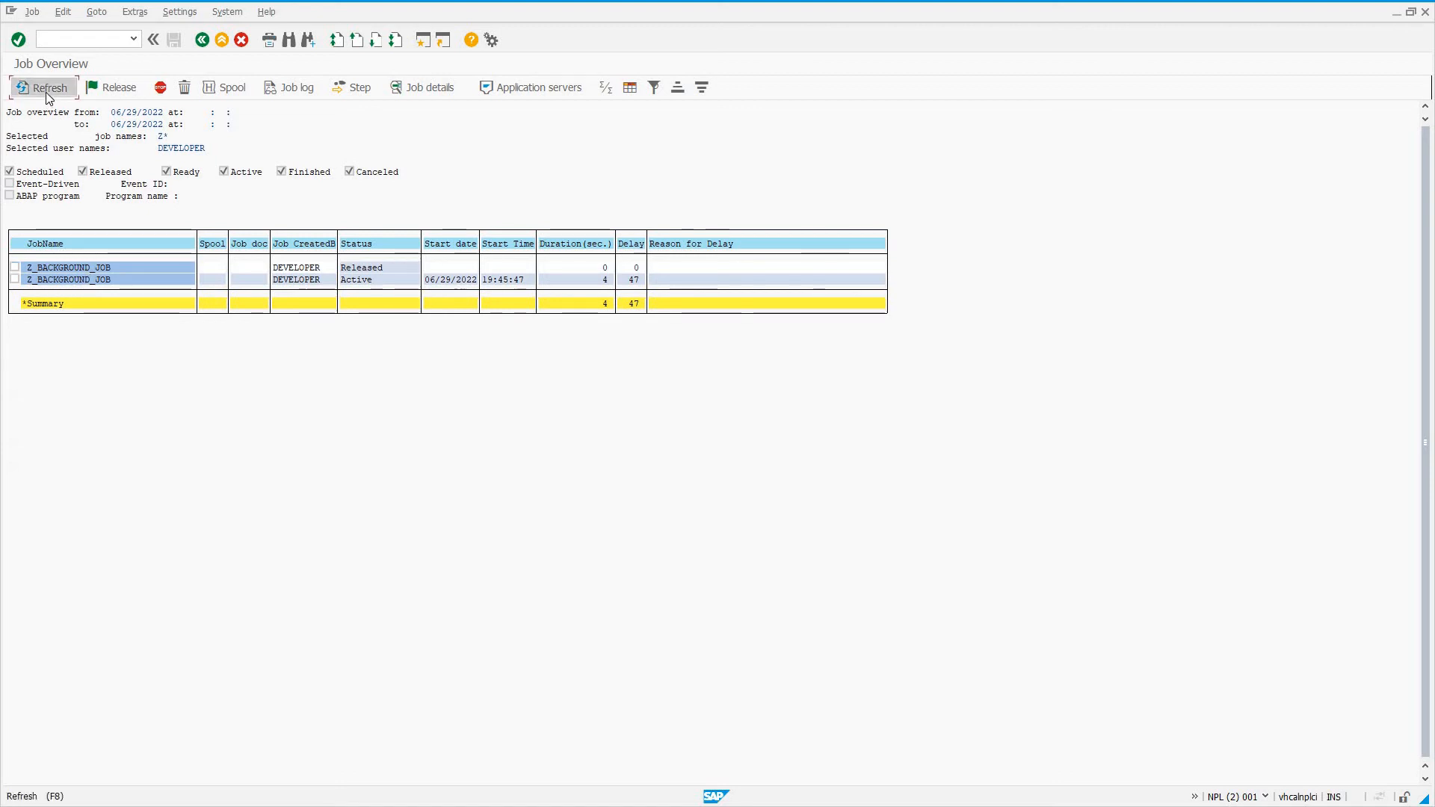
{"action": "left_click", "coordinate": [44, 86]}
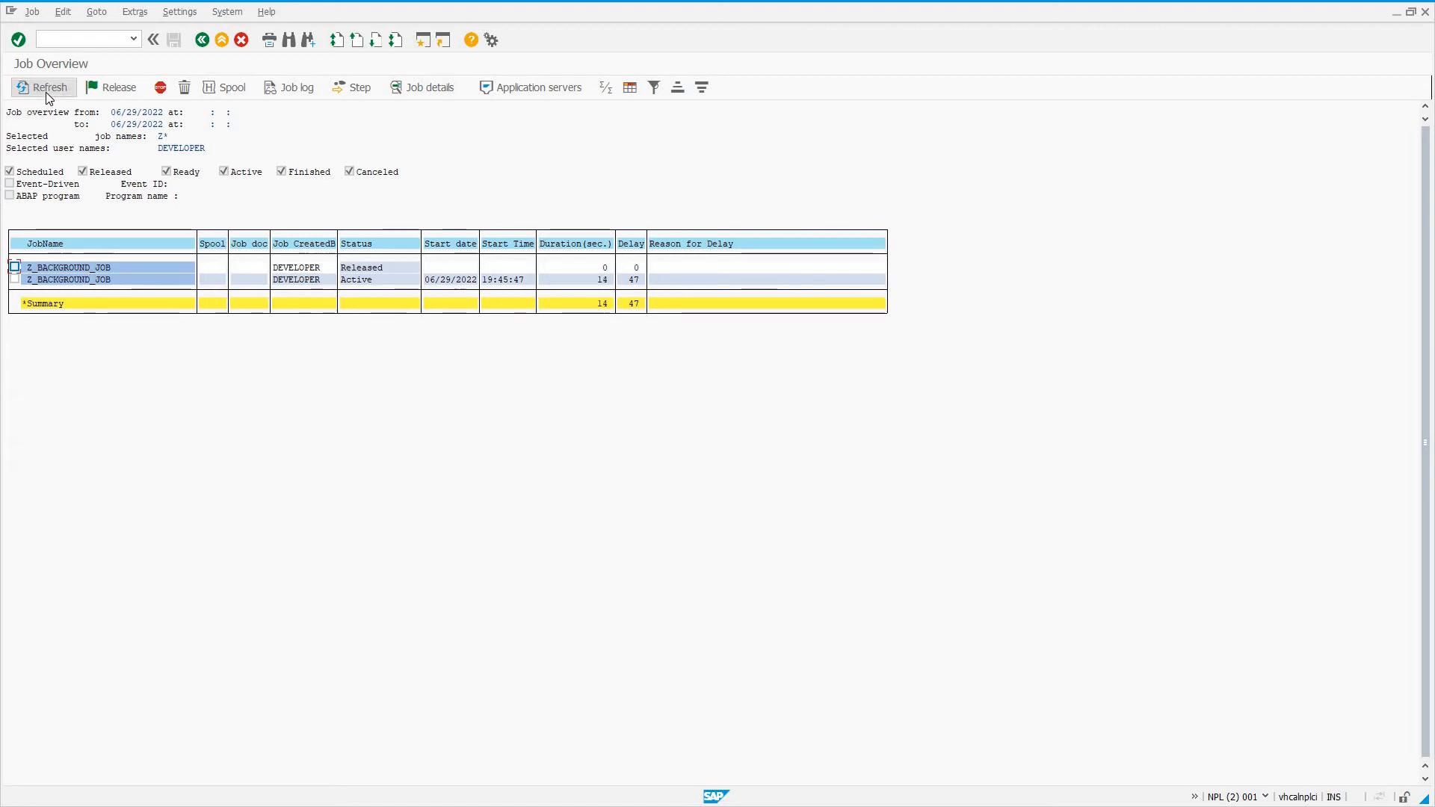
{"action": "left_click", "coordinate": [42, 87]}
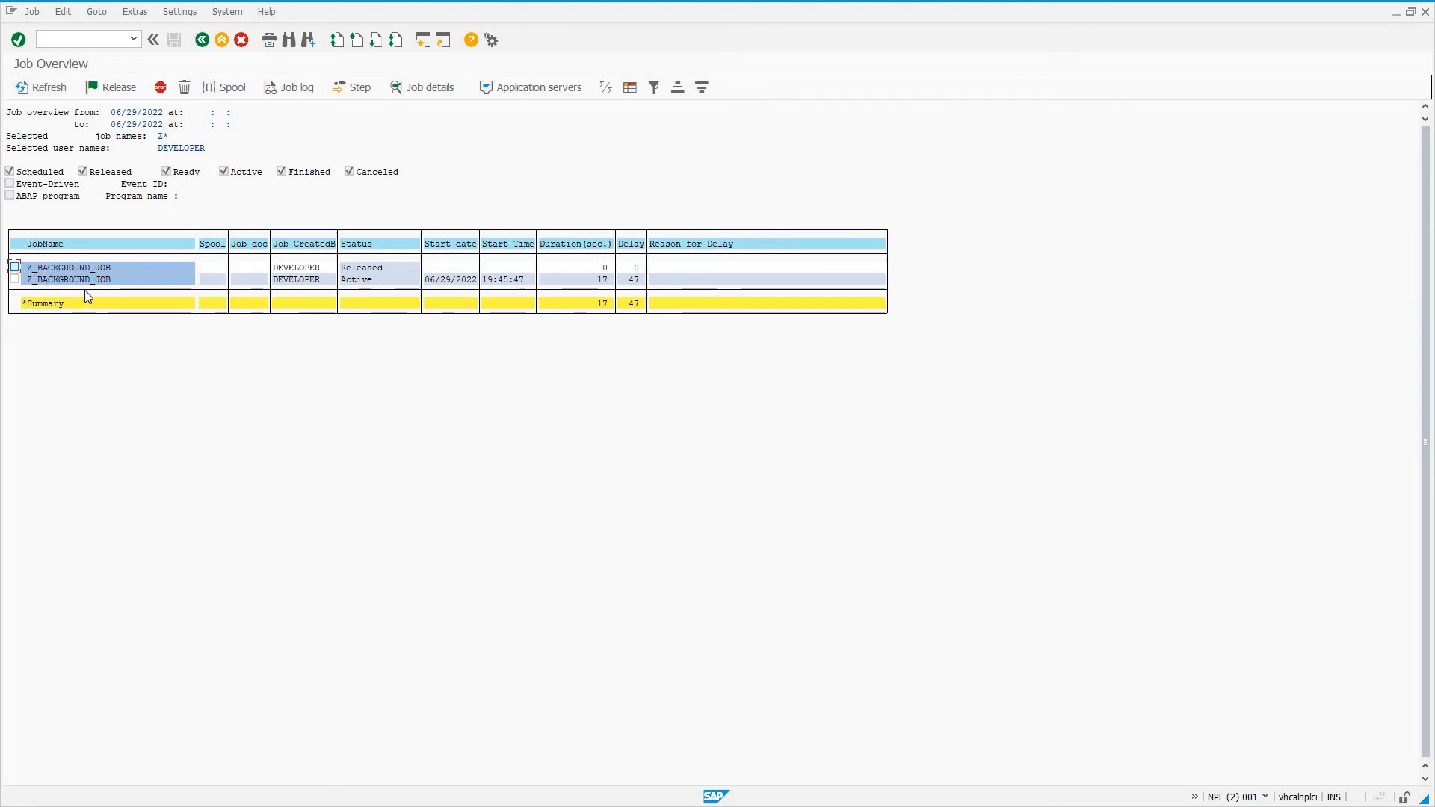
{"action": "left_click", "coordinate": [41, 86]}
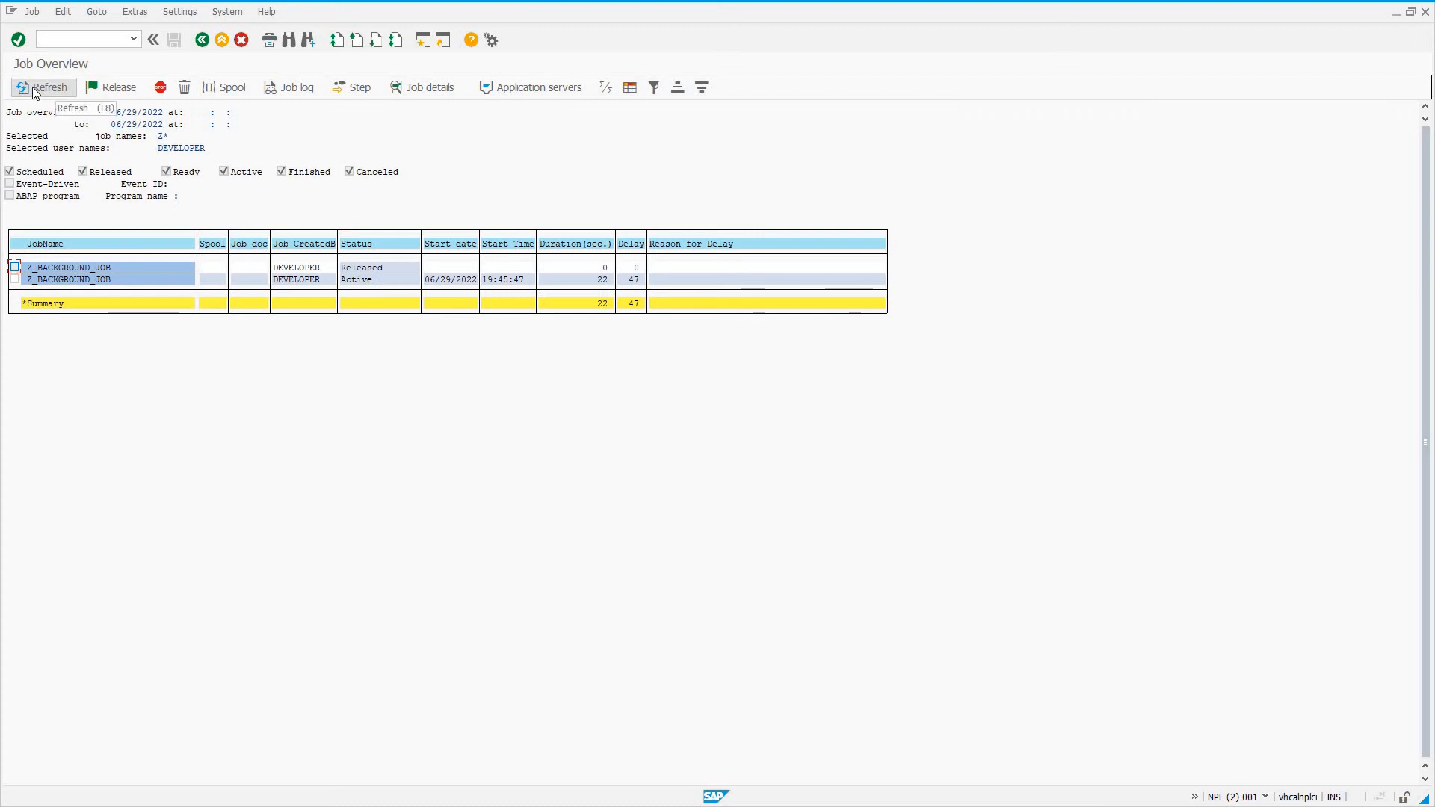
{"action": "left_click", "coordinate": [44, 86]}
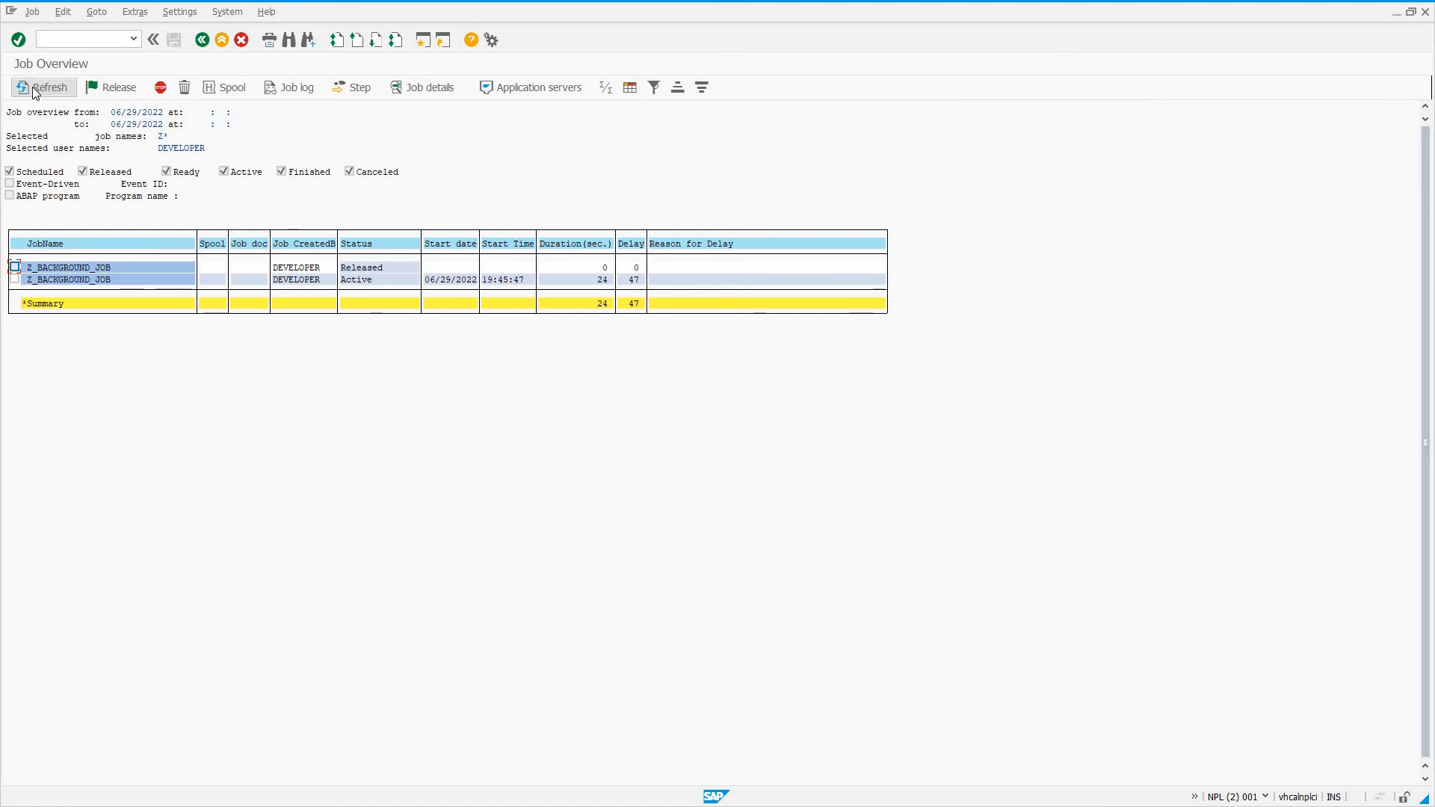
{"action": "left_click", "coordinate": [46, 86]}
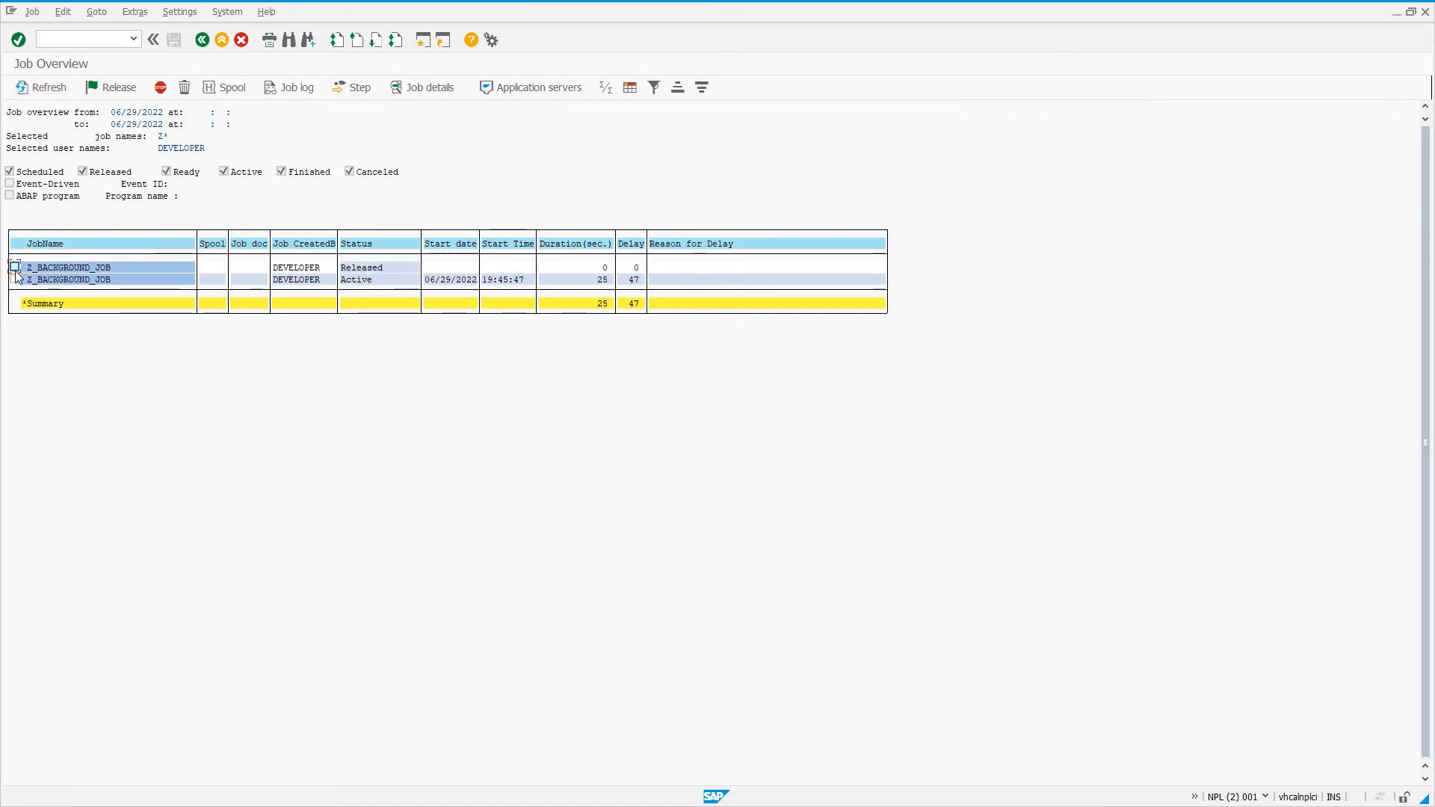
Inspect the Released Z_BACKGROUND_JOB run's details, confirming its hourly 20:45:00 start, then return
{"action": "left_click", "coordinate": [15, 278]}
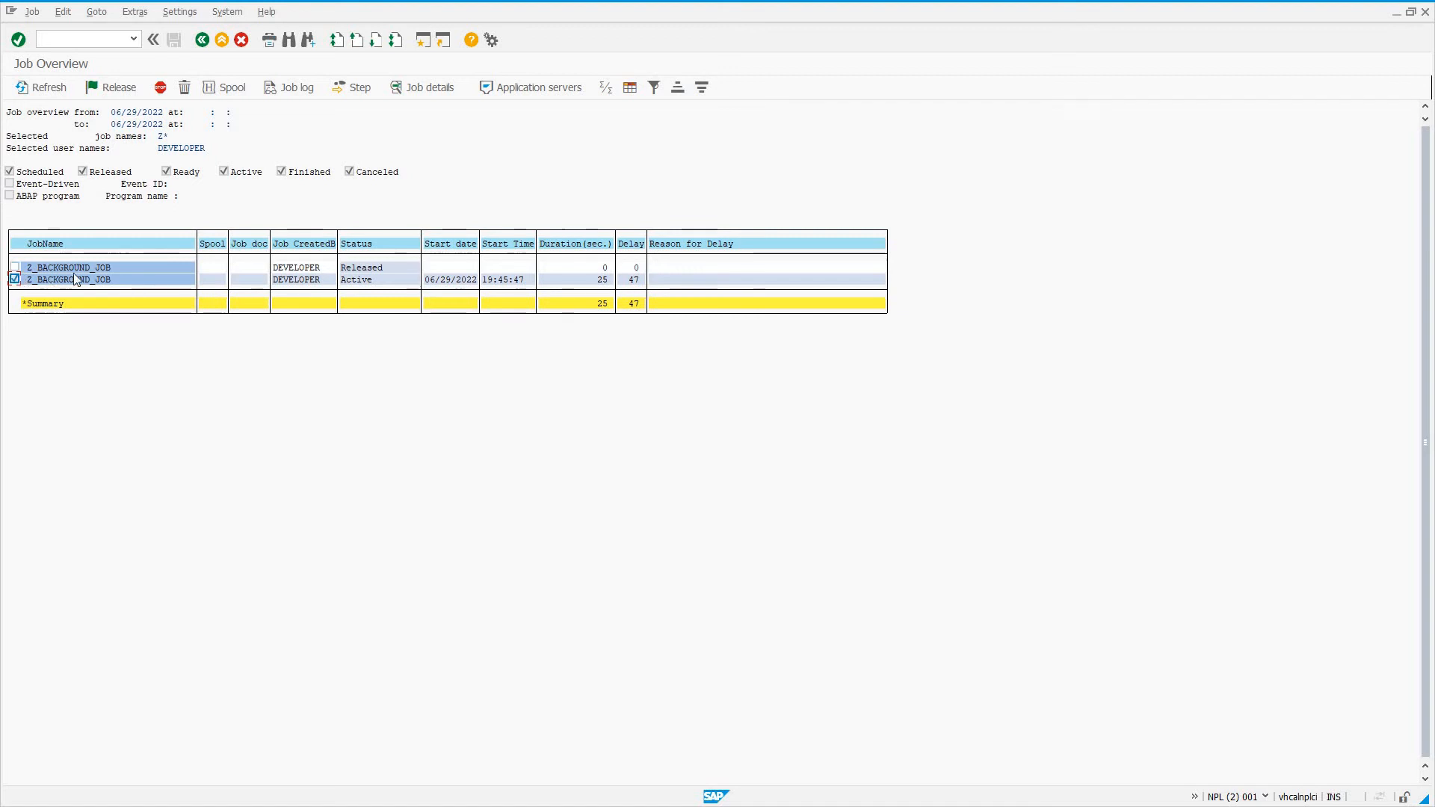
{"action": "left_click", "coordinate": [15, 279]}
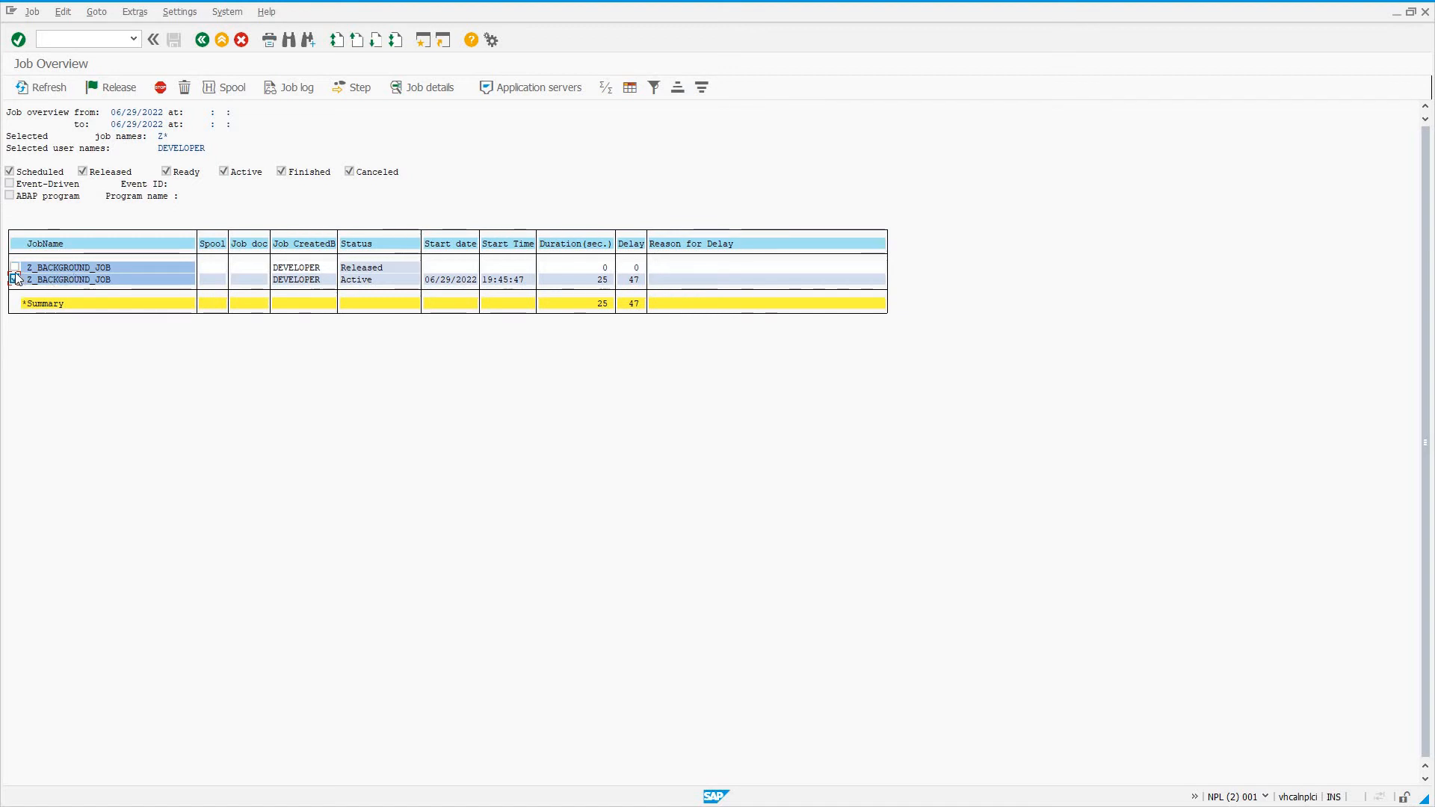
{"action": "left_click", "coordinate": [15, 266]}
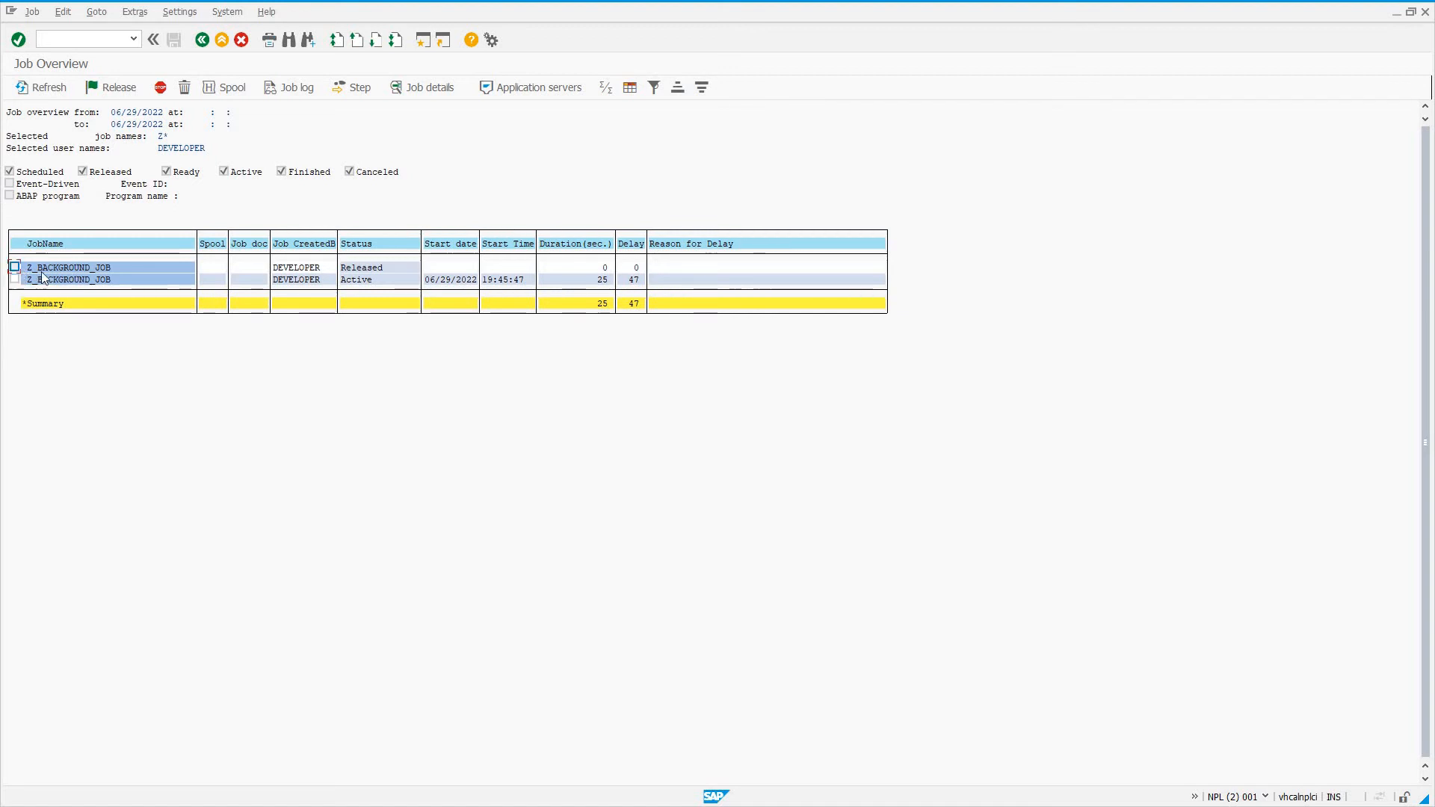
{"action": "left_click", "coordinate": [15, 266]}
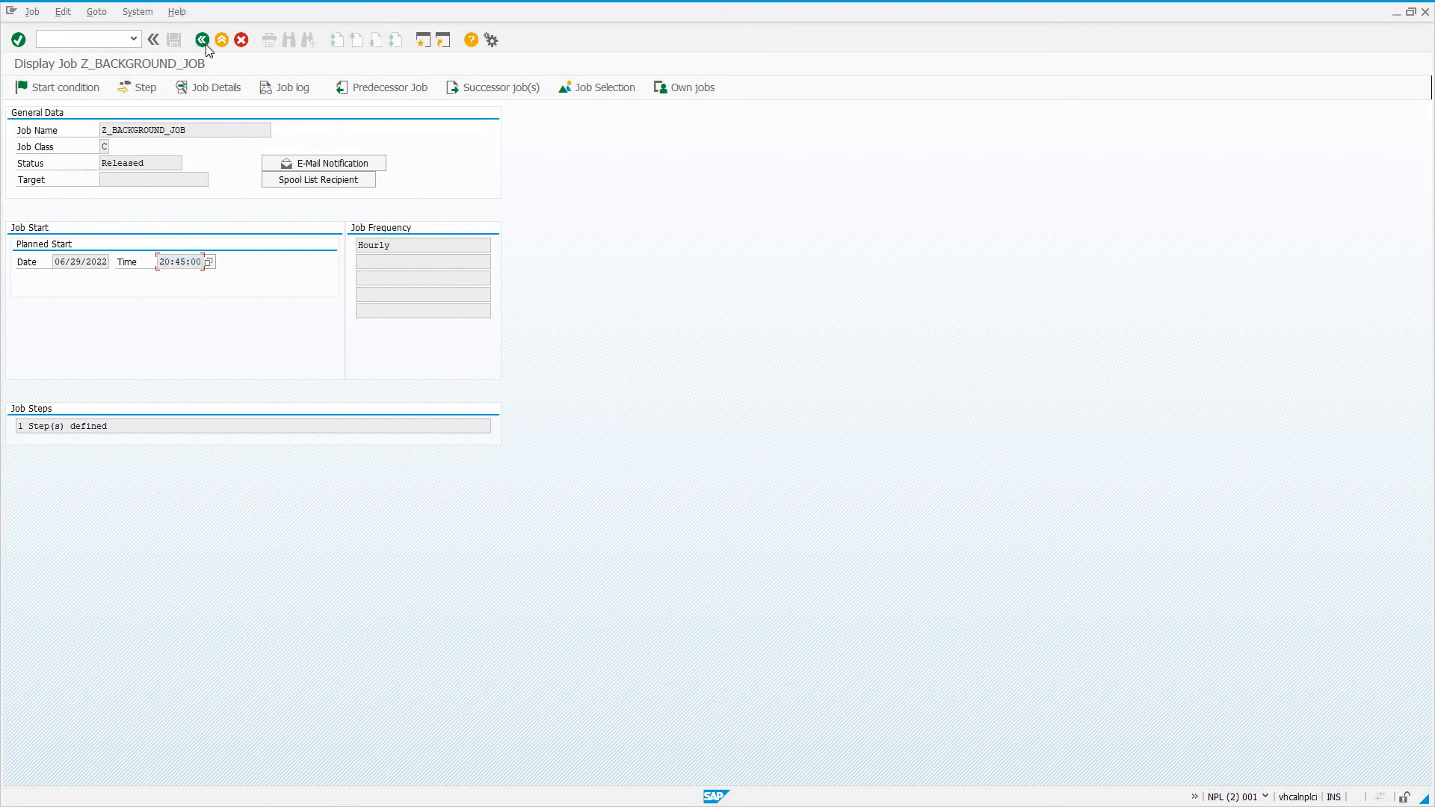
{"action": "left_click", "coordinate": [202, 39]}
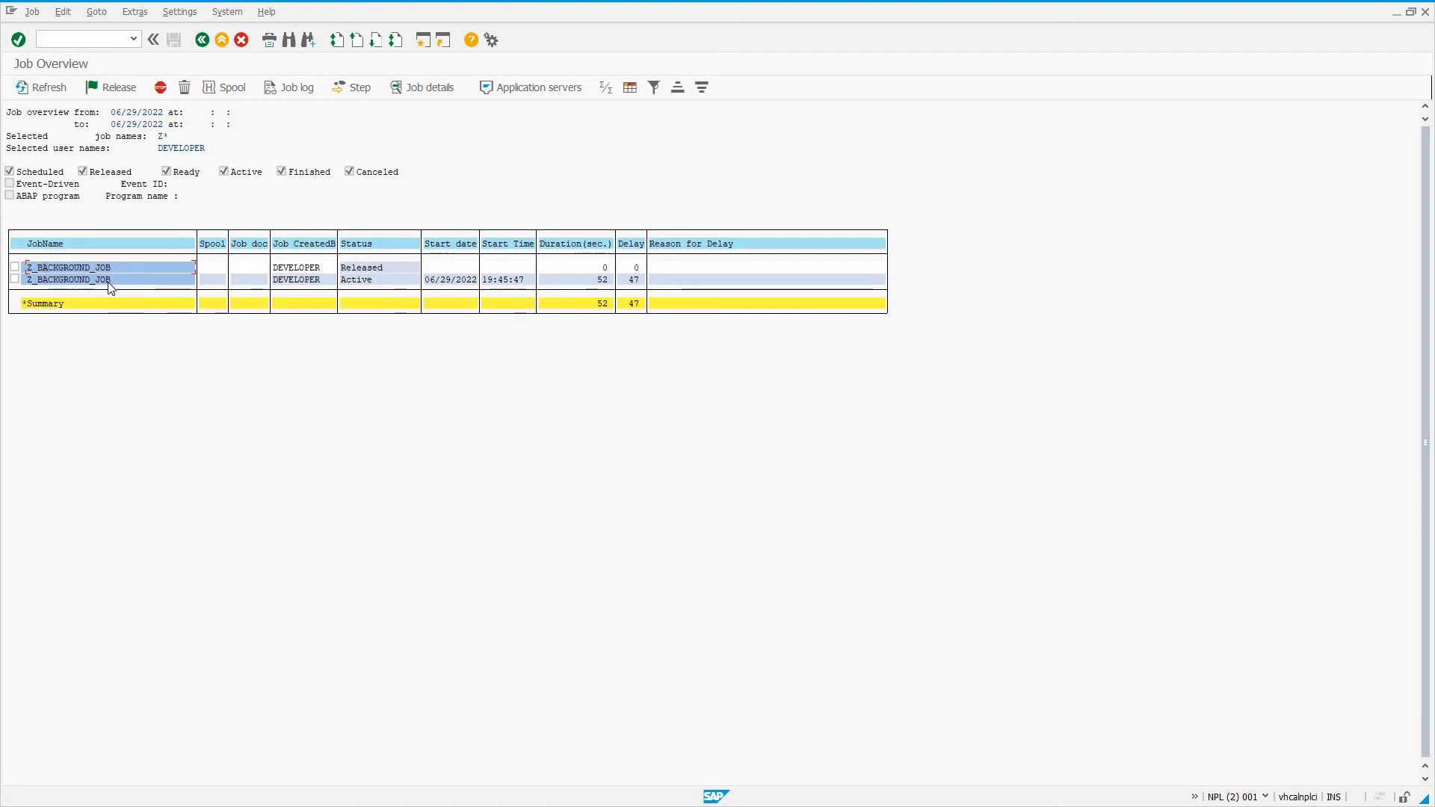
View and refresh the active run's job log up to 'At index: 8', then leave it
{"action": "double_click", "coordinate": [69, 279]}
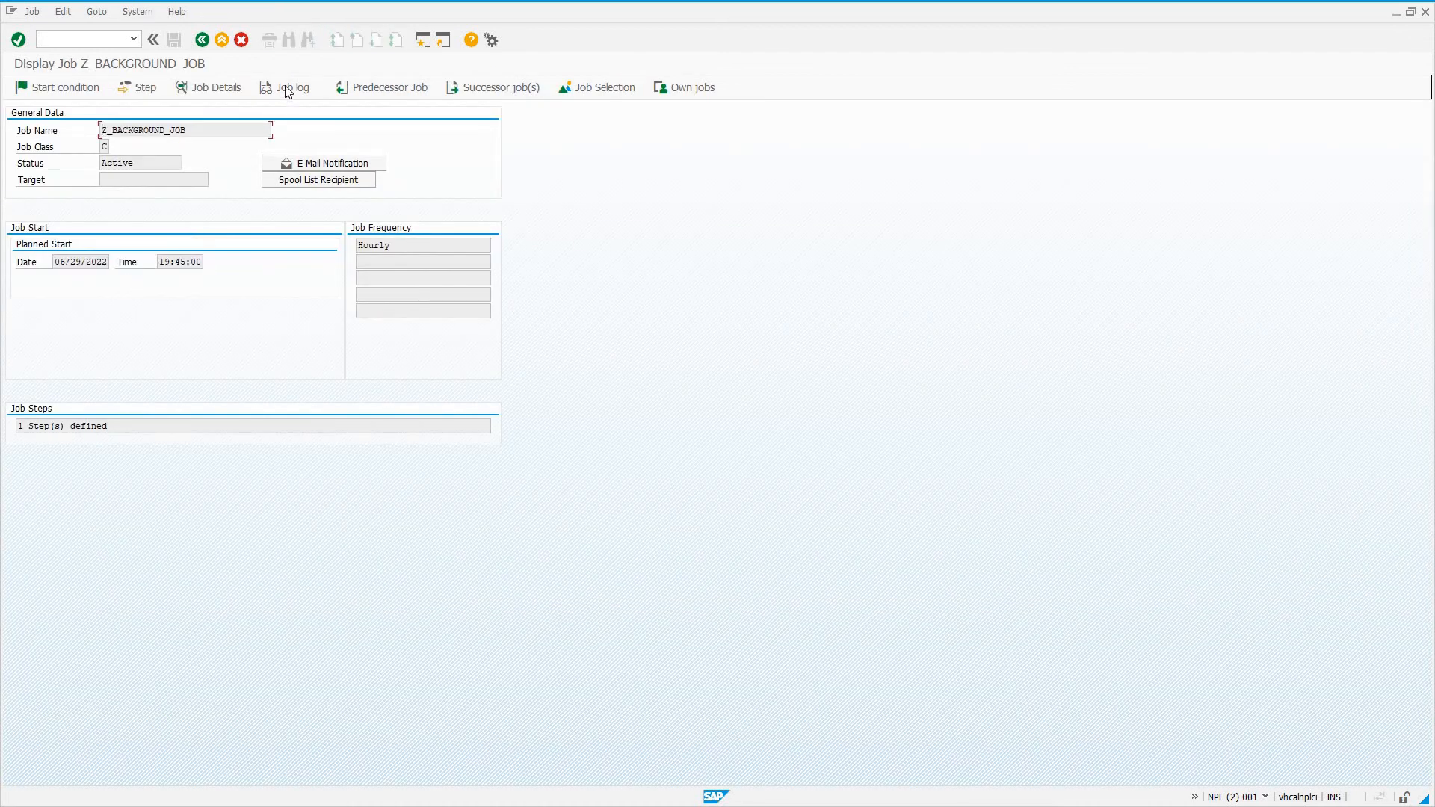
{"action": "left_click", "coordinate": [290, 86]}
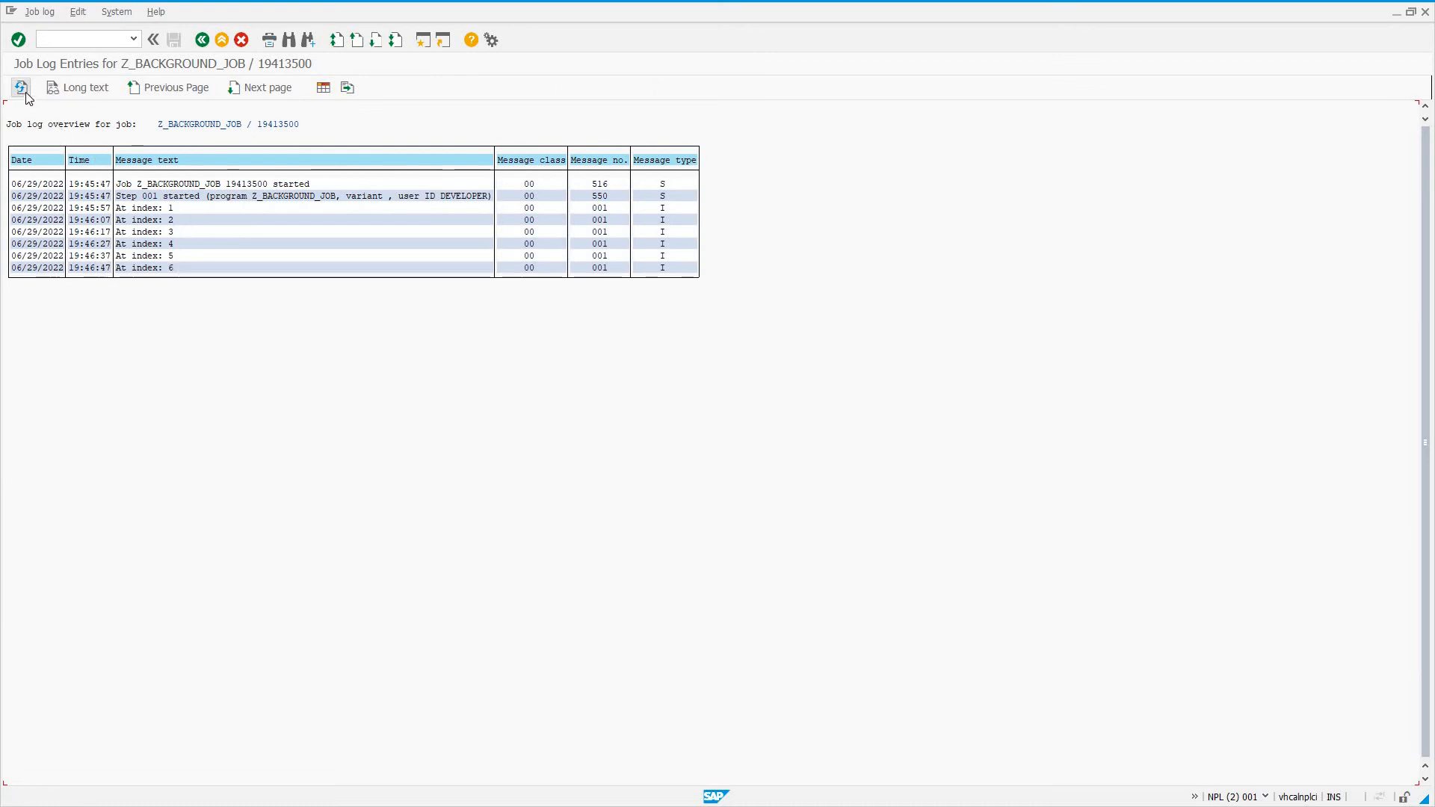
{"action": "mouse_move", "coordinate": [20, 86]}
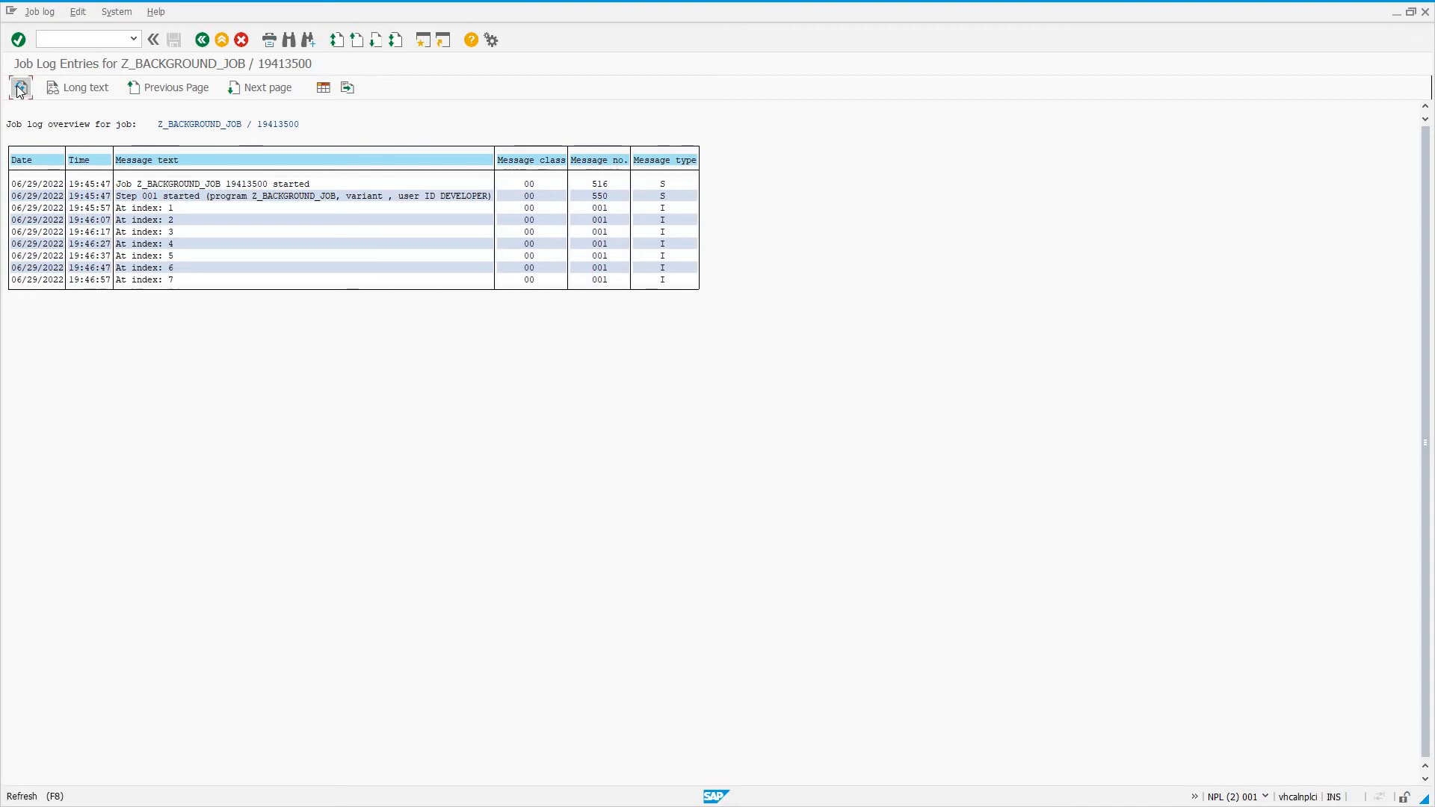
{"action": "left_click", "coordinate": [20, 87]}
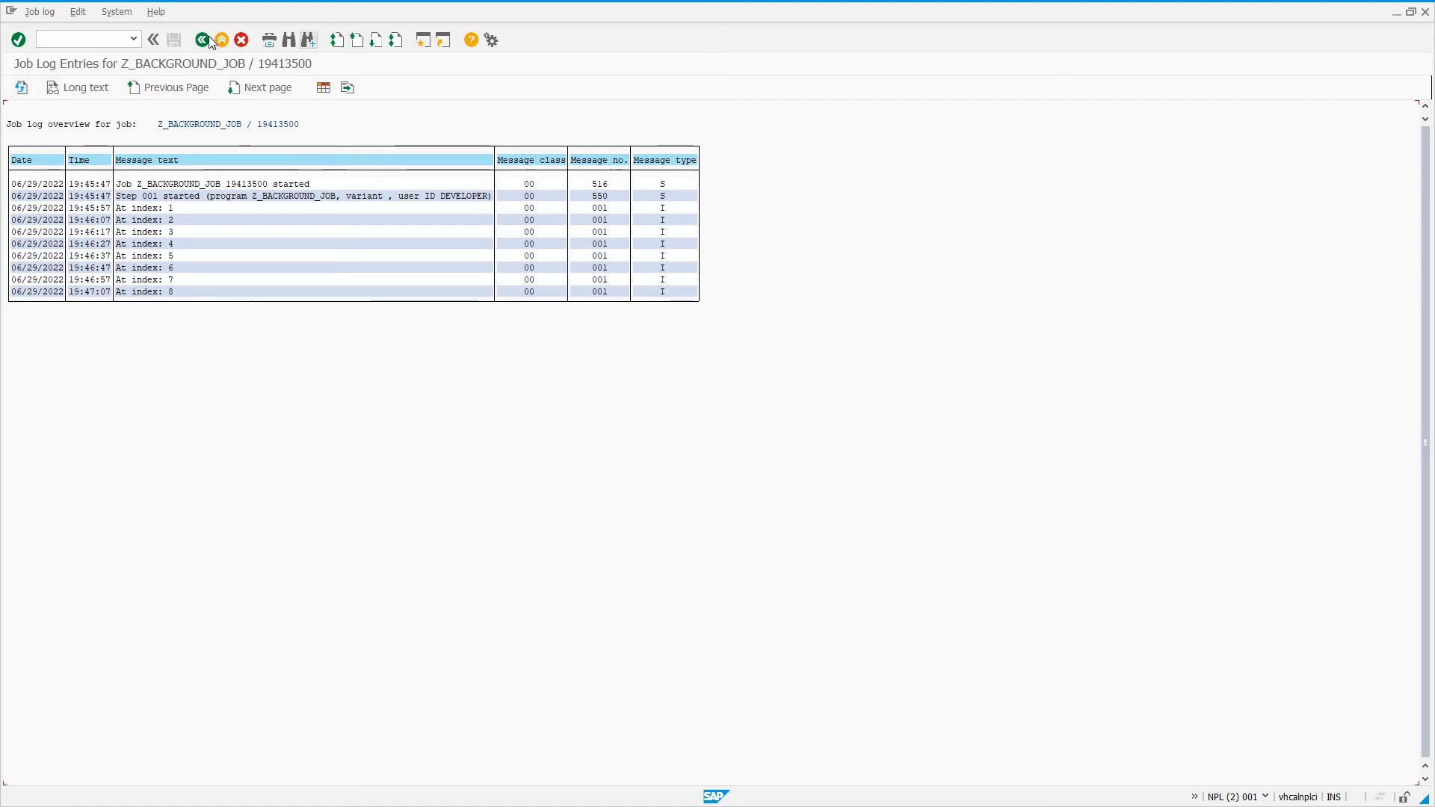
{"action": "left_click", "coordinate": [201, 39]}
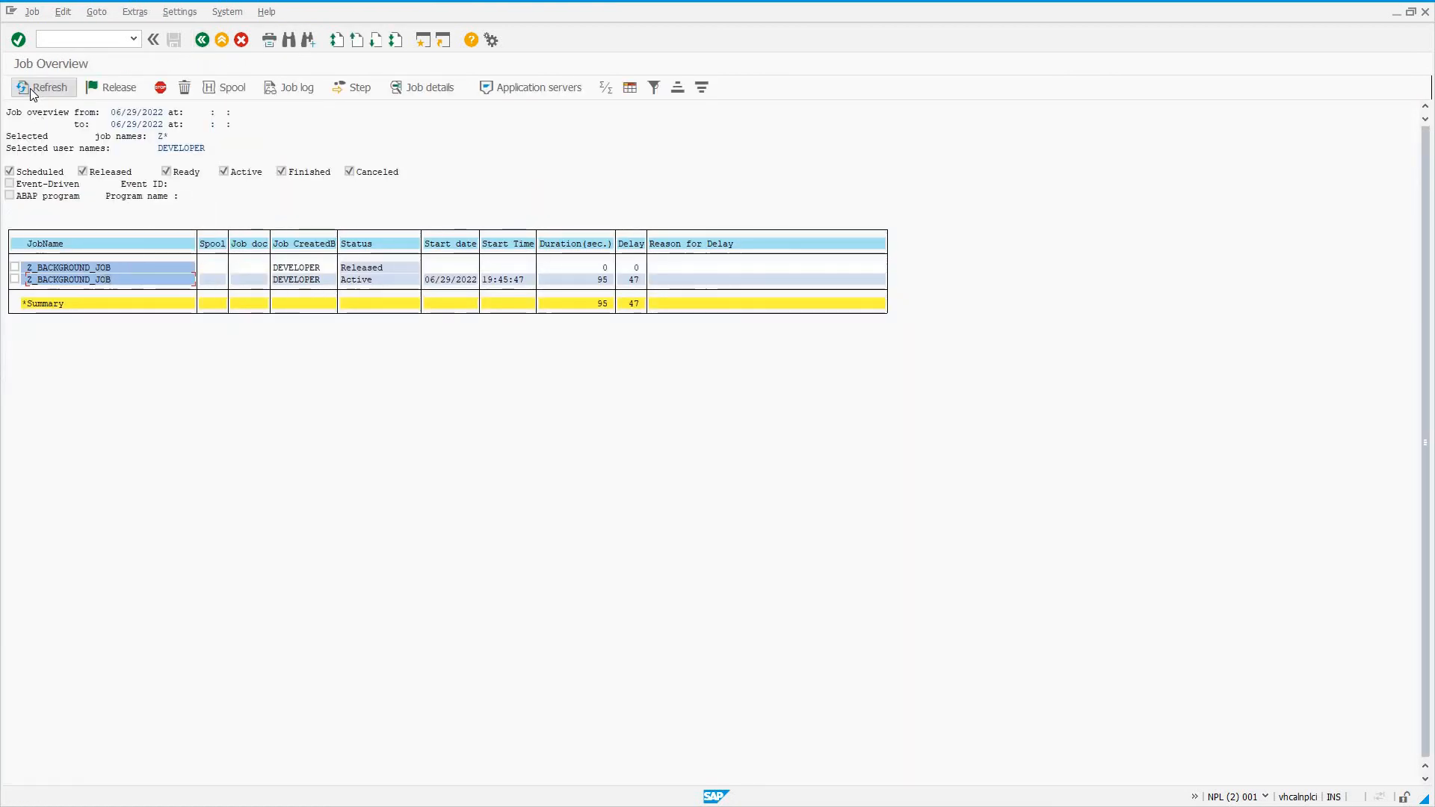
Refresh the SM37 job list until Z_BACKGROUND_JOB's run shows Finished after 100 seconds
{"action": "left_click", "coordinate": [44, 87]}
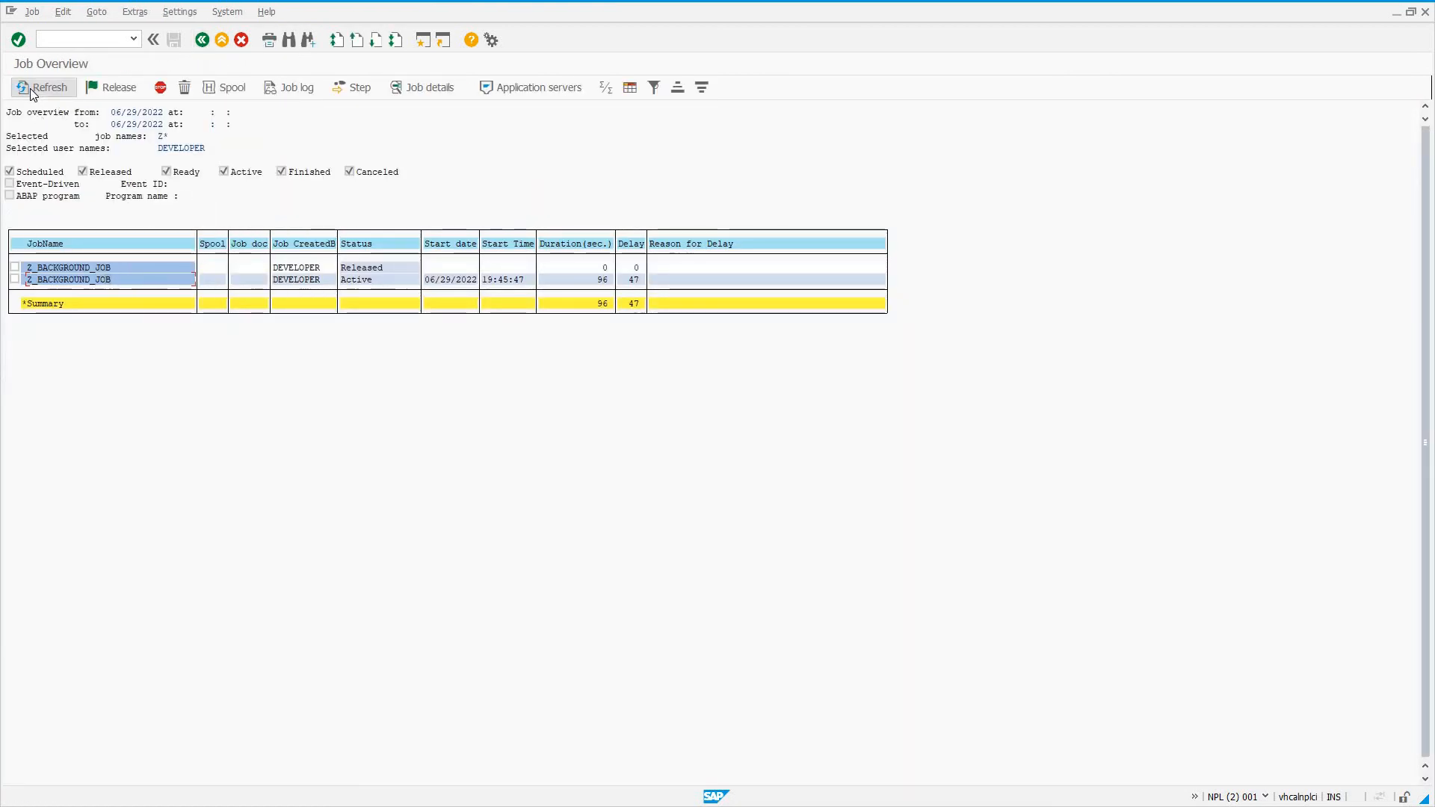
{"action": "left_click", "coordinate": [48, 86]}
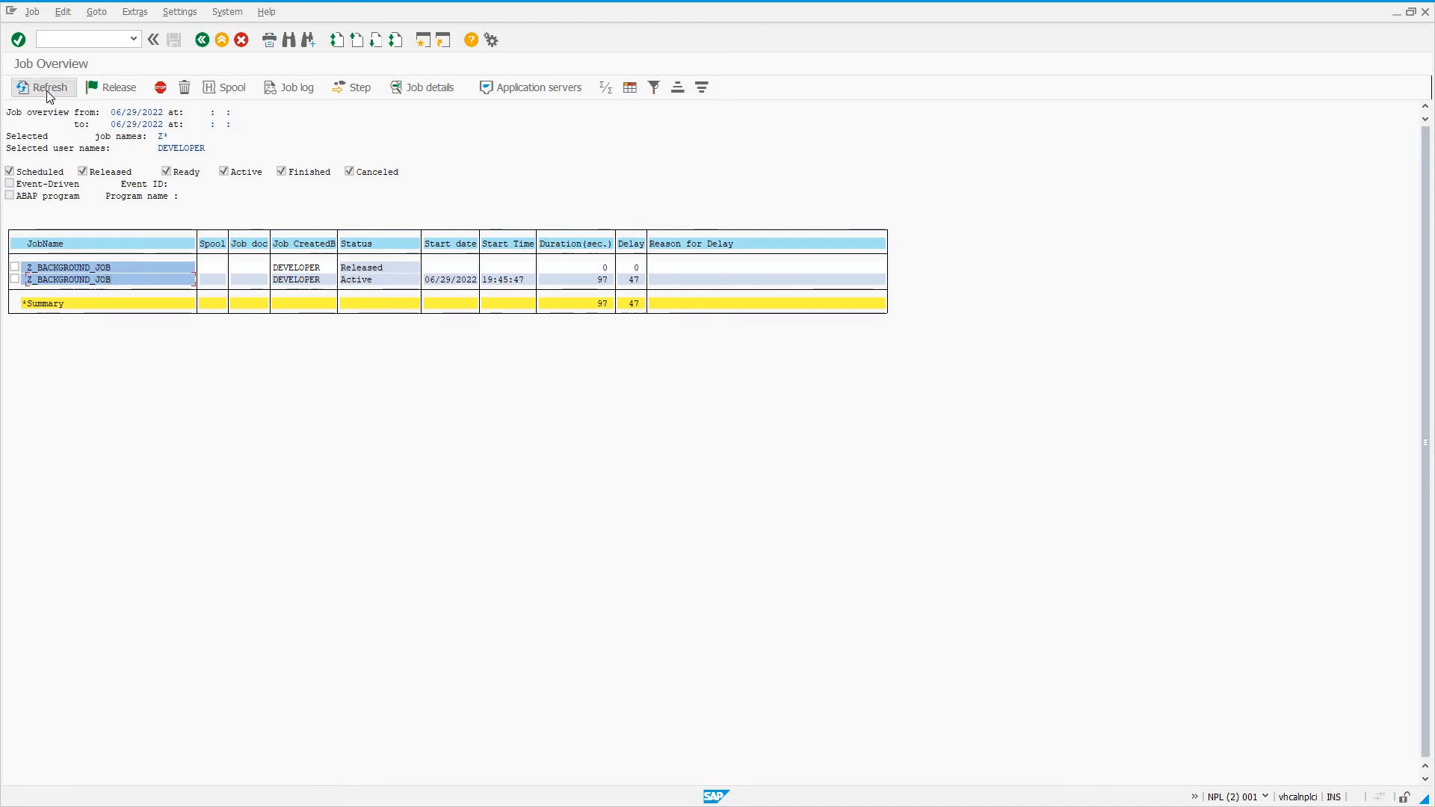
{"action": "left_click", "coordinate": [48, 86]}
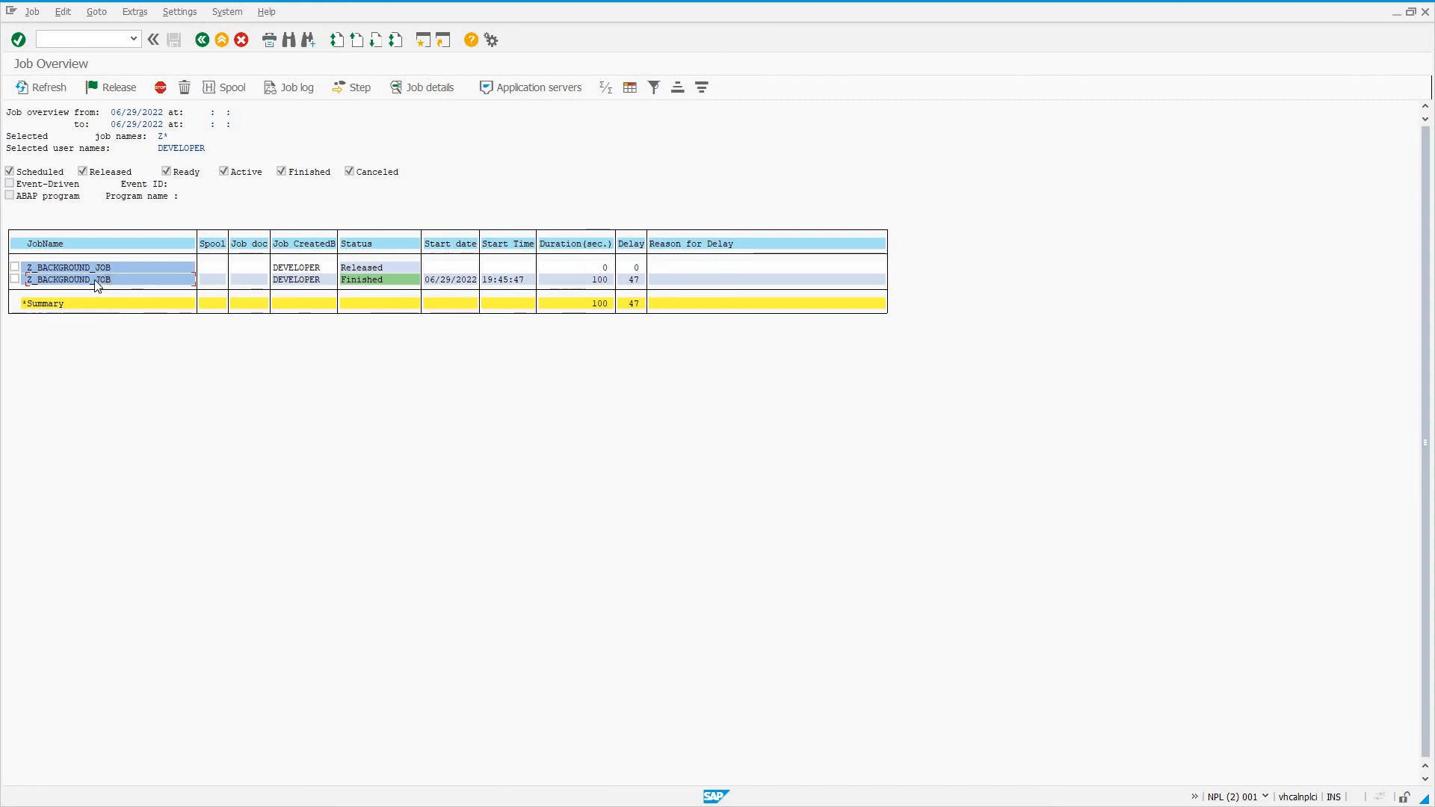
{"action": "double_click", "coordinate": [68, 279]}
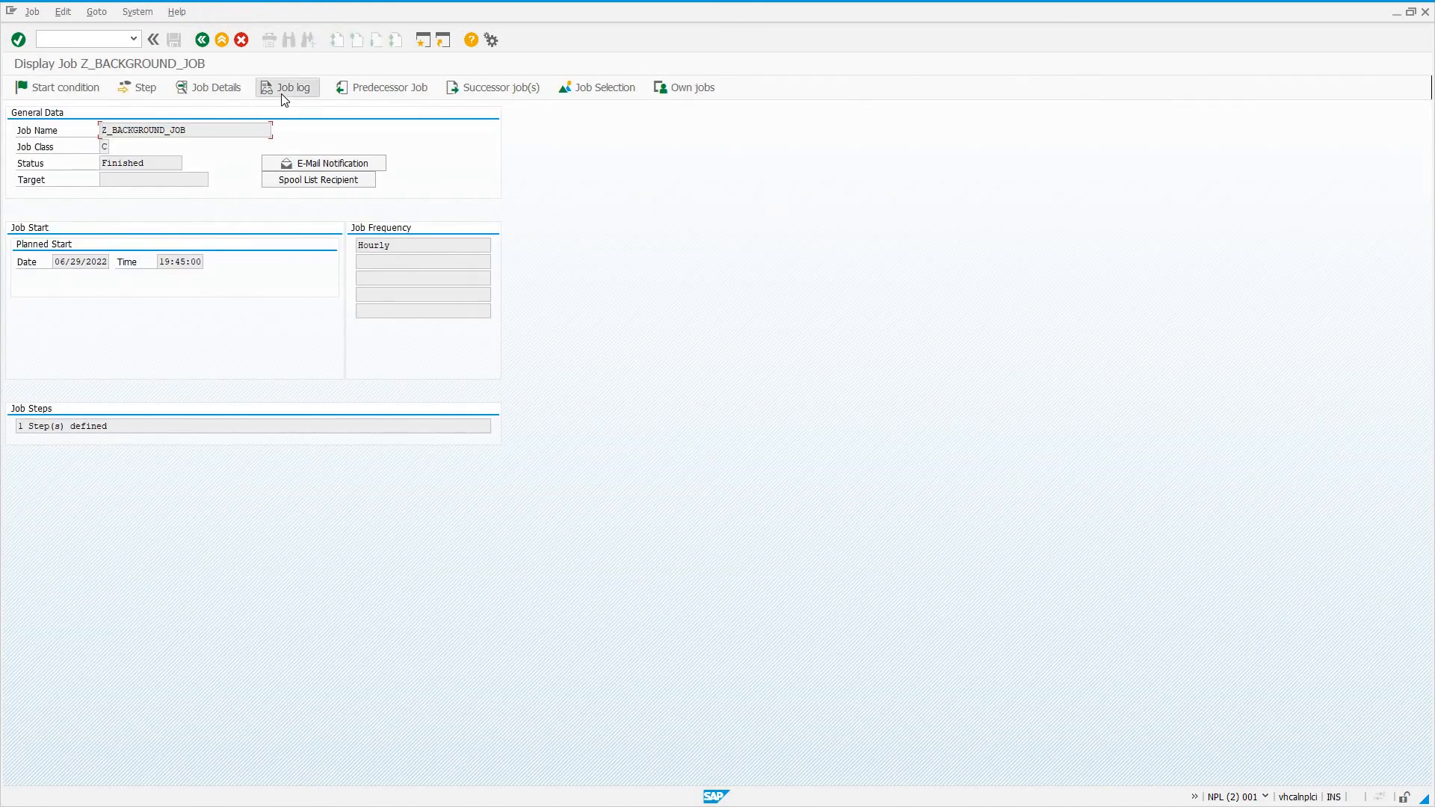
{"action": "left_click", "coordinate": [294, 86]}
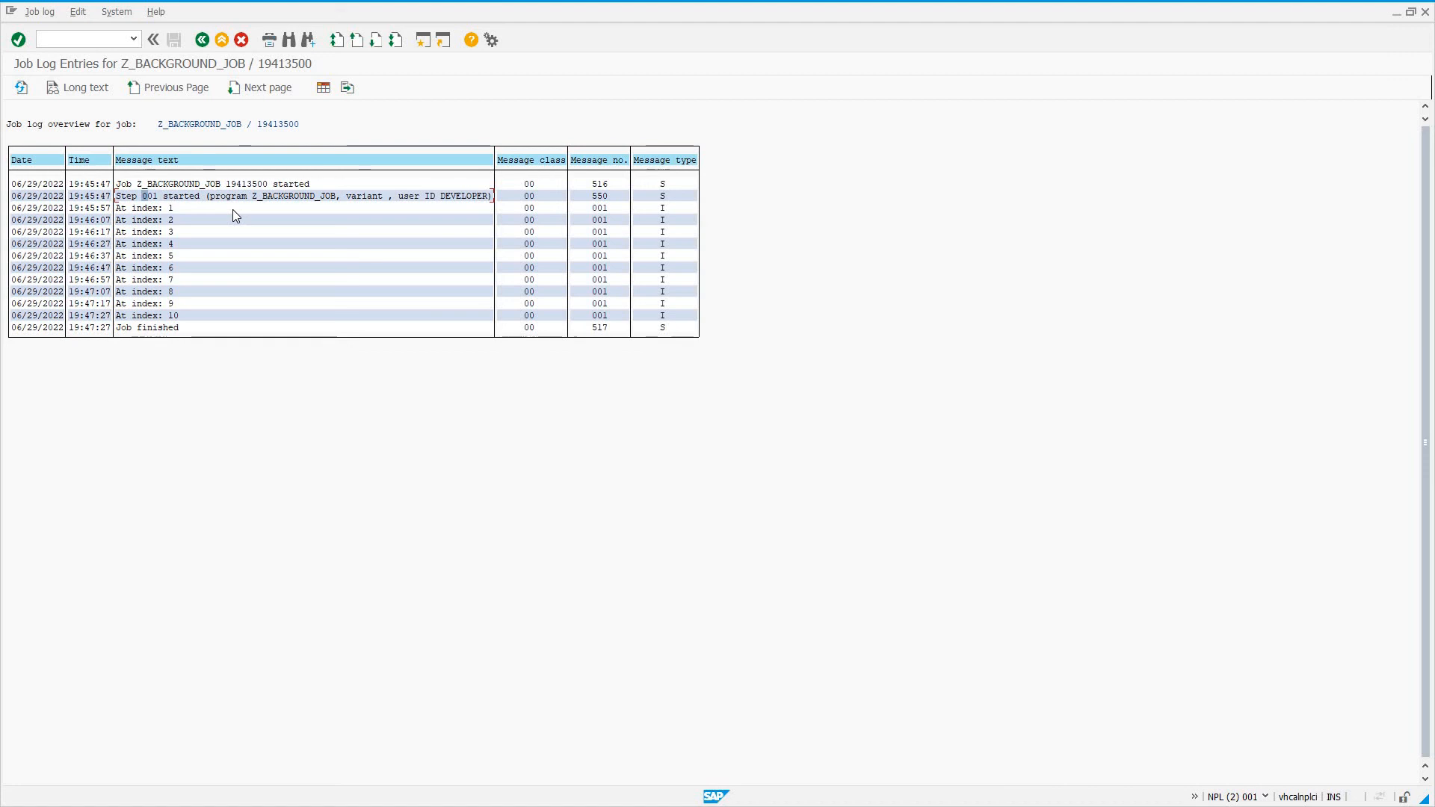
{"action": "mouse_move", "coordinate": [319, 207]}
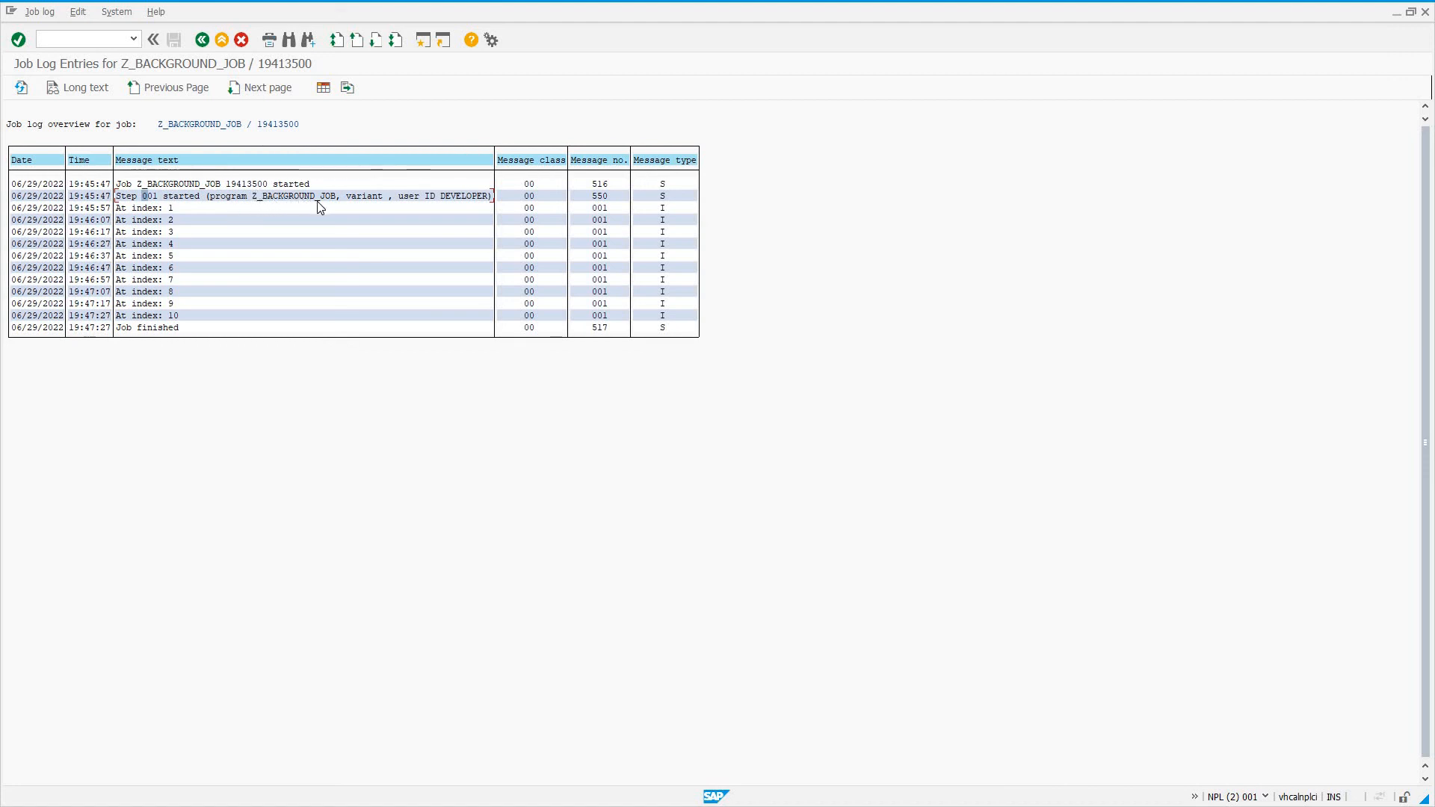
{"action": "mouse_move", "coordinate": [383, 203]}
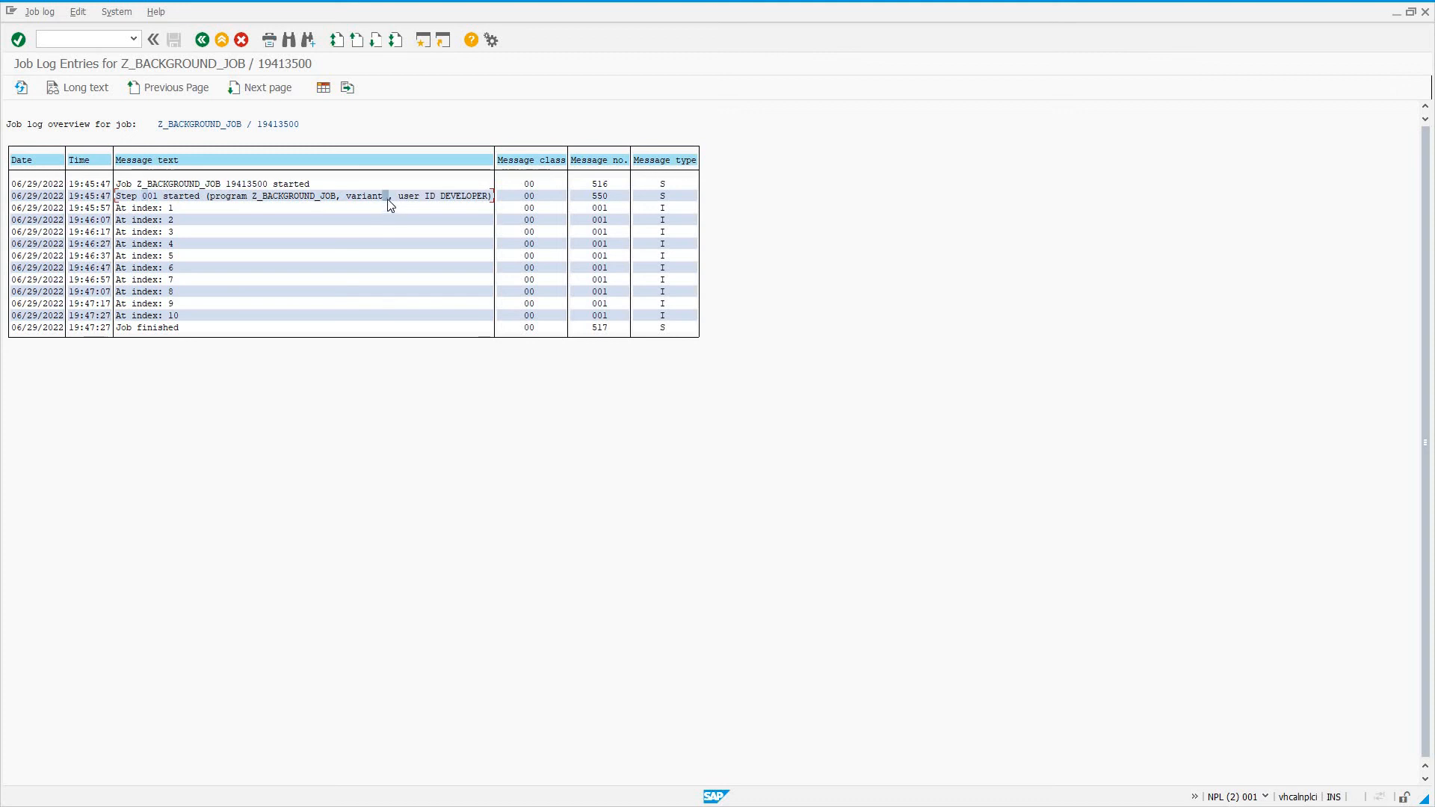
{"action": "mouse_move", "coordinate": [423, 226]}
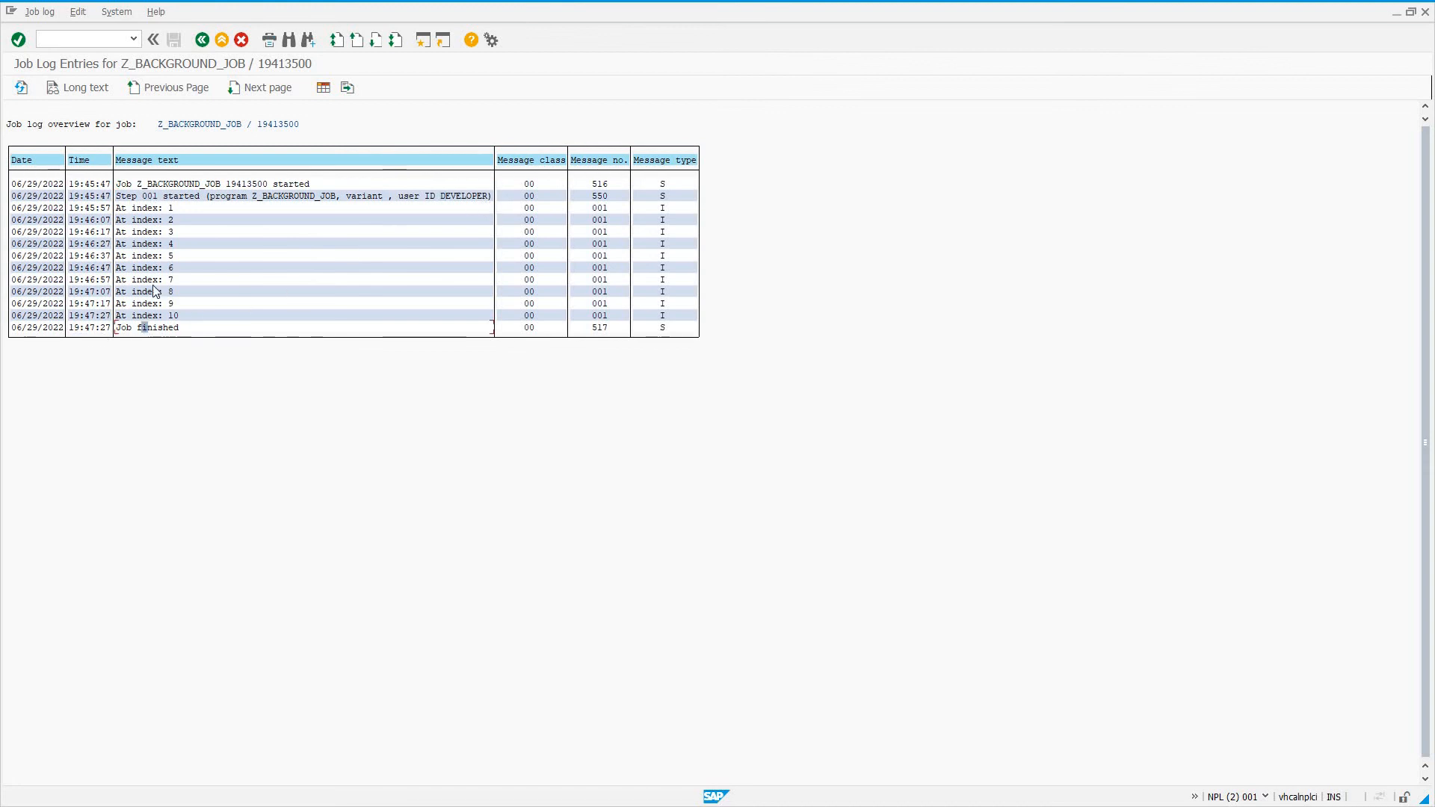
{"action": "mouse_move", "coordinate": [128, 216]}
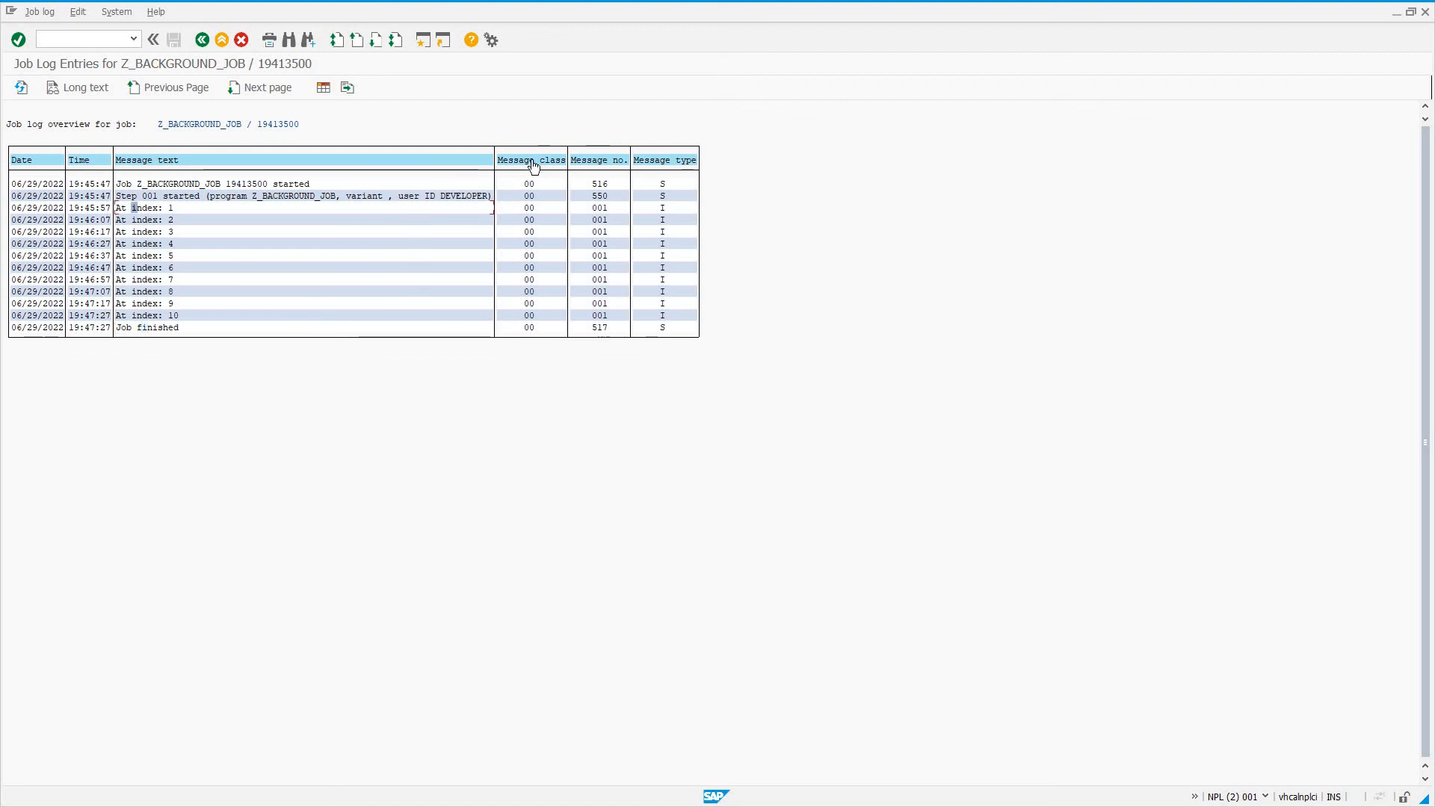
{"action": "mouse_move", "coordinate": [521, 220]}
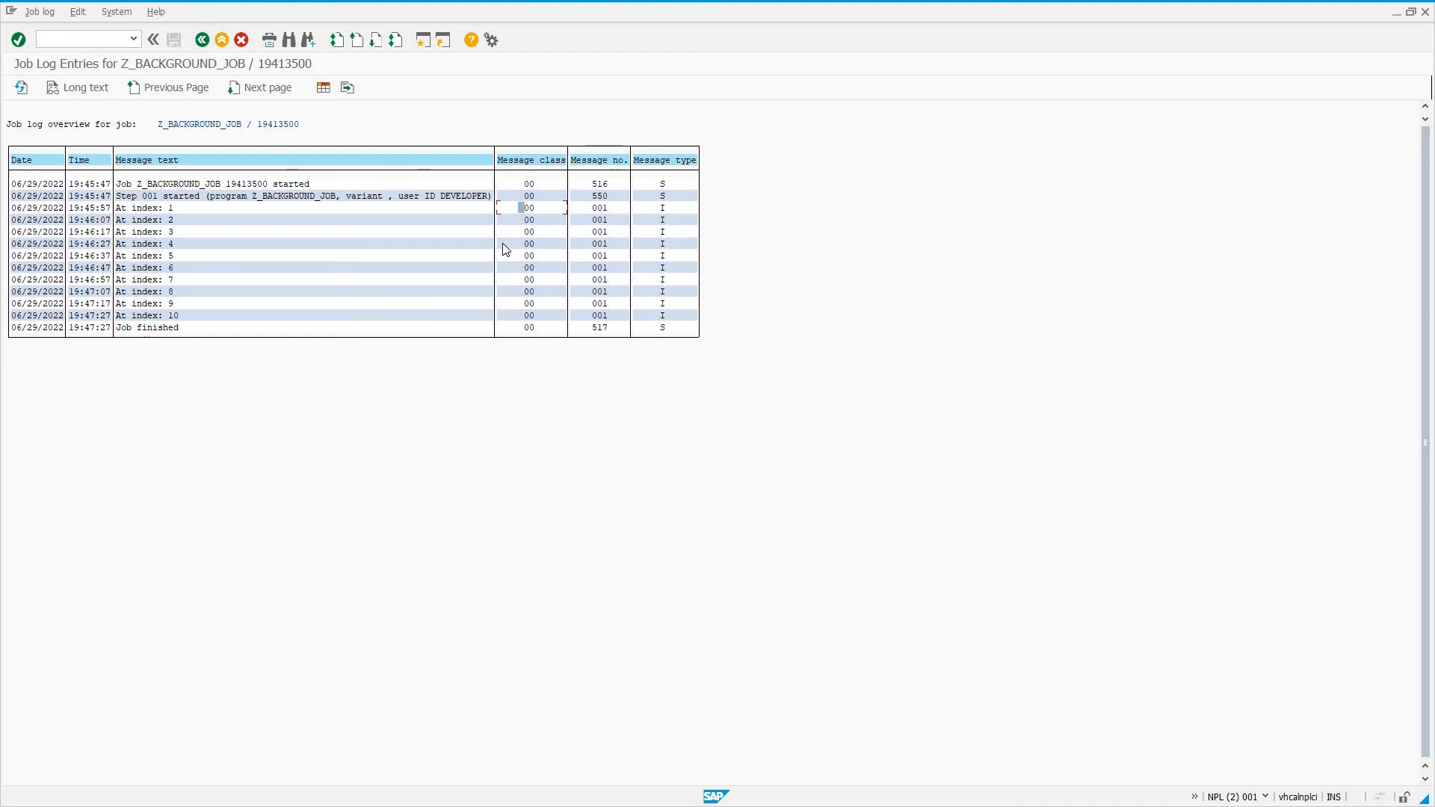
{"action": "mouse_move", "coordinate": [599, 166]}
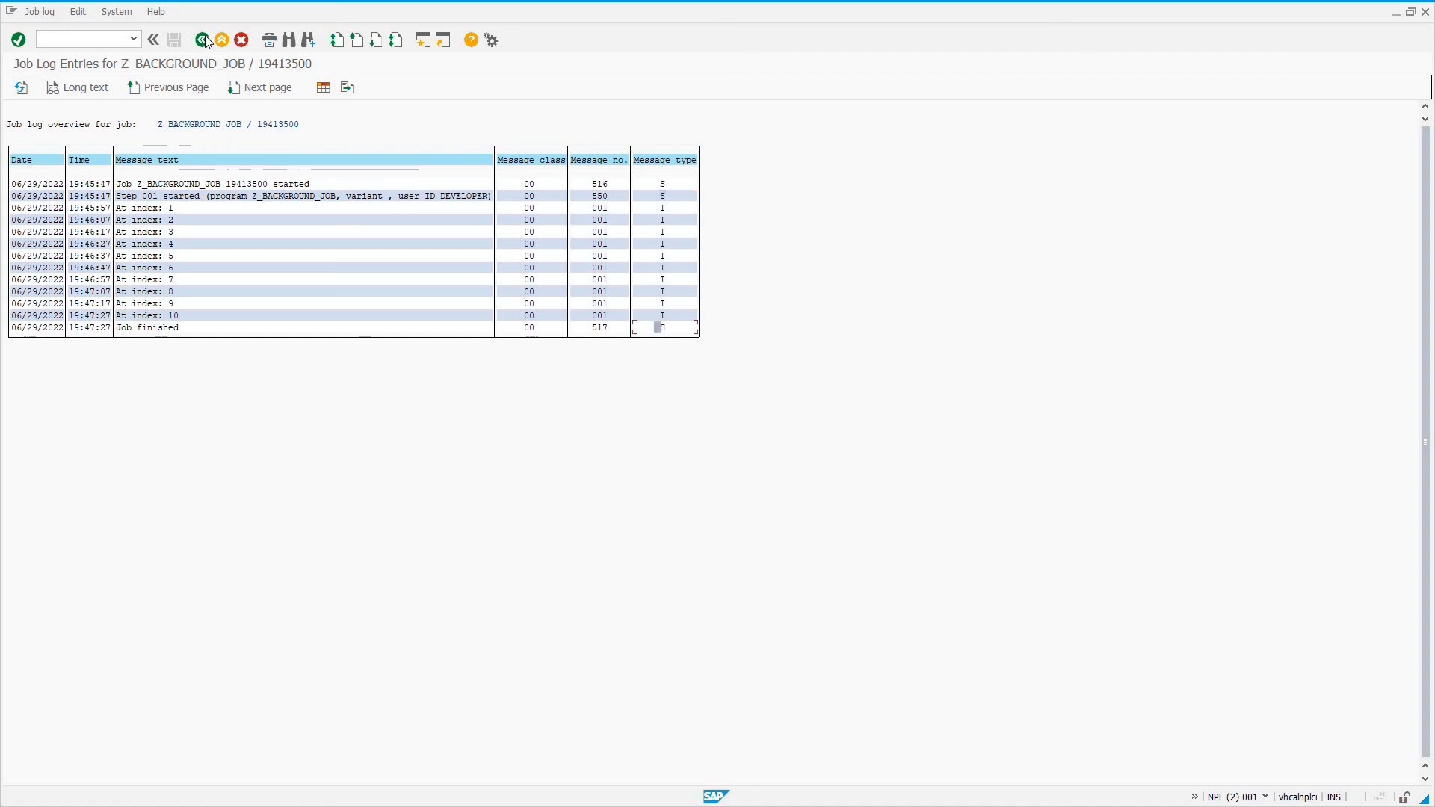
{"action": "left_click", "coordinate": [202, 40]}
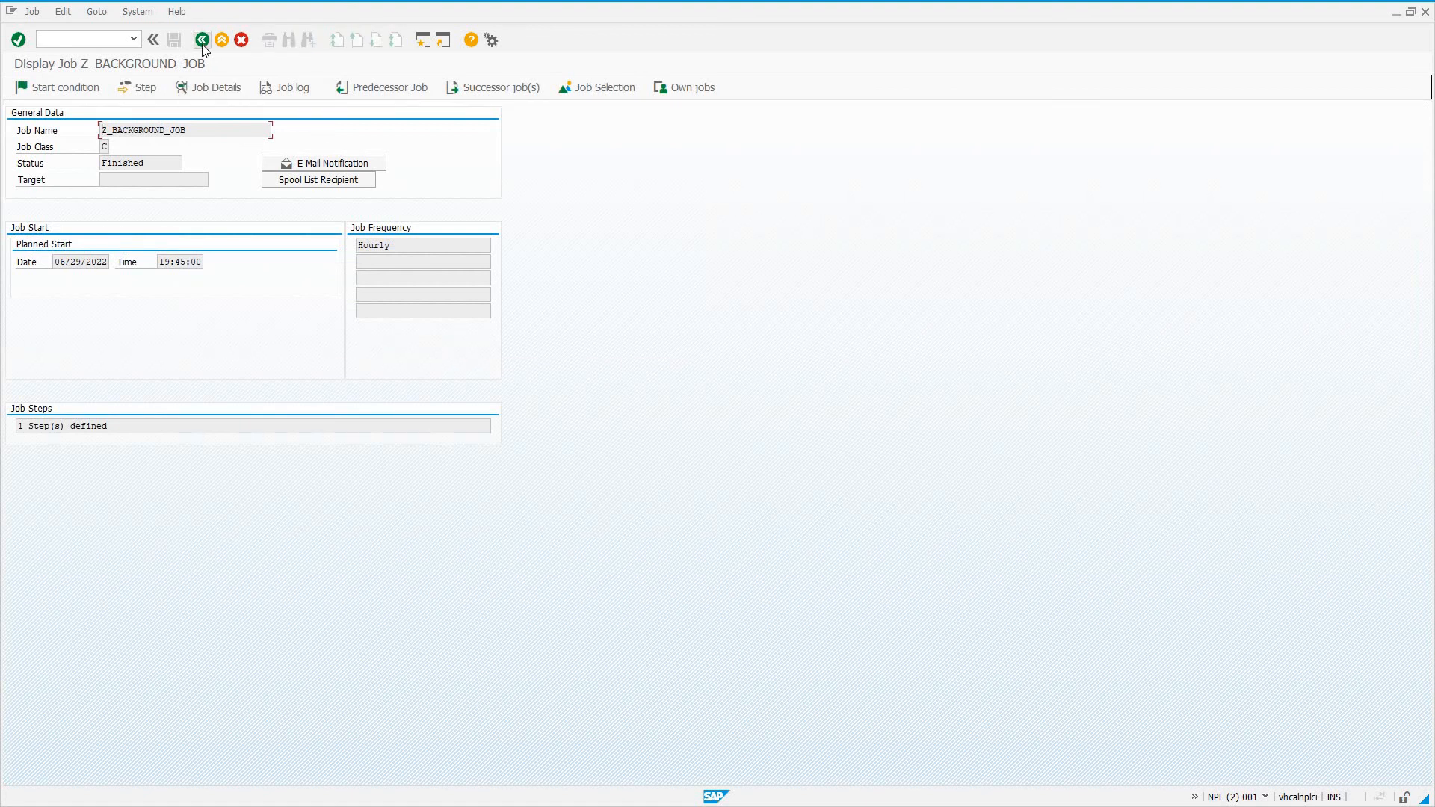
{"action": "left_click", "coordinate": [202, 40]}
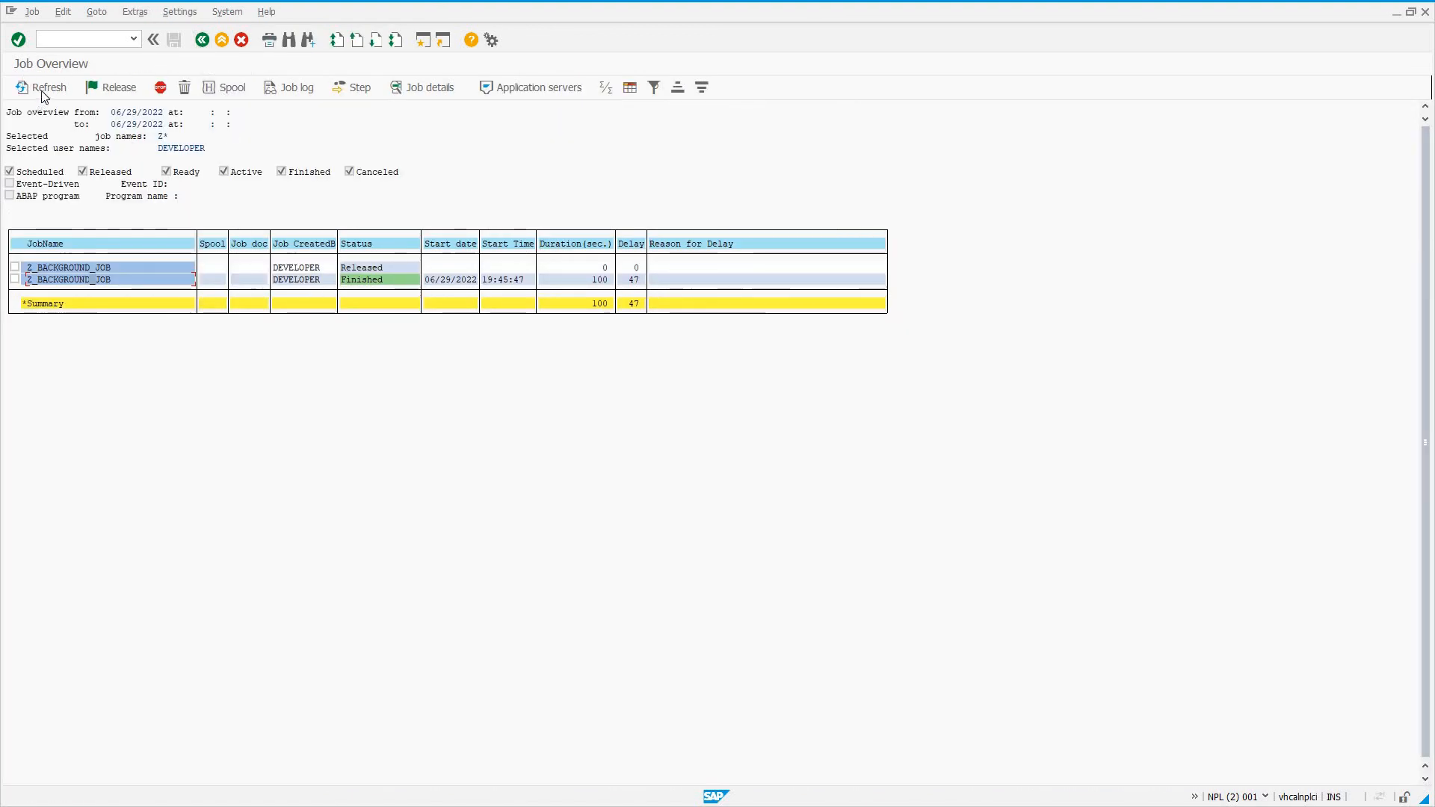
Go back to Define Job and list all jobs owned by the current user
{"action": "left_click", "coordinate": [203, 39]}
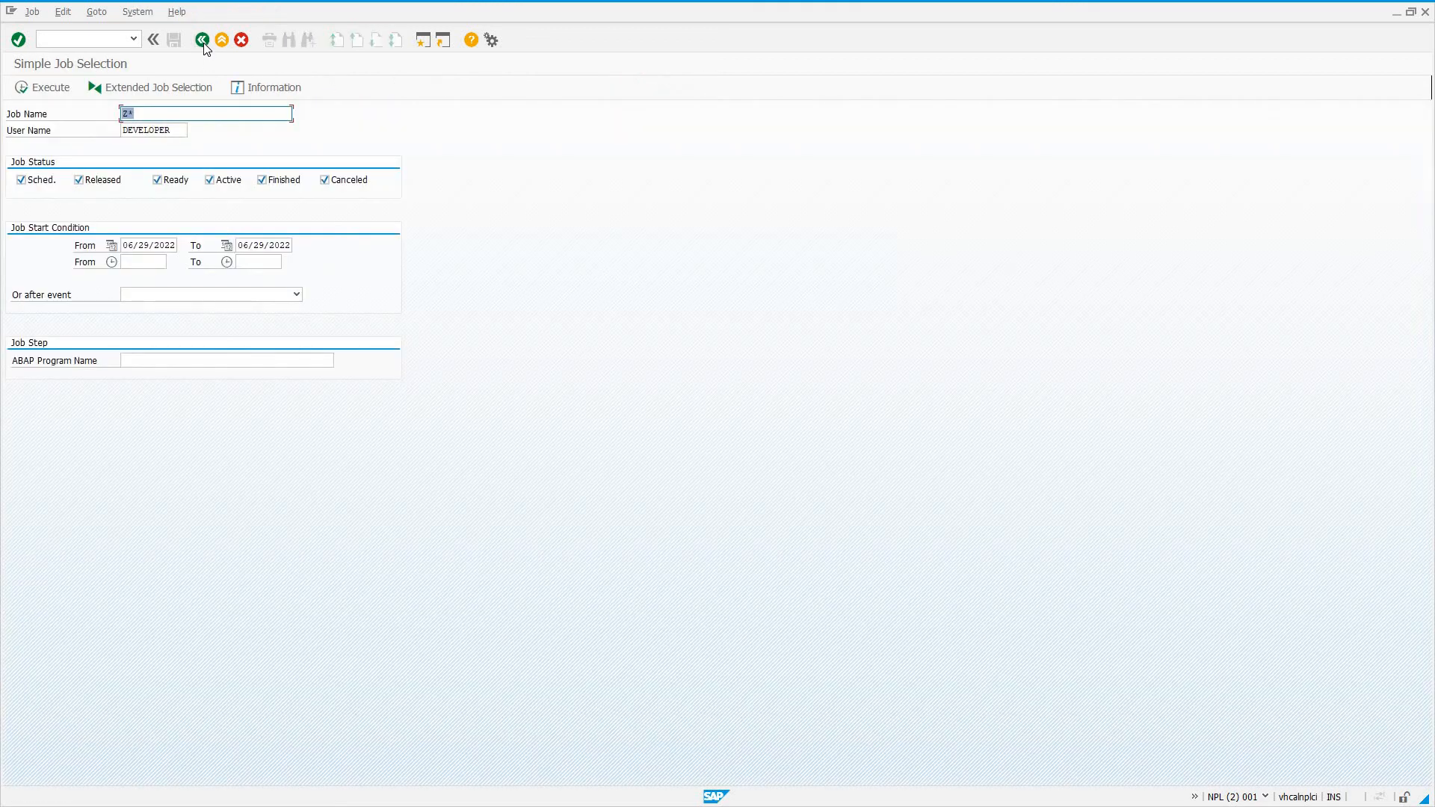
{"action": "left_click", "coordinate": [202, 40]}
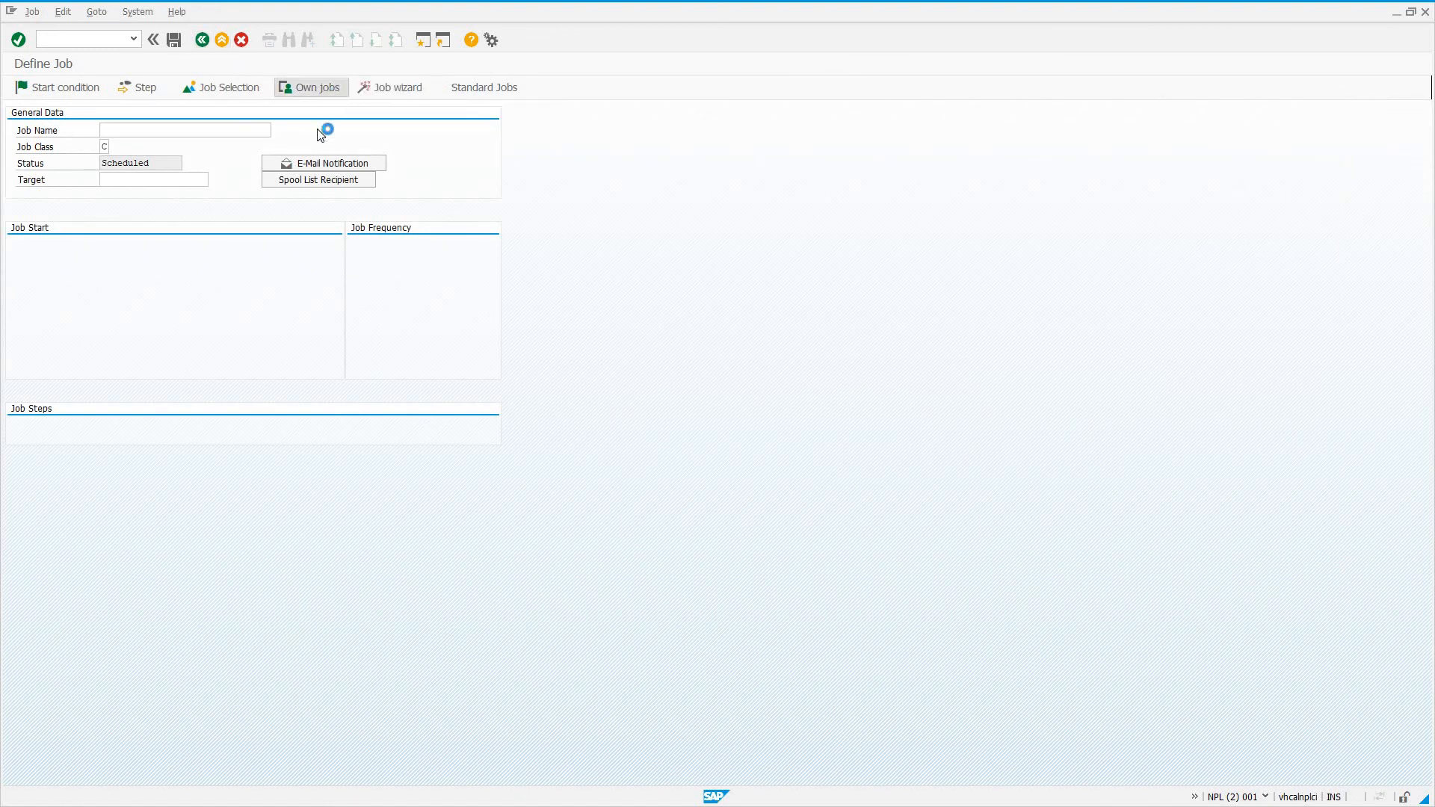
{"action": "left_click", "coordinate": [318, 86]}
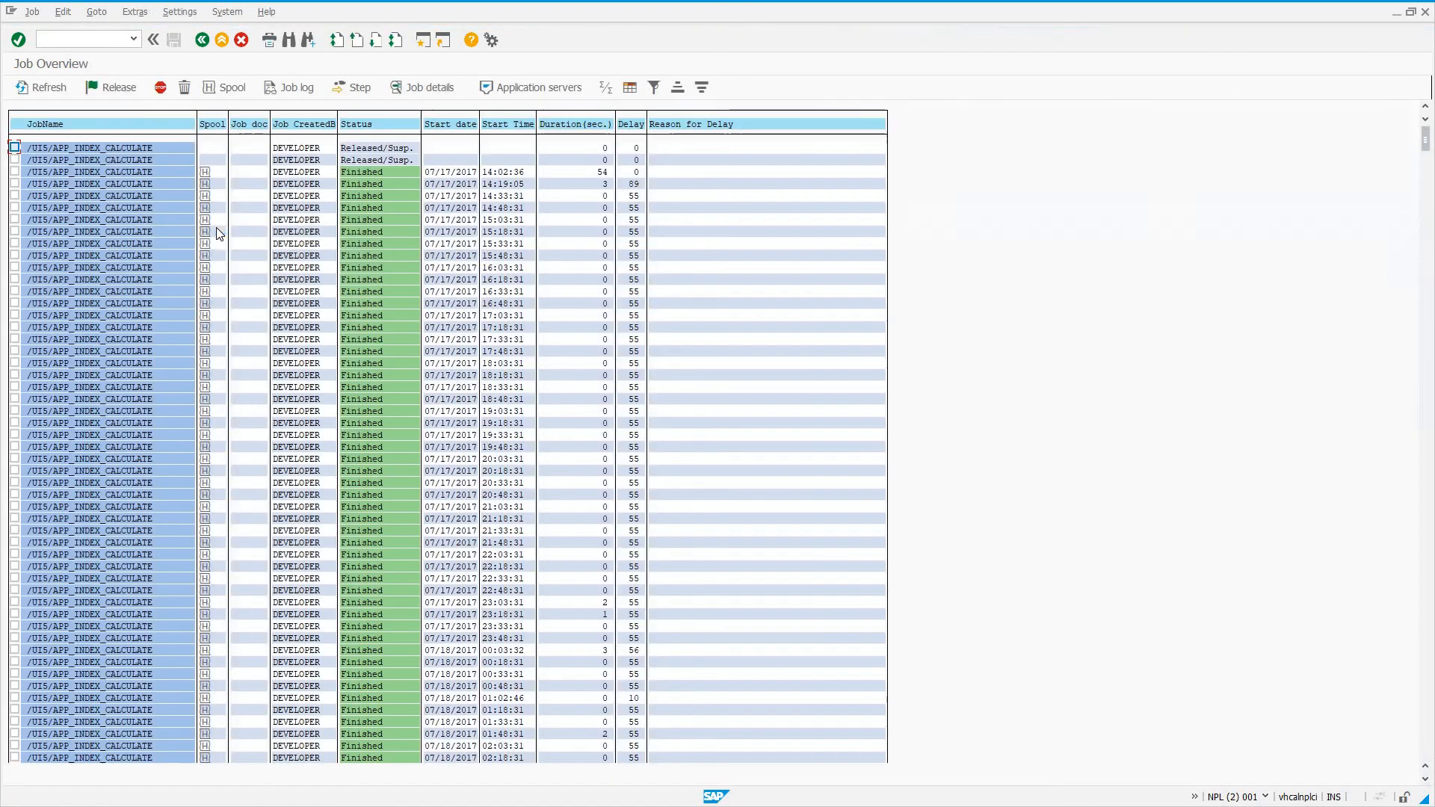
{"action": "mouse_move", "coordinate": [90, 289]}
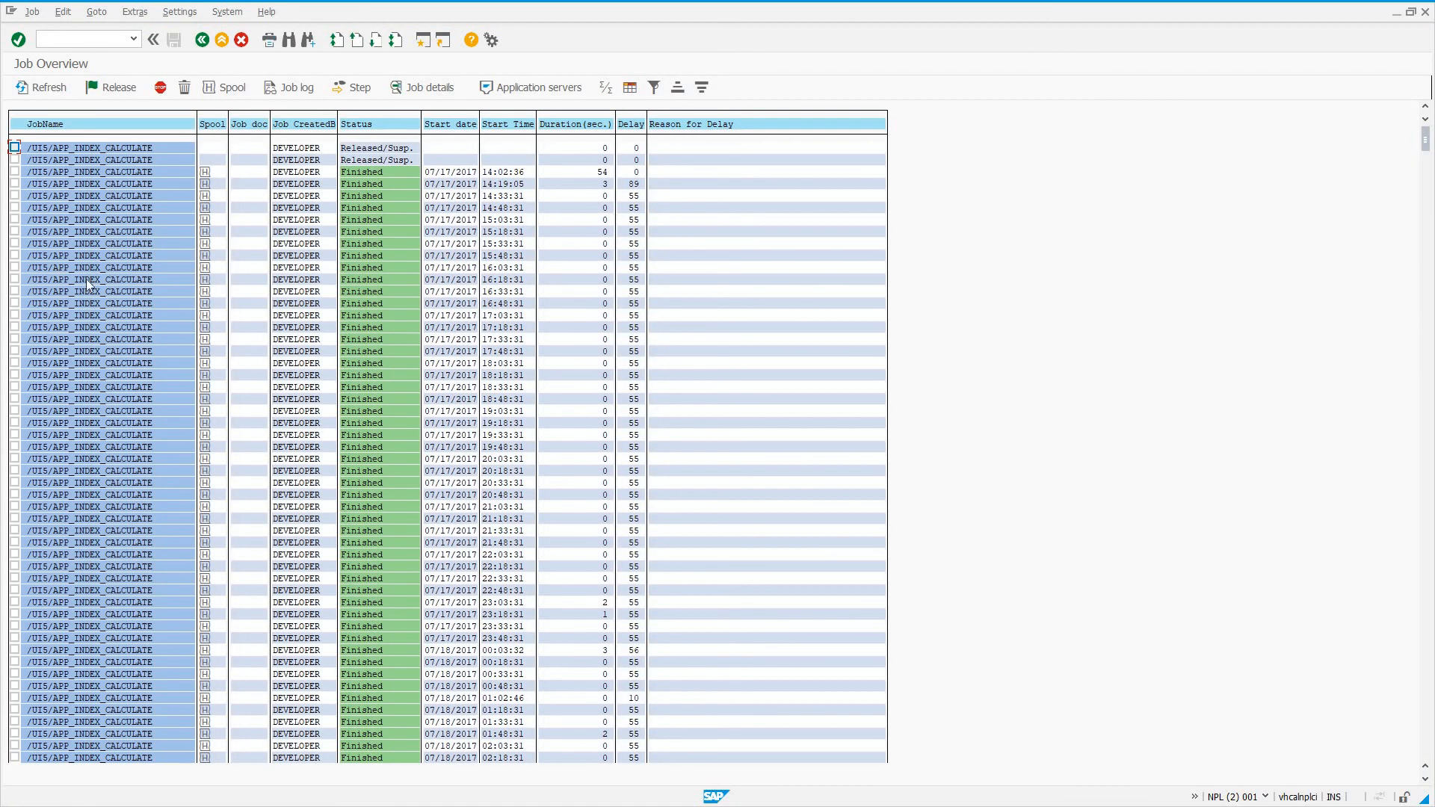
{"action": "mouse_move", "coordinate": [236, 239]}
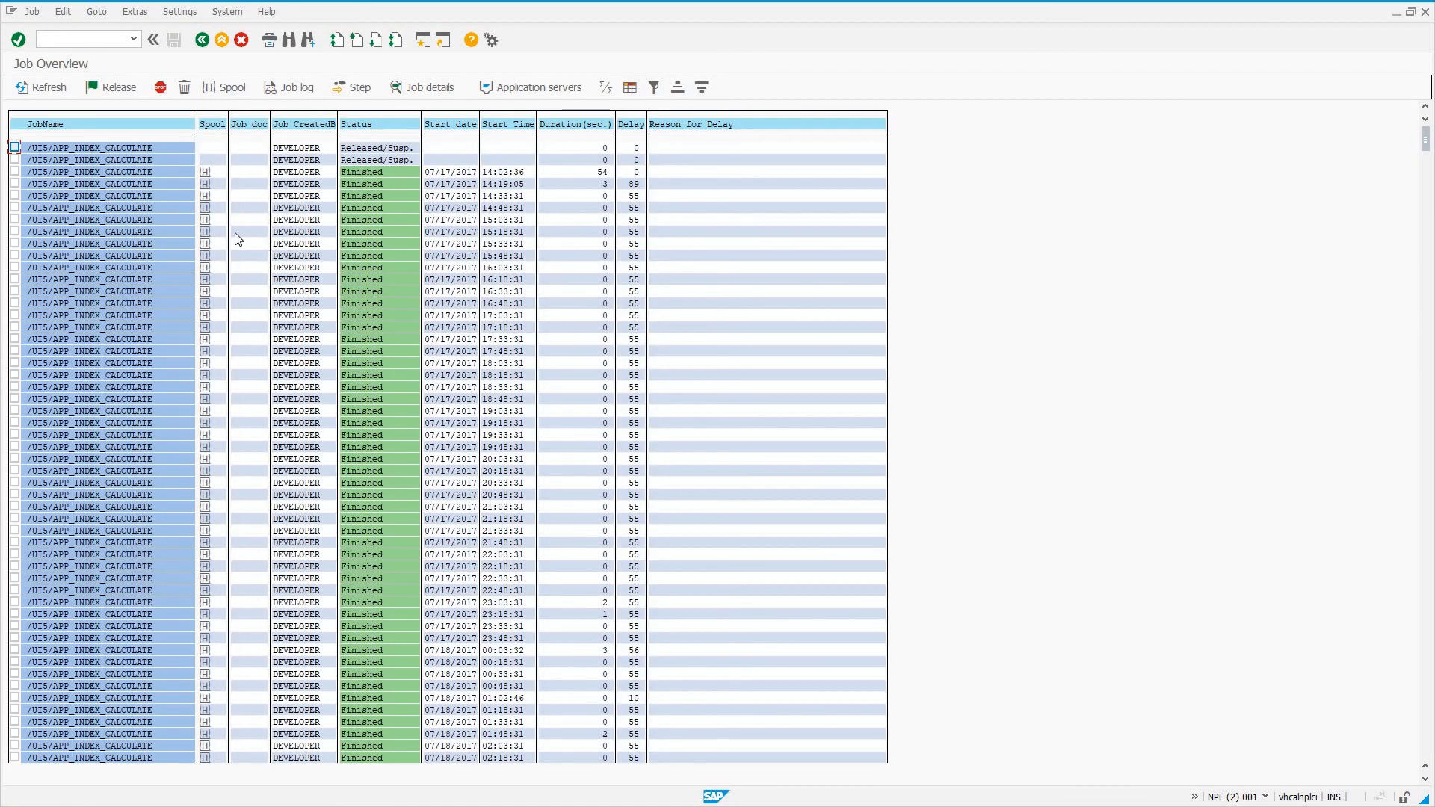
{"action": "mouse_move", "coordinate": [279, 150]}
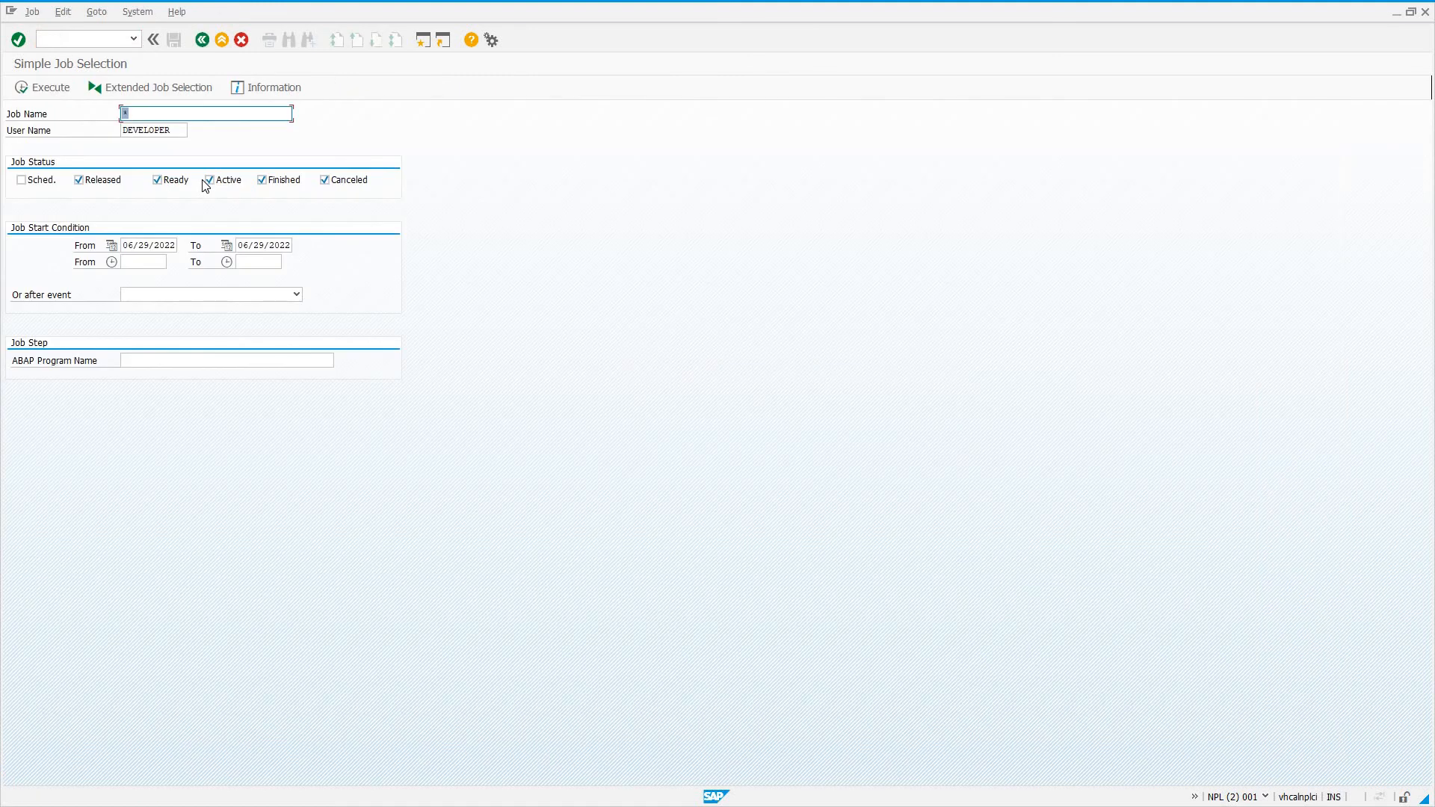
{"action": "mouse_move", "coordinate": [45, 87]}
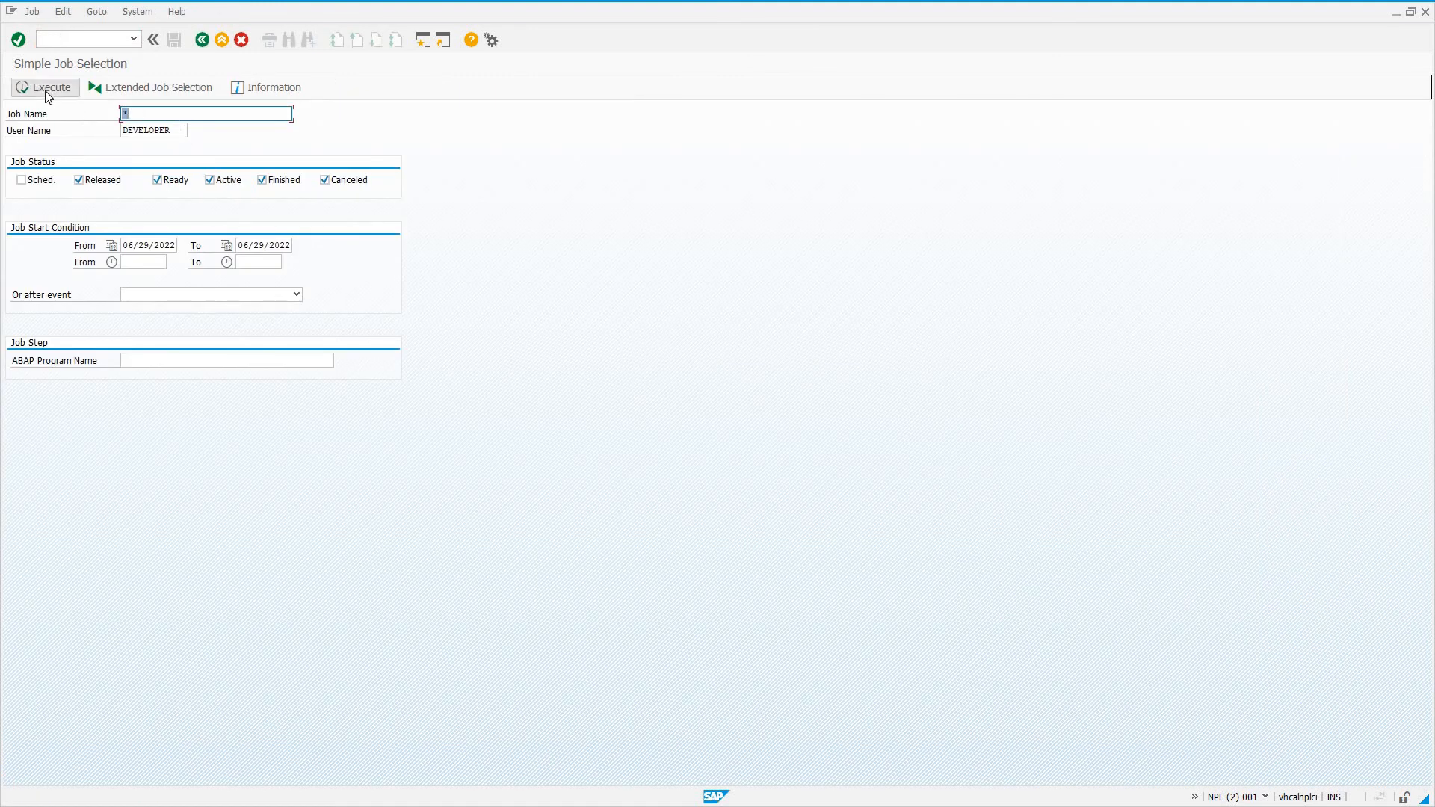
Limit job selection to Active, Finished and Canceled statuses, then try leaving the screen
{"action": "left_click", "coordinate": [44, 87]}
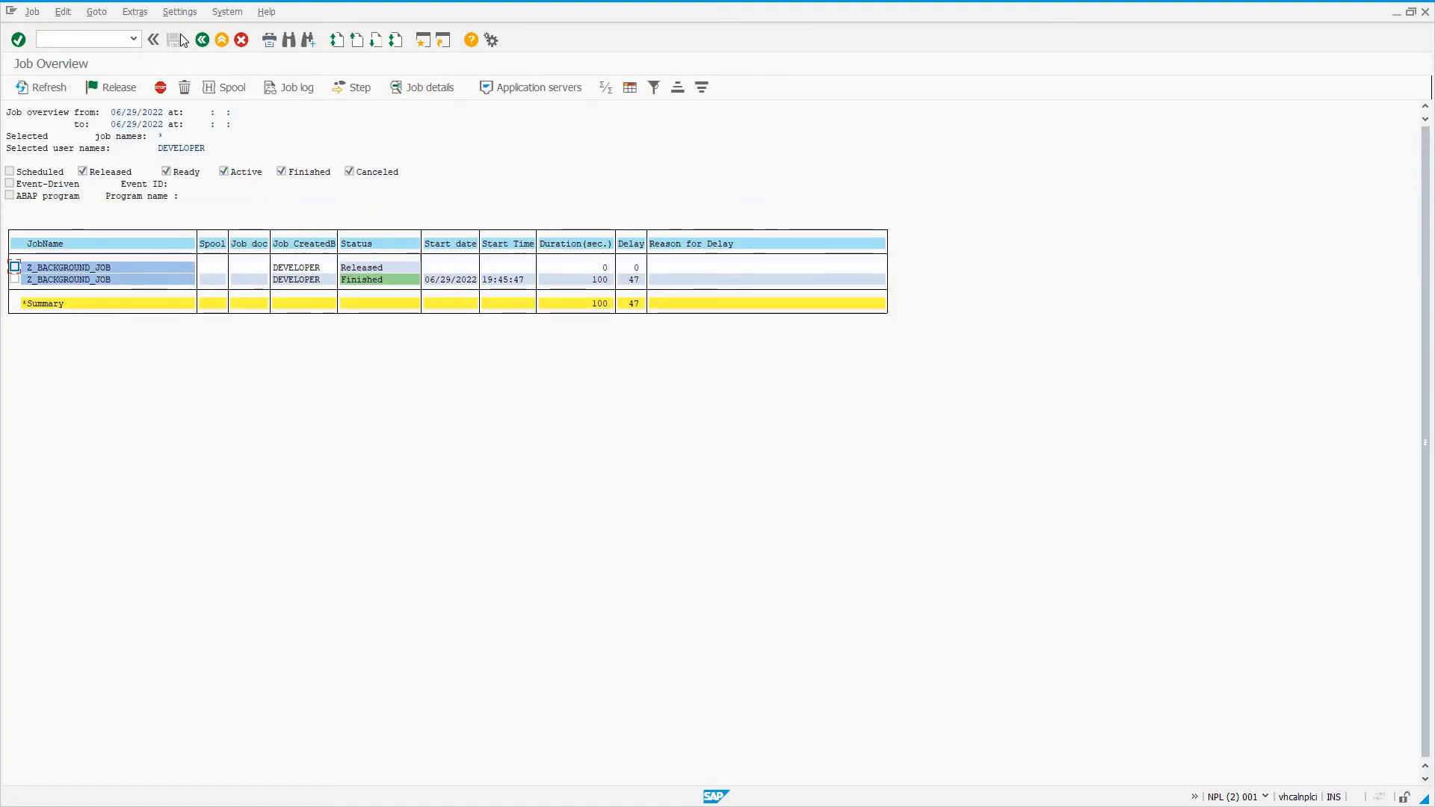
{"action": "left_click", "coordinate": [203, 39]}
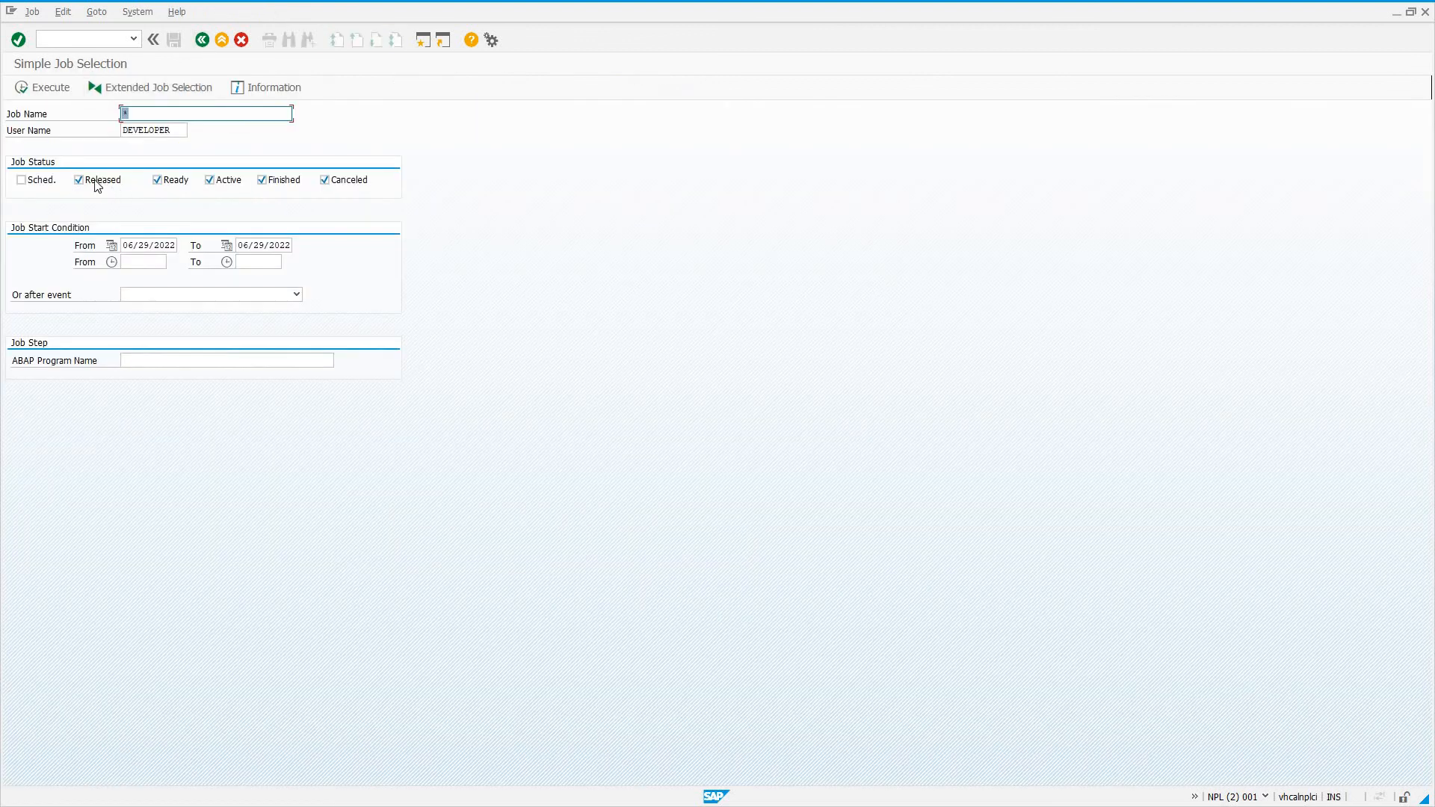
{"action": "left_click", "coordinate": [79, 179]}
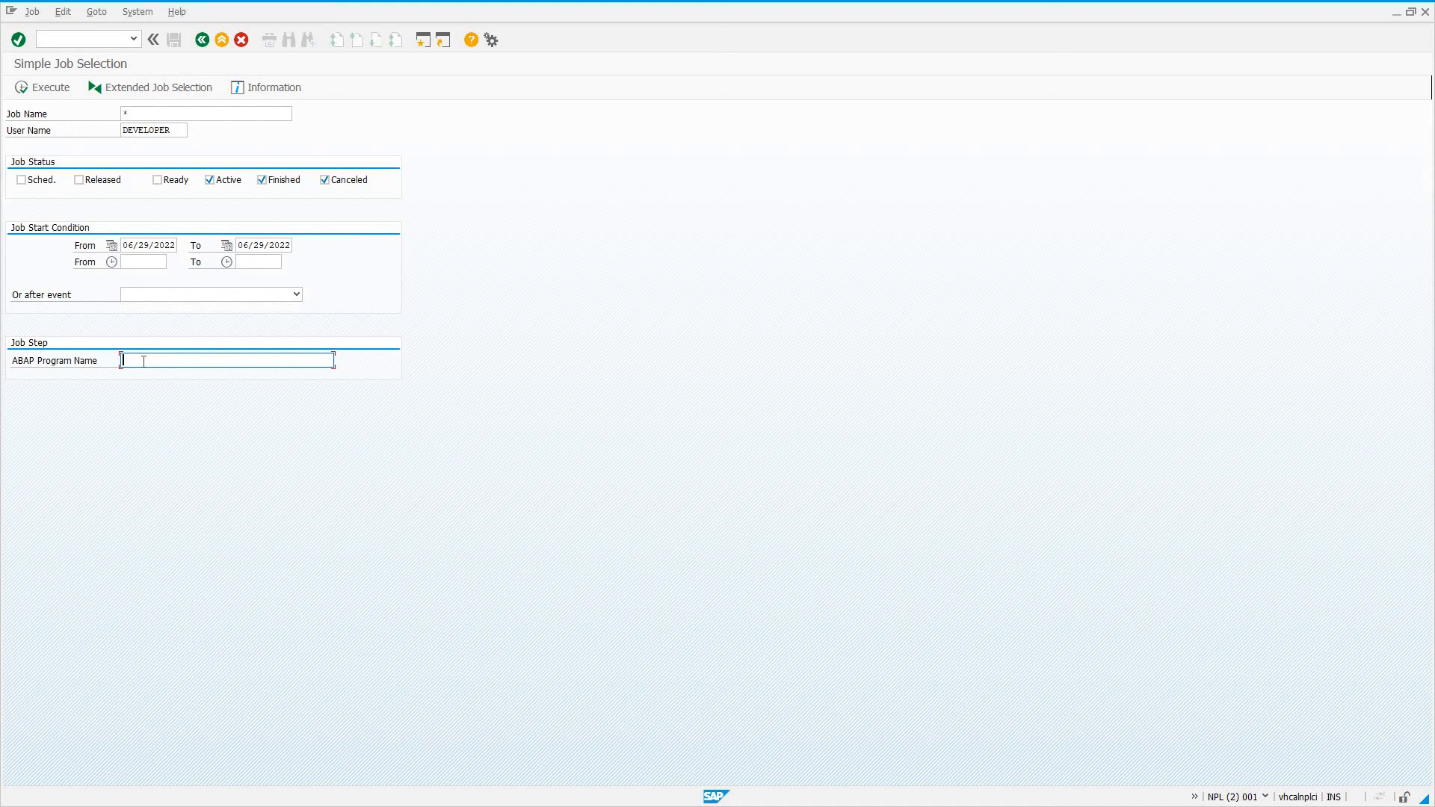
{"action": "mouse_move", "coordinate": [155, 403]}
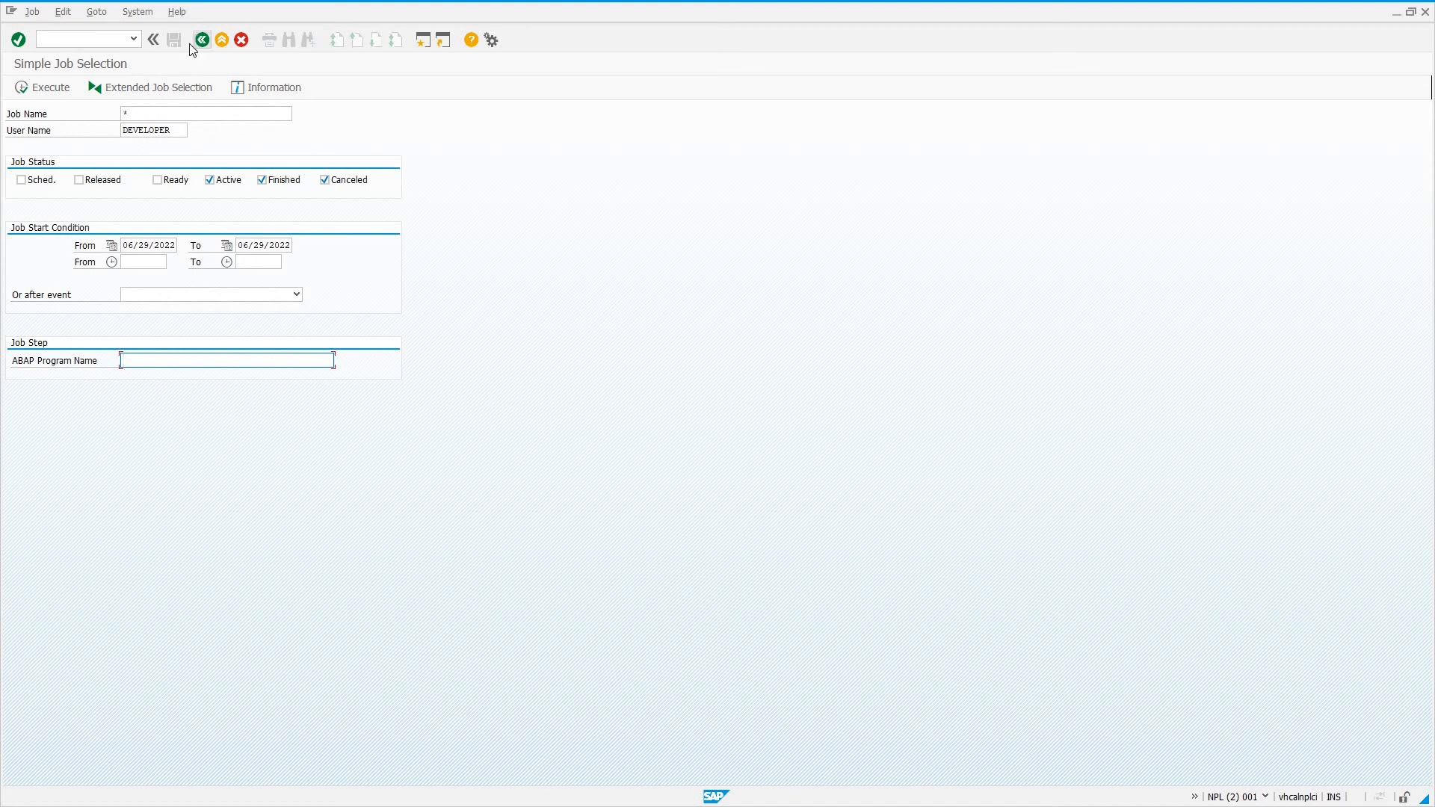
{"action": "left_click", "coordinate": [205, 112]}
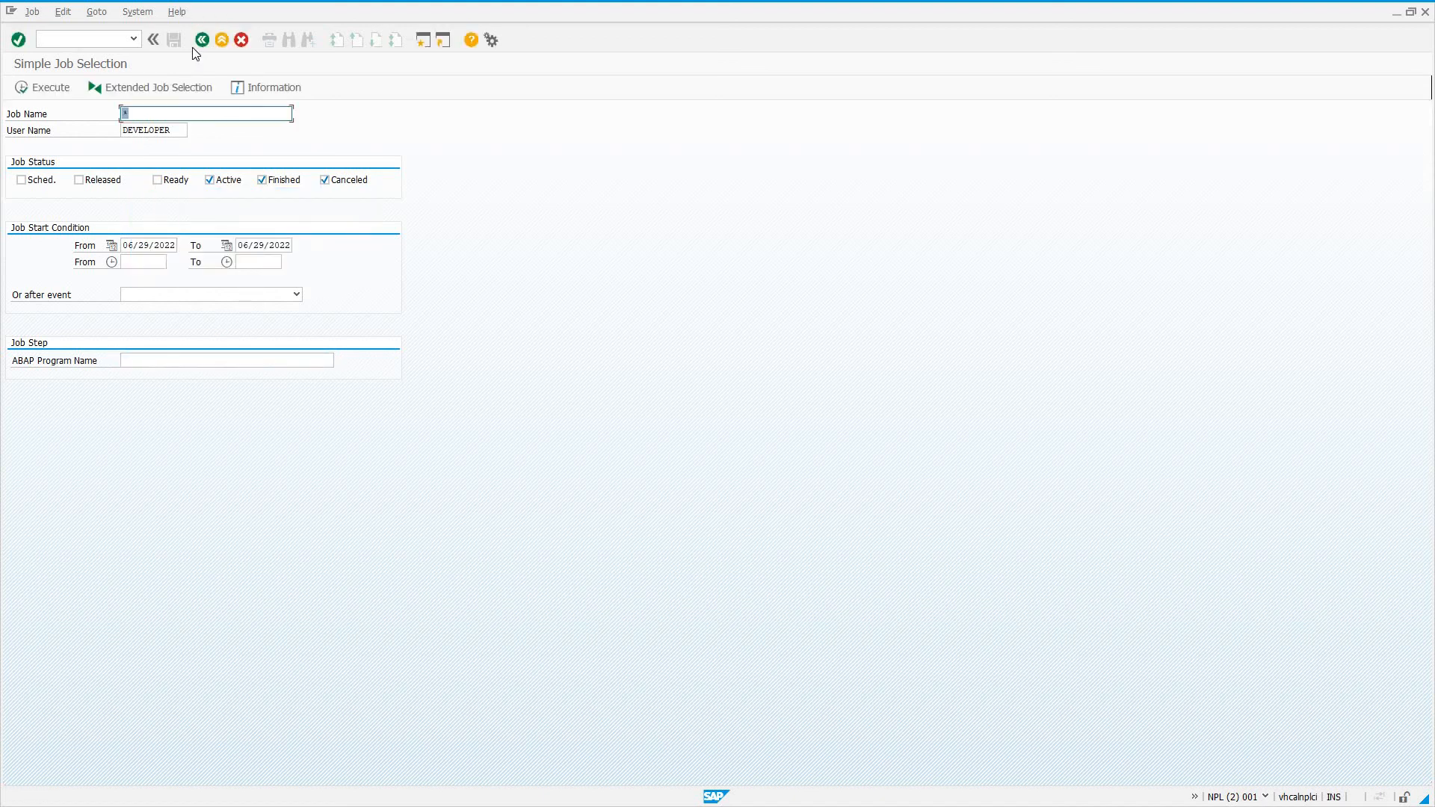
{"action": "left_click", "coordinate": [201, 40]}
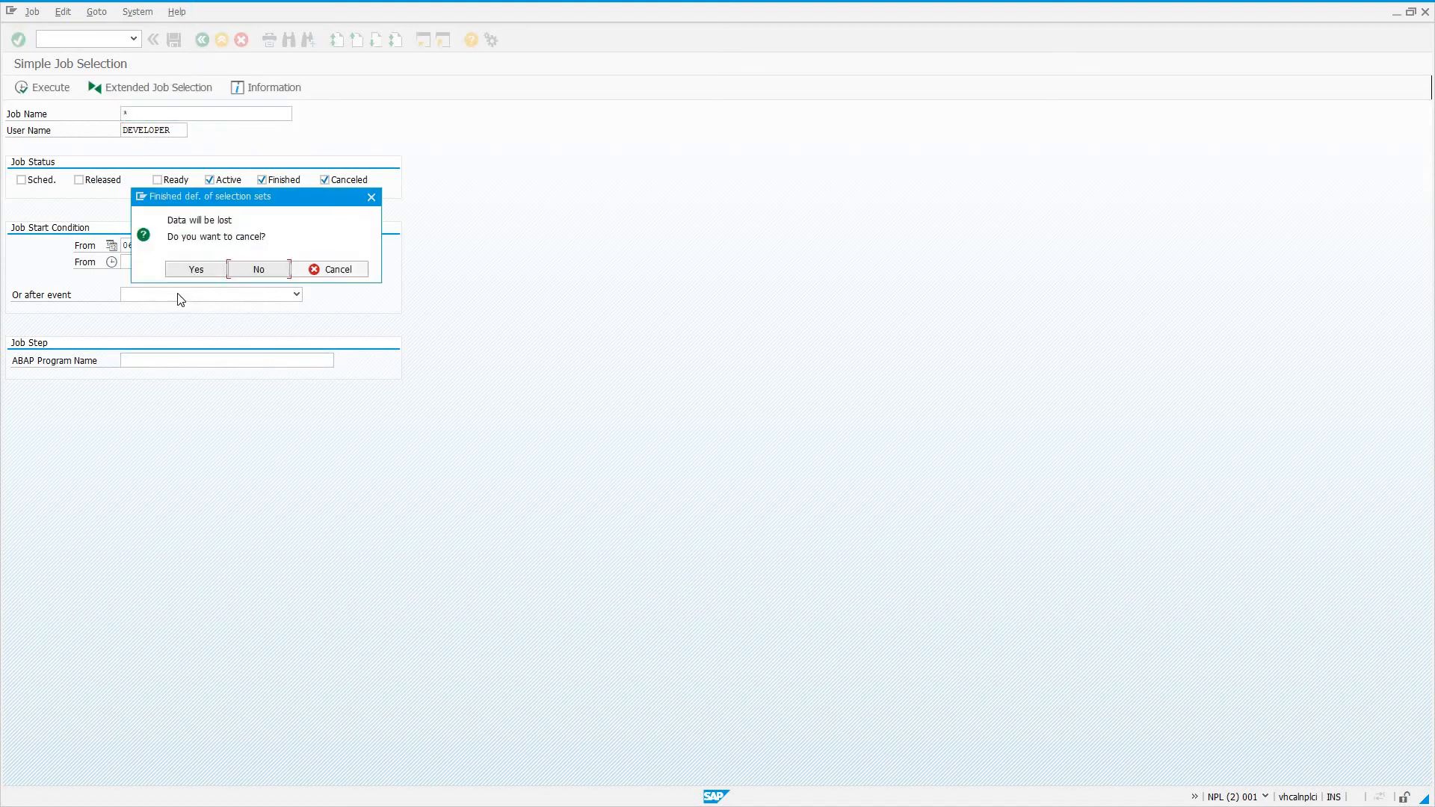
Confirm 'Yes' to discard the selection data and return to SAP Easy Access
{"action": "left_click", "coordinate": [195, 269]}
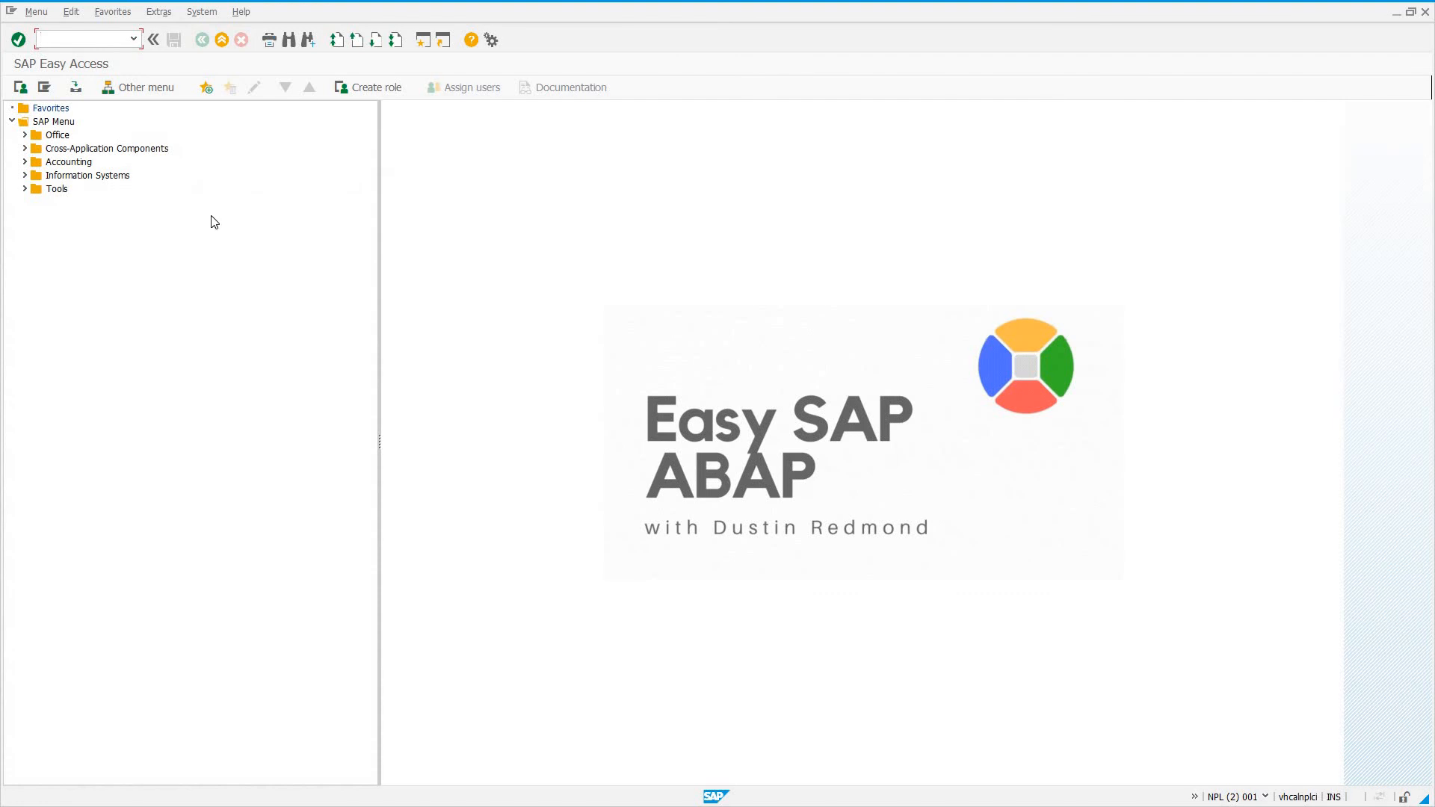
{"action": "left_click", "coordinate": [83, 38]}
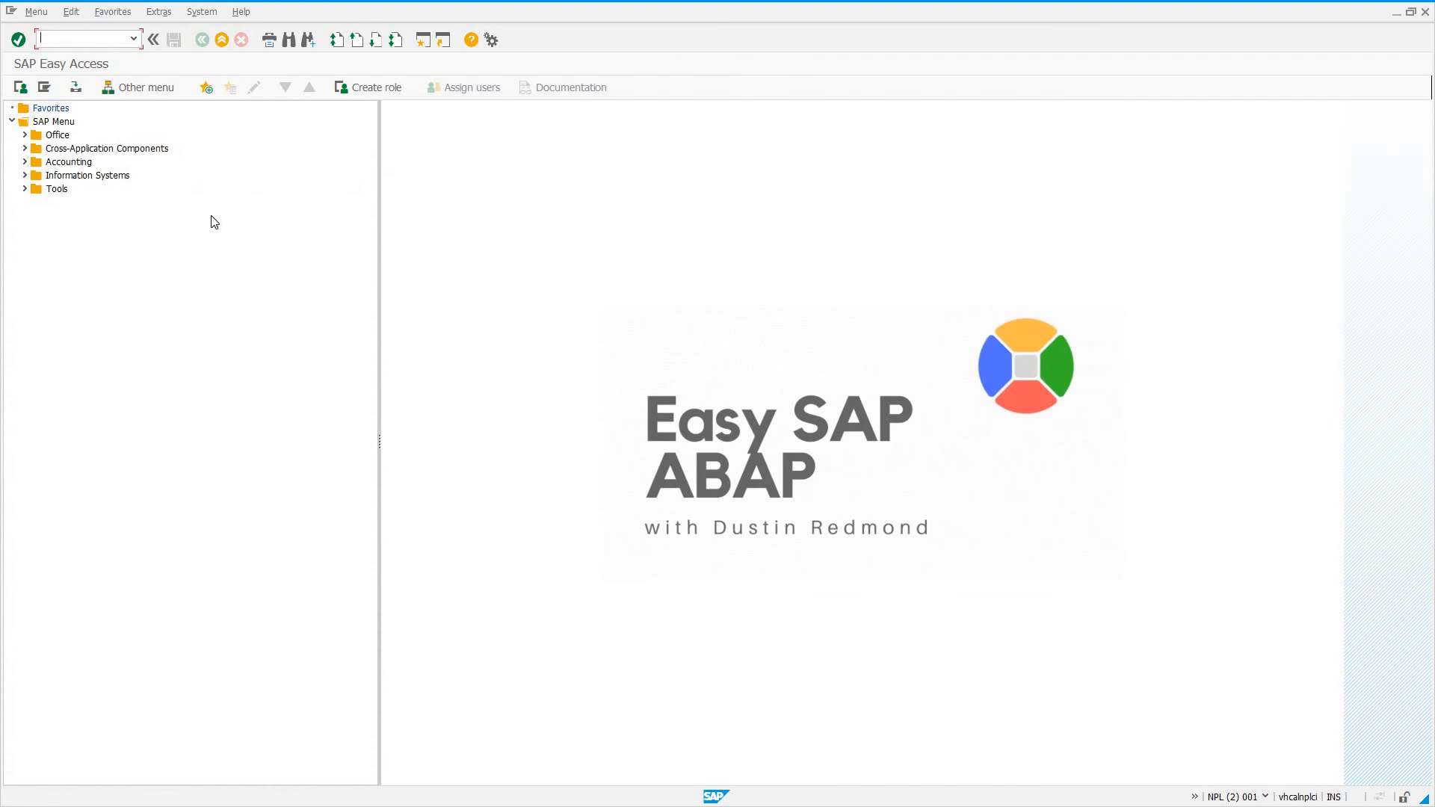